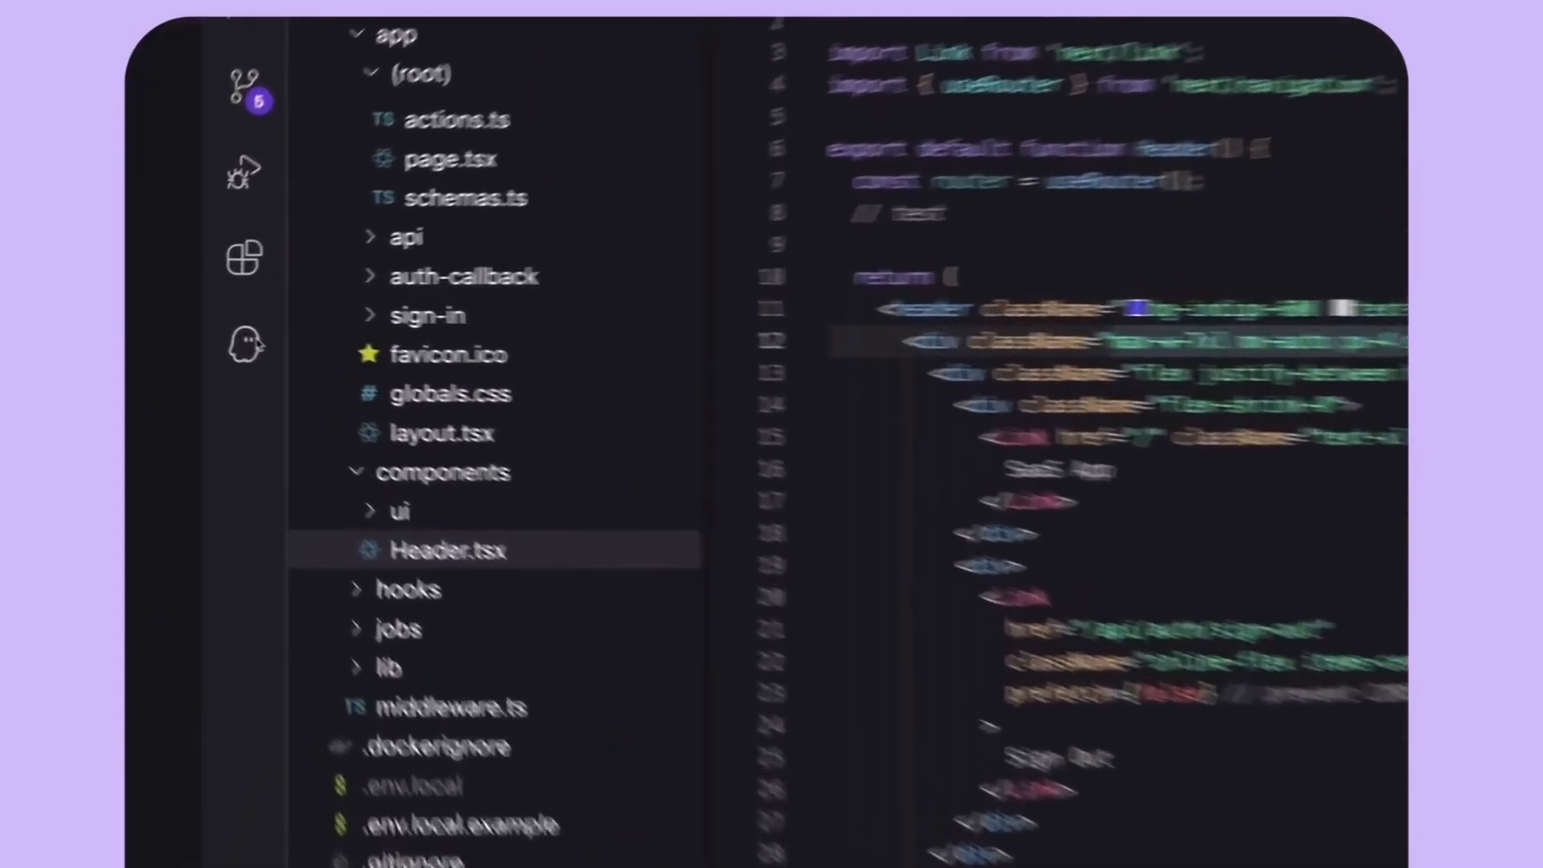
- Send a Spec-mode chat request asking to add a Google Sign In option
left_click(243, 343)
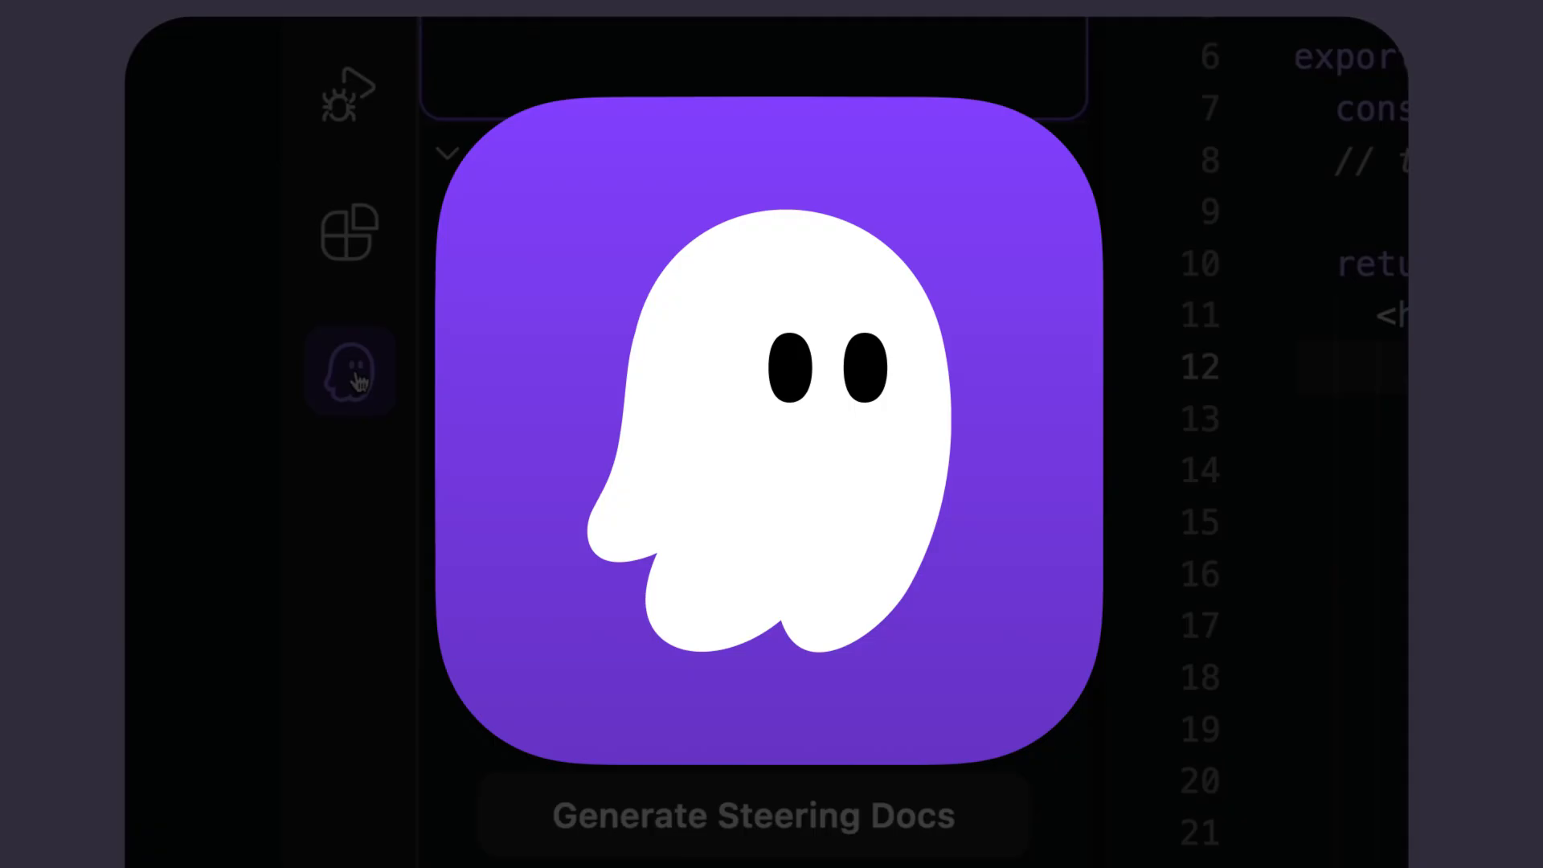
left_click(349, 371)
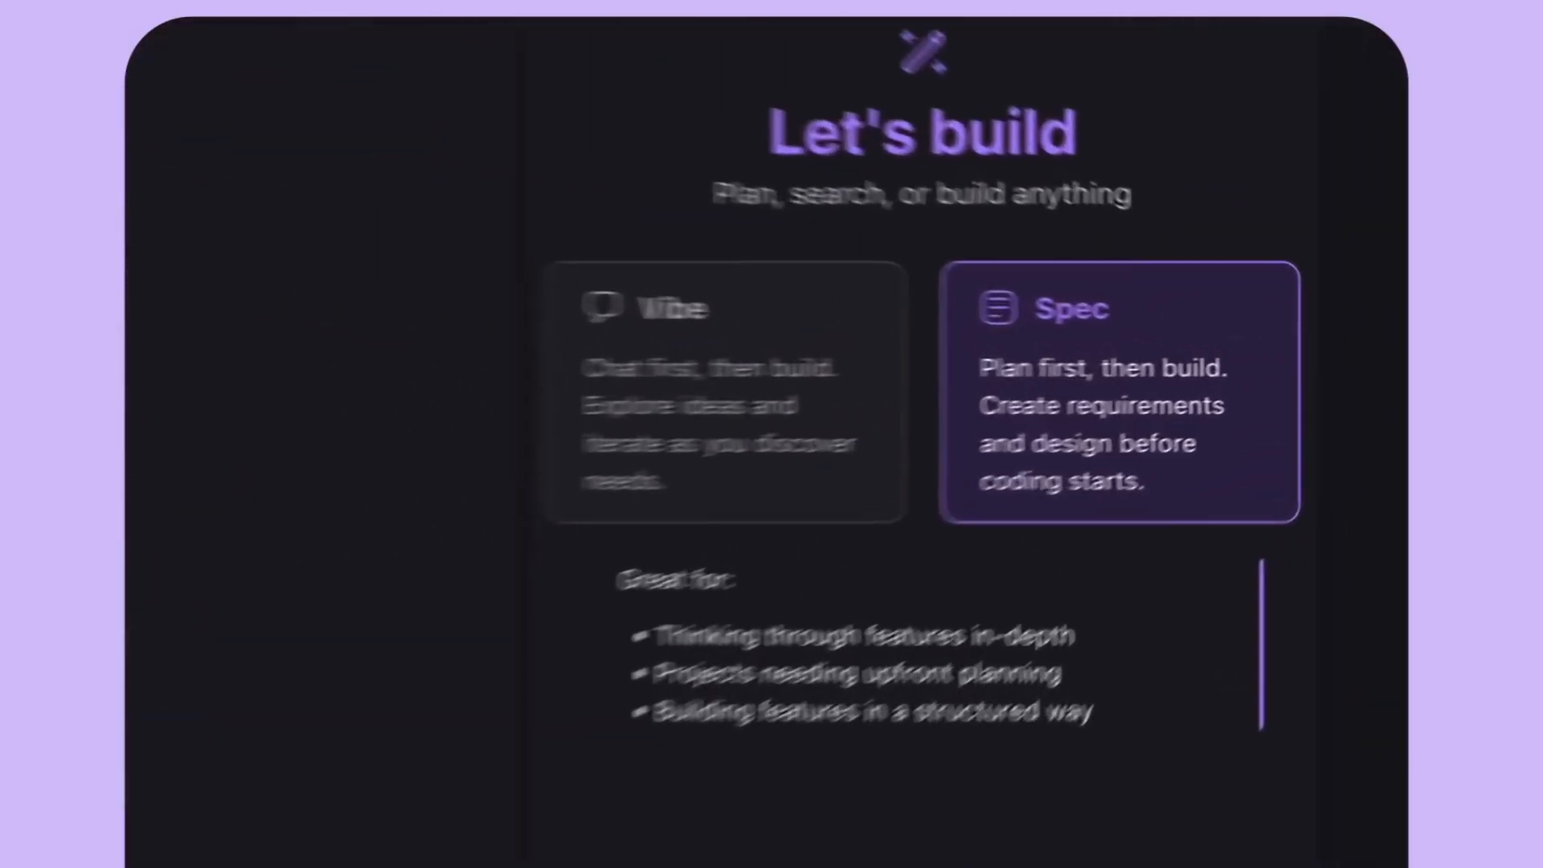
type("Please create a new Google Sign in option")
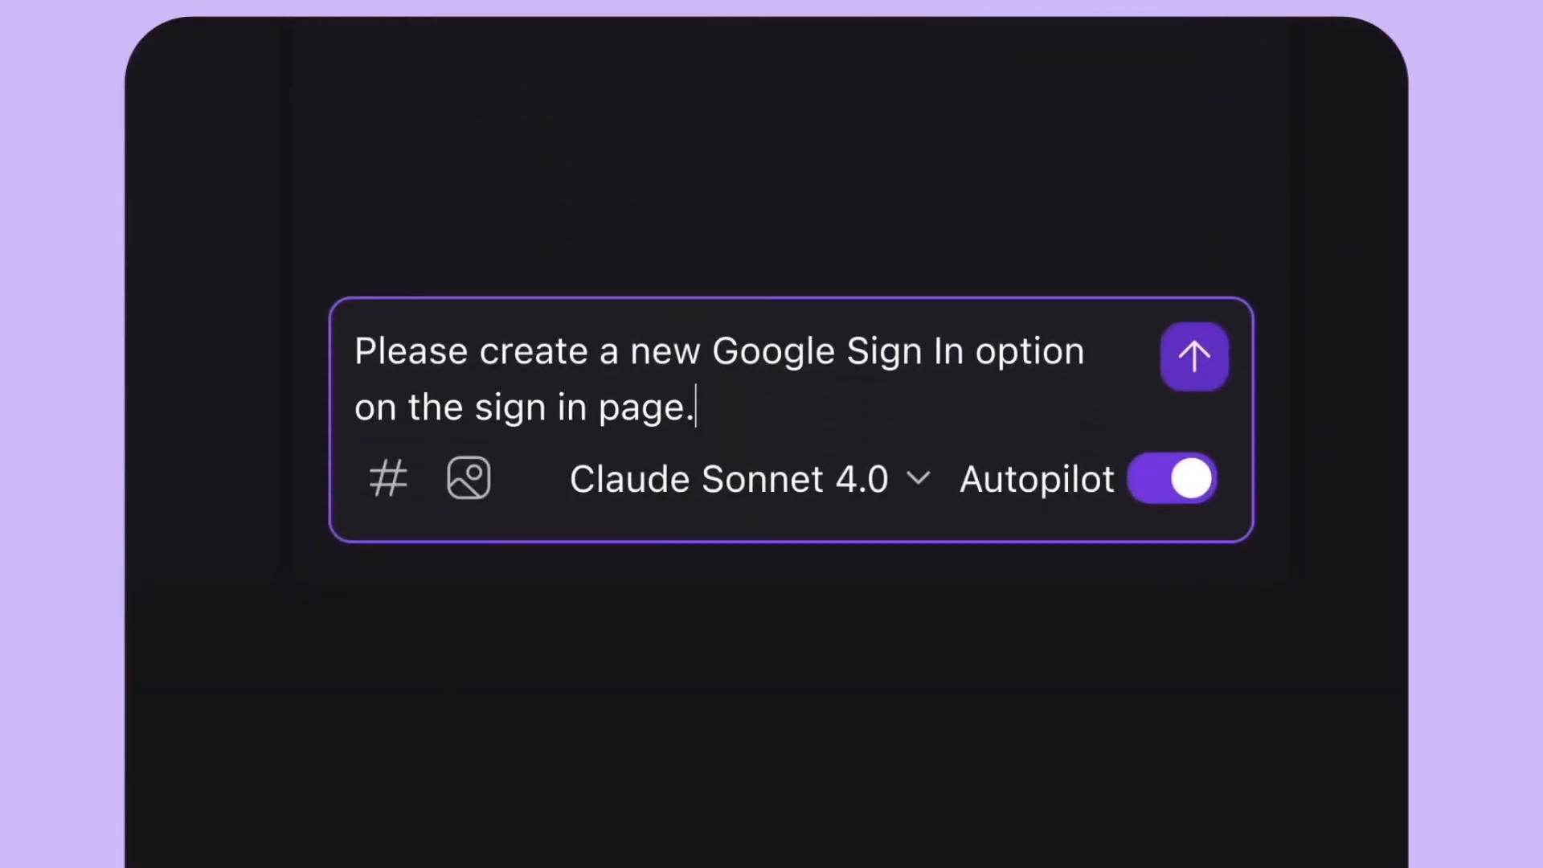
left_click(1194, 357)
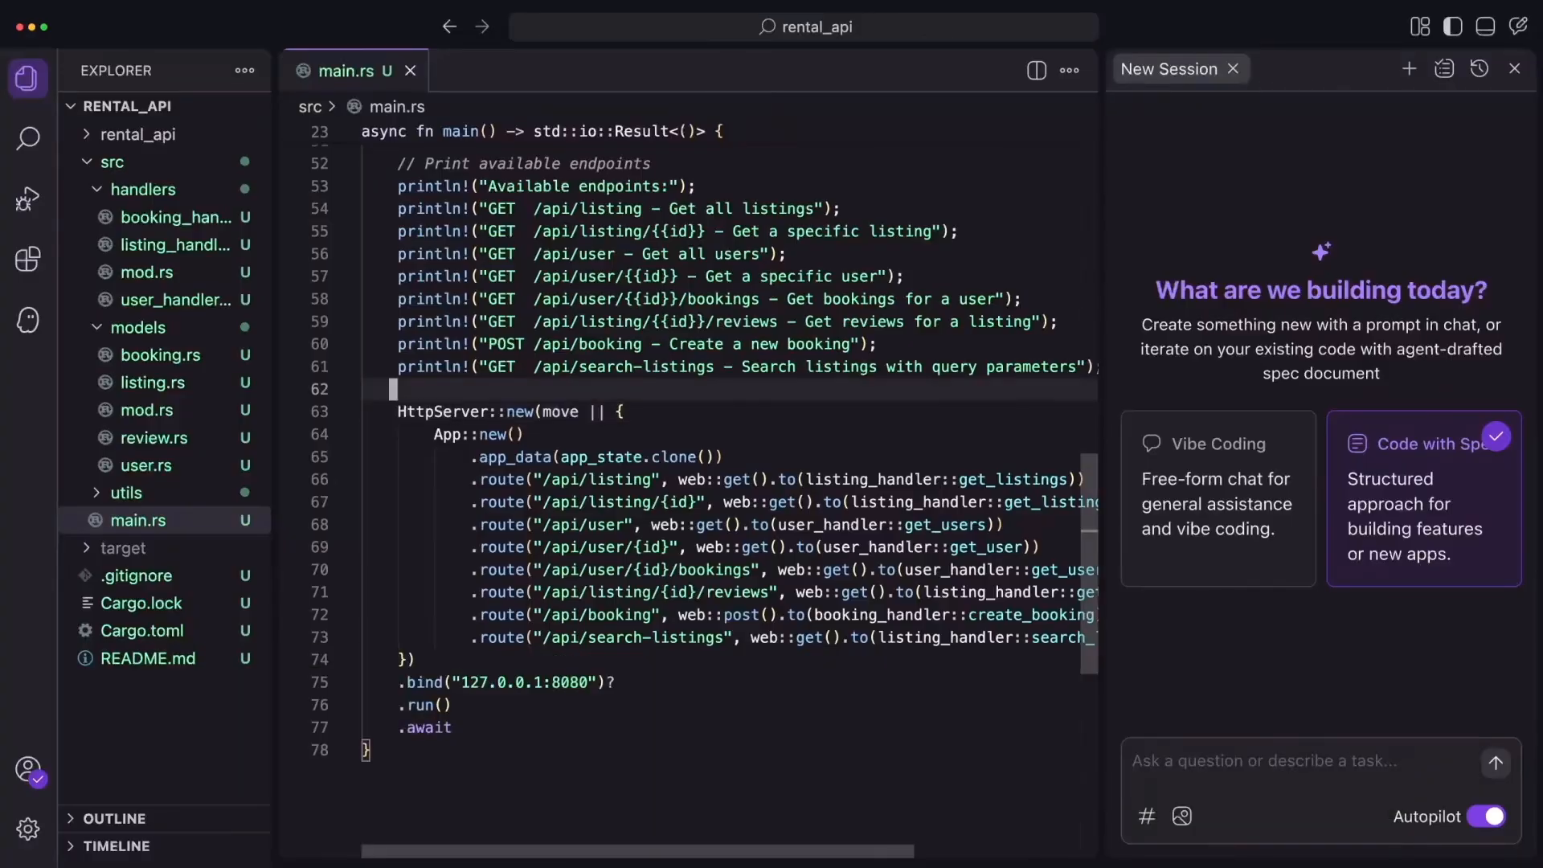
- Create an agent hook from the 'Update my documentation' suggestion and submit it
left_click(28, 323)
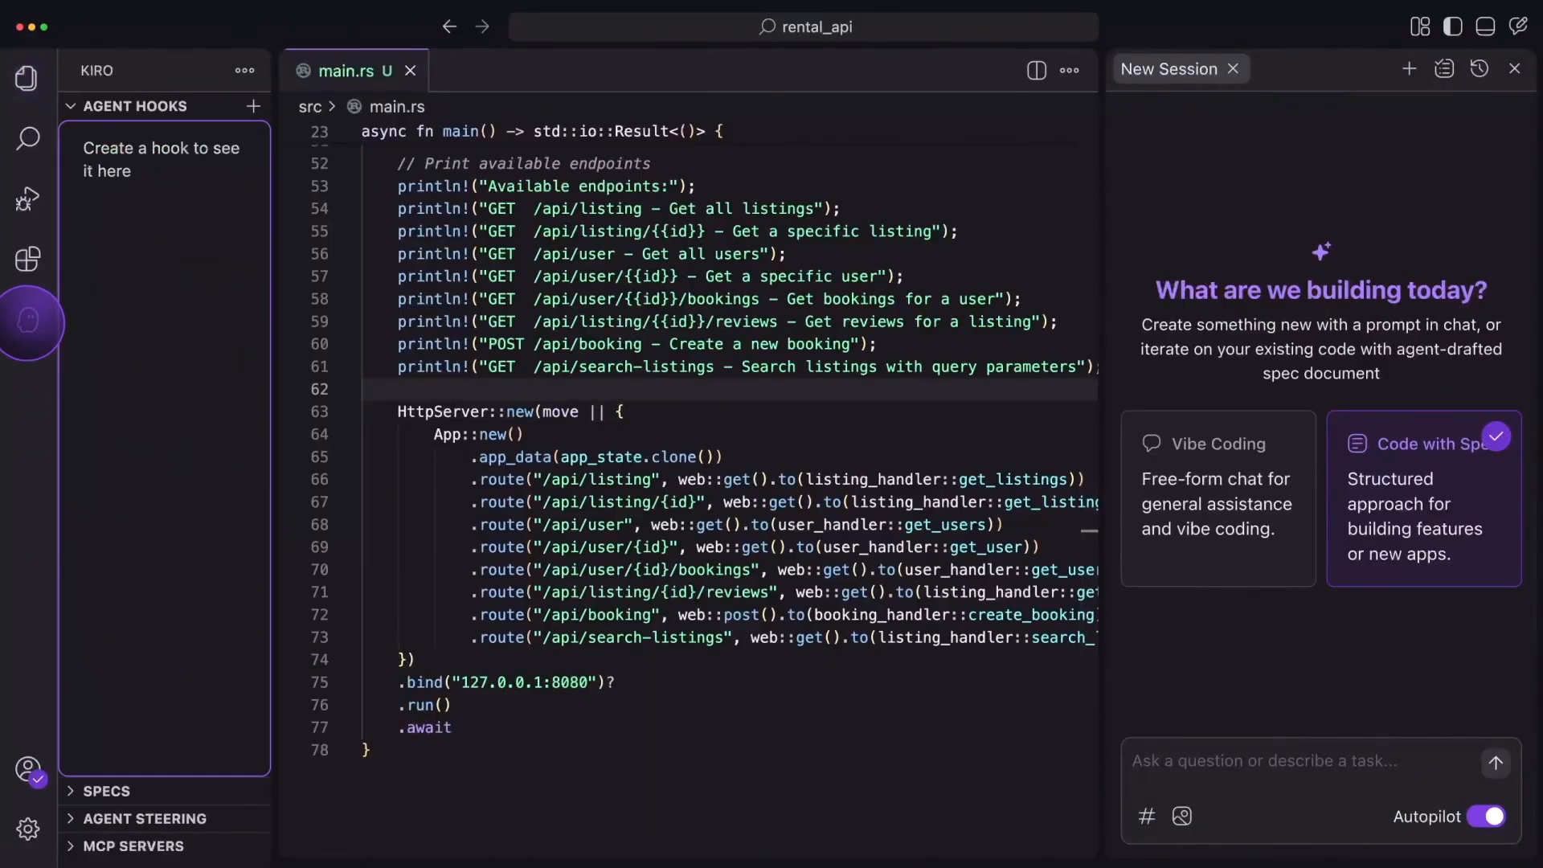
left_click(253, 106)
type("Keep my read me up to date as i work on my project")
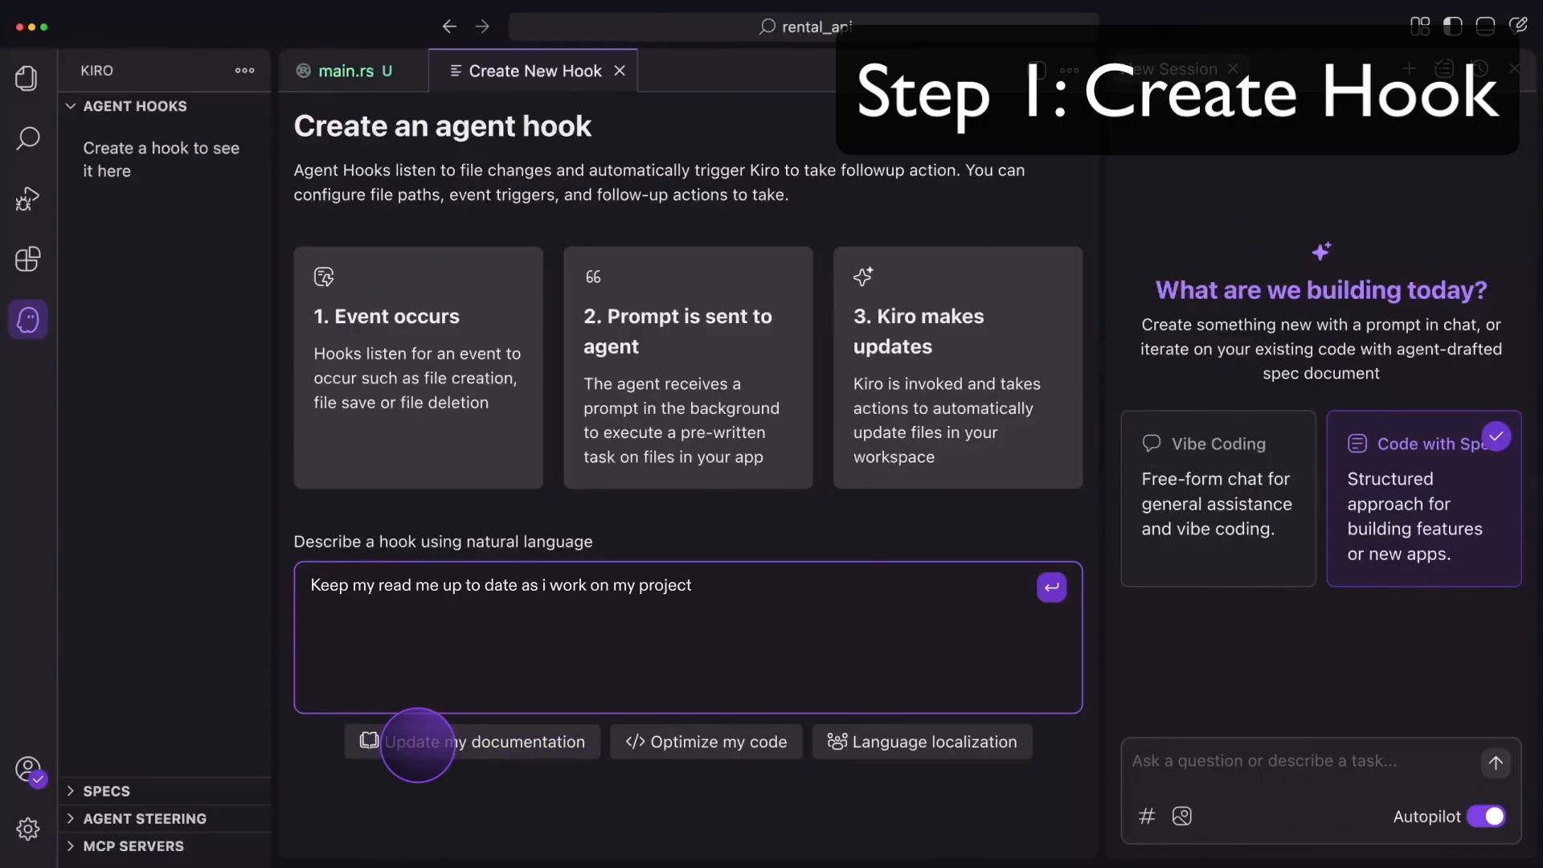
left_click(1051, 589)
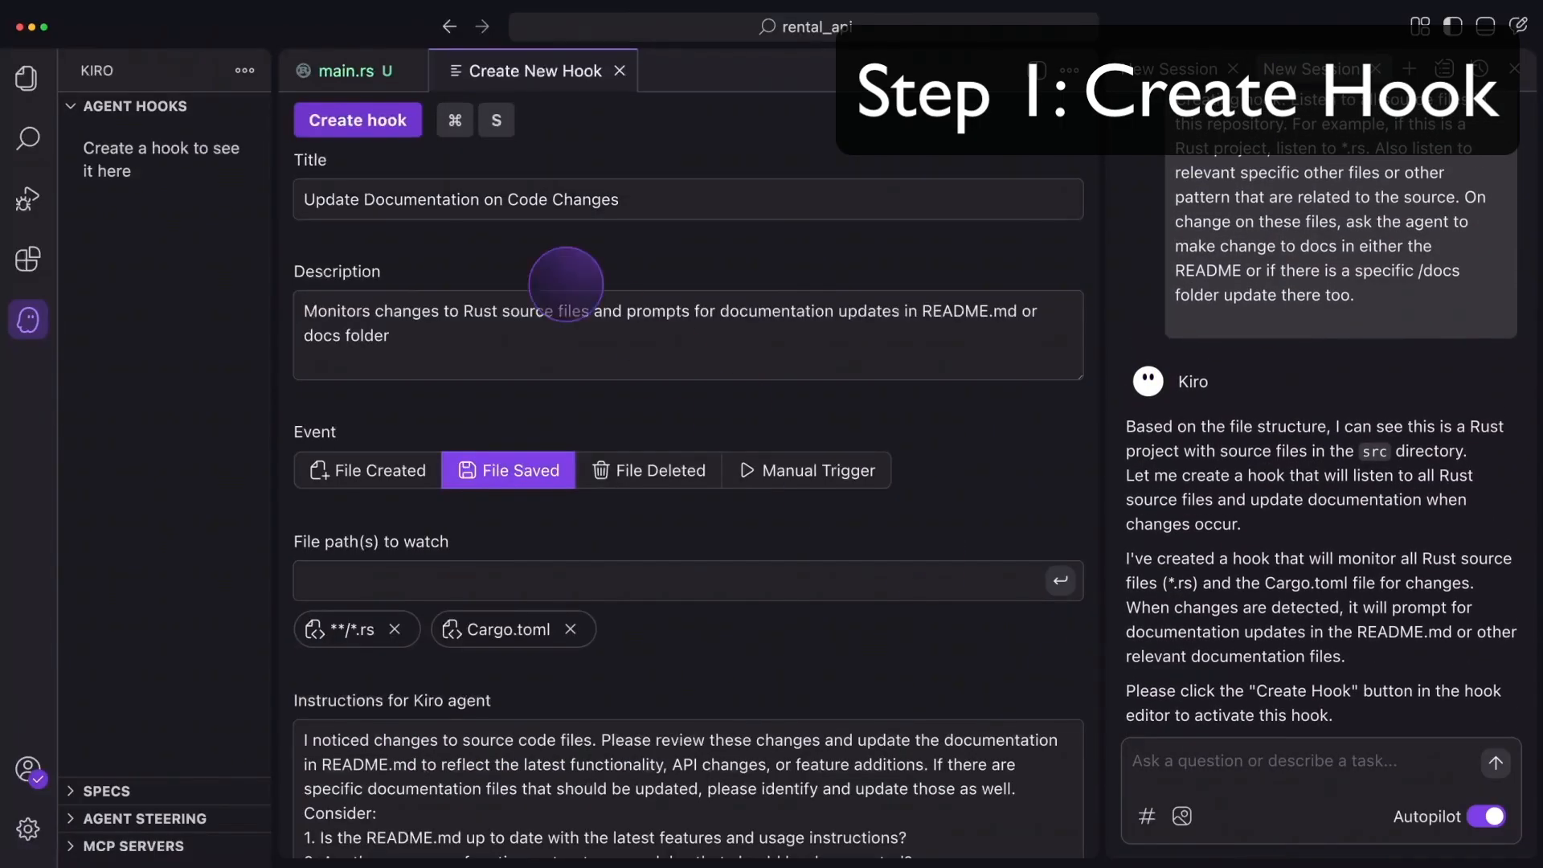
left_click(357, 119)
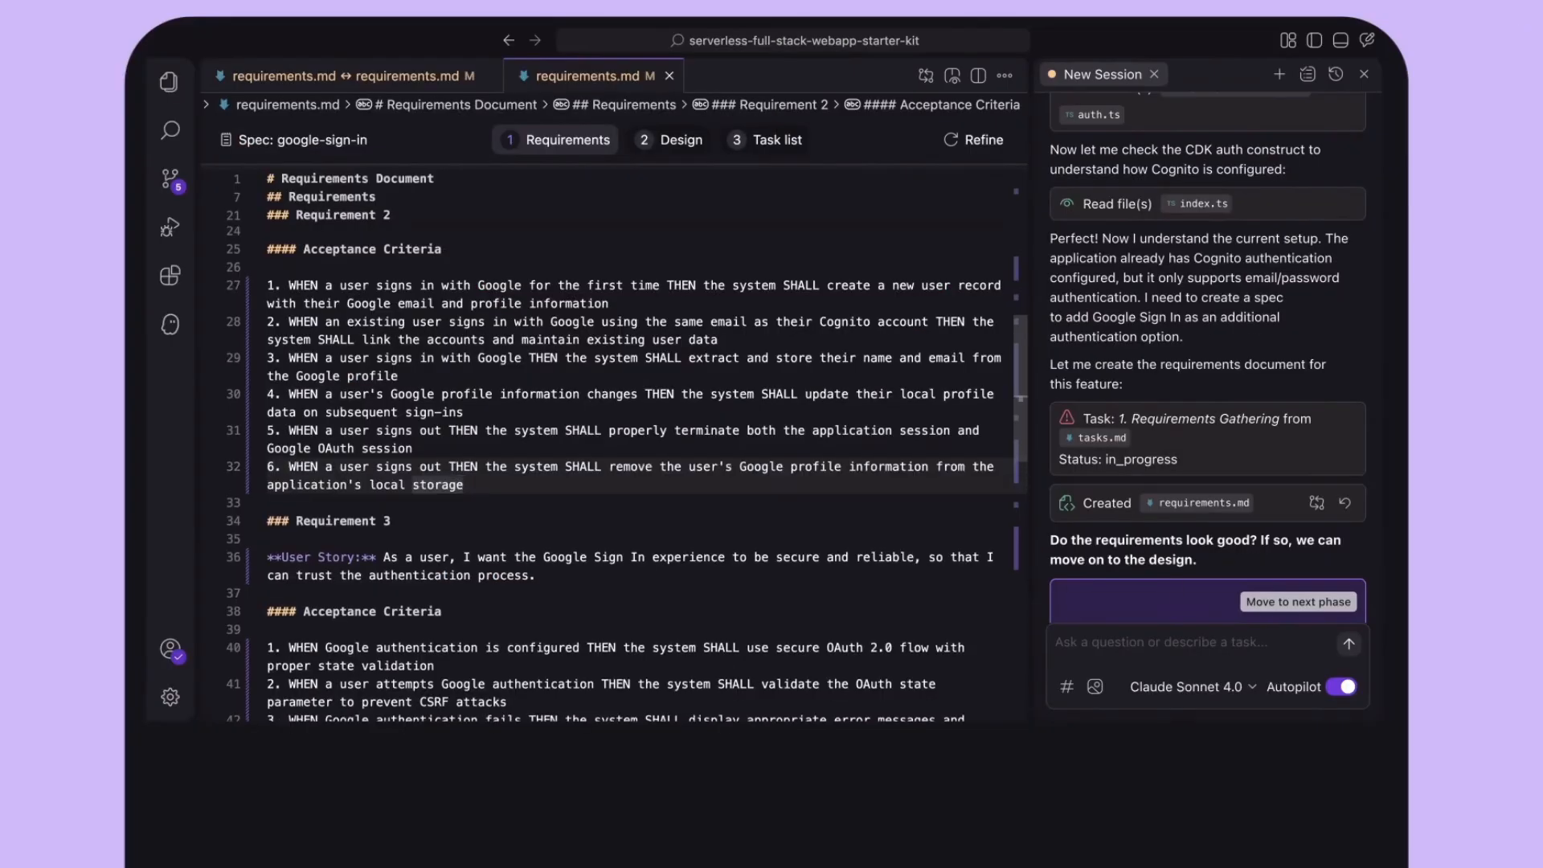
- Scroll through requirements.md to review Requirements 2–4
scroll("down", 3)
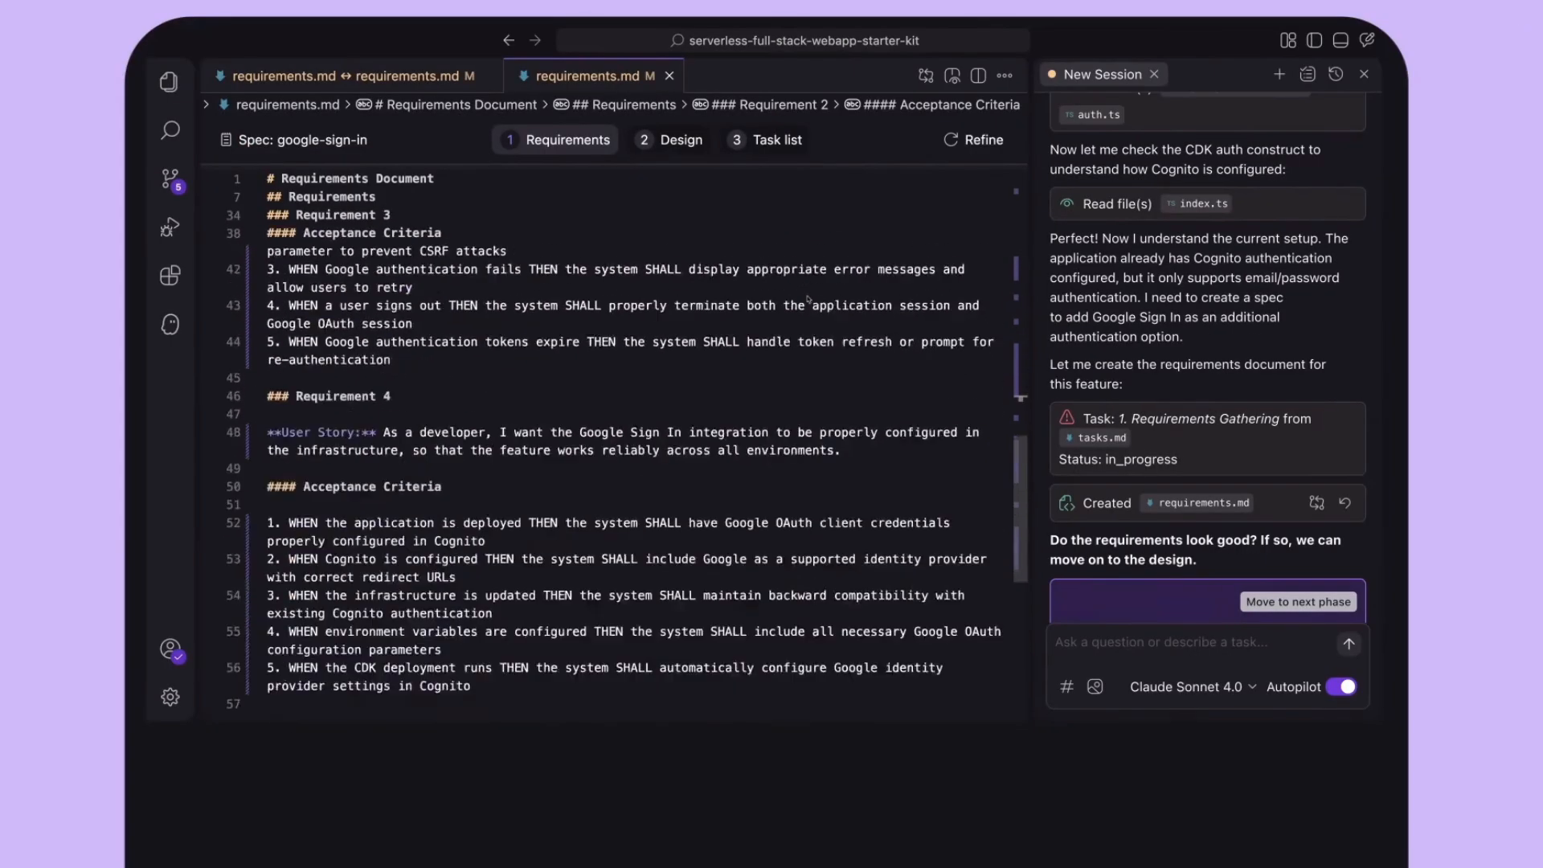
left_click(1208, 601)
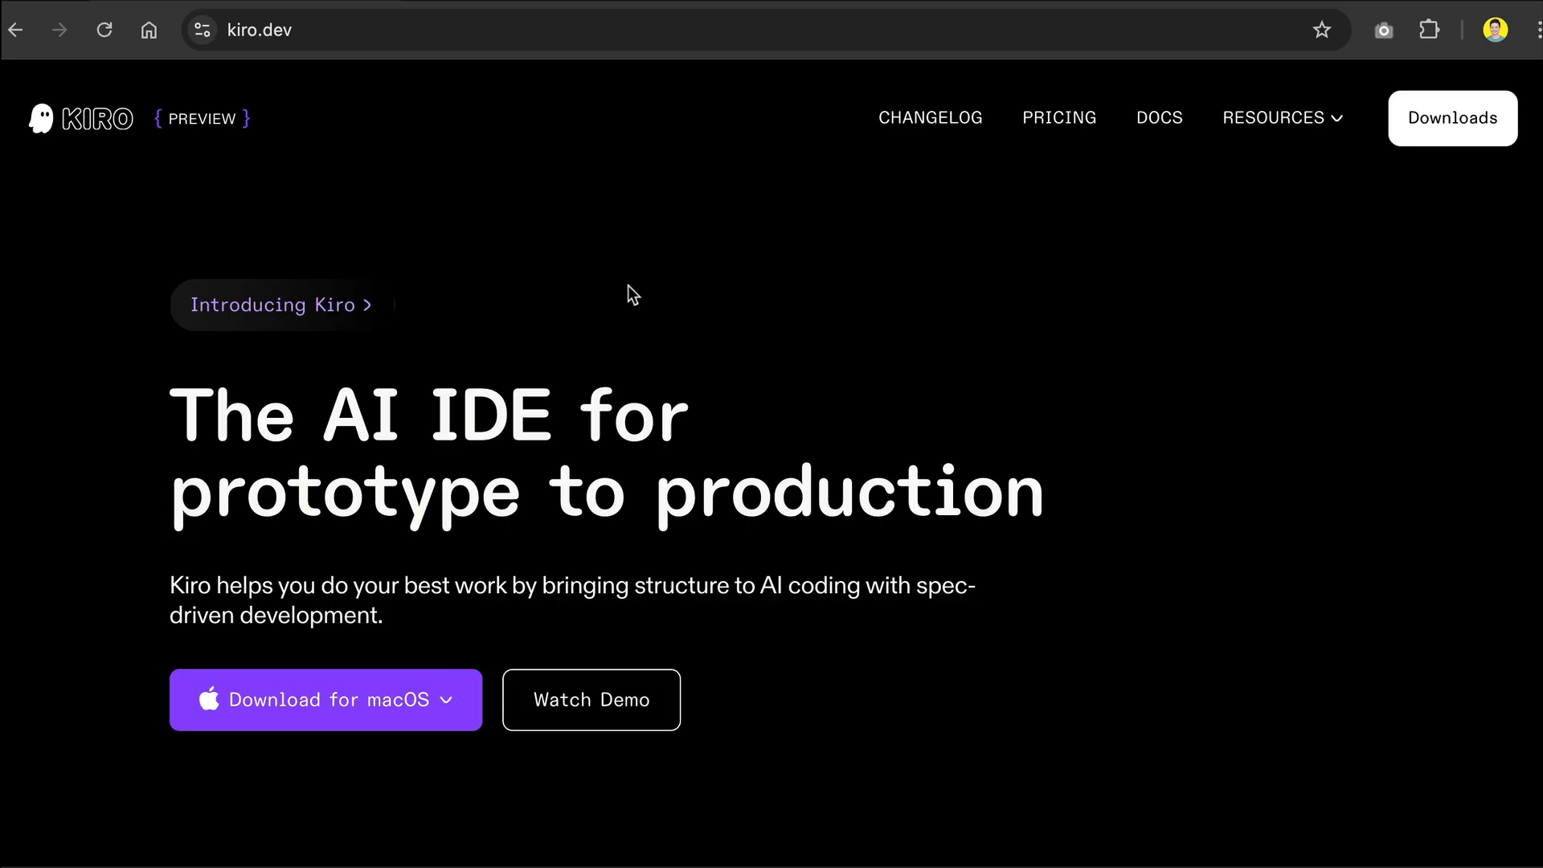
- Download the Apple Silicon macOS build of Kiro from kiro.dev
left_click(259, 29)
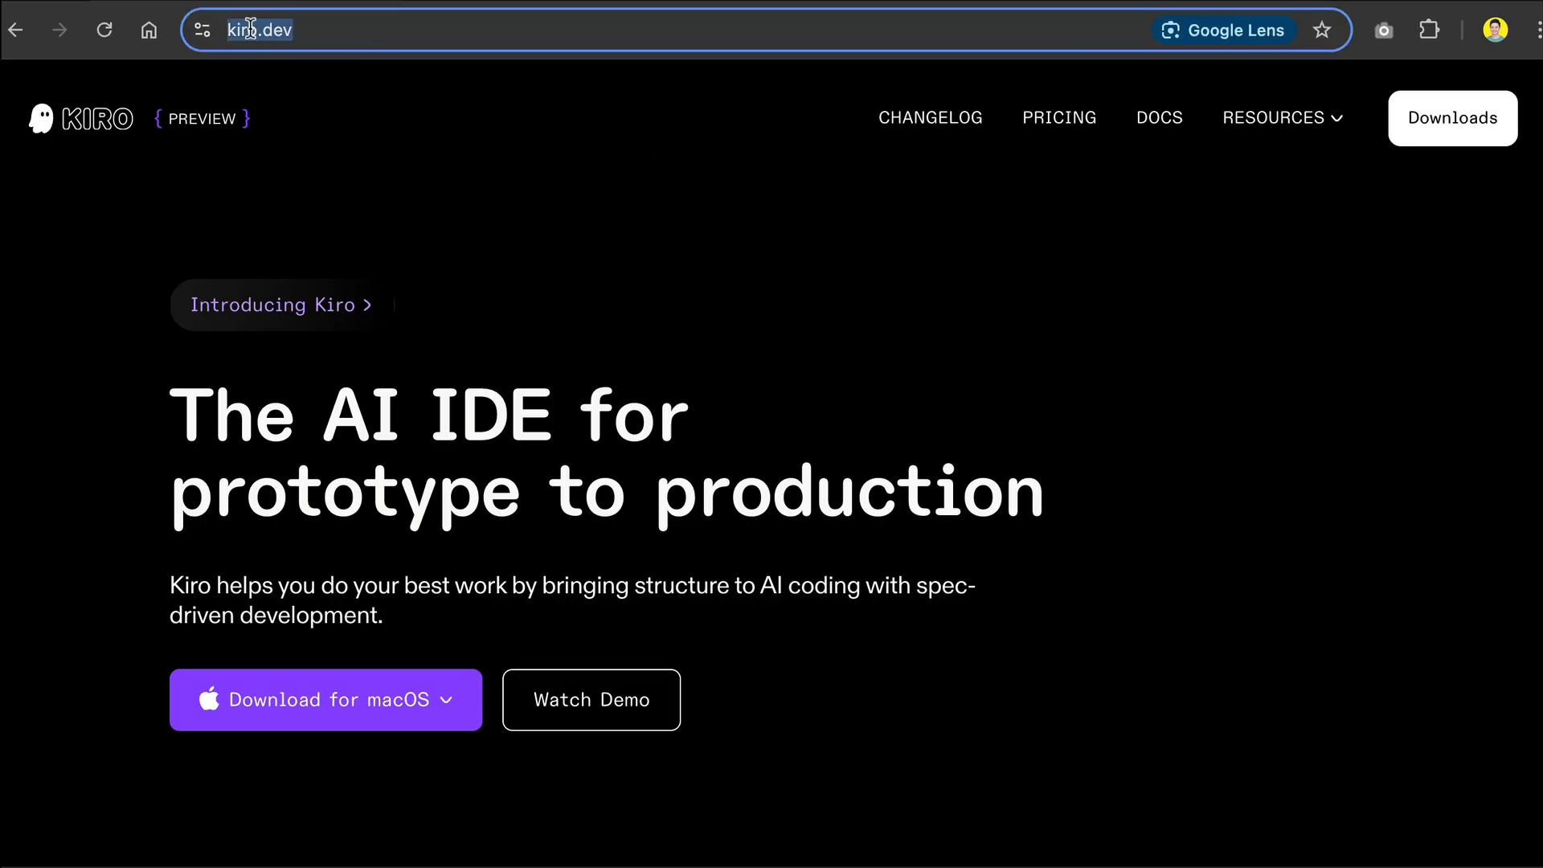
mouse_move(520, 193)
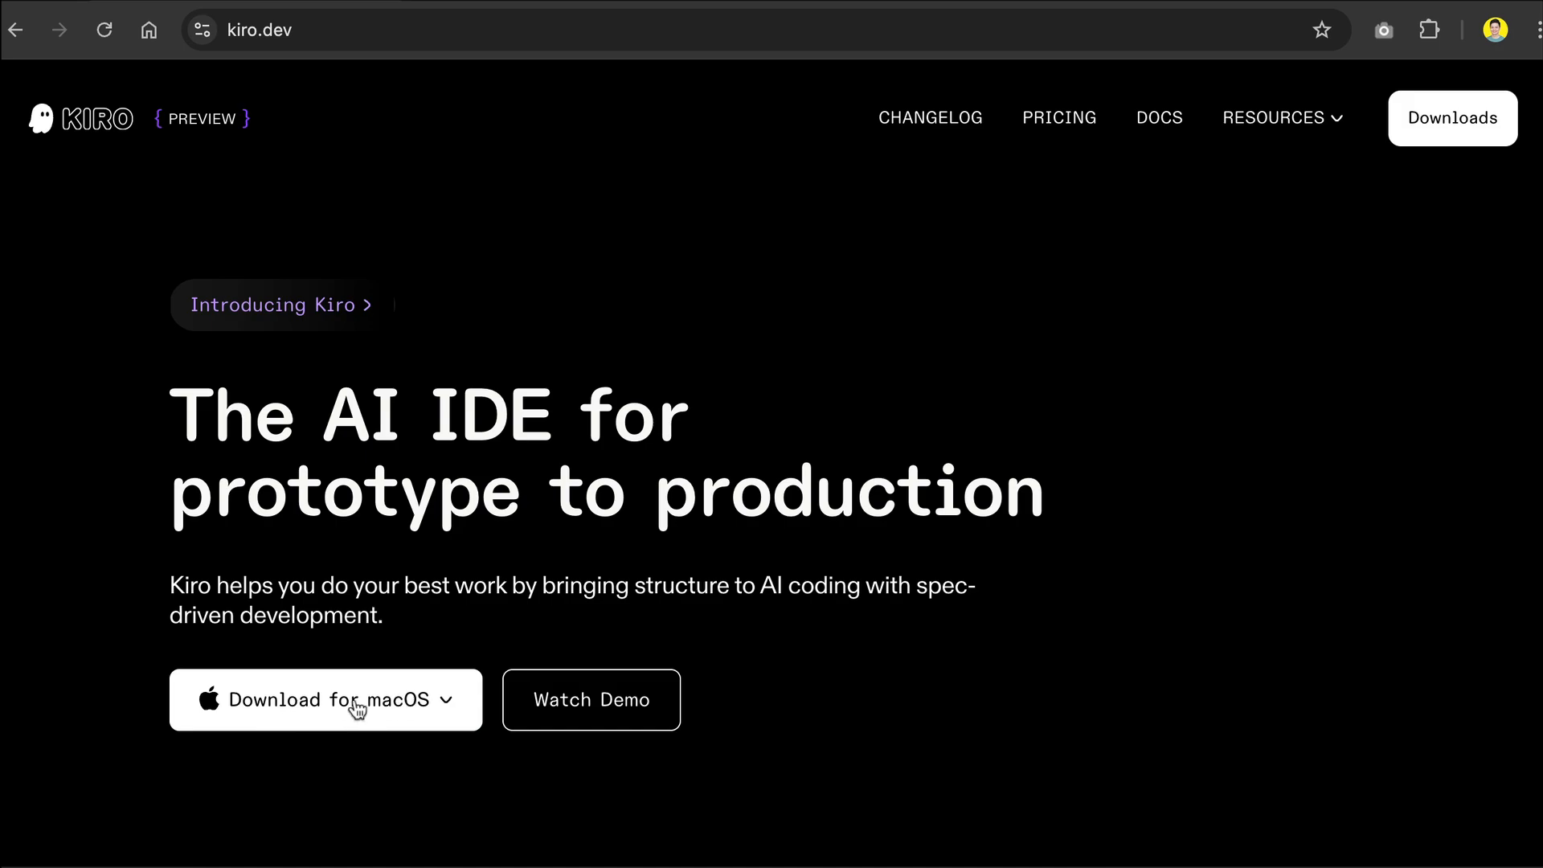
left_click(325, 699)
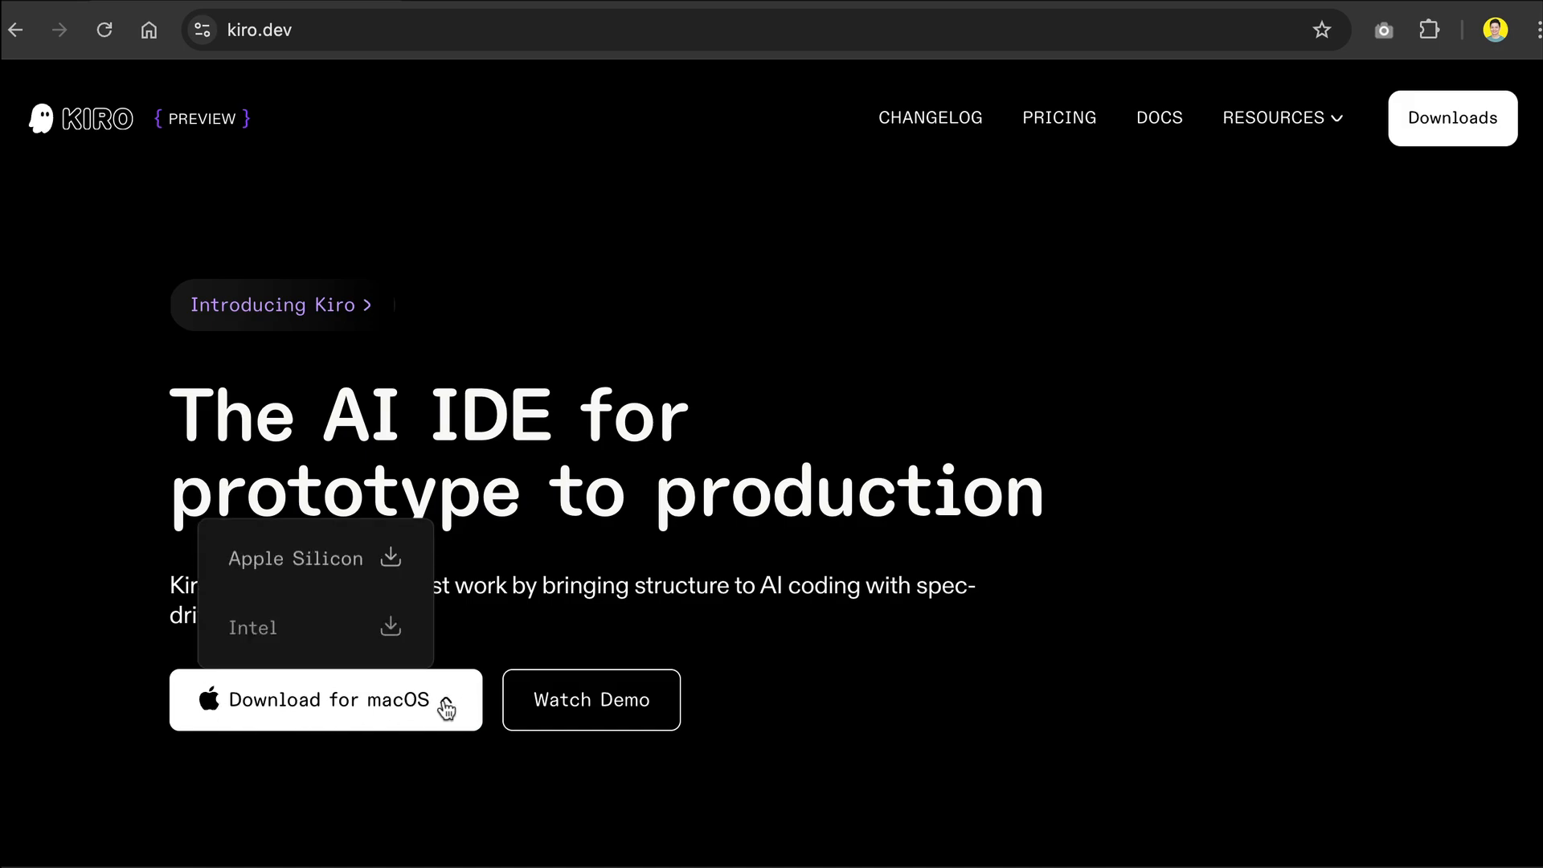
mouse_move(332, 616)
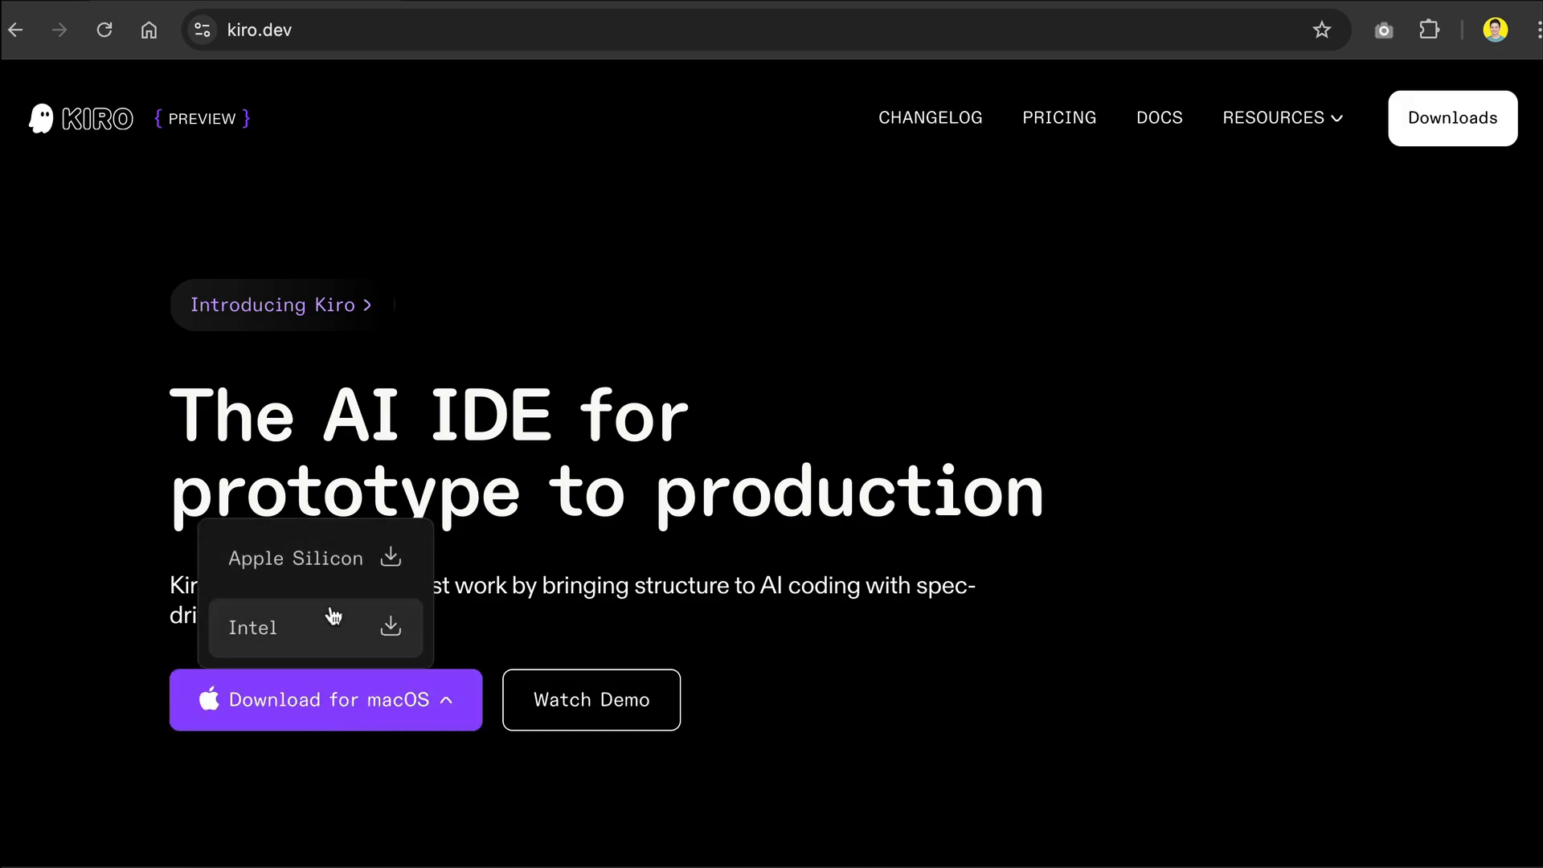
mouse_move(315, 558)
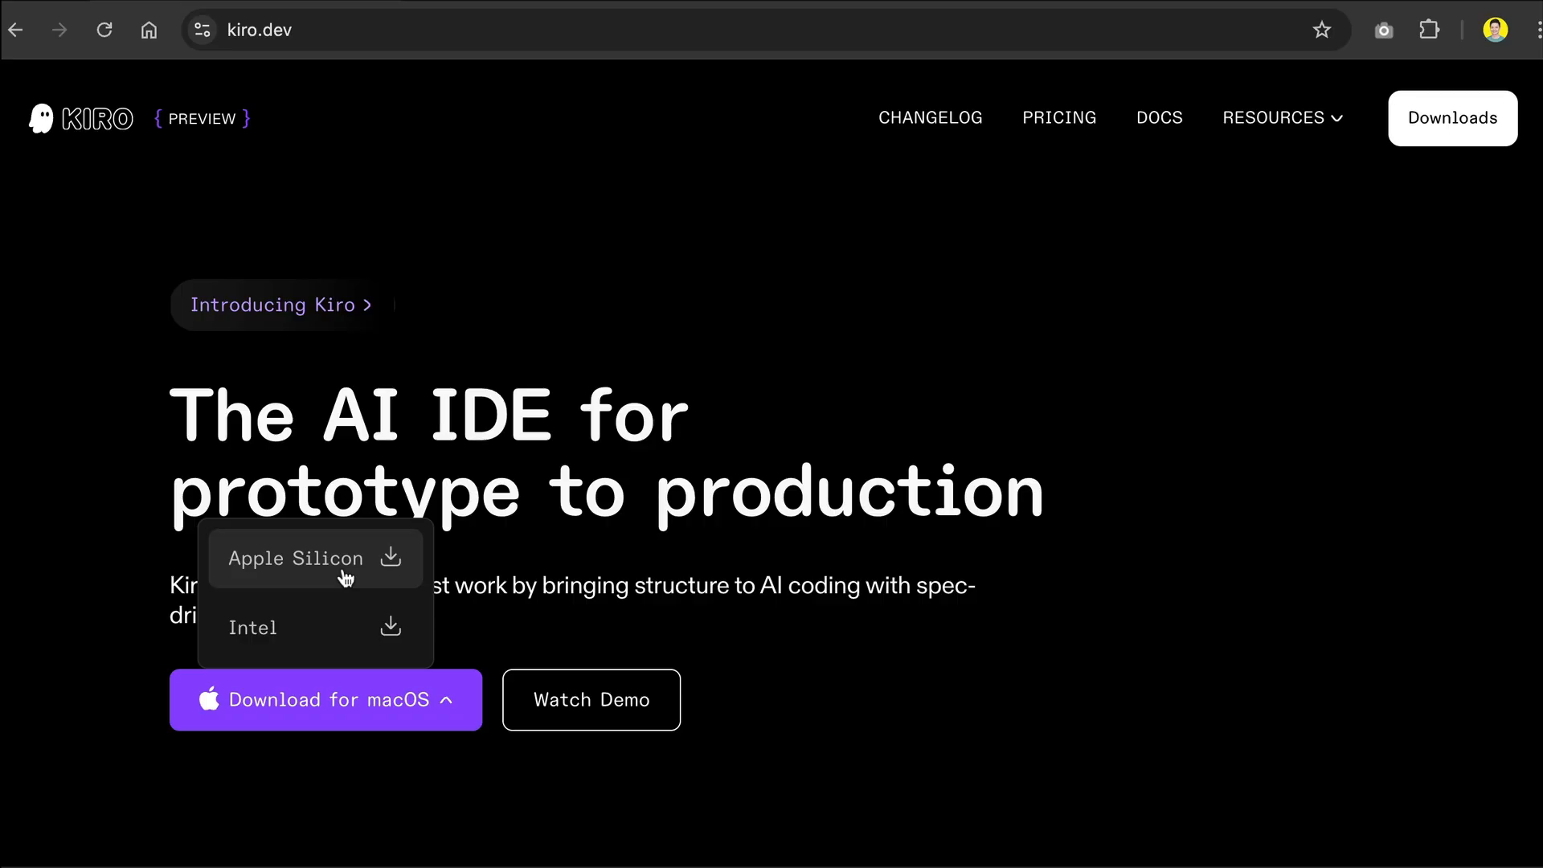
mouse_move(436, 610)
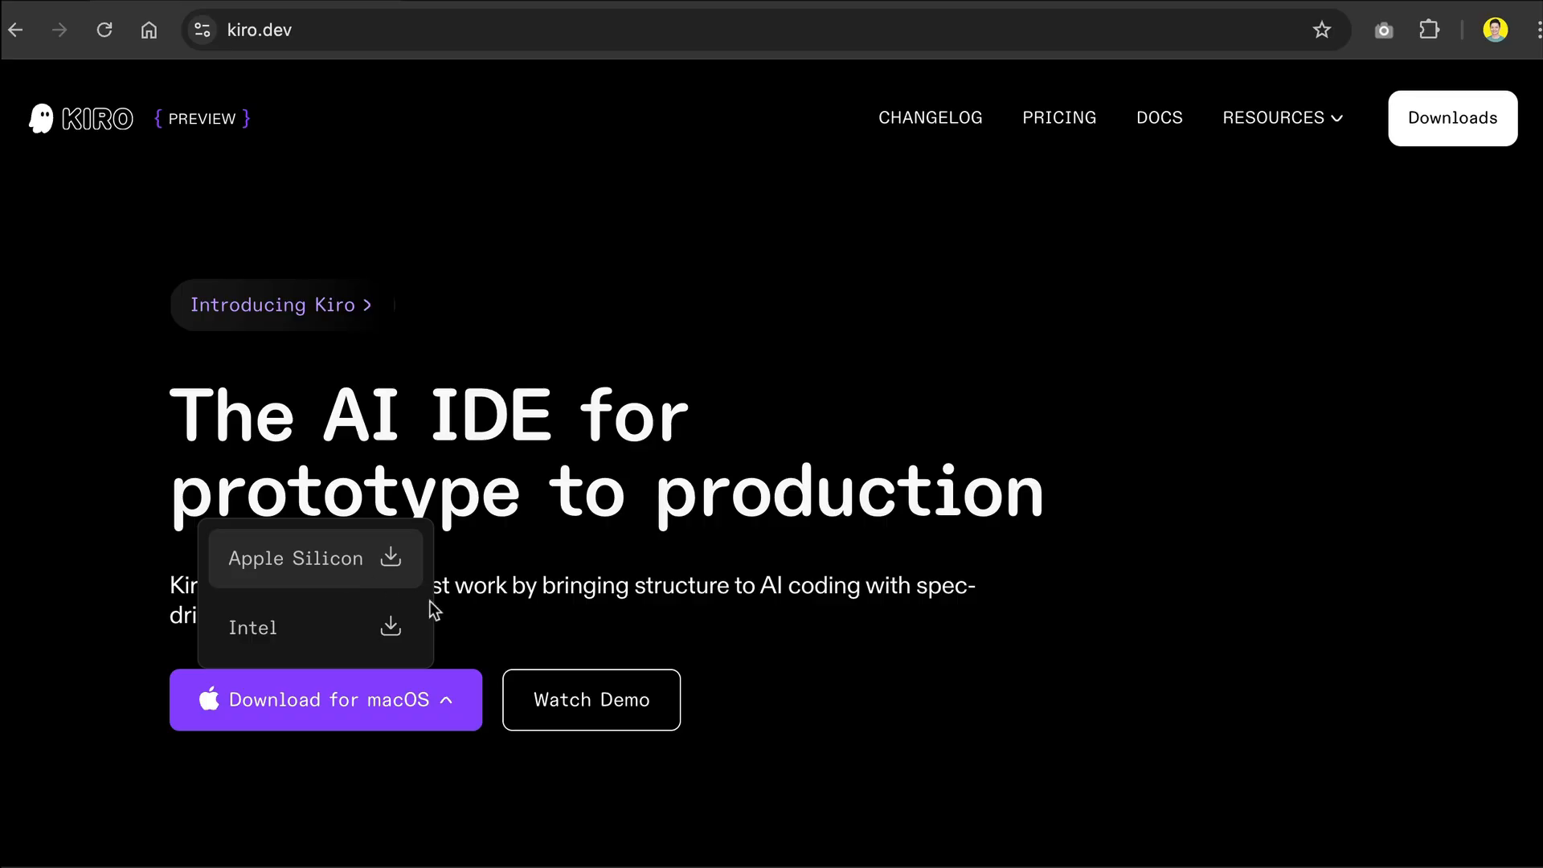
left_click(325, 699)
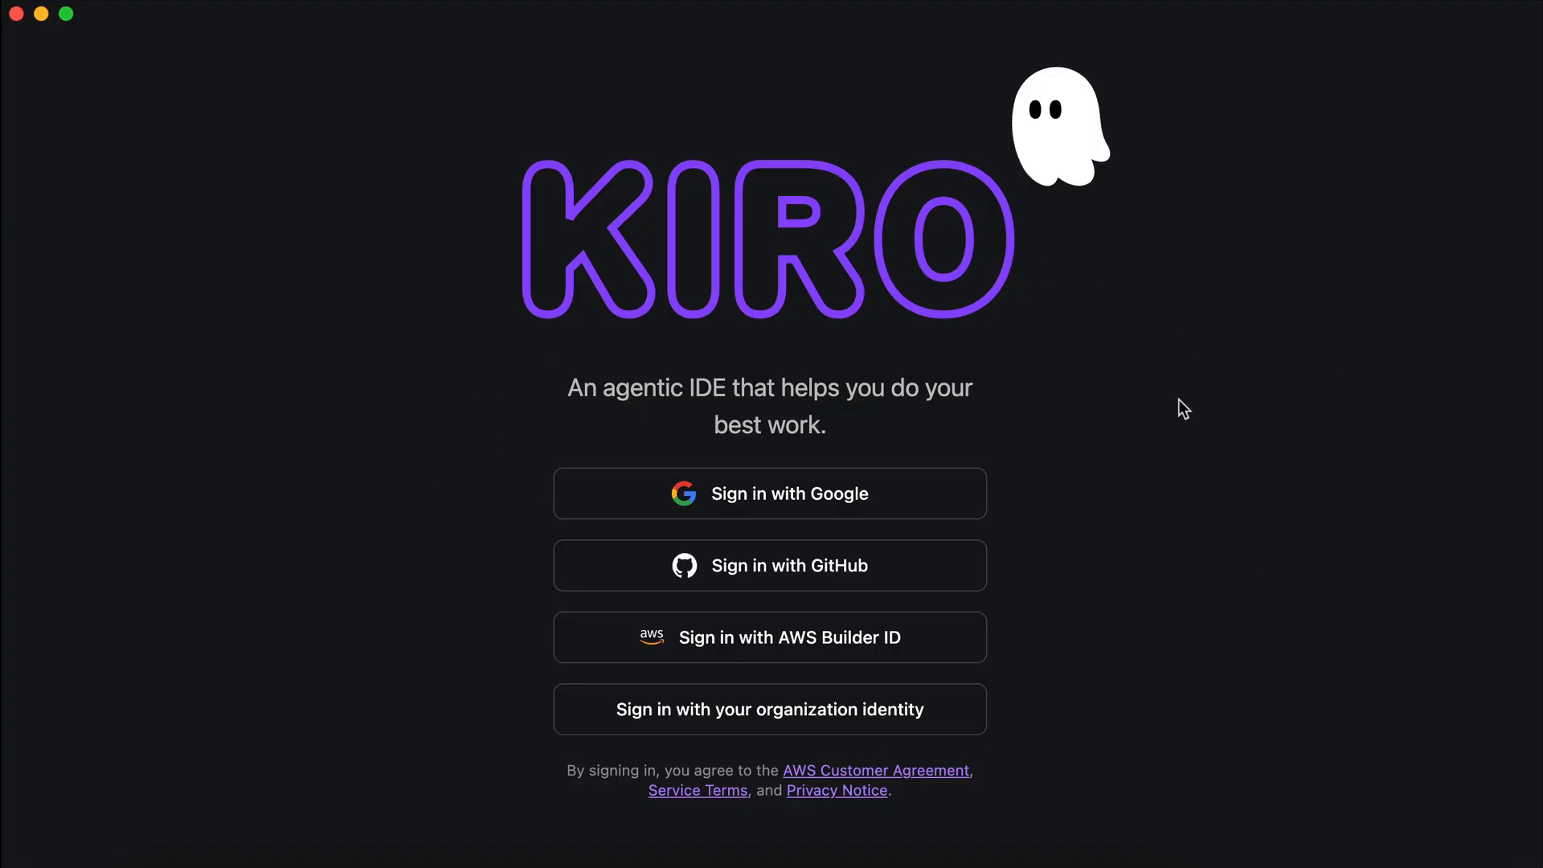
mouse_move(891, 721)
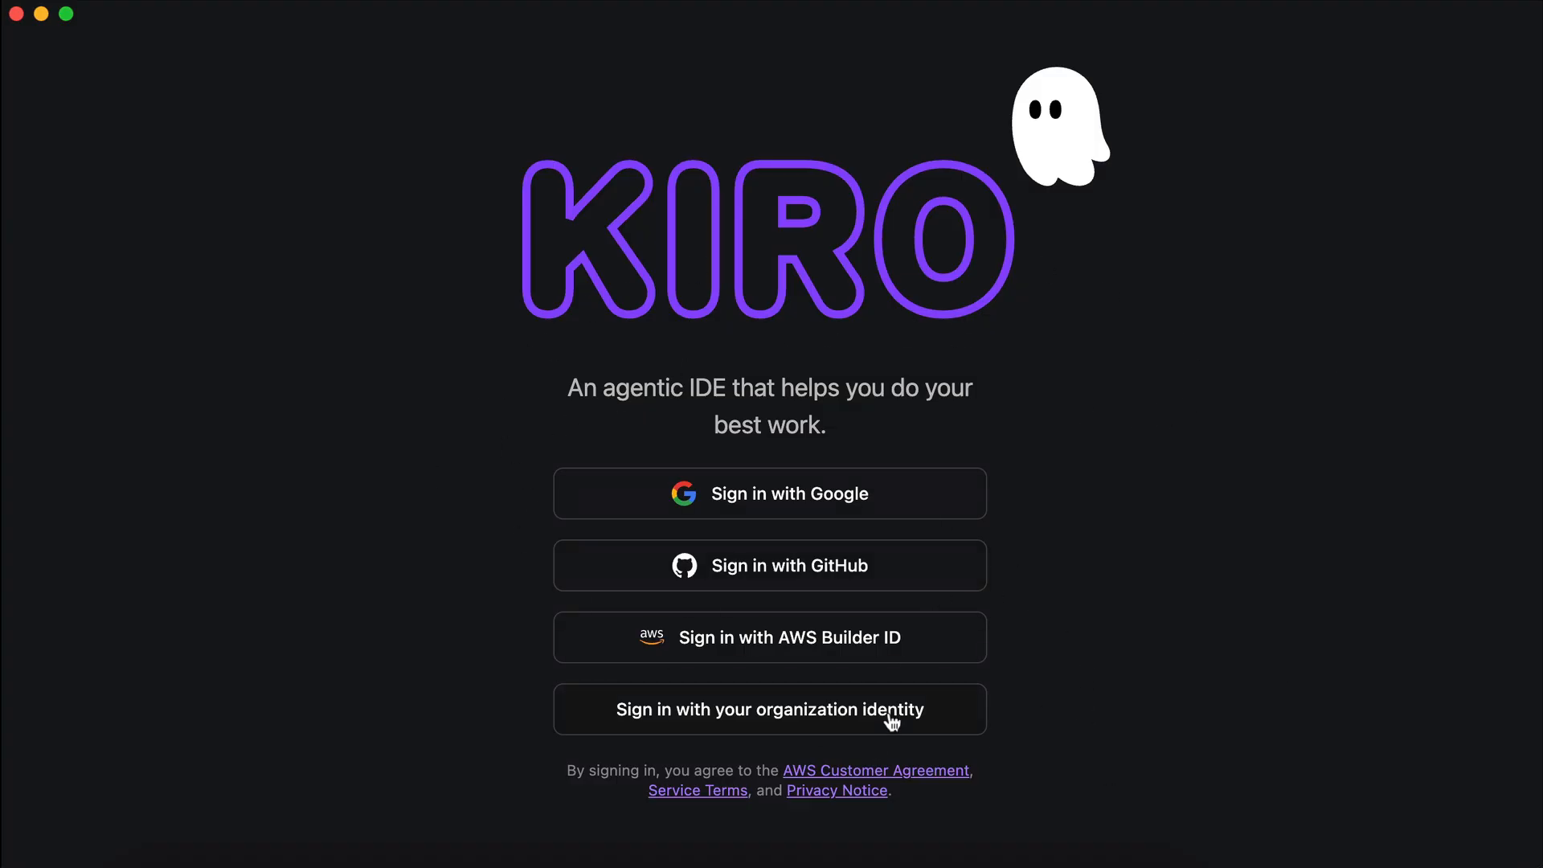
mouse_move(1436, 855)
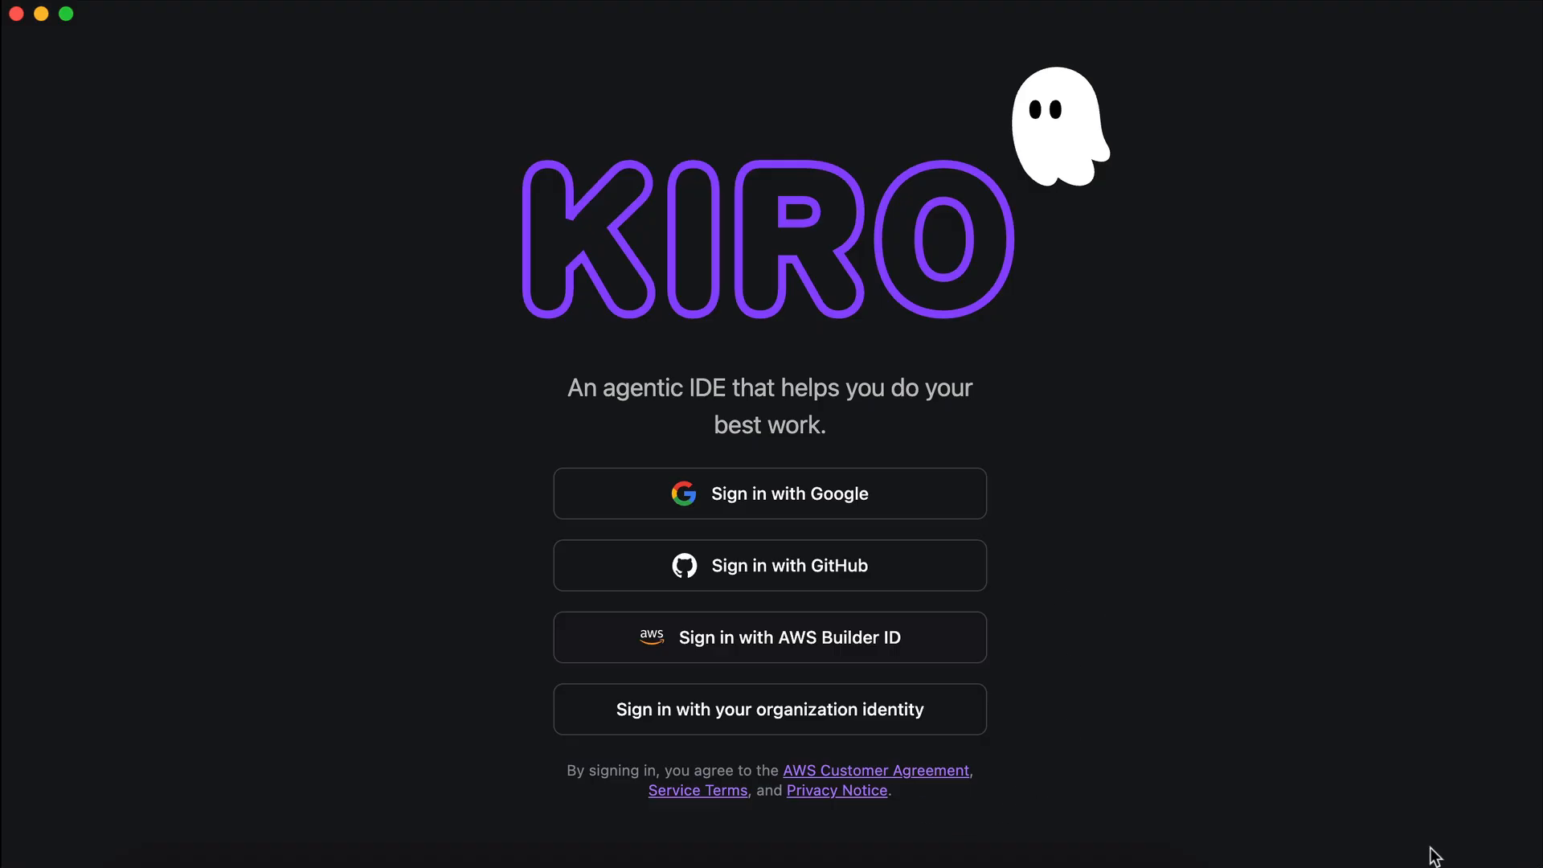
mouse_move(1287, 818)
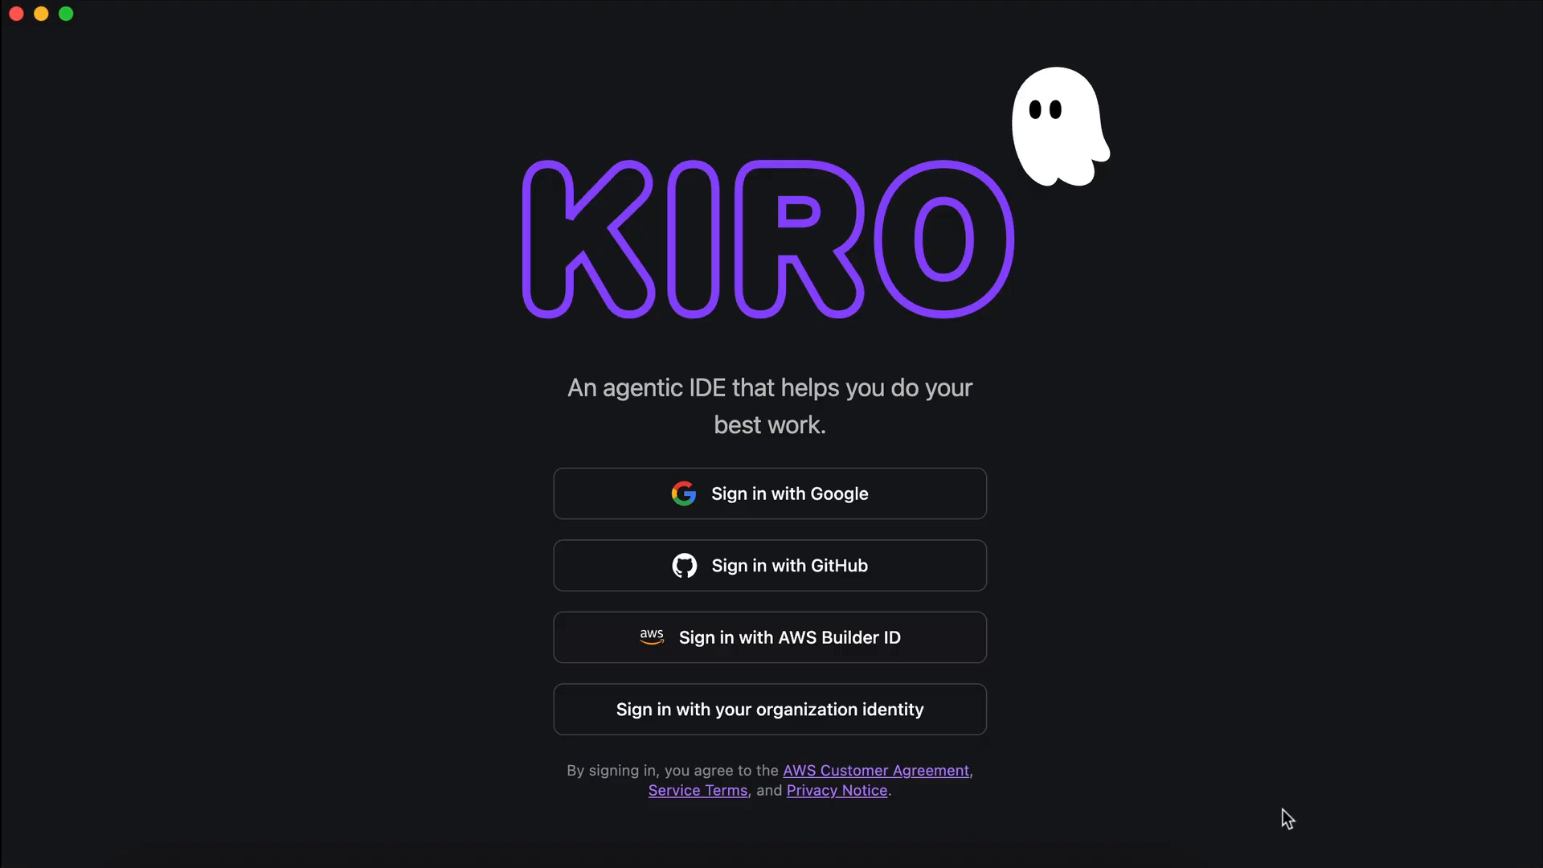
mouse_move(1080, 591)
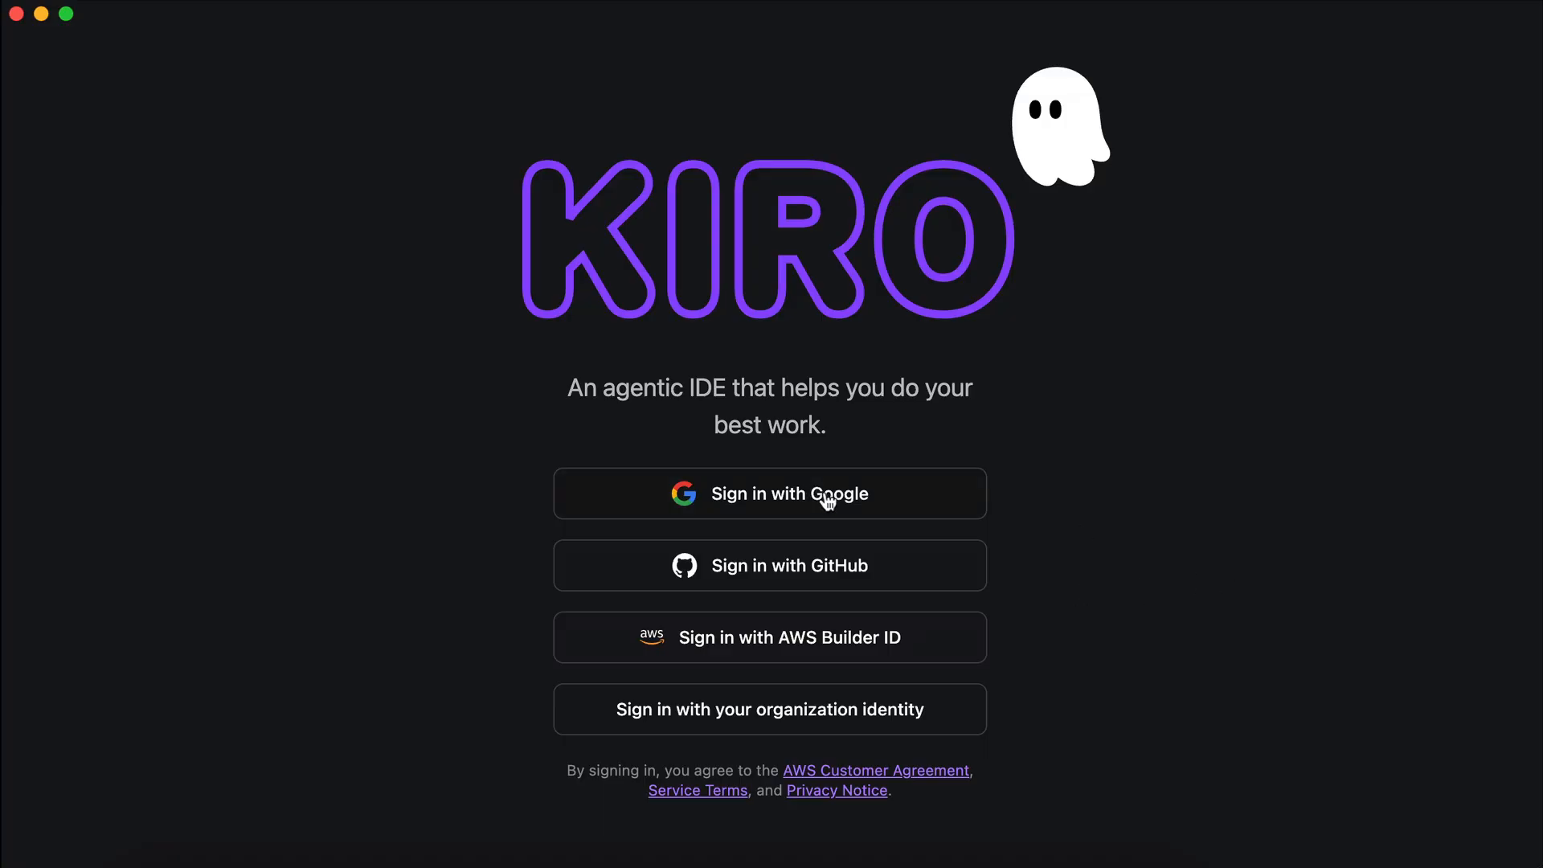
- Sign in with Google, choose the Kiro Light theme and skip shell setup
left_click(770, 493)
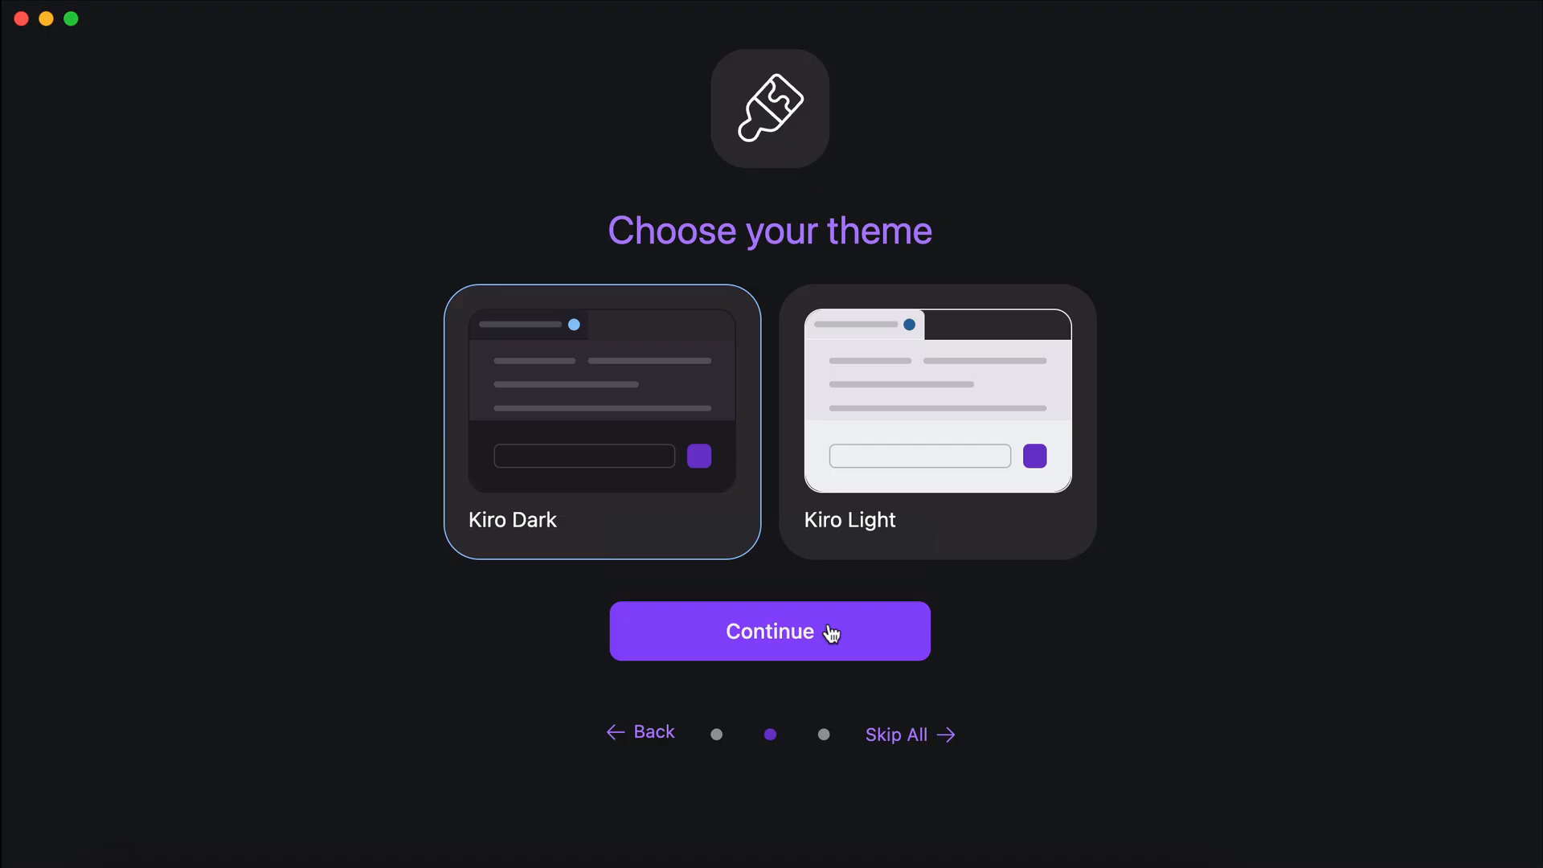
left_click(936, 423)
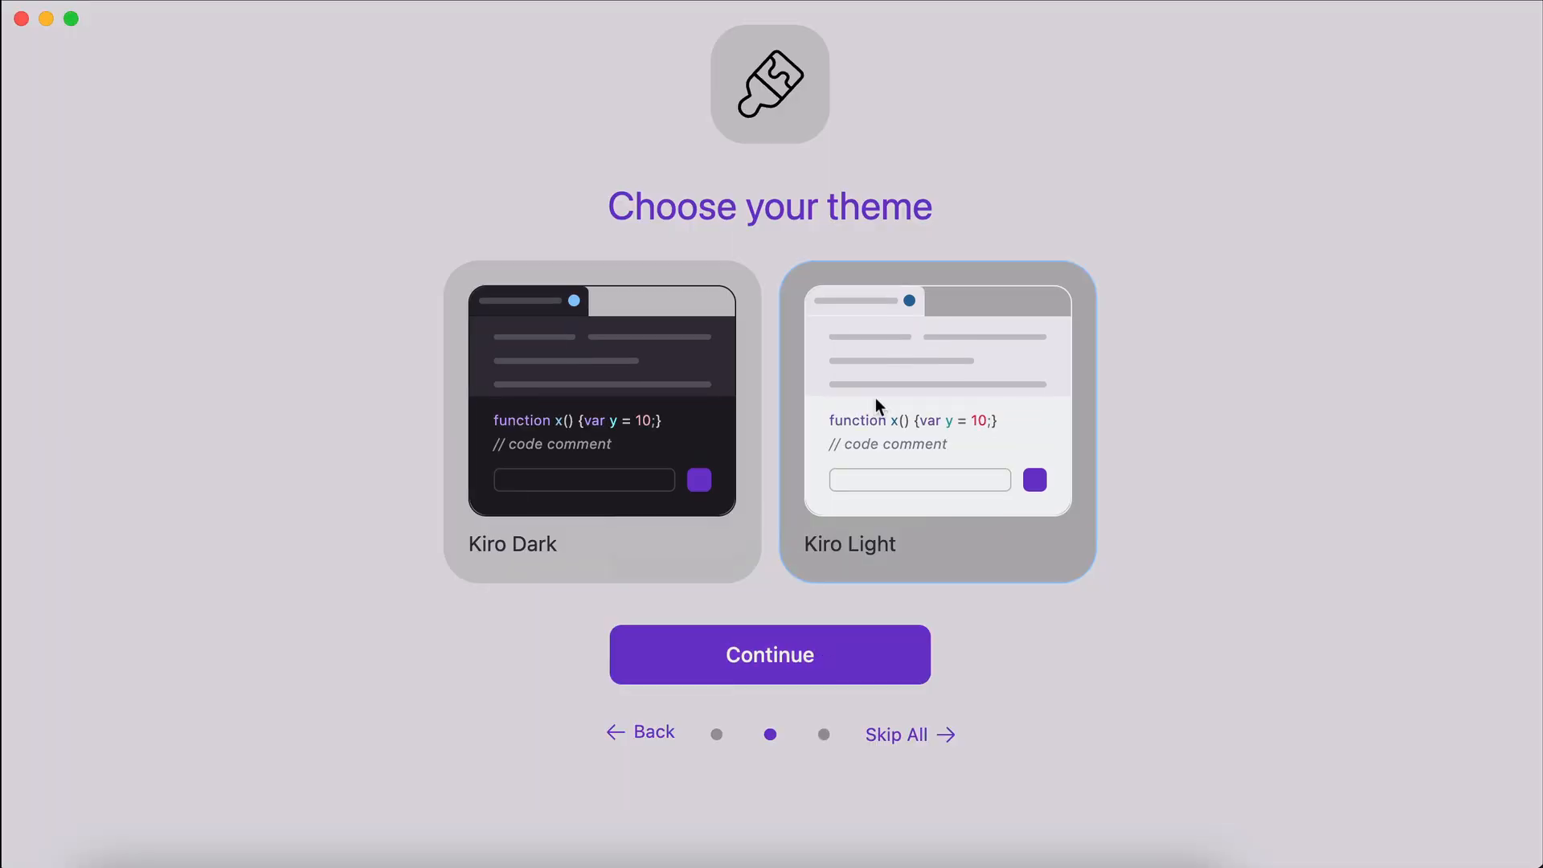
left_click(770, 654)
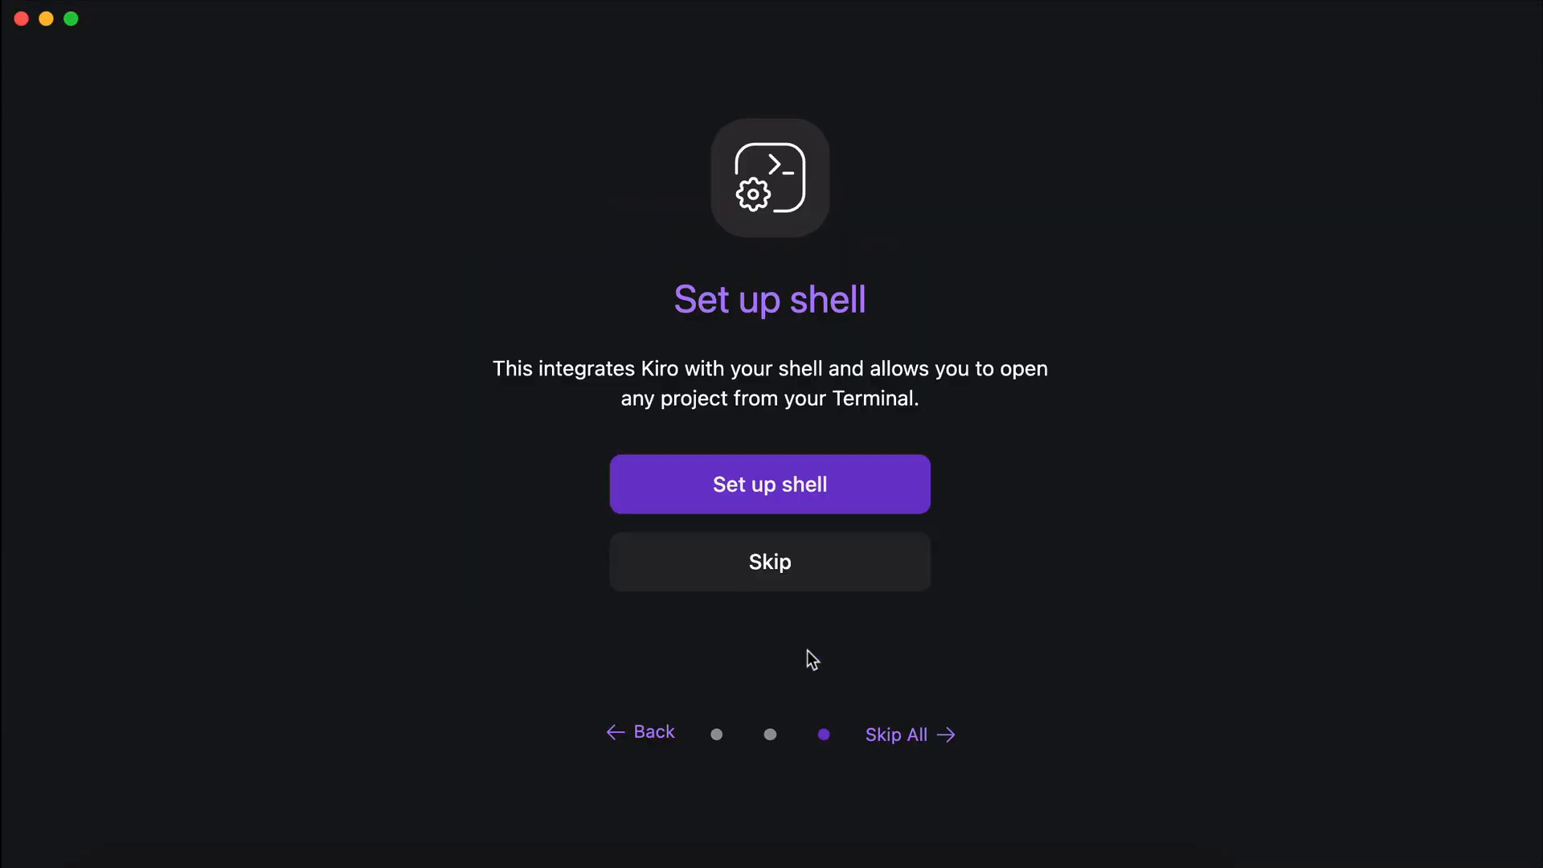
mouse_move(1053, 422)
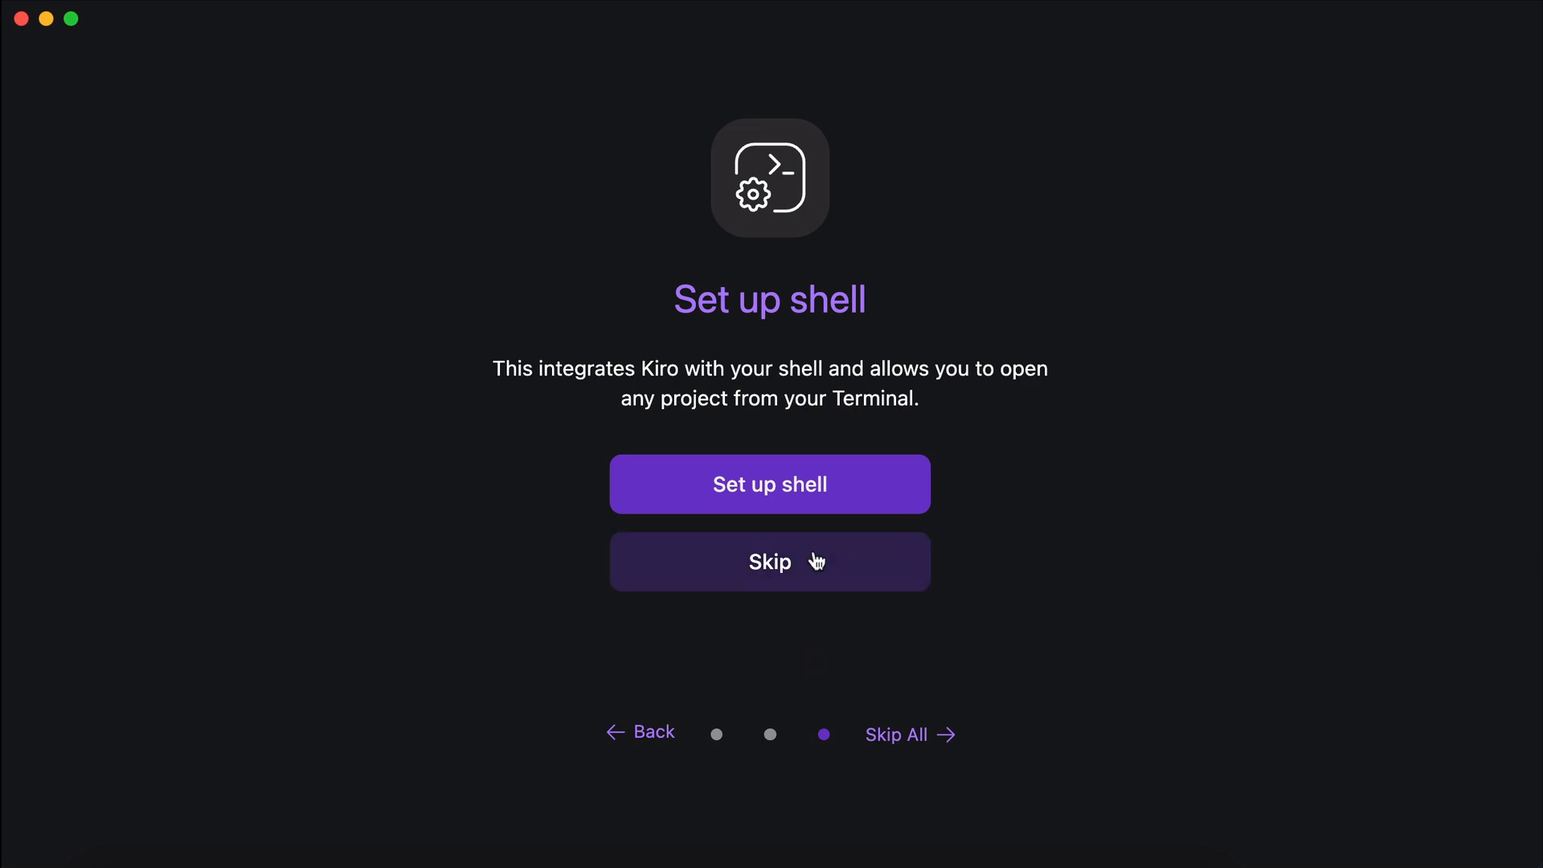
left_click(770, 561)
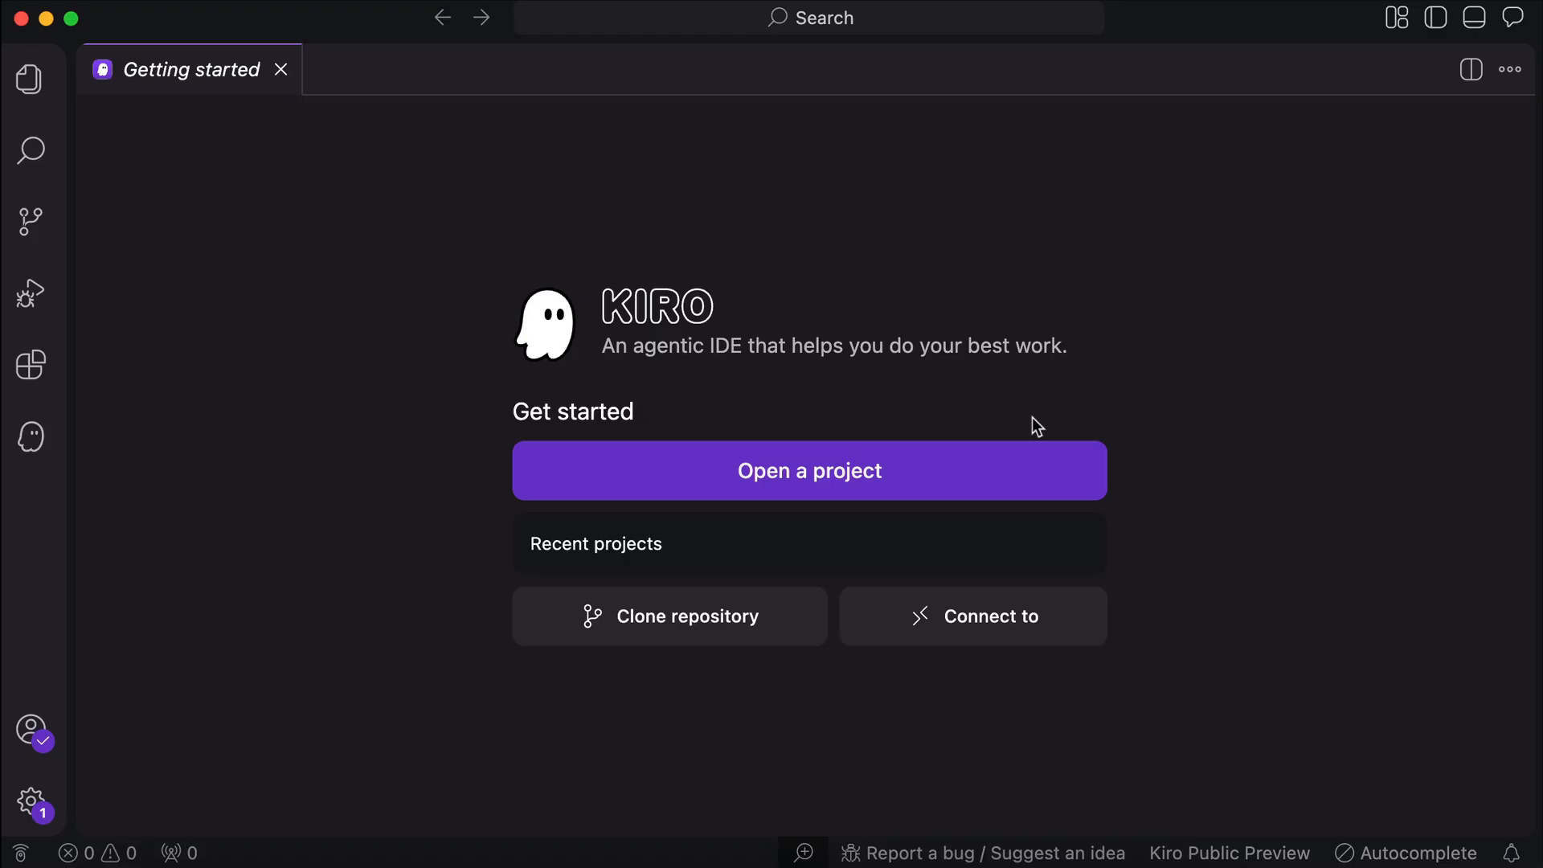
mouse_move(1270, 219)
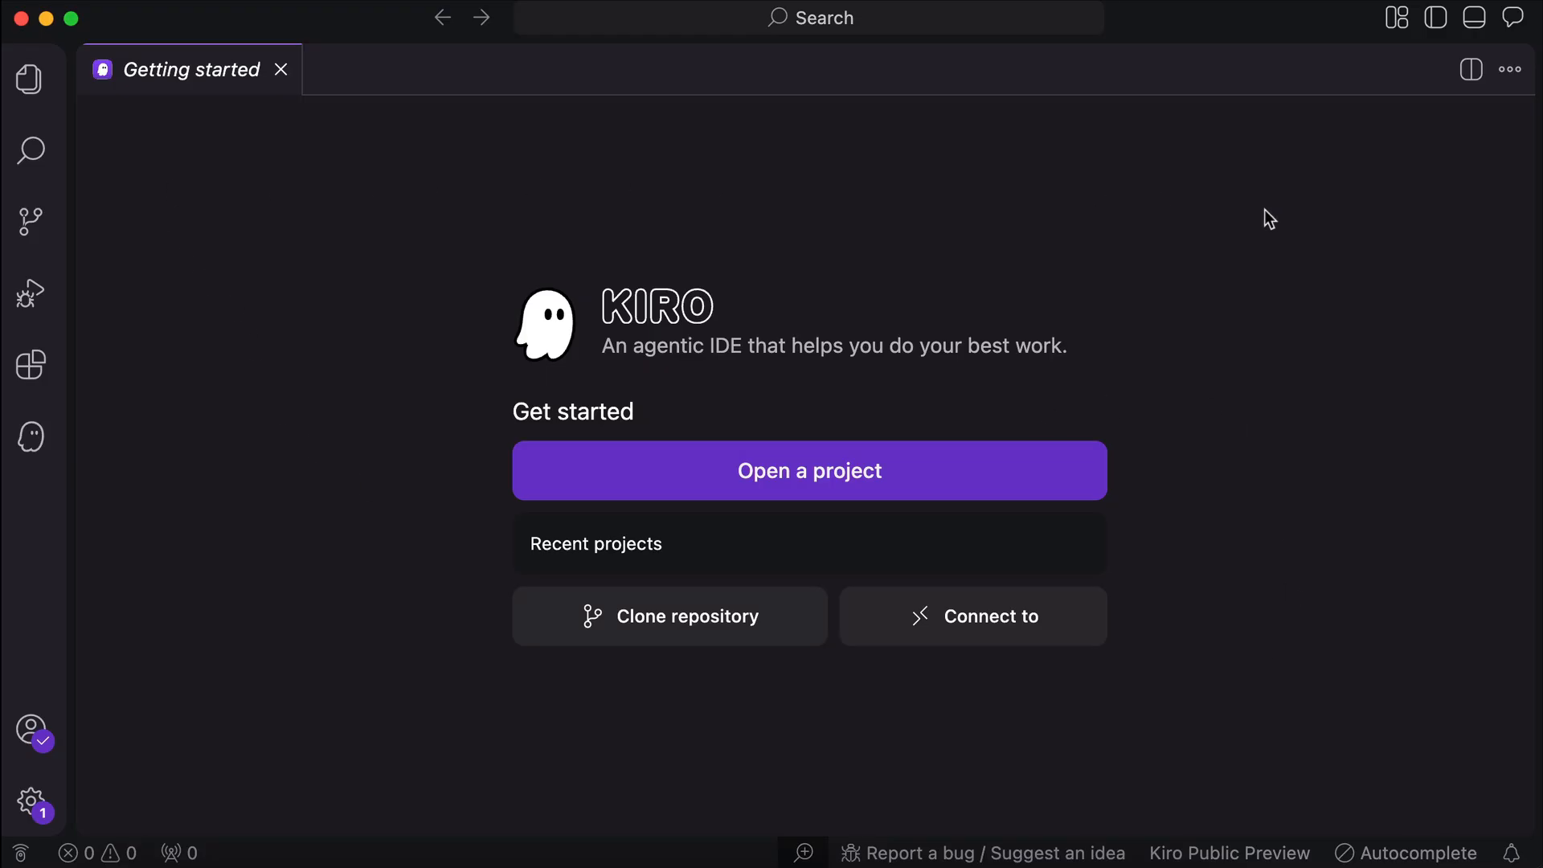
mouse_move(1415, 411)
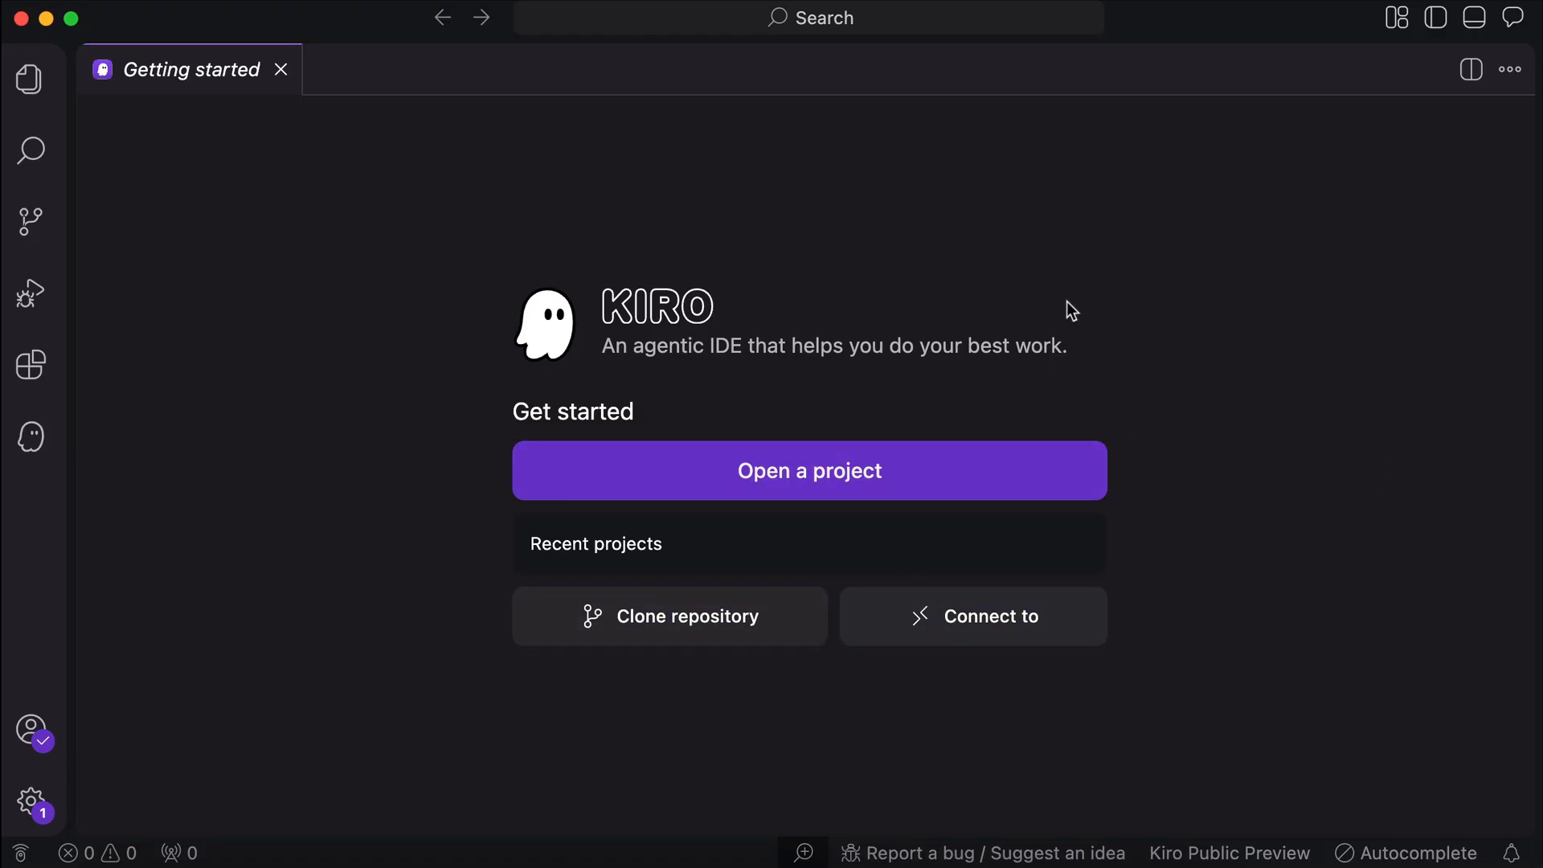
mouse_move(30, 437)
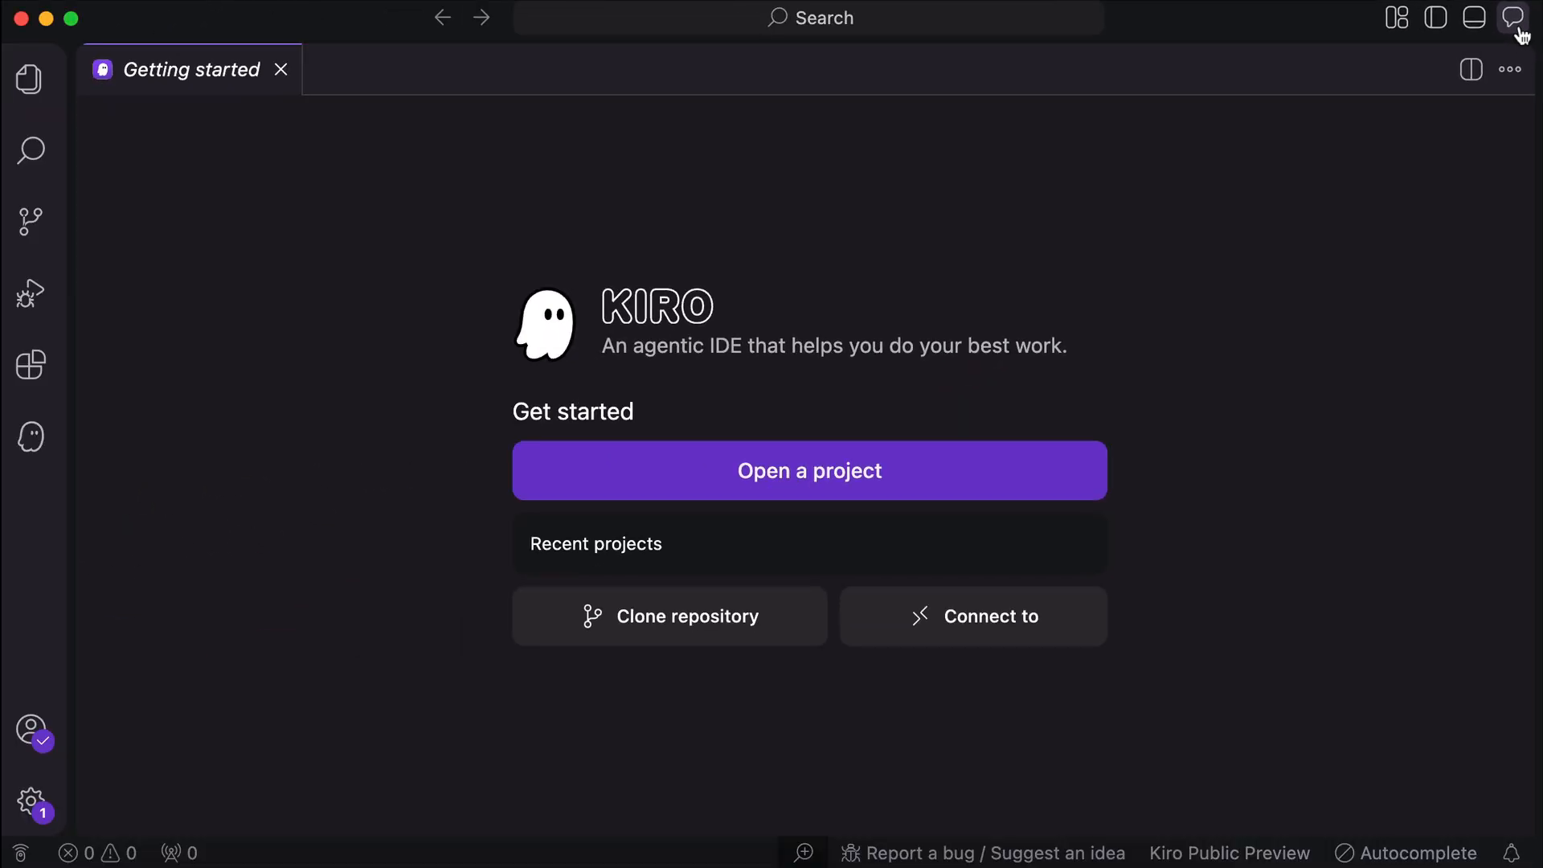
- Start a new agent chat session in Spec mode and show the available models
left_click(1514, 18)
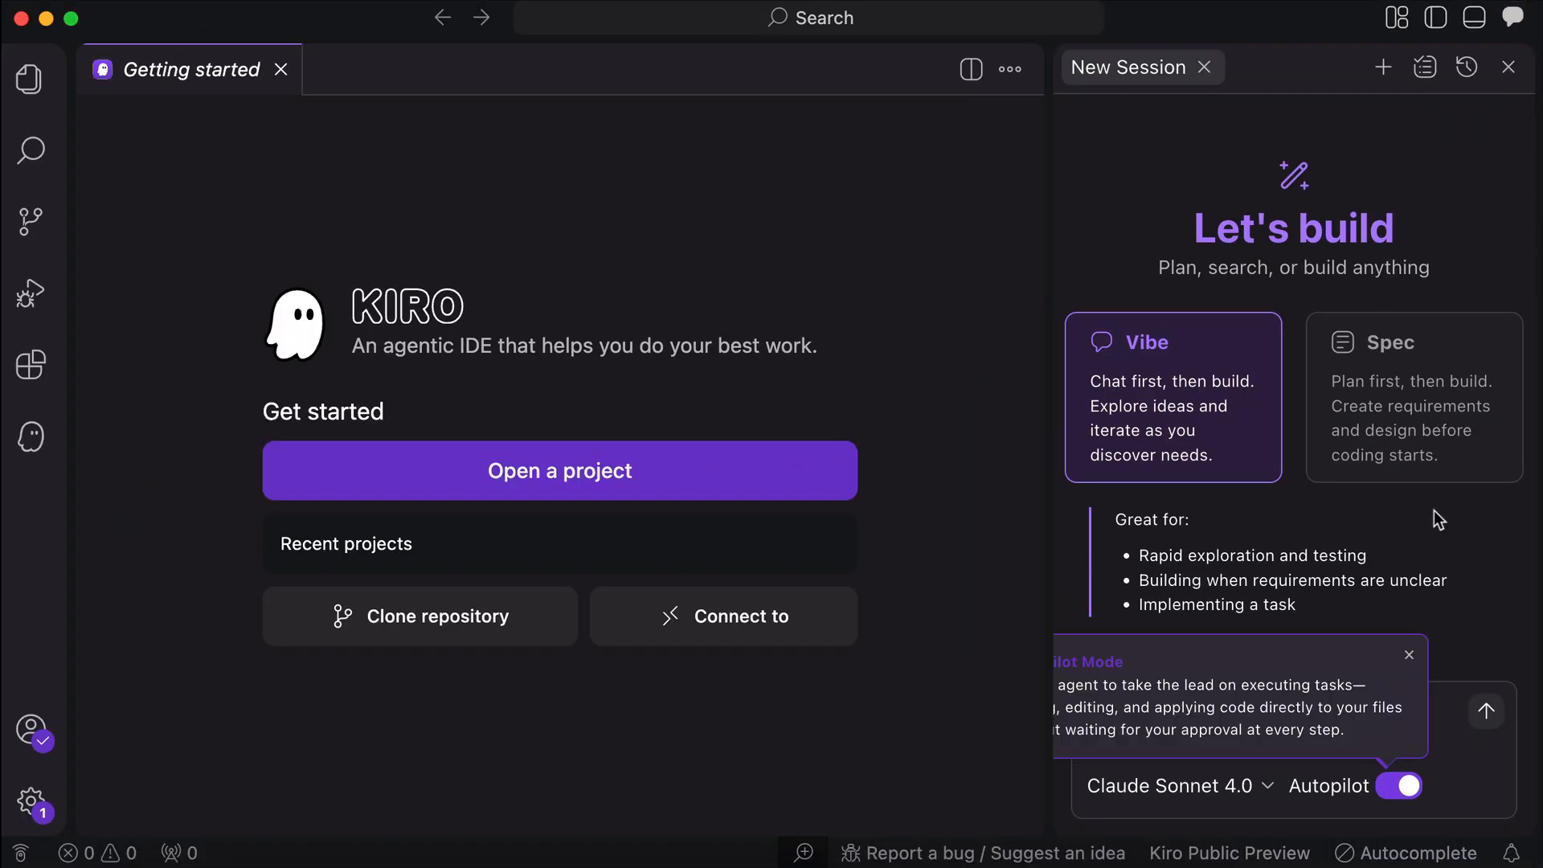
mouse_move(1043, 593)
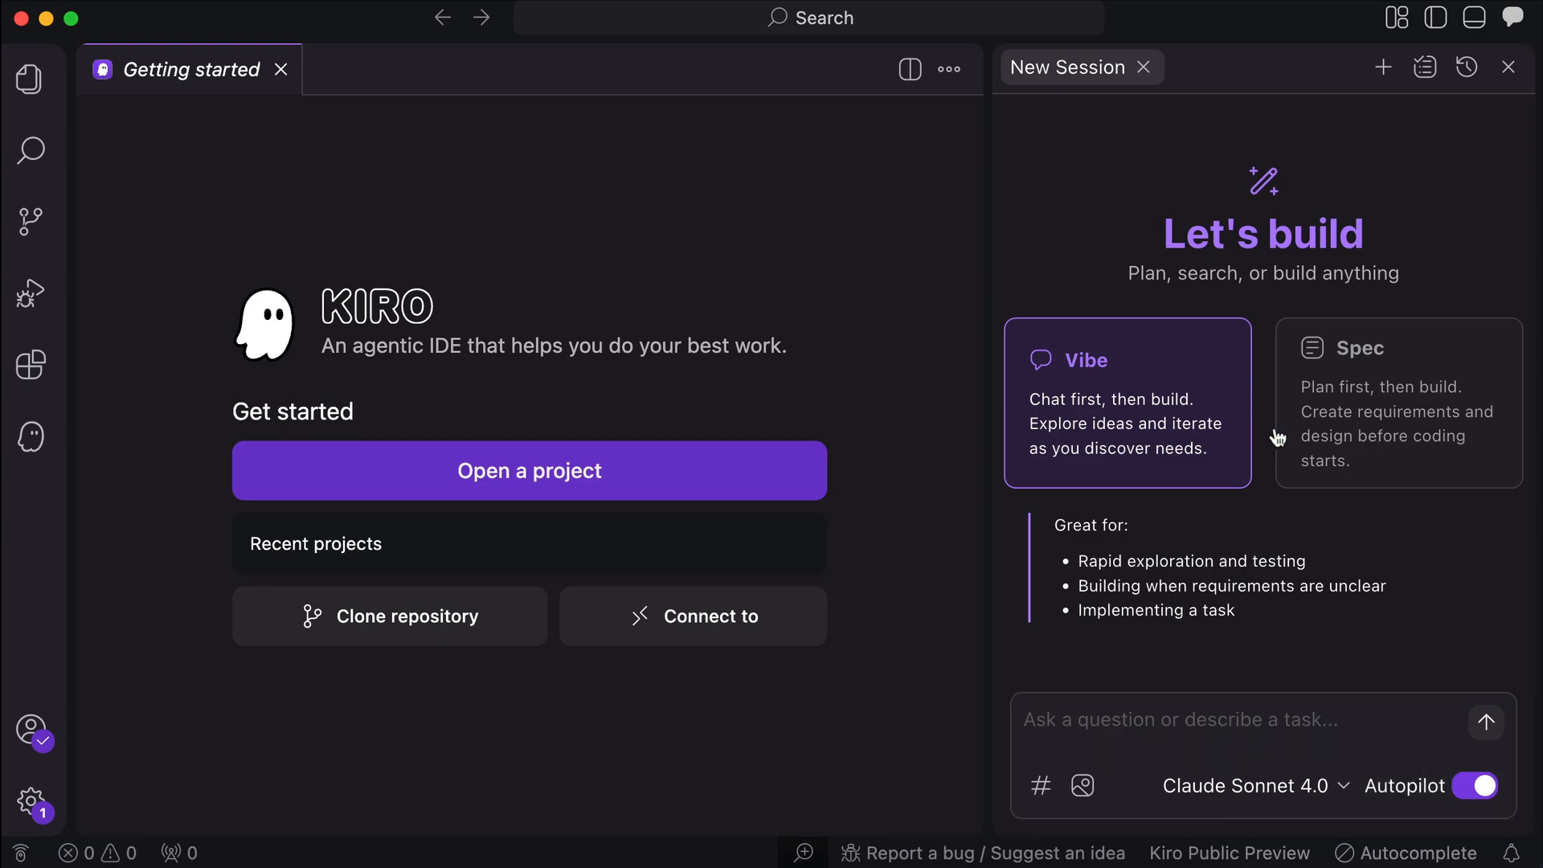
mouse_move(1137, 455)
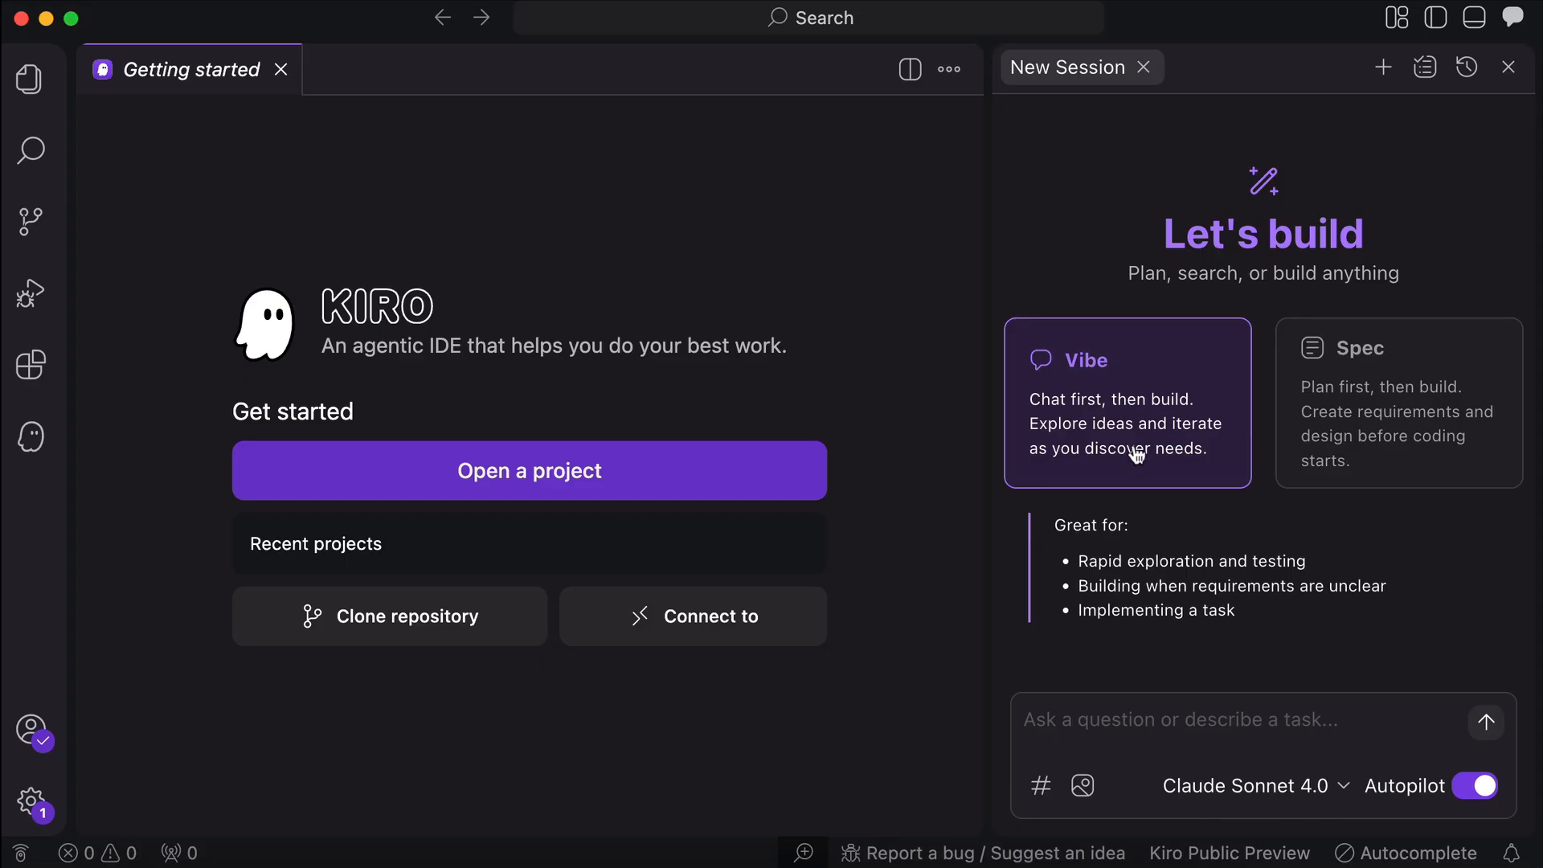
mouse_move(1216, 488)
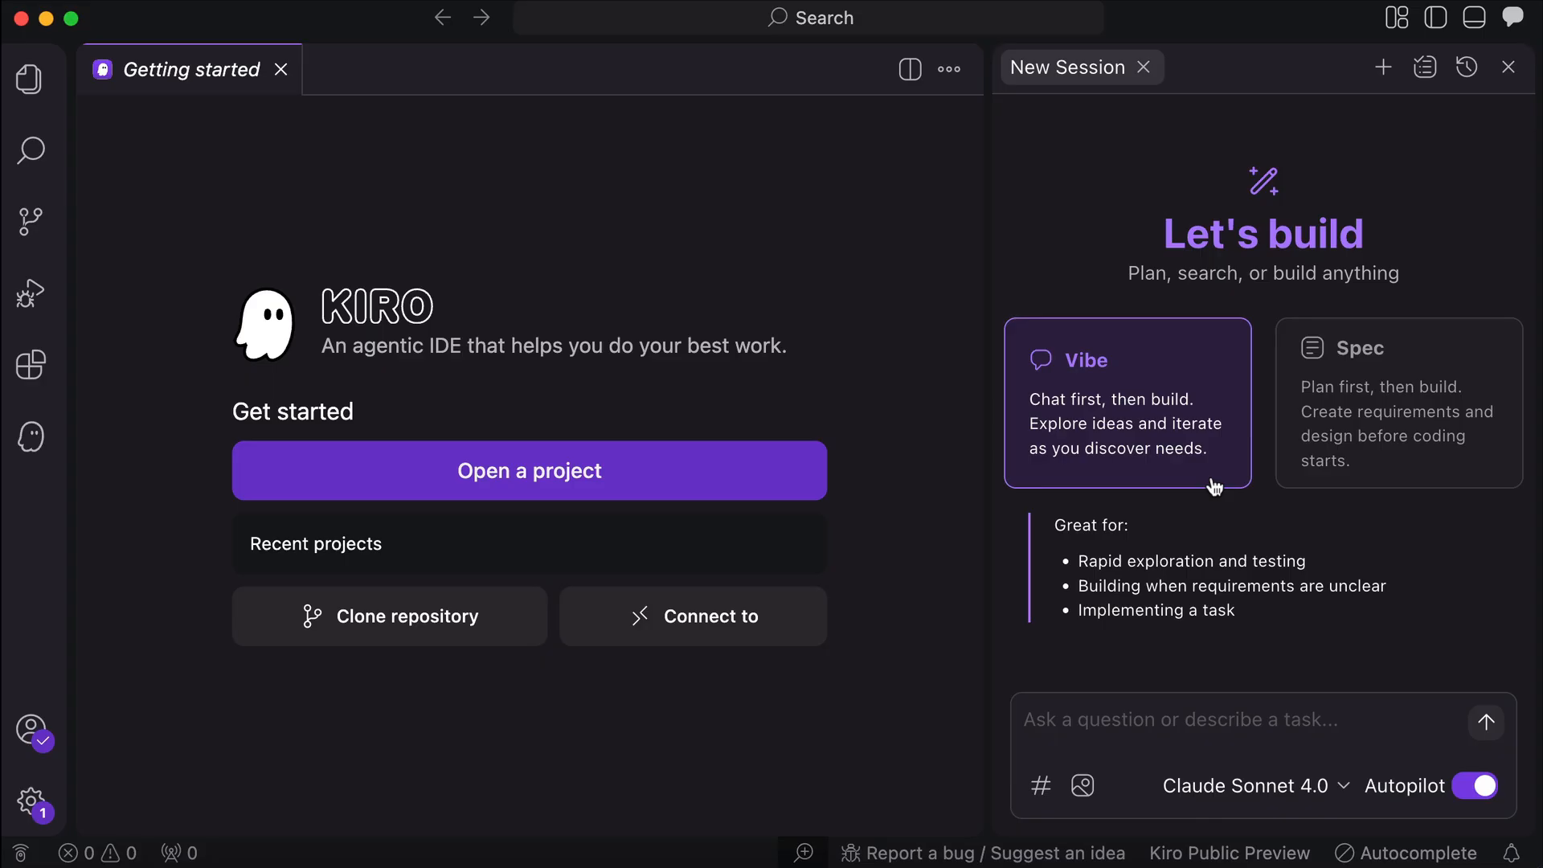
left_click(1397, 404)
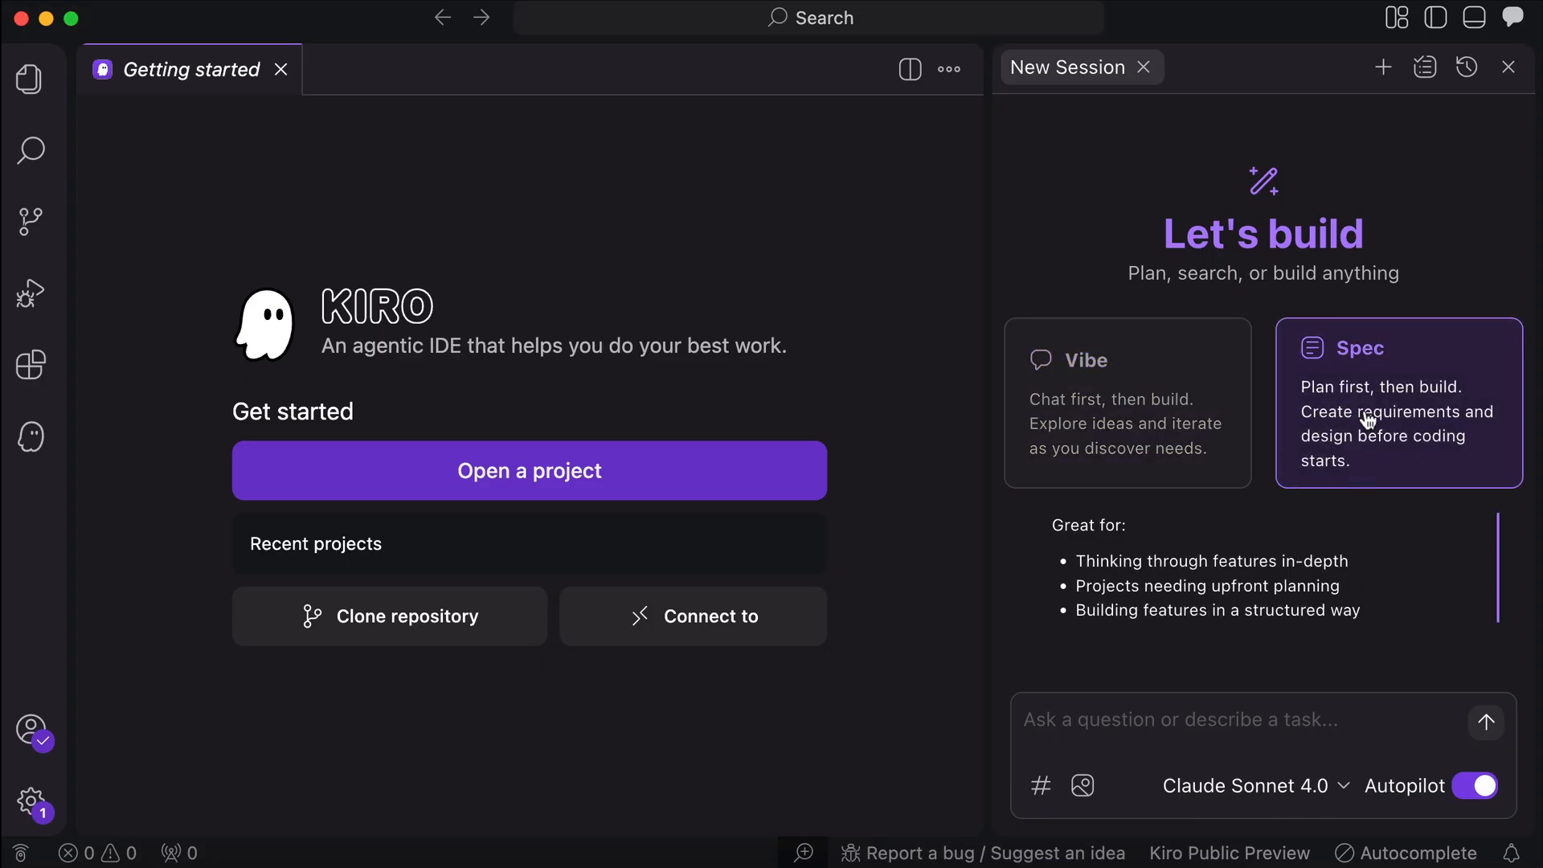
mouse_move(1396, 559)
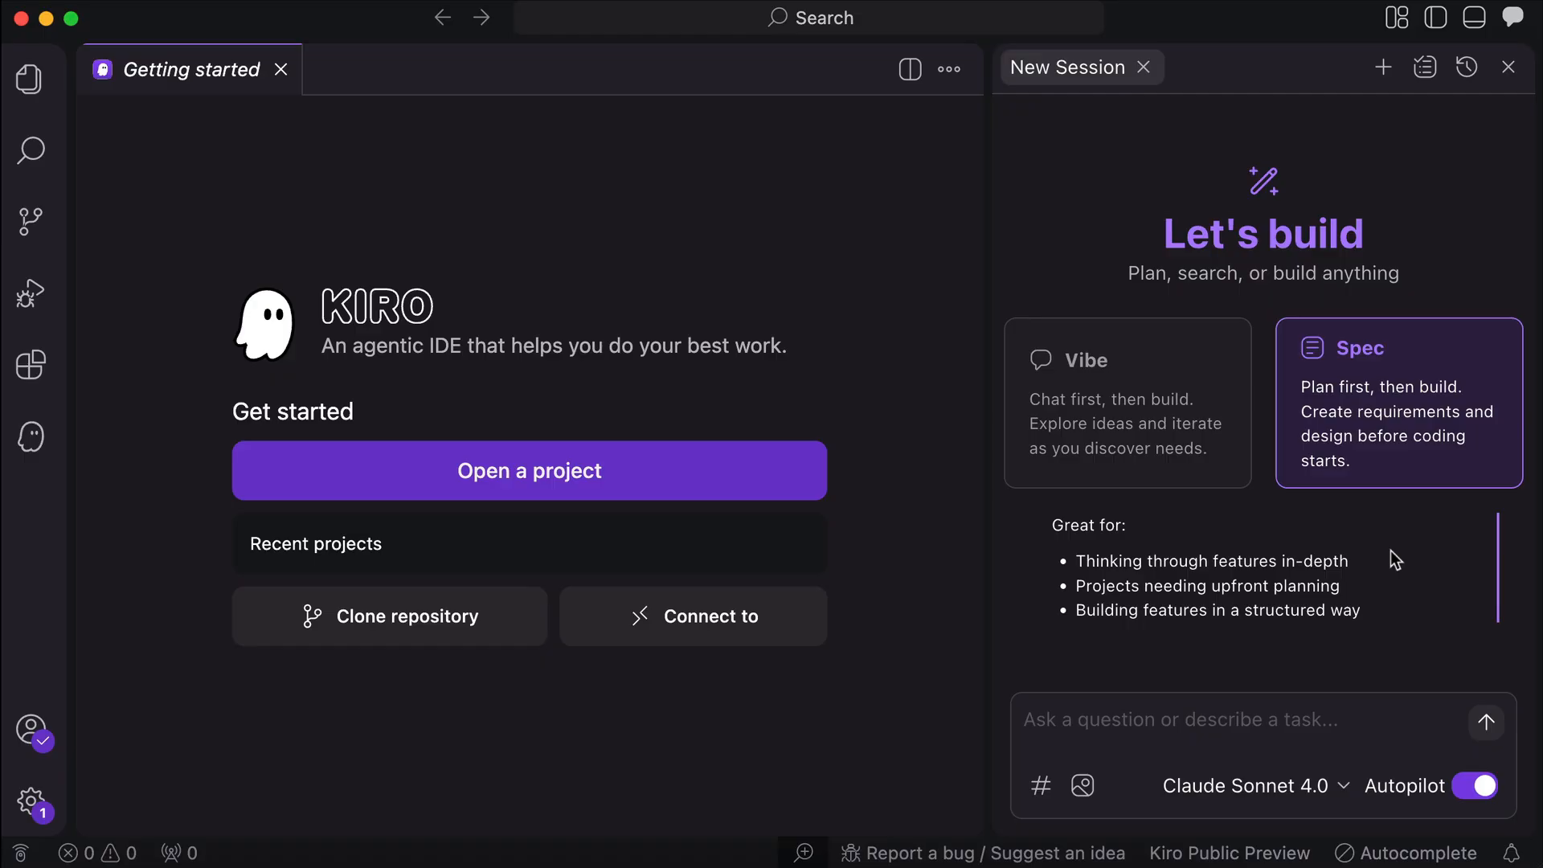
left_click(1251, 786)
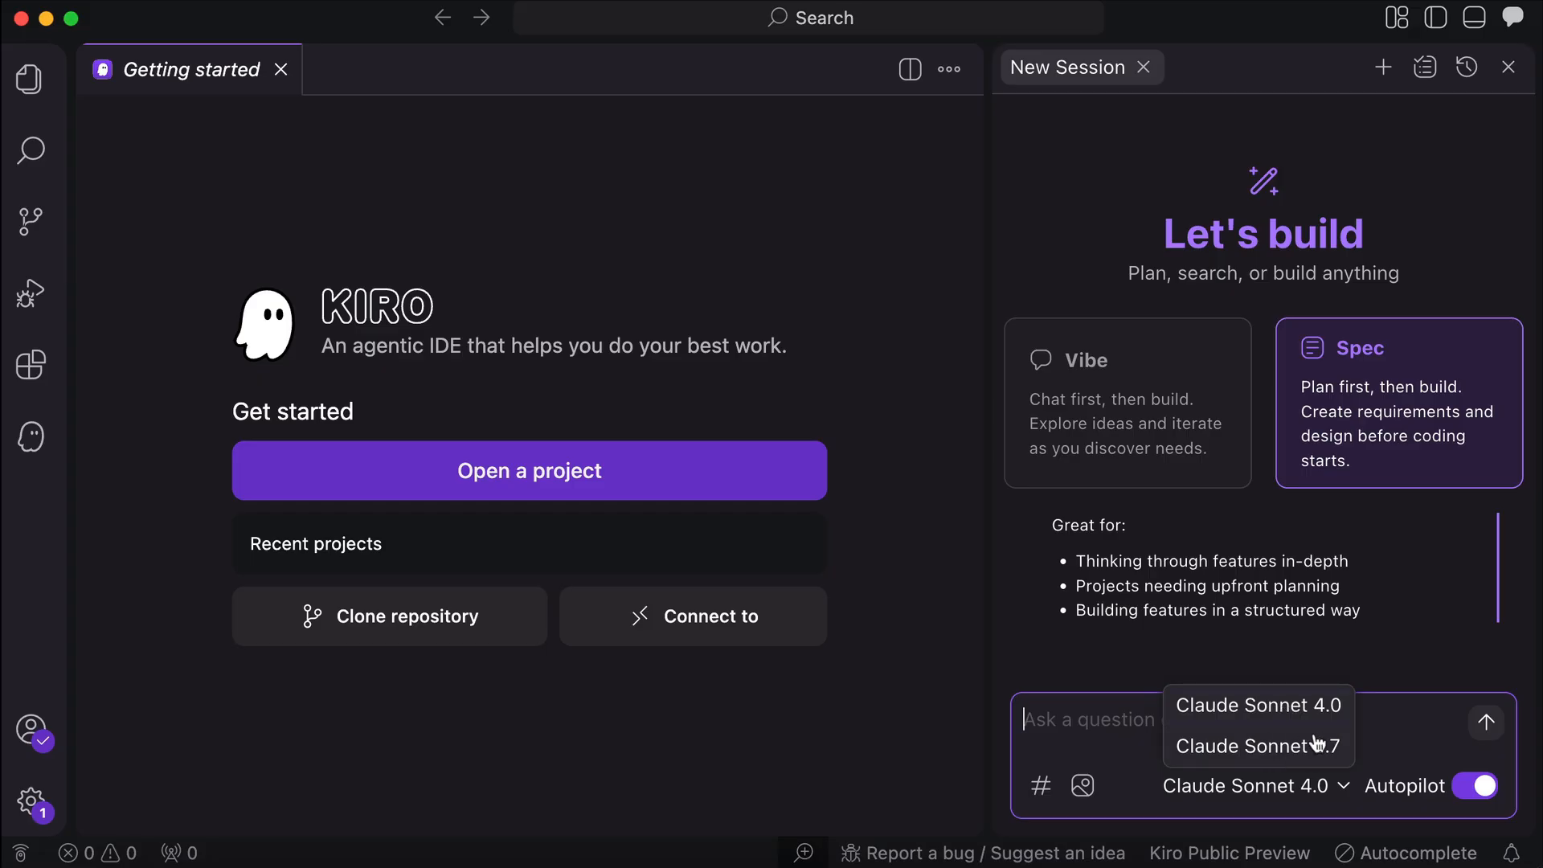
mouse_move(1268, 751)
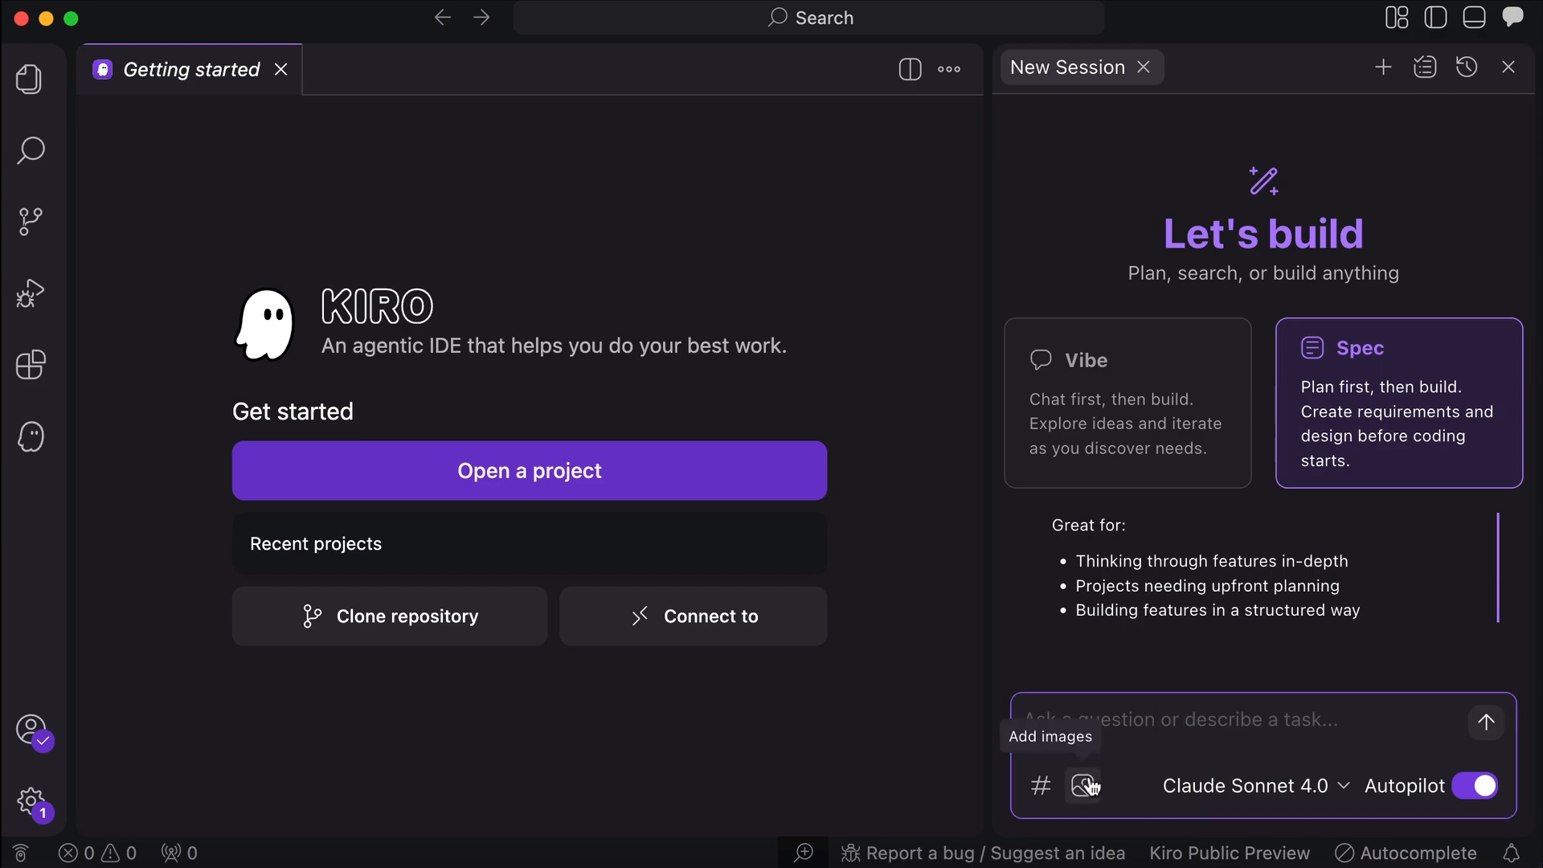
left_click(1040, 786)
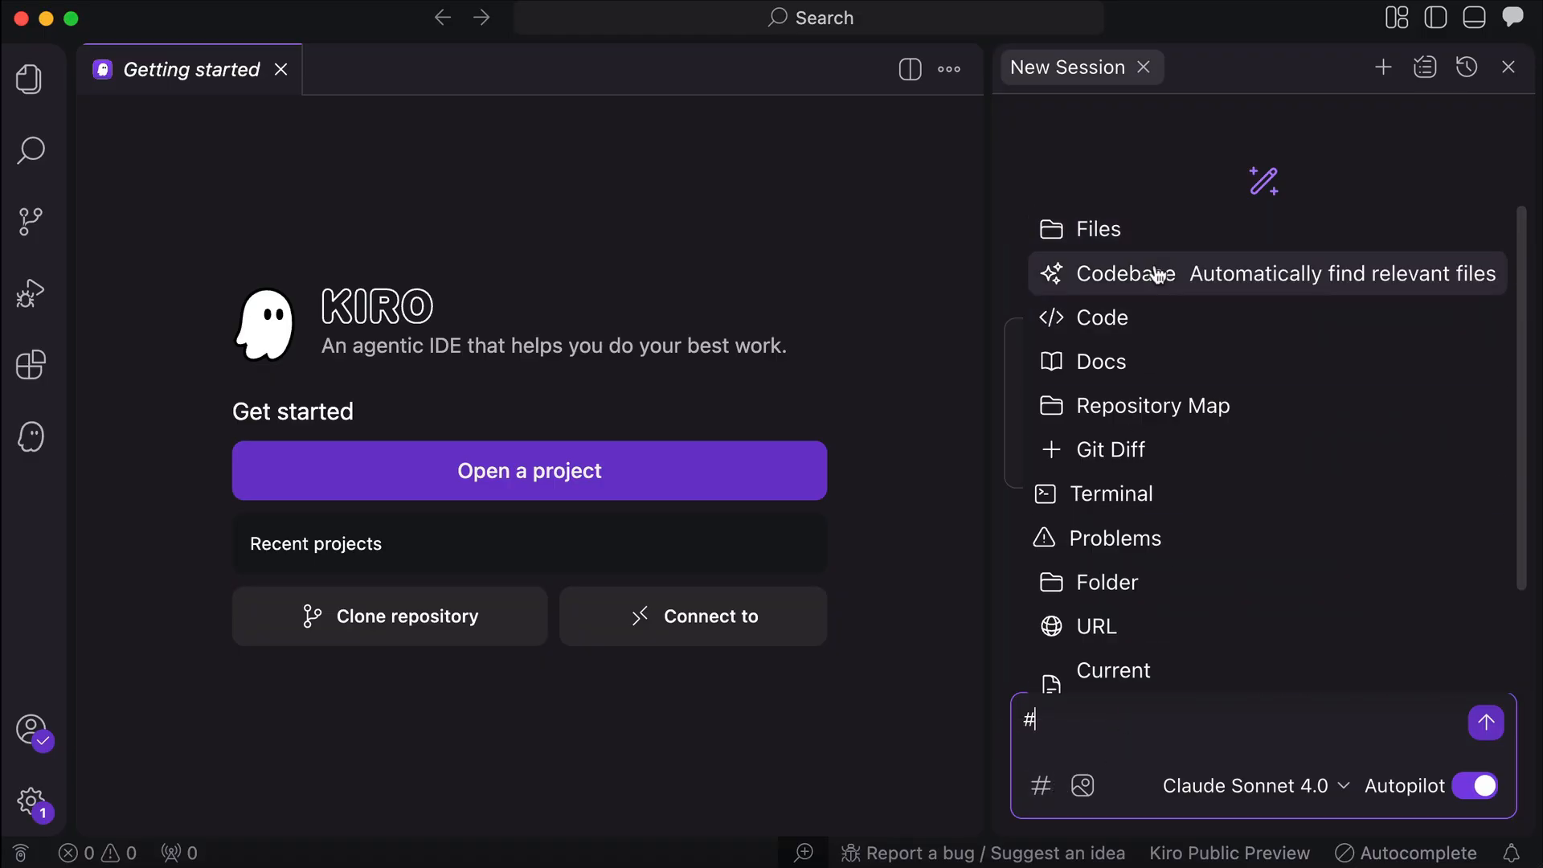
mouse_move(1160, 317)
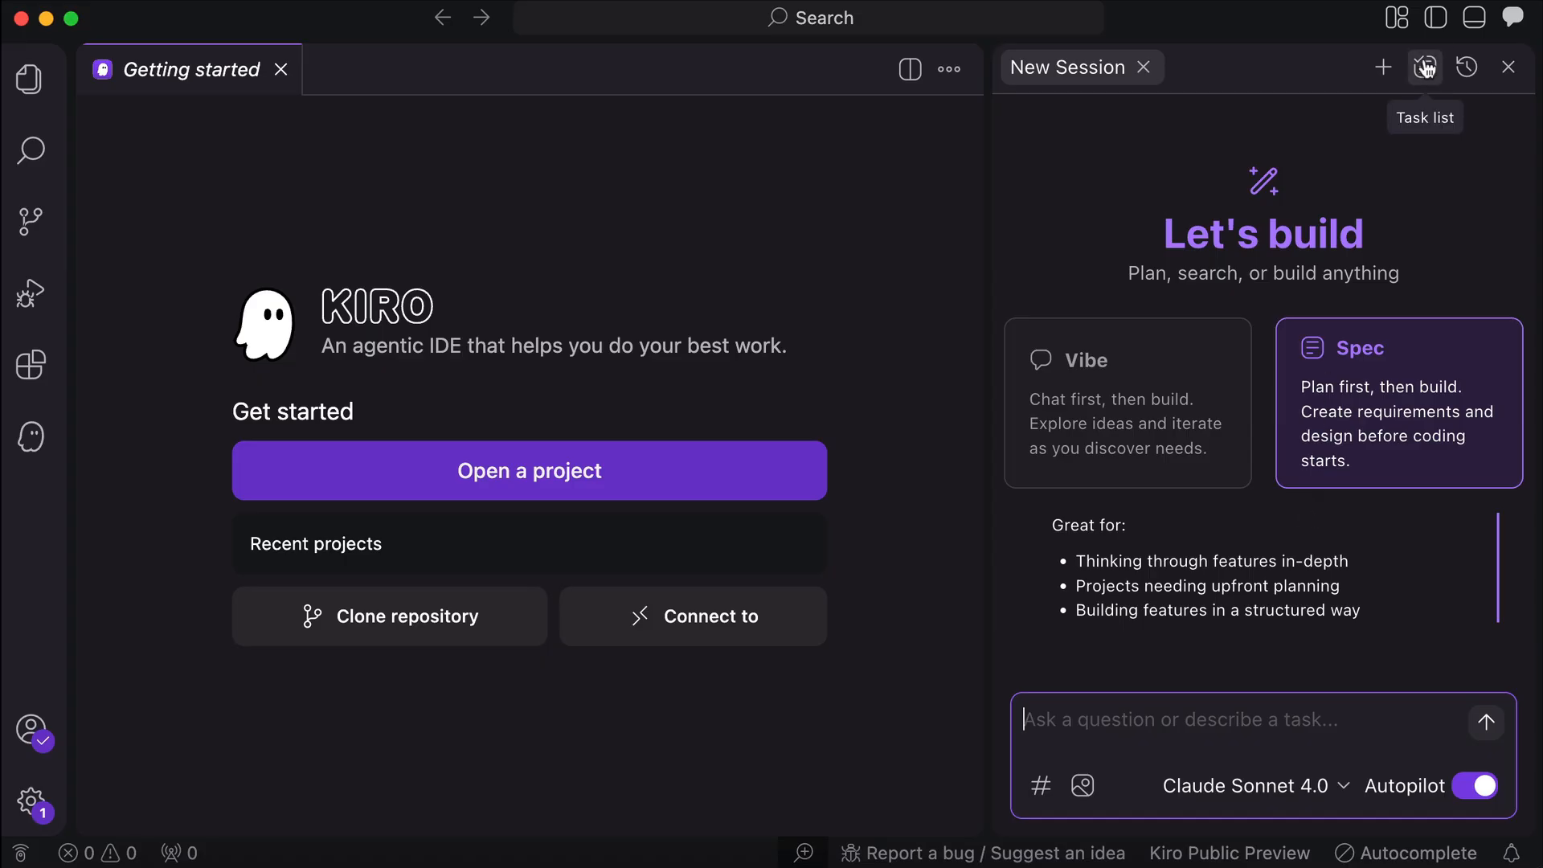
mouse_move(1382, 68)
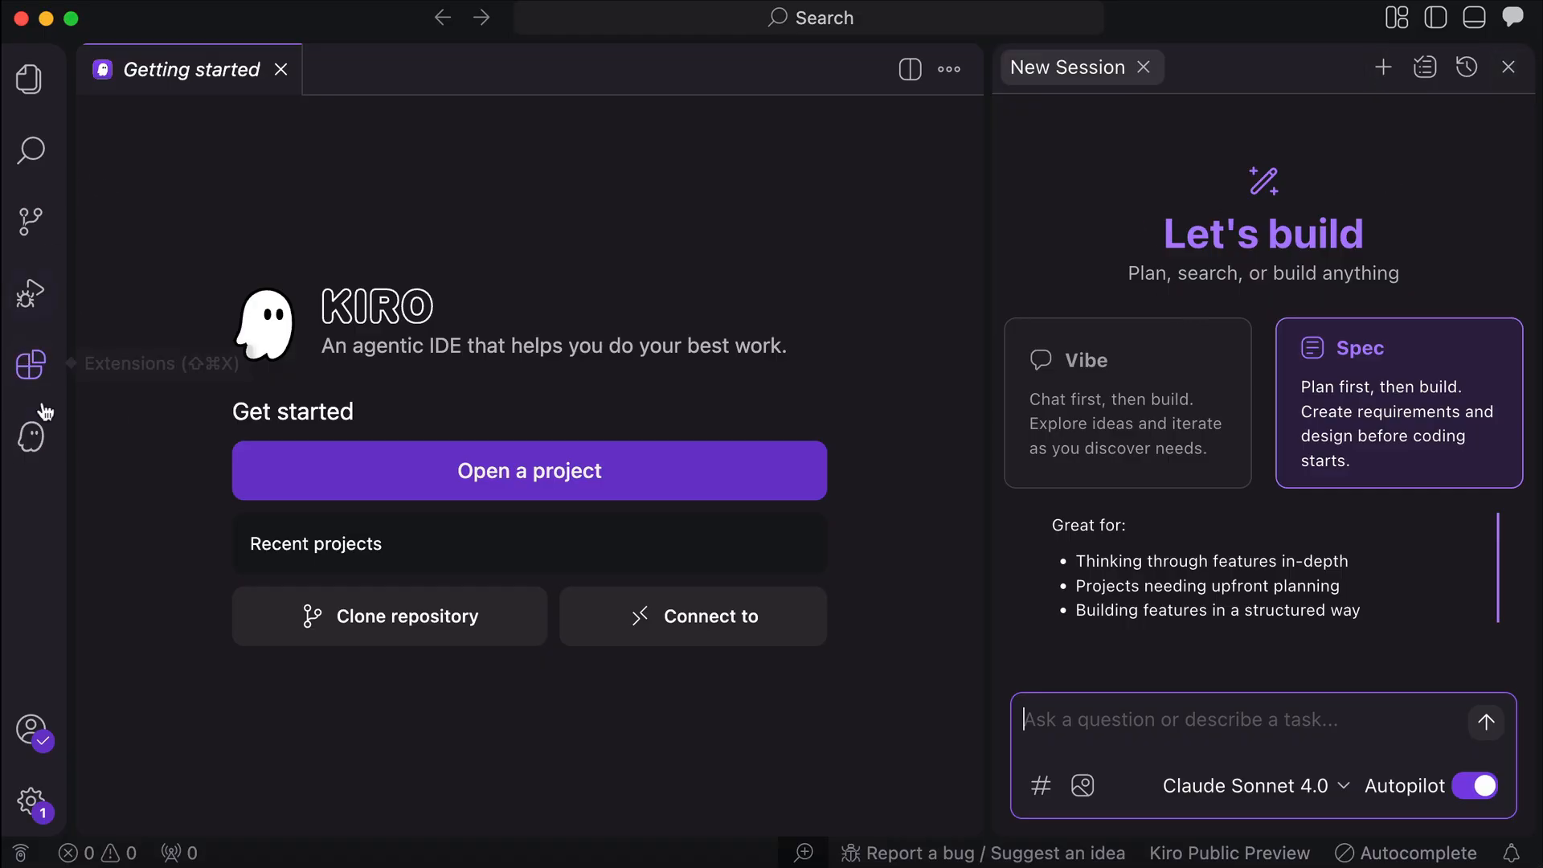
mouse_move(31, 434)
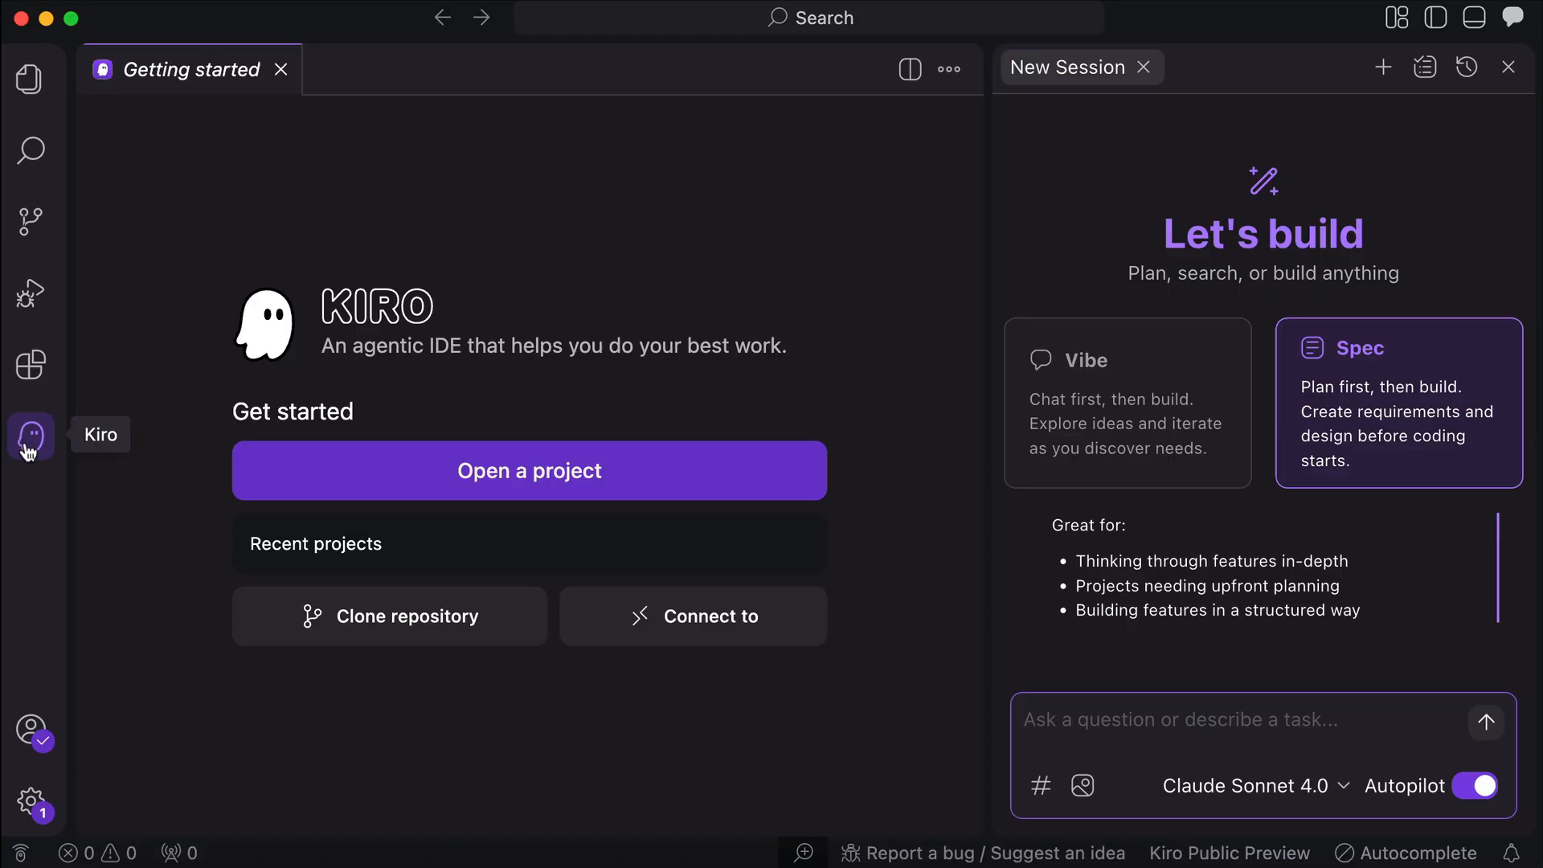
- Open the Playgrounds > kiro-playground folder as the project
left_click(29, 436)
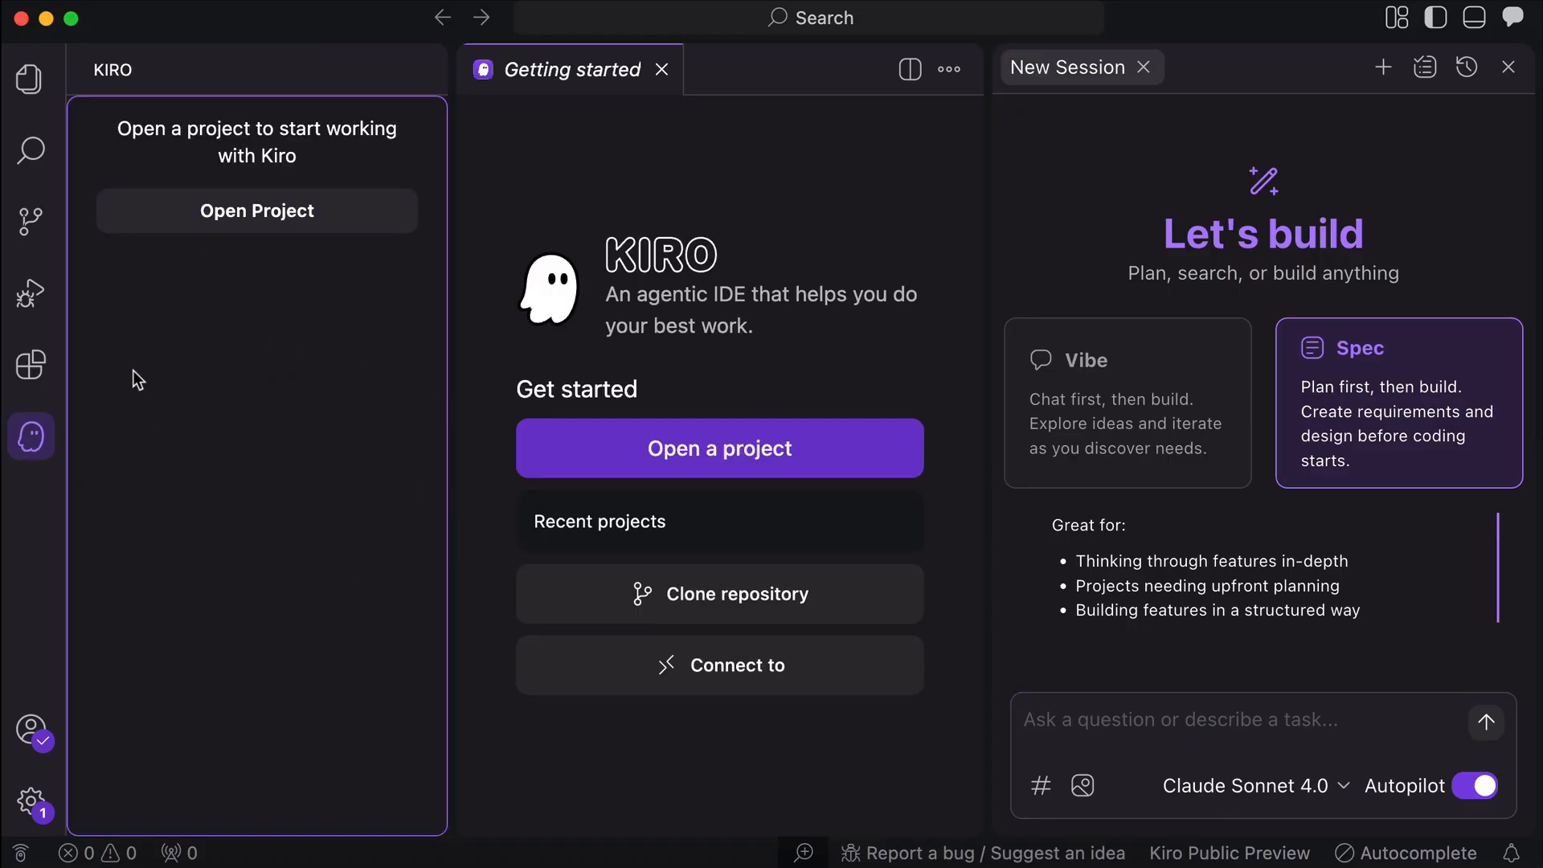
mouse_move(270, 236)
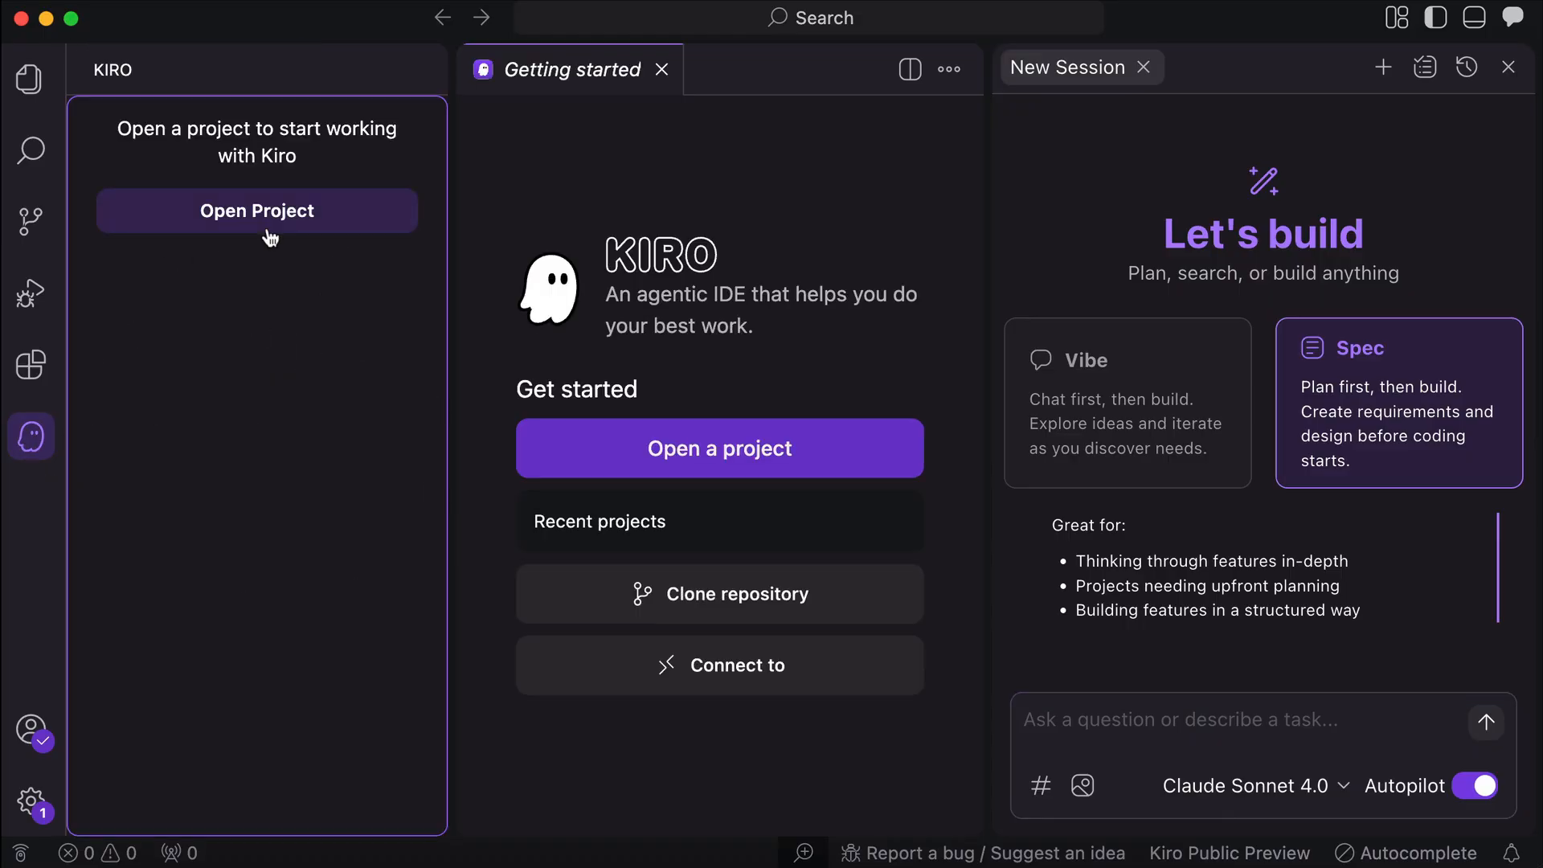
left_click(257, 211)
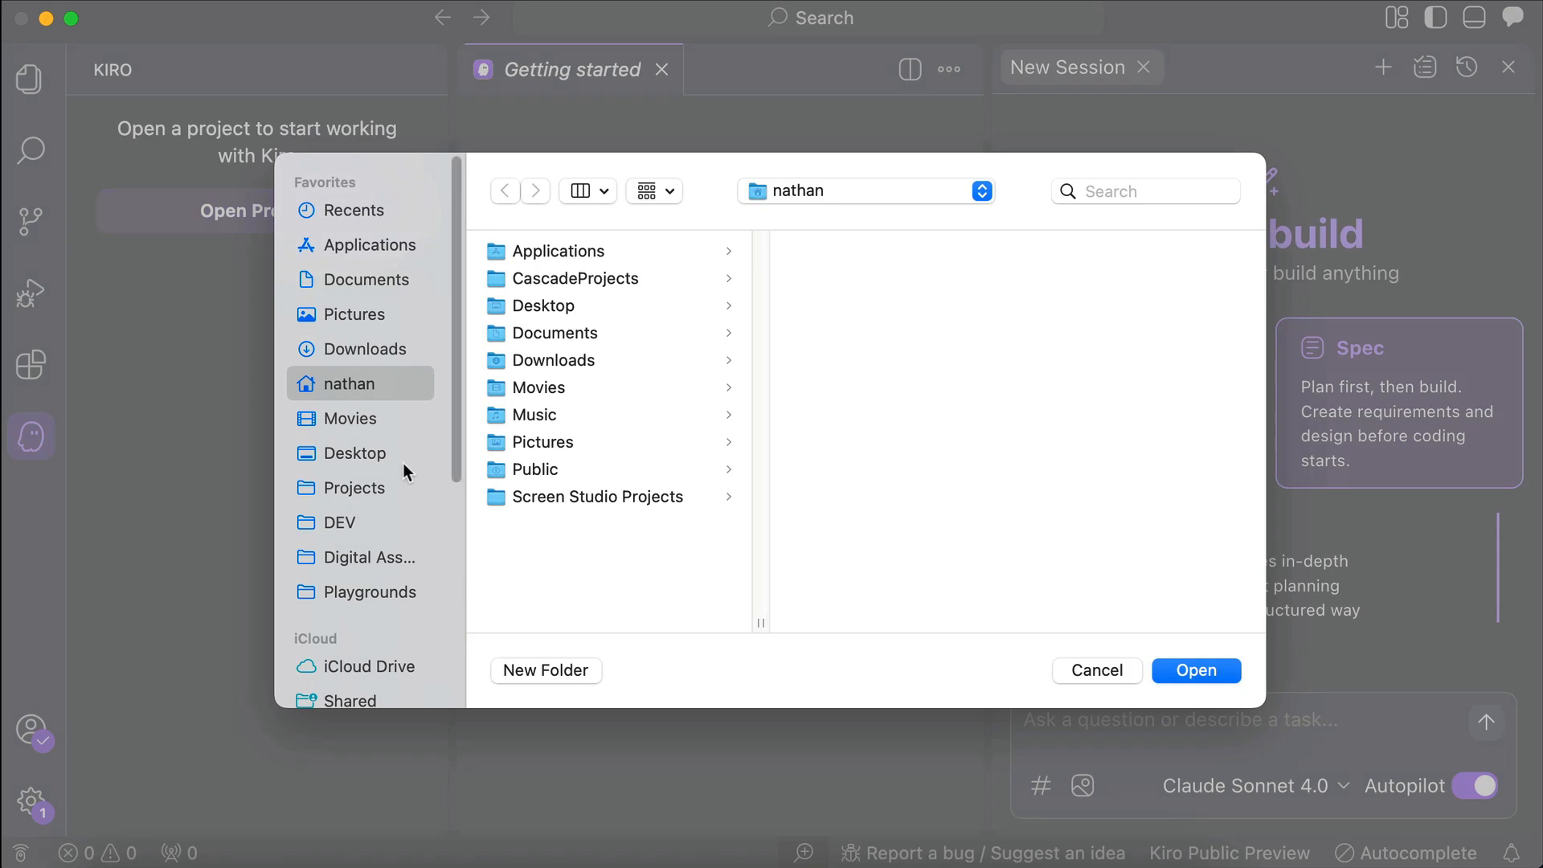
left_click(370, 592)
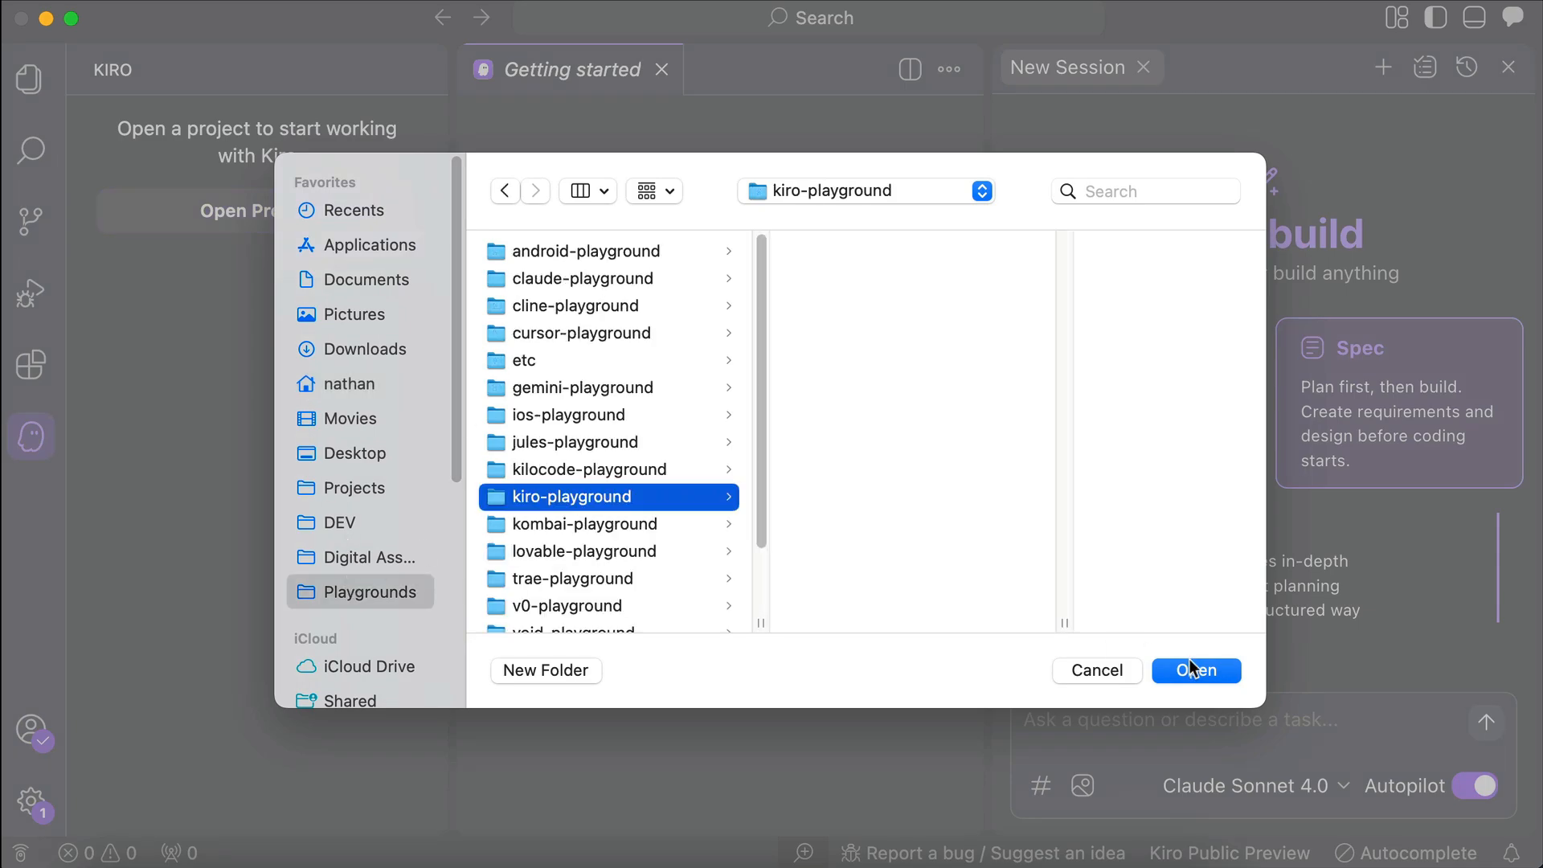
left_click(1196, 671)
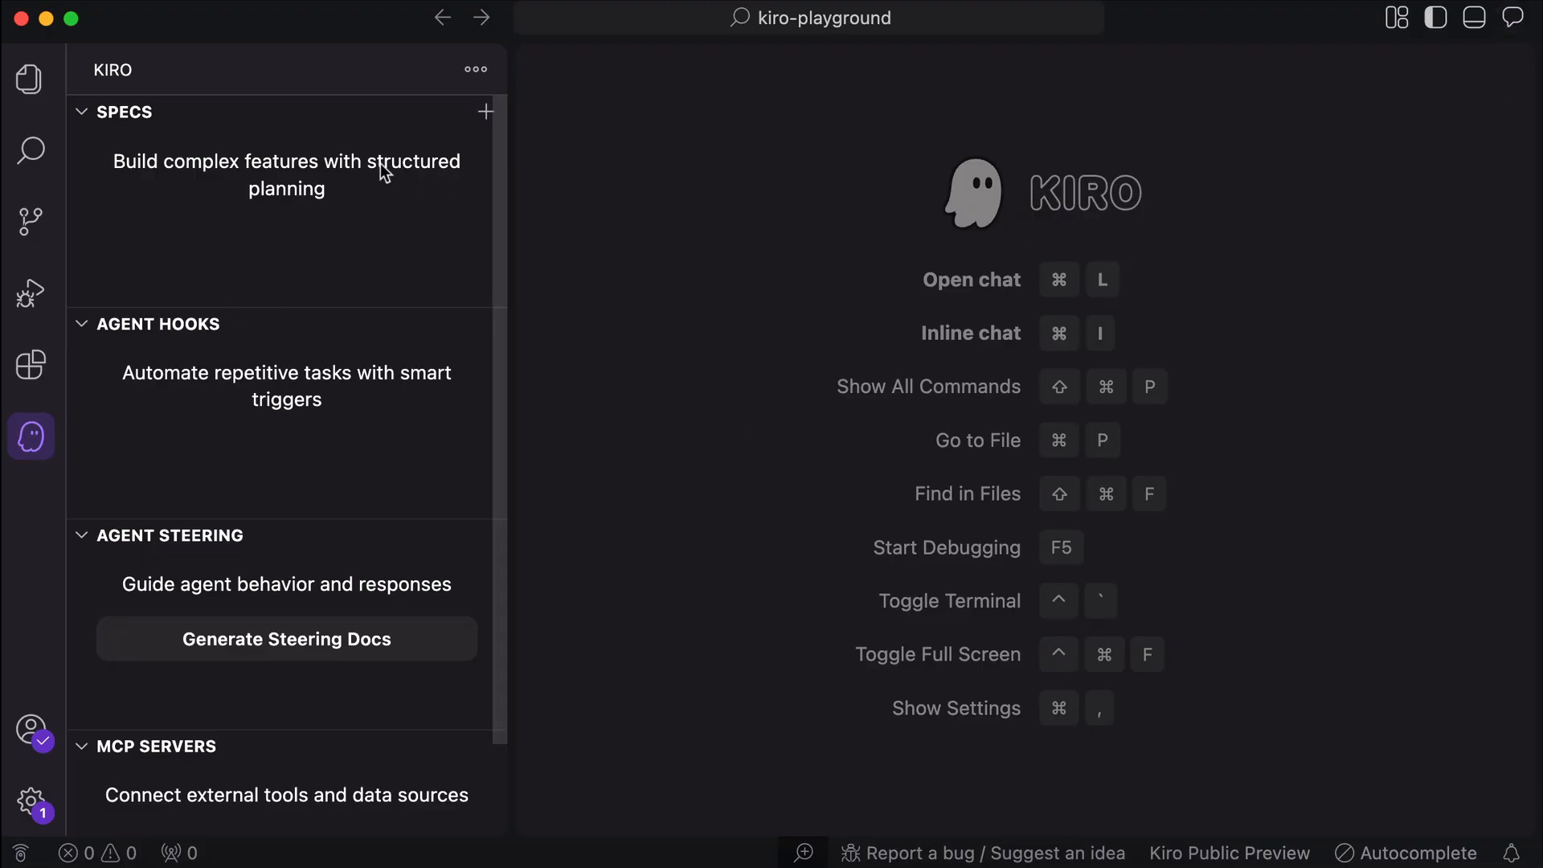
mouse_move(286, 347)
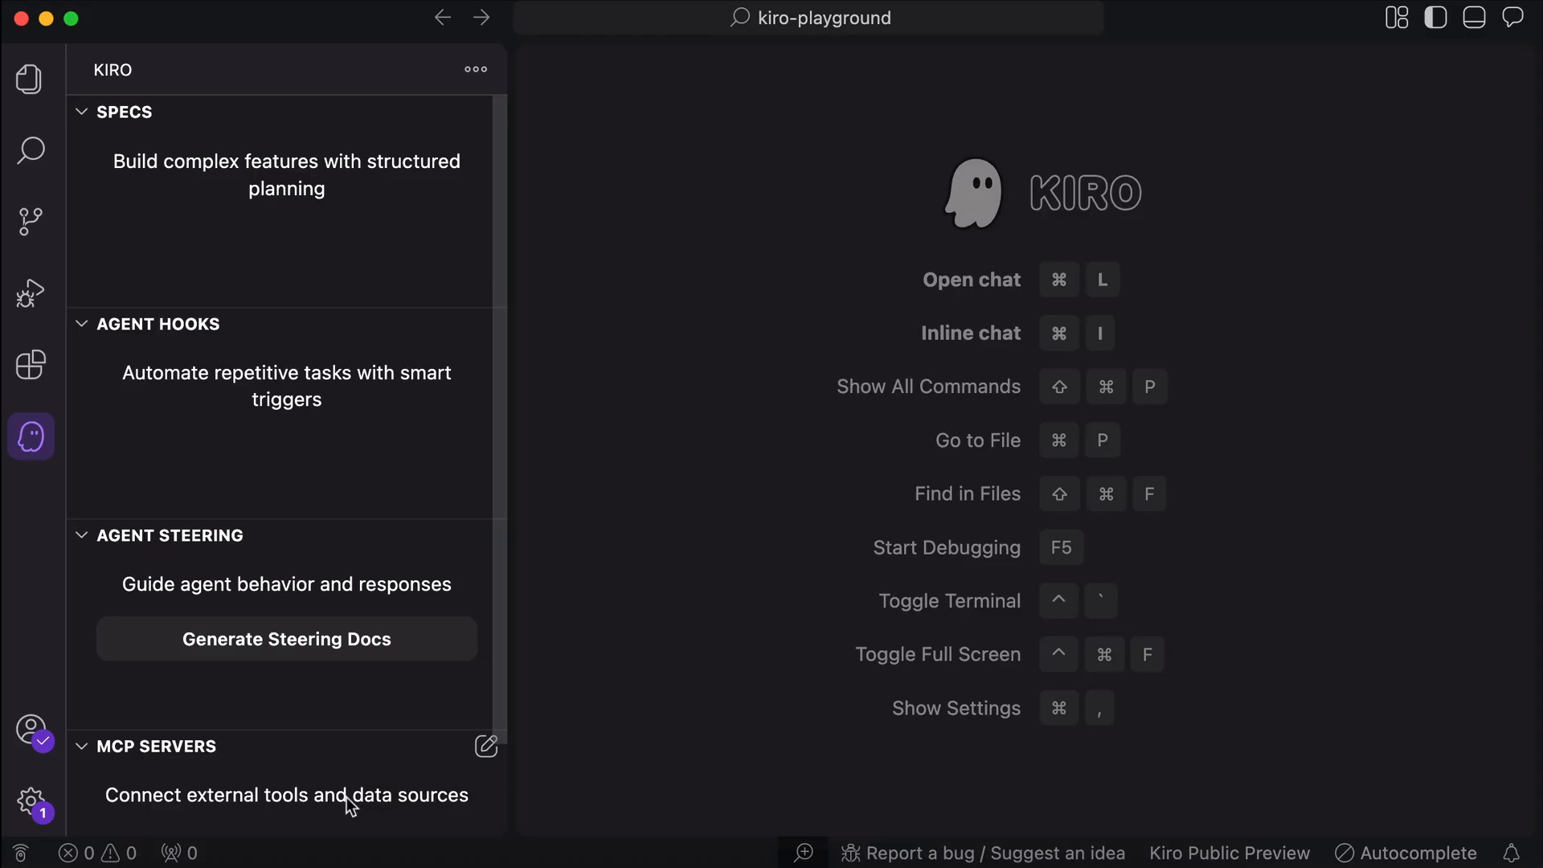
mouse_move(286, 300)
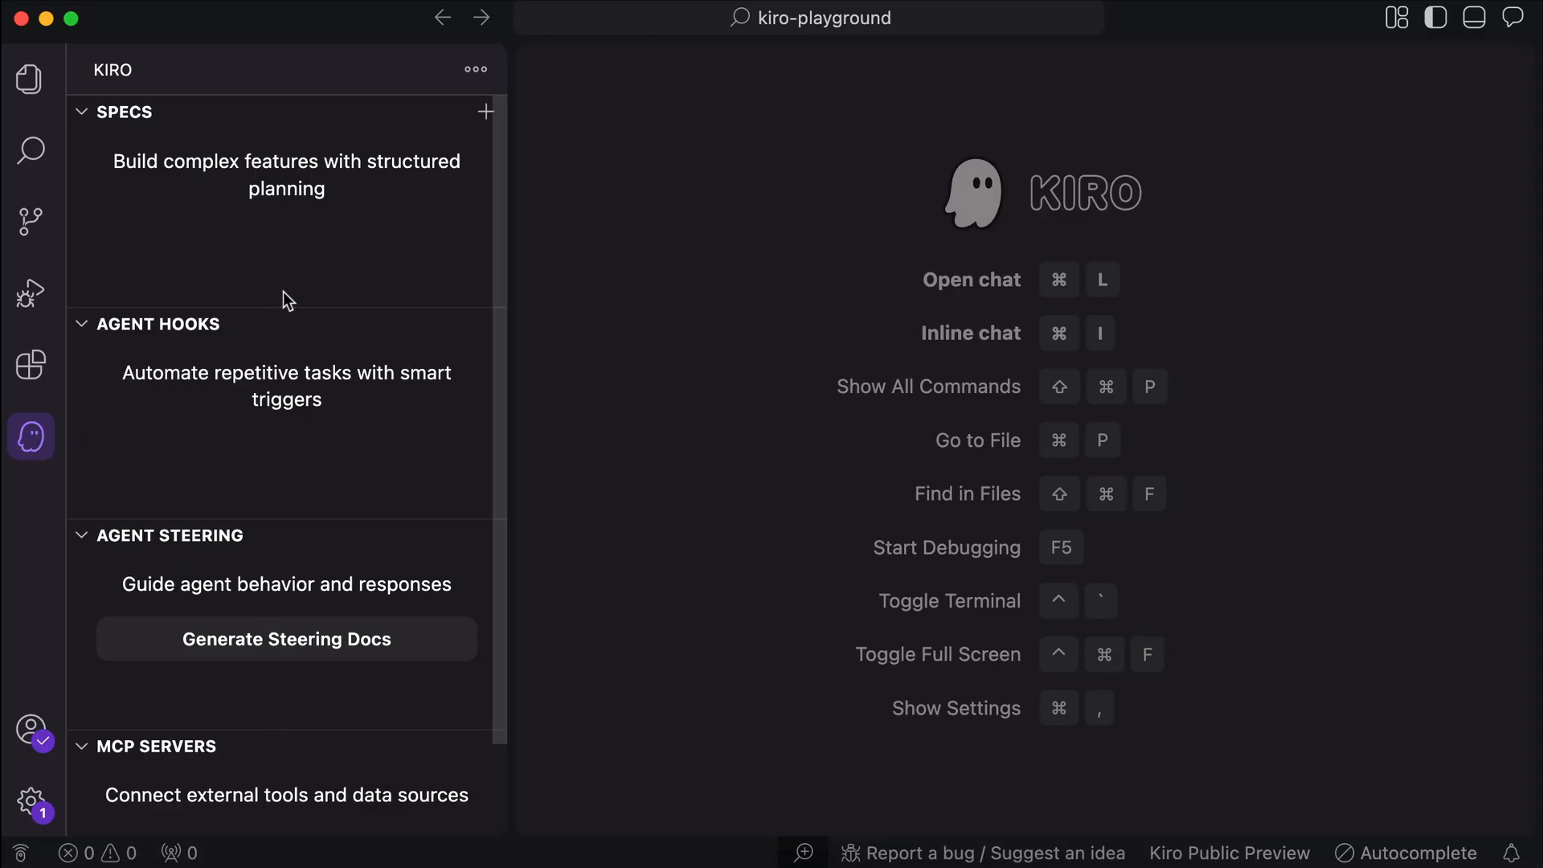
mouse_move(617, 212)
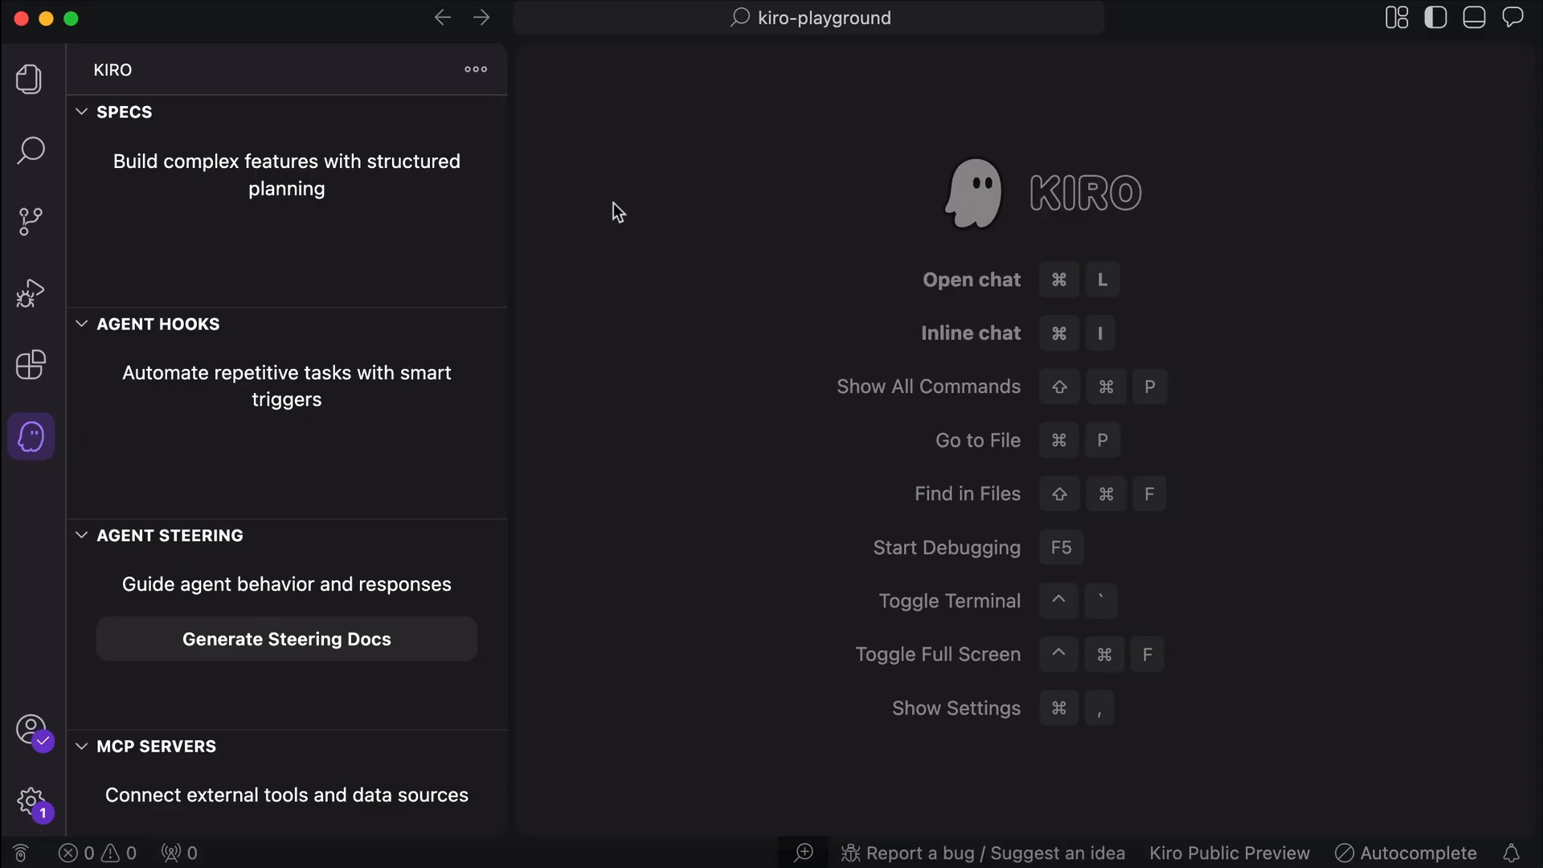
- Browse Extensions, Source Control and Explorer views, then return to the agent chat
left_click(31, 365)
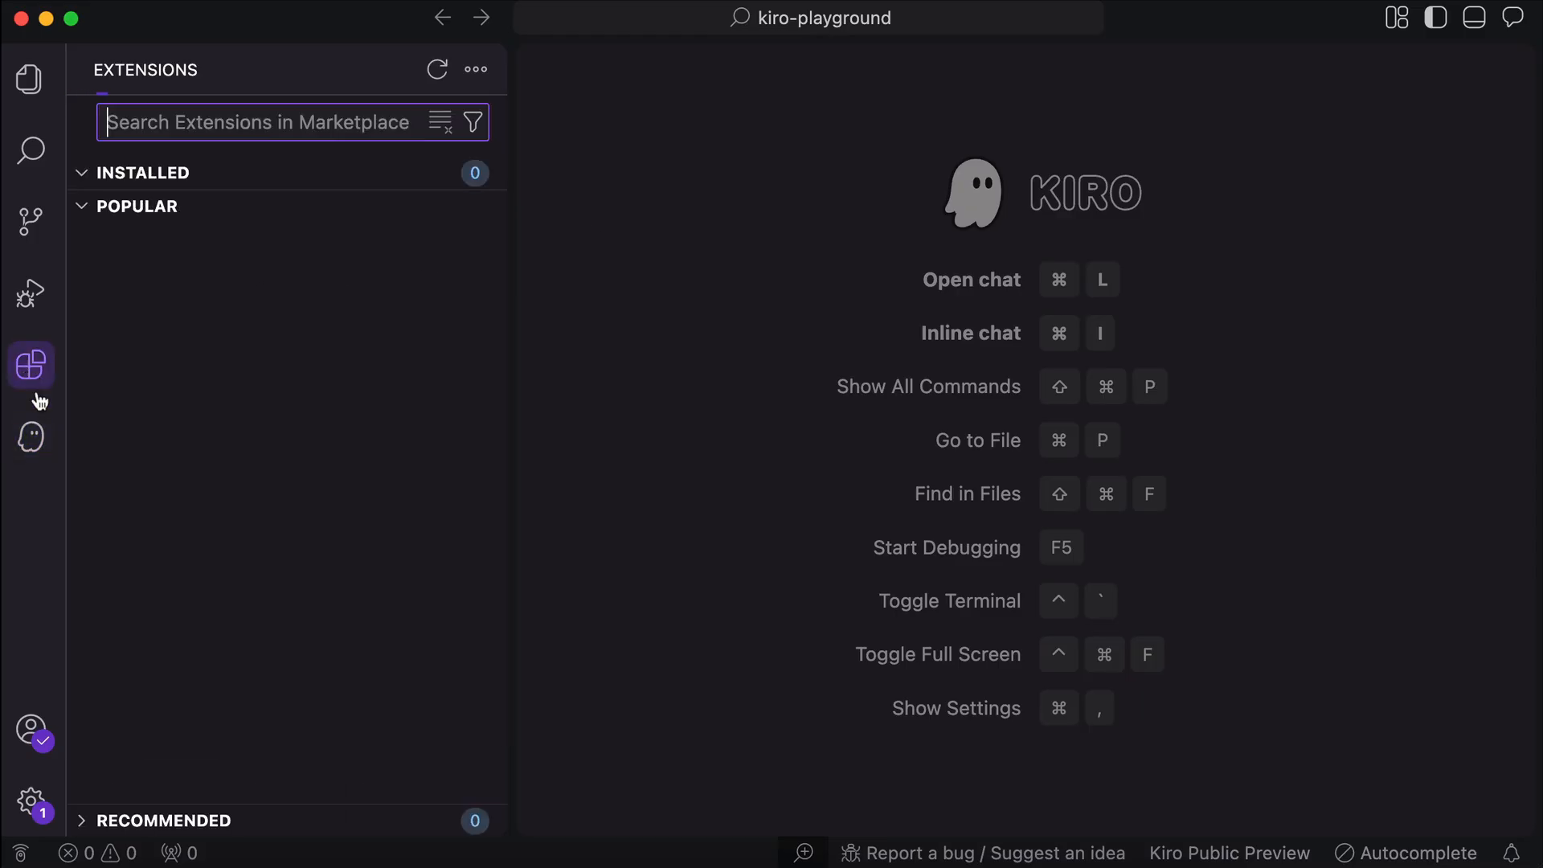
left_click(138, 205)
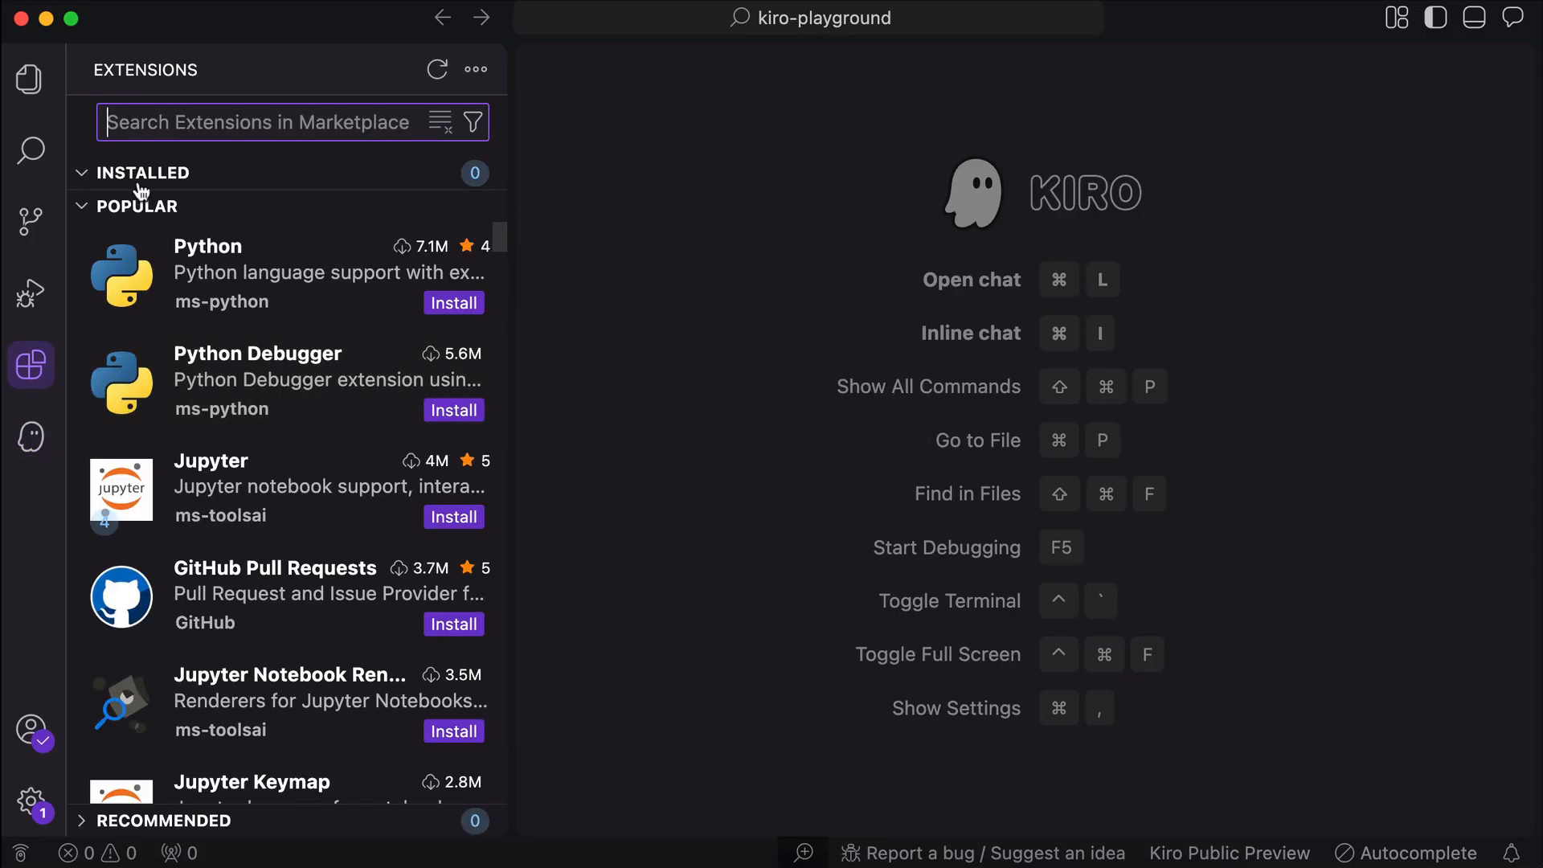
left_click(31, 222)
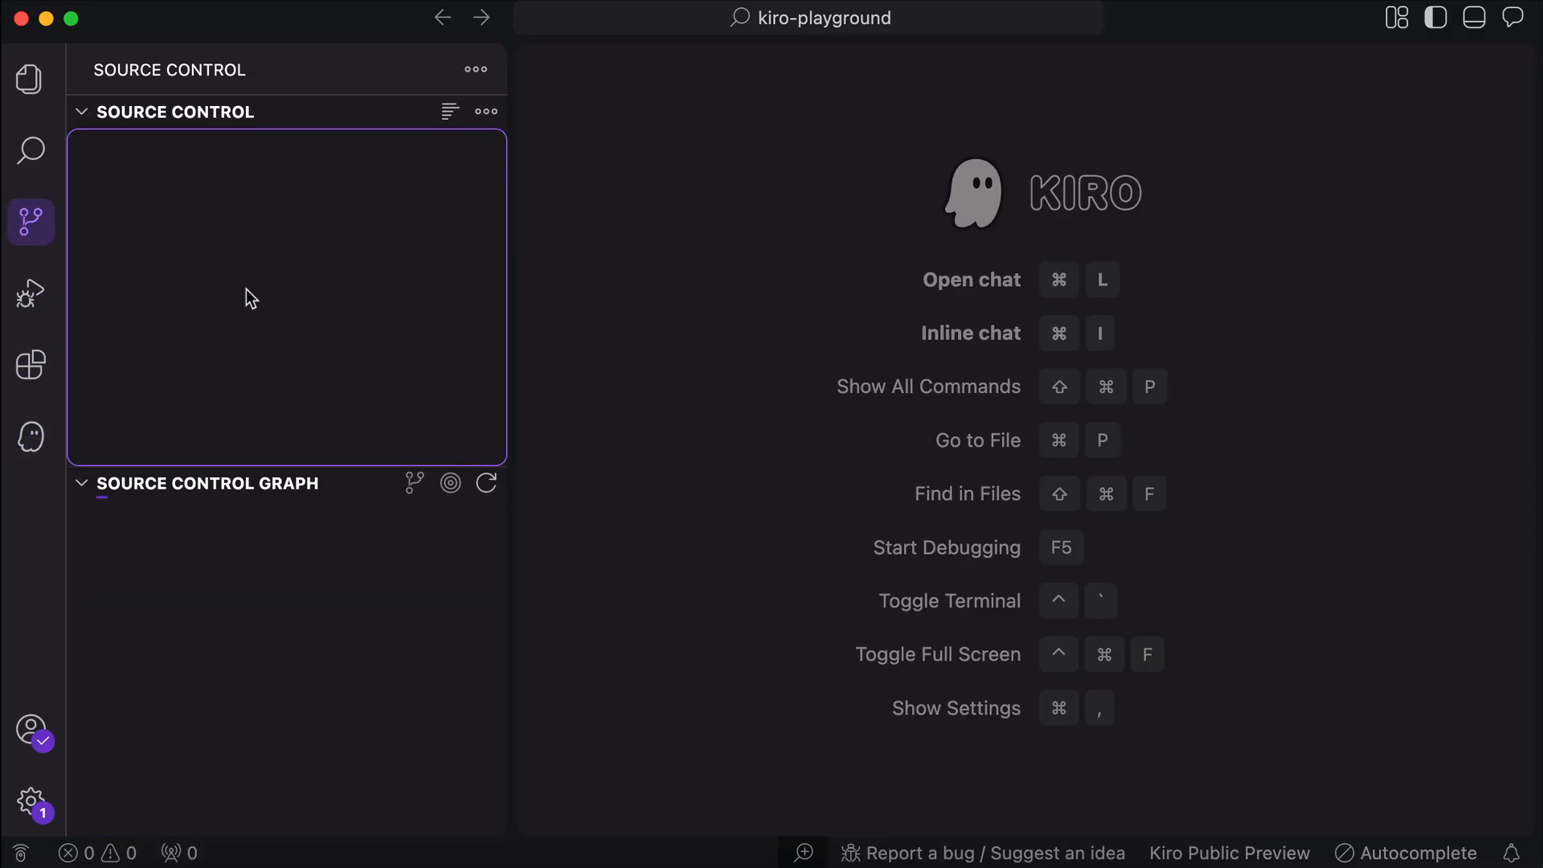
left_click(29, 80)
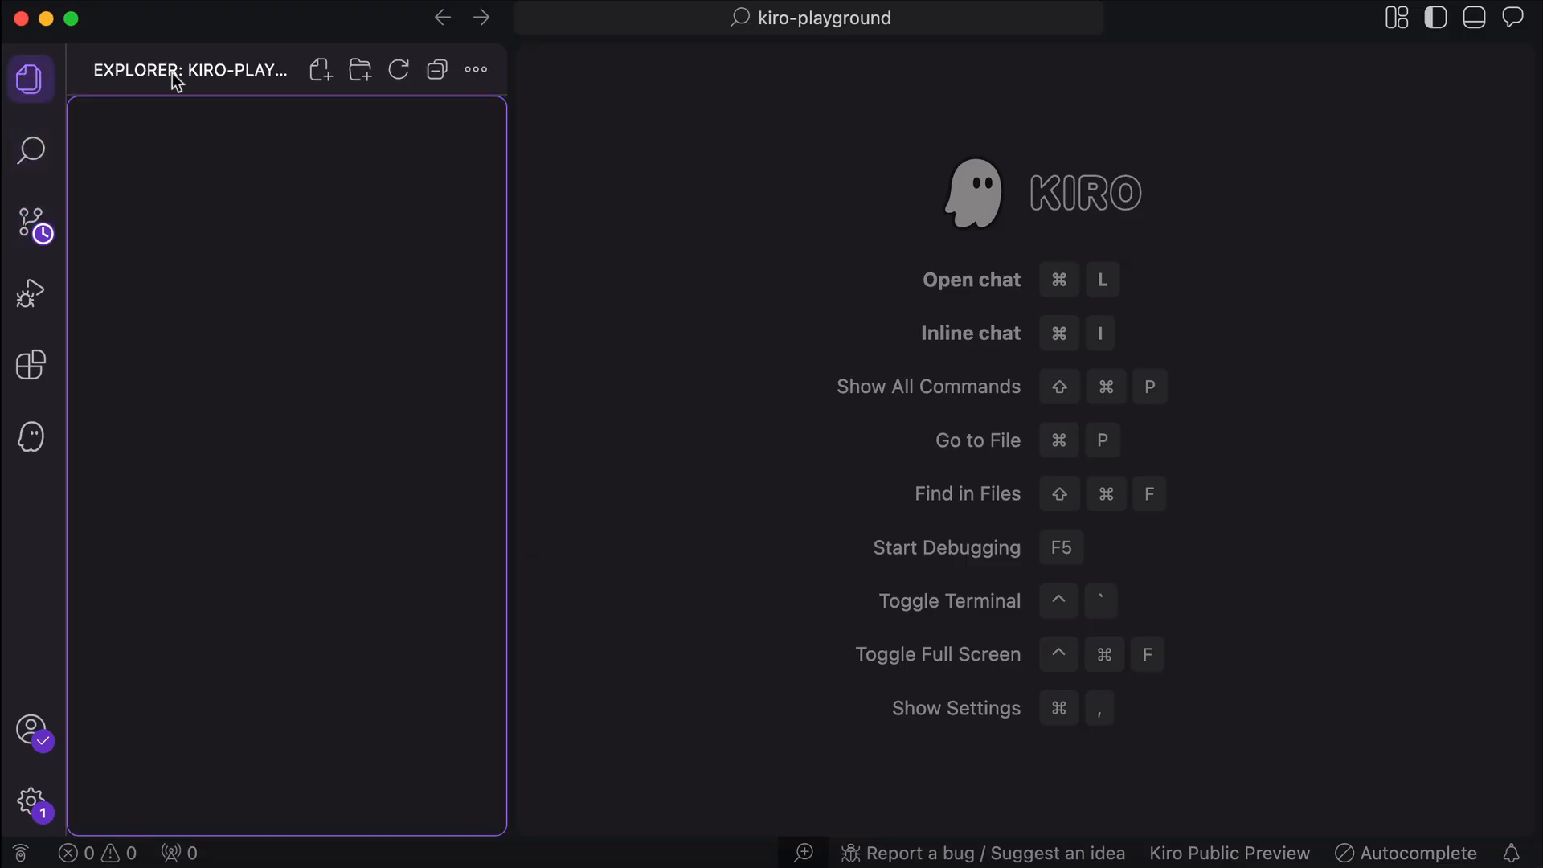
mouse_move(328, 180)
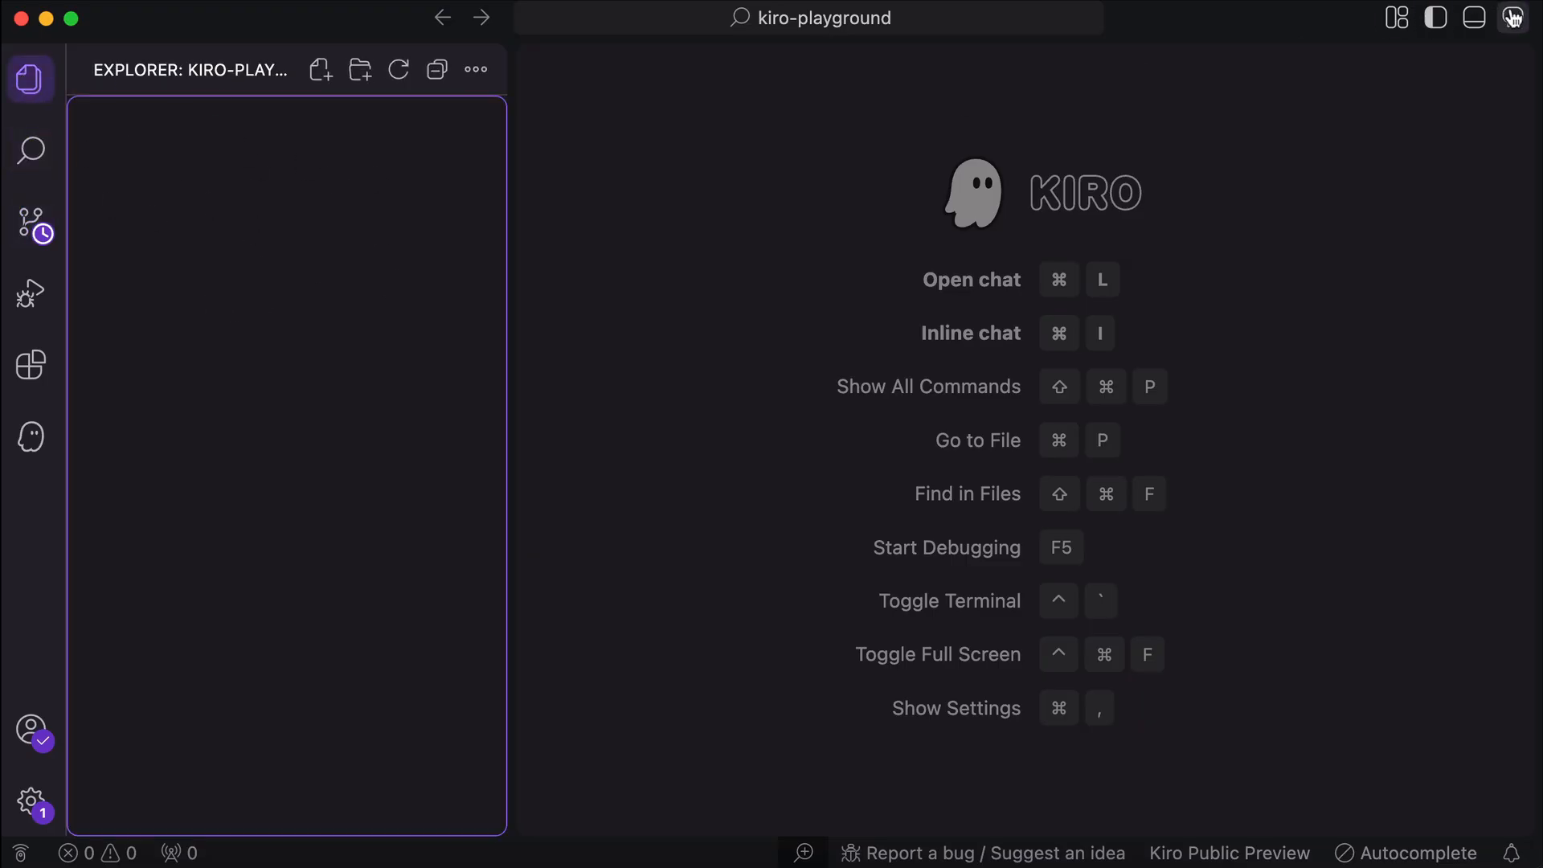
left_click(1513, 18)
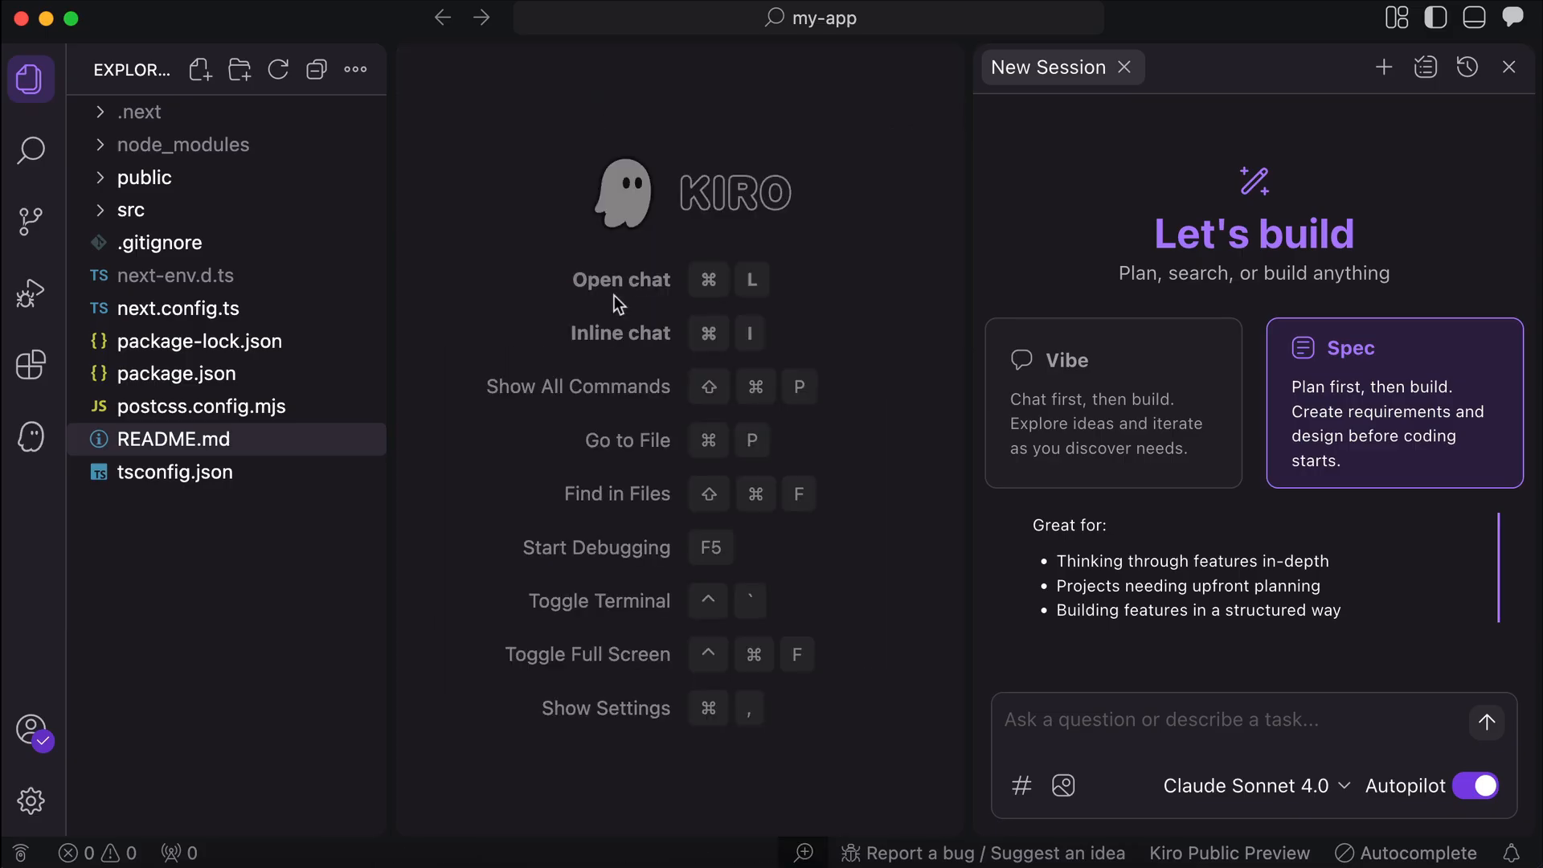
- View next.config.ts and send the next-auth Credentials authentication request in Spec mode
left_click(178, 309)
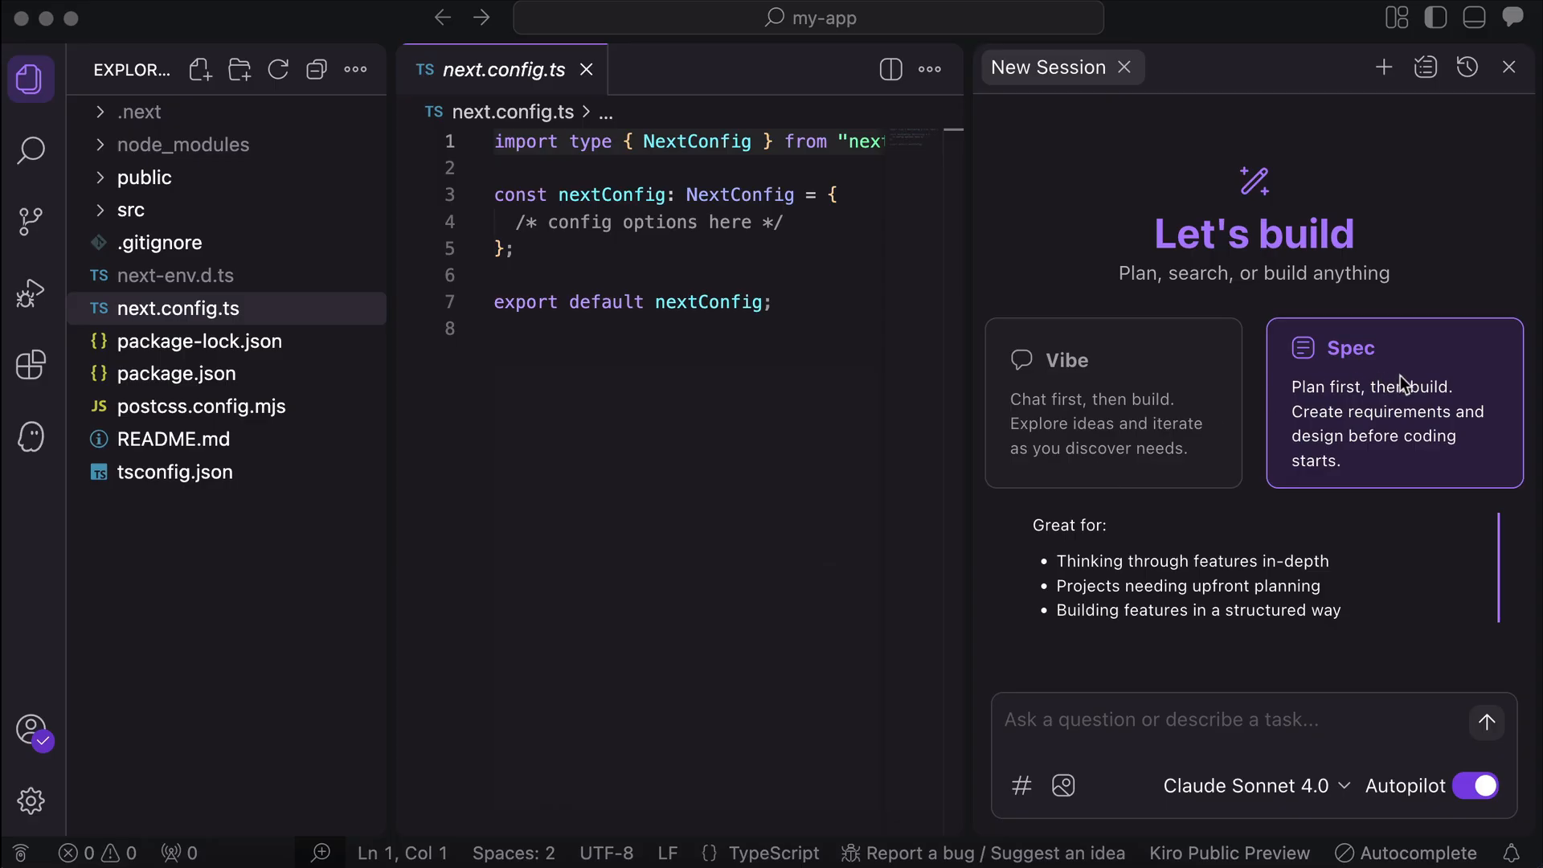
left_click(1161, 720)
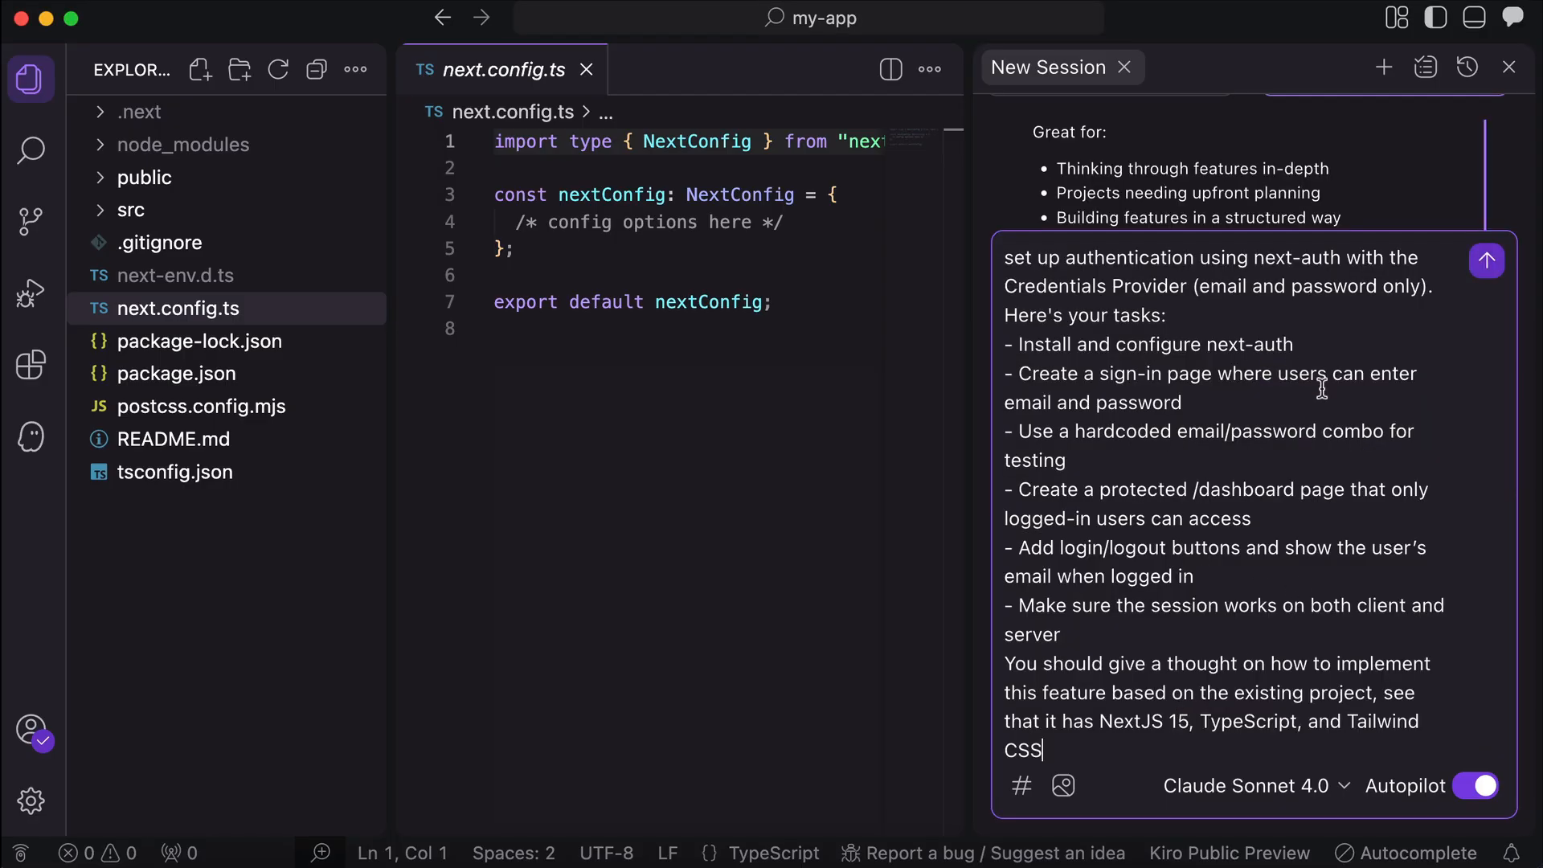
mouse_move(1072, 292)
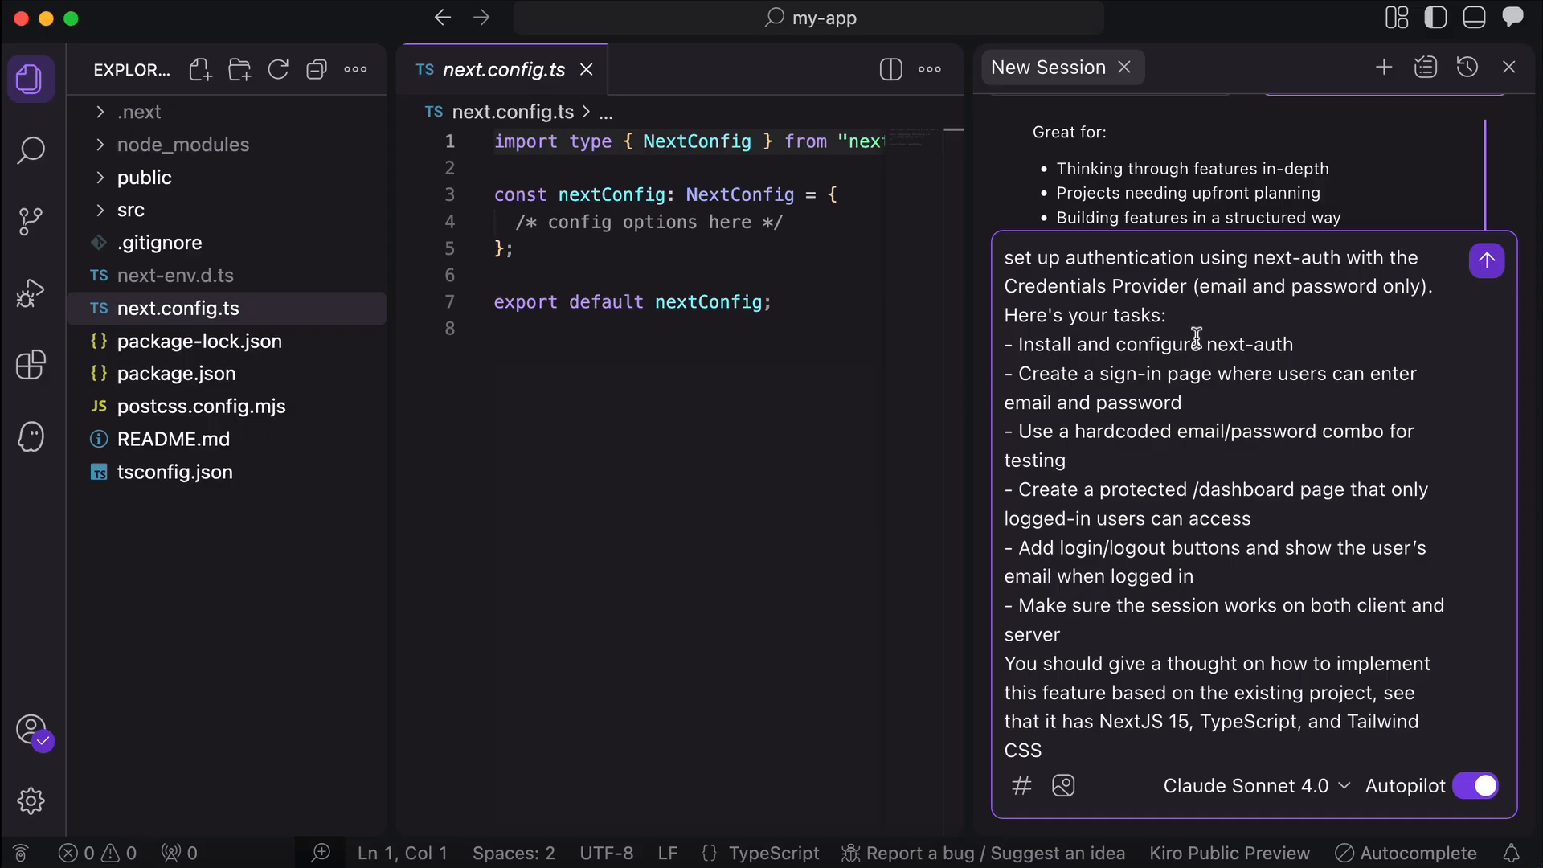
mouse_move(1323, 391)
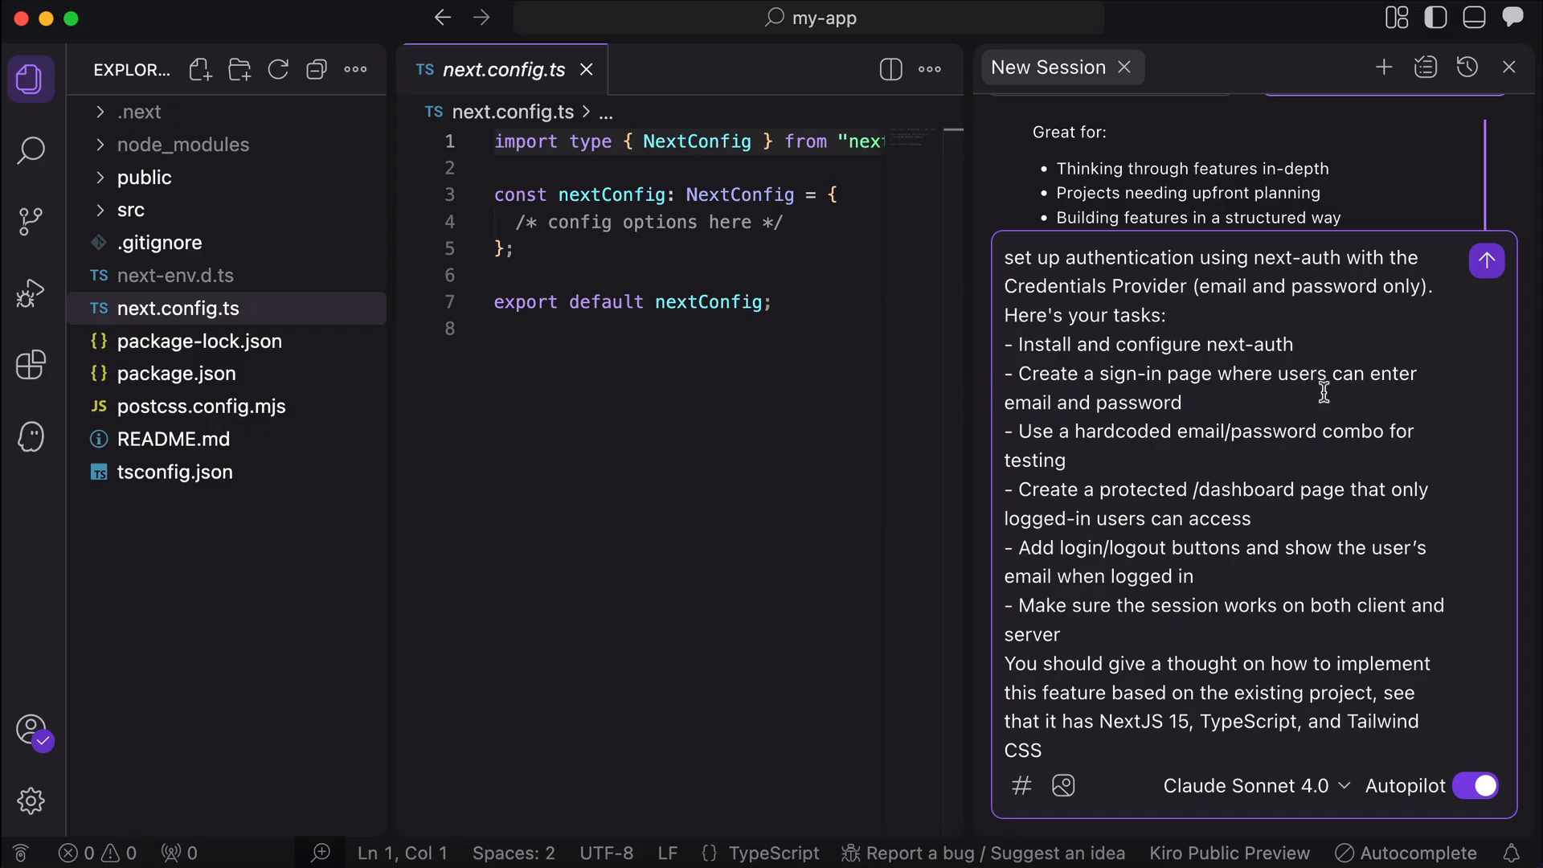
mouse_move(1385, 585)
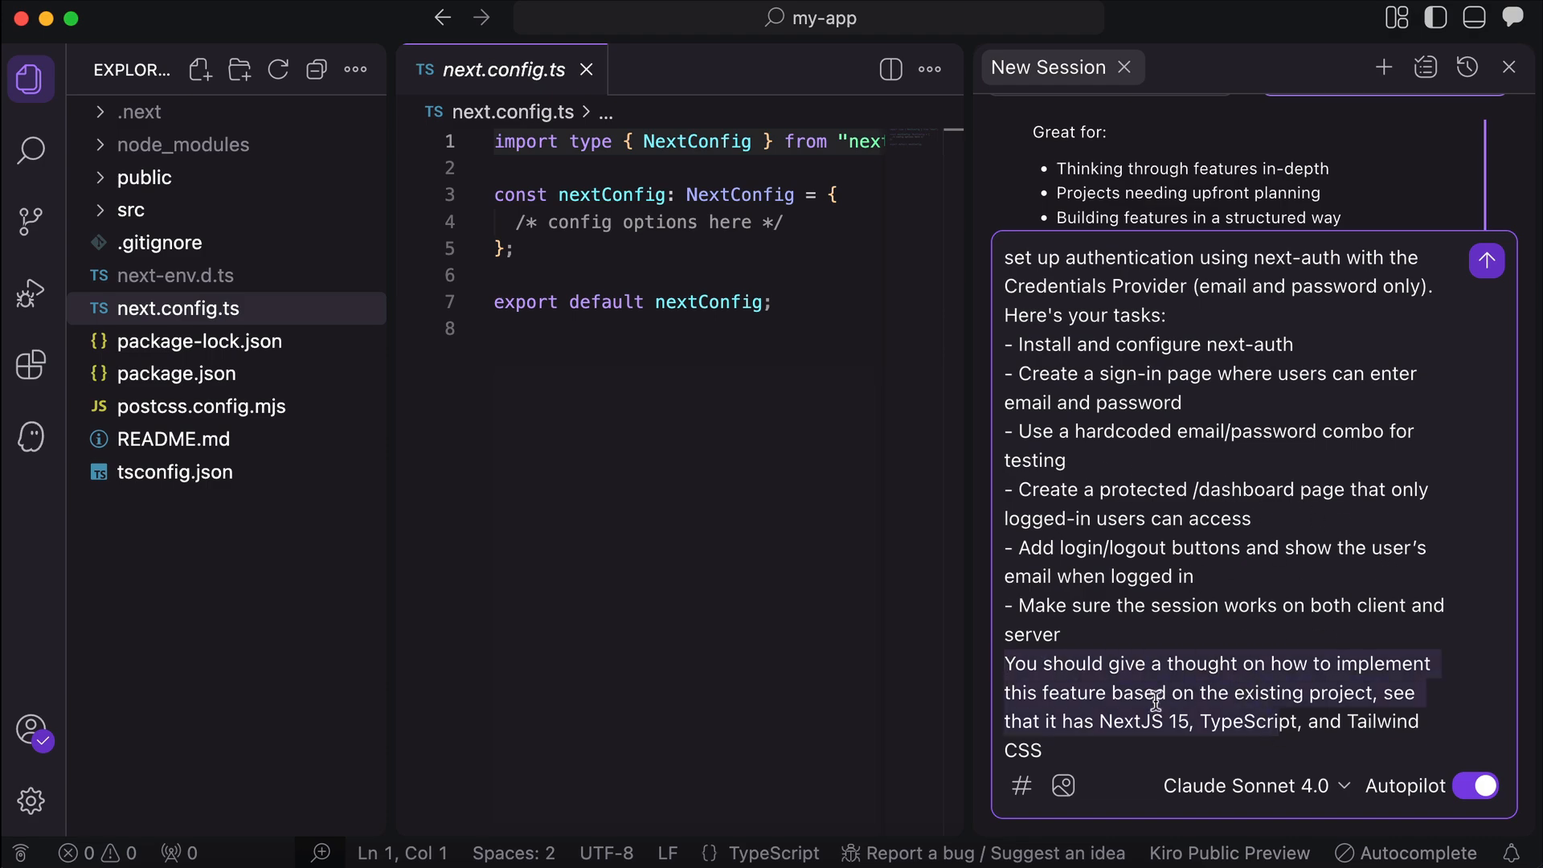
mouse_move(1197, 741)
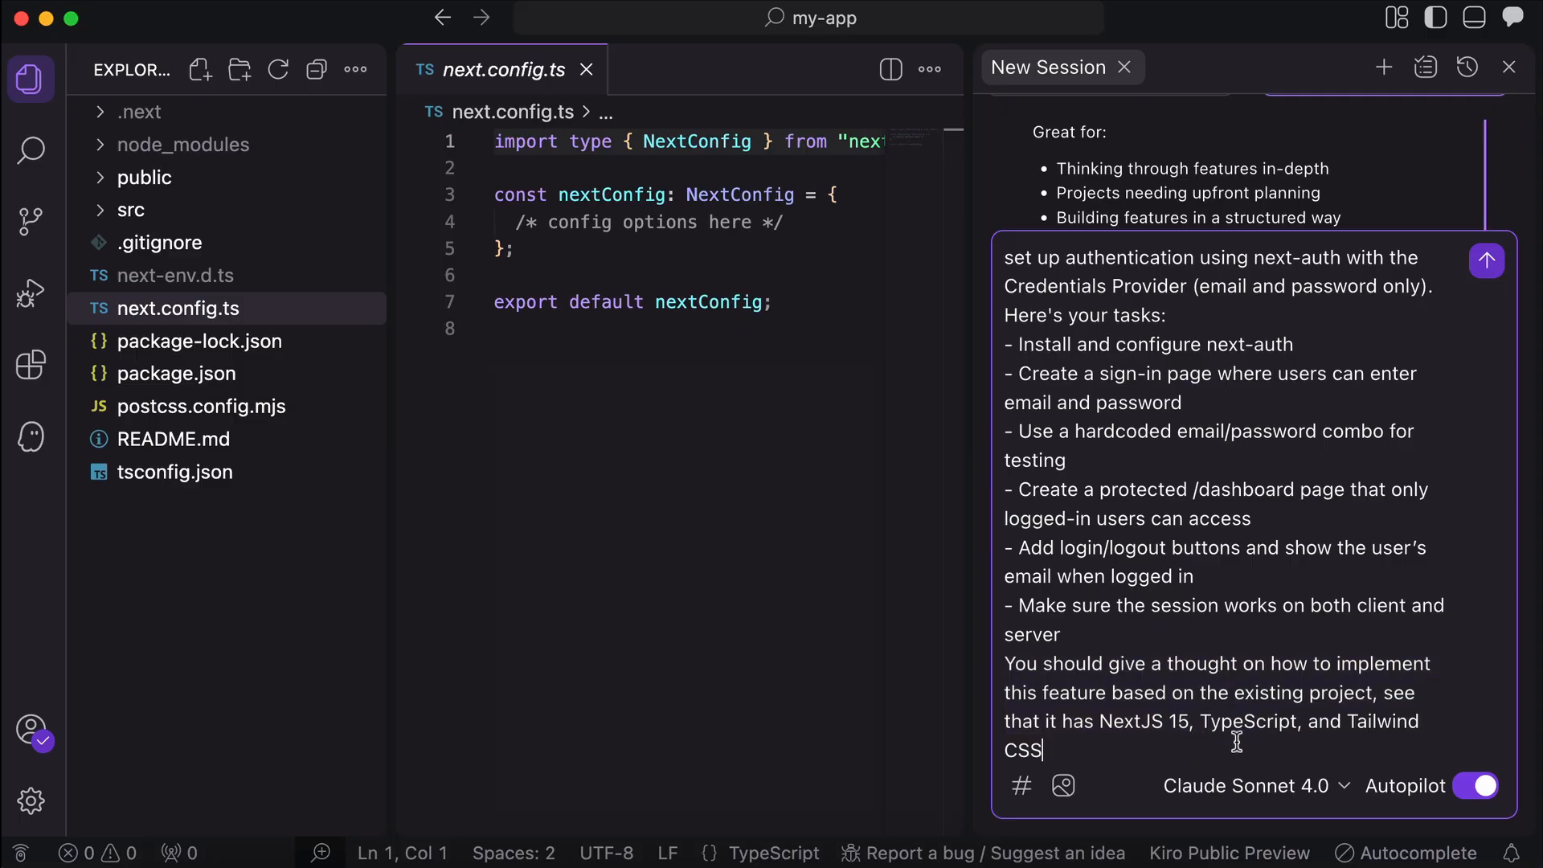
mouse_move(1401, 641)
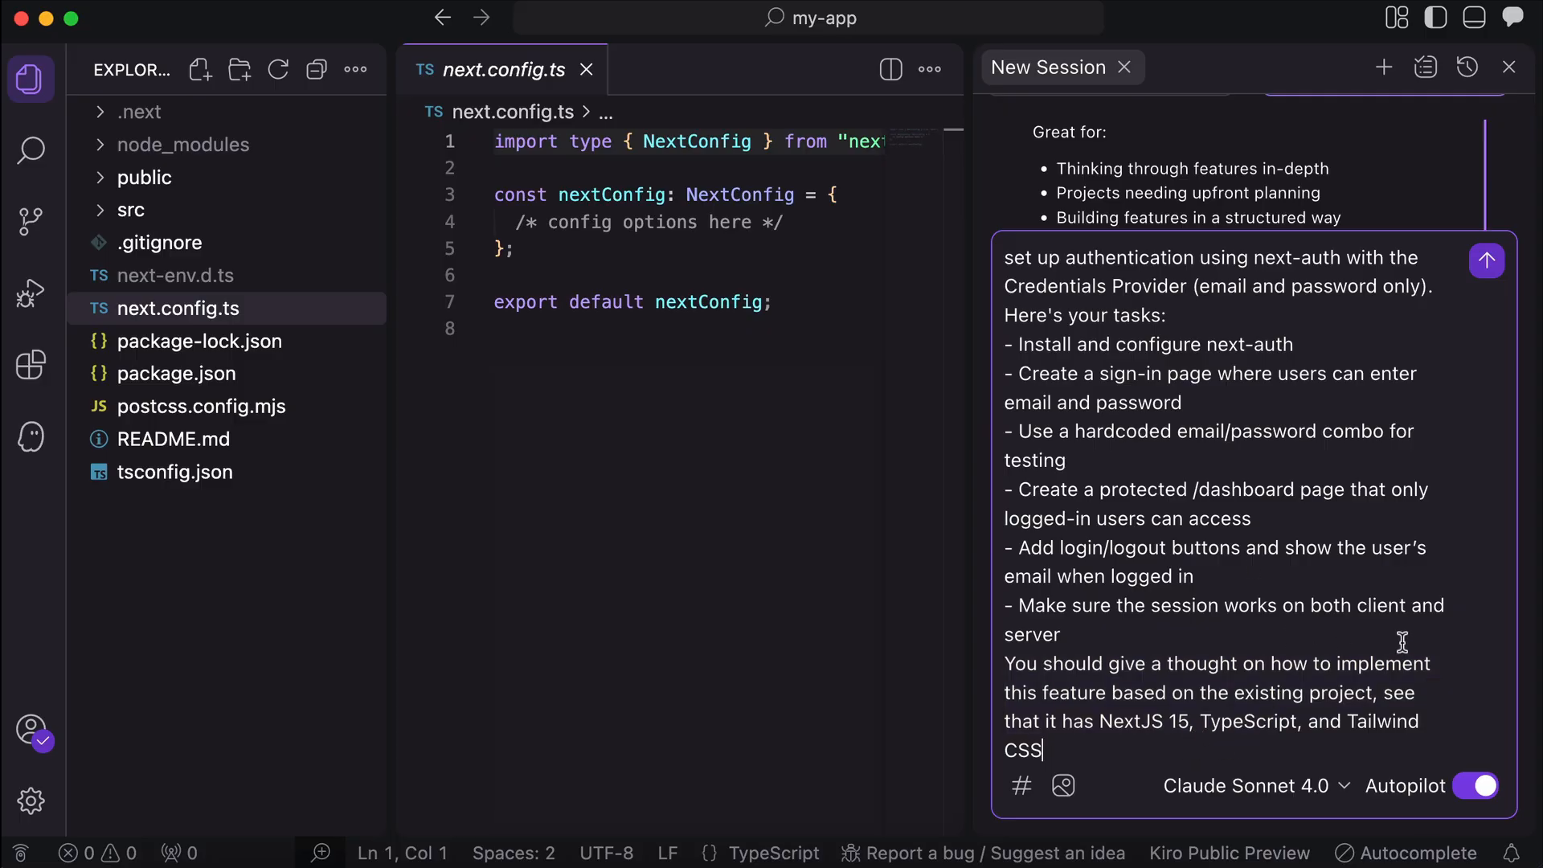
left_click(1485, 261)
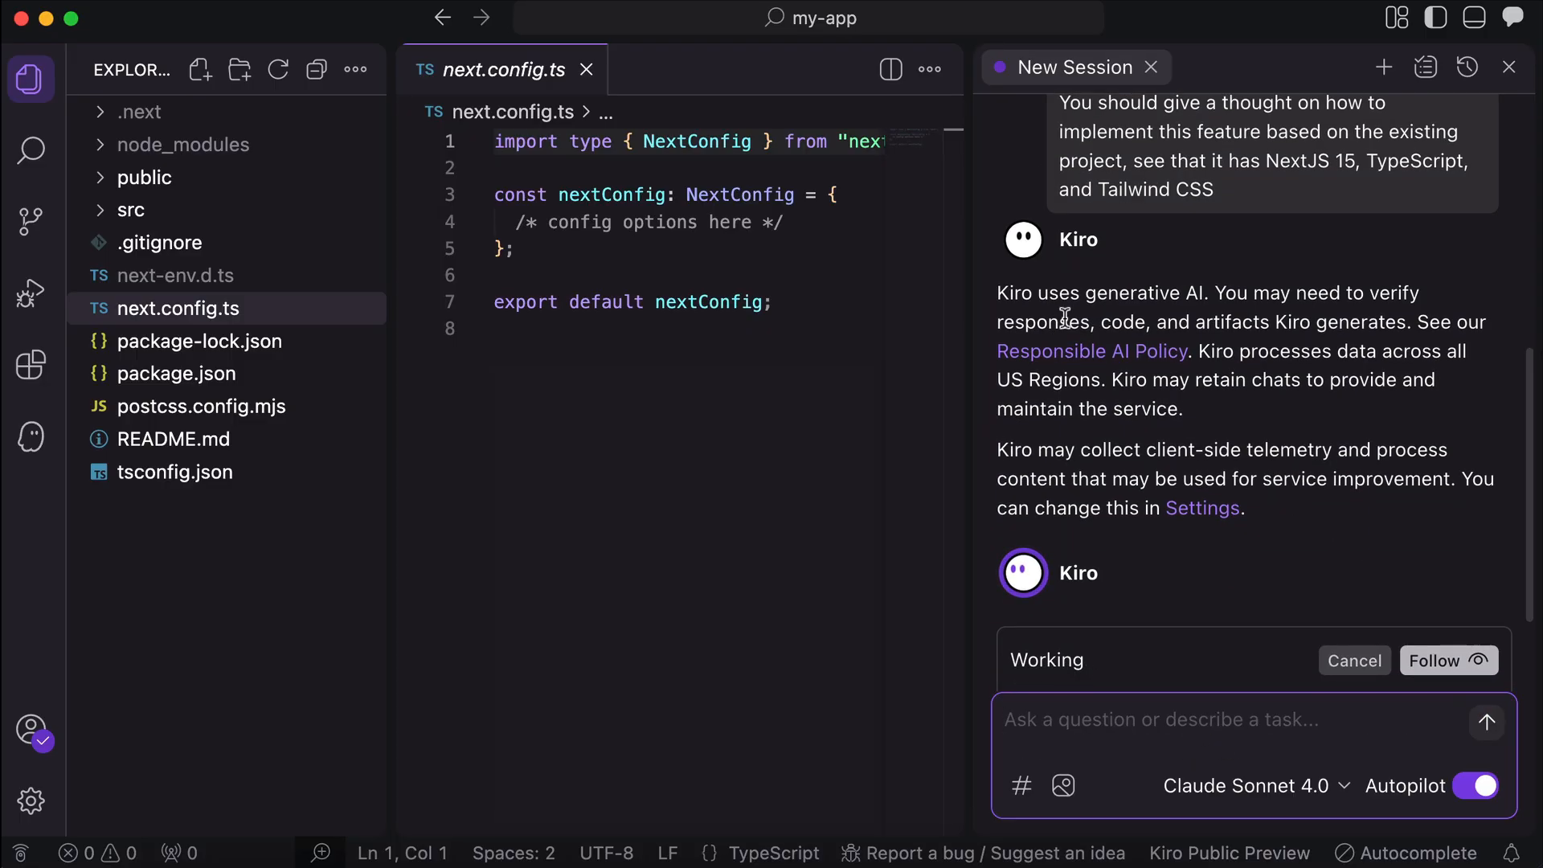
- Approve requirements.md and design.md, then finalize the implementation task list
scroll("down", 3)
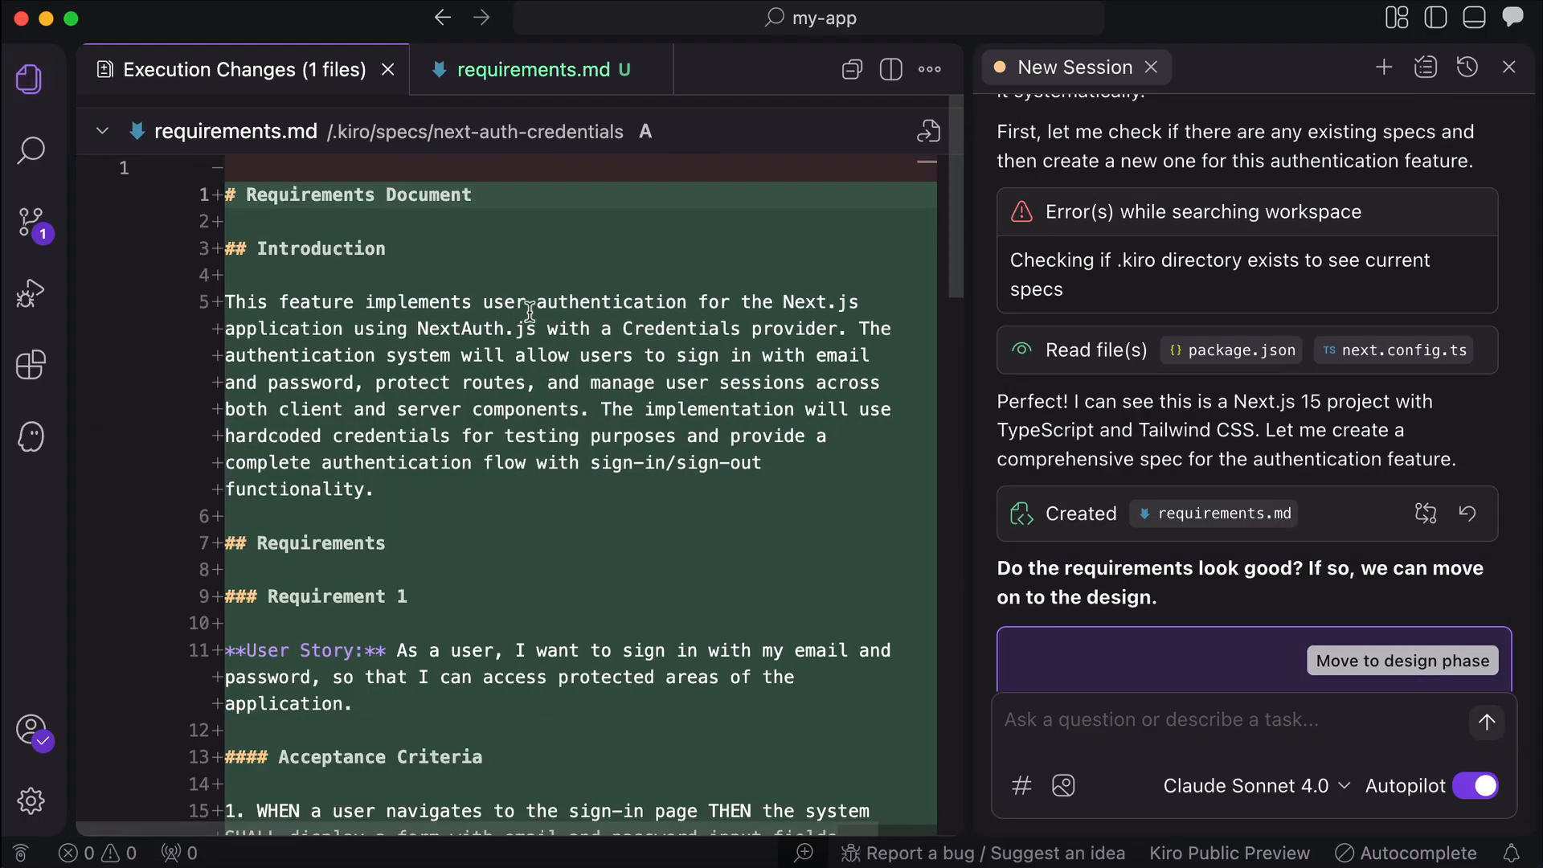
scroll("down", 3)
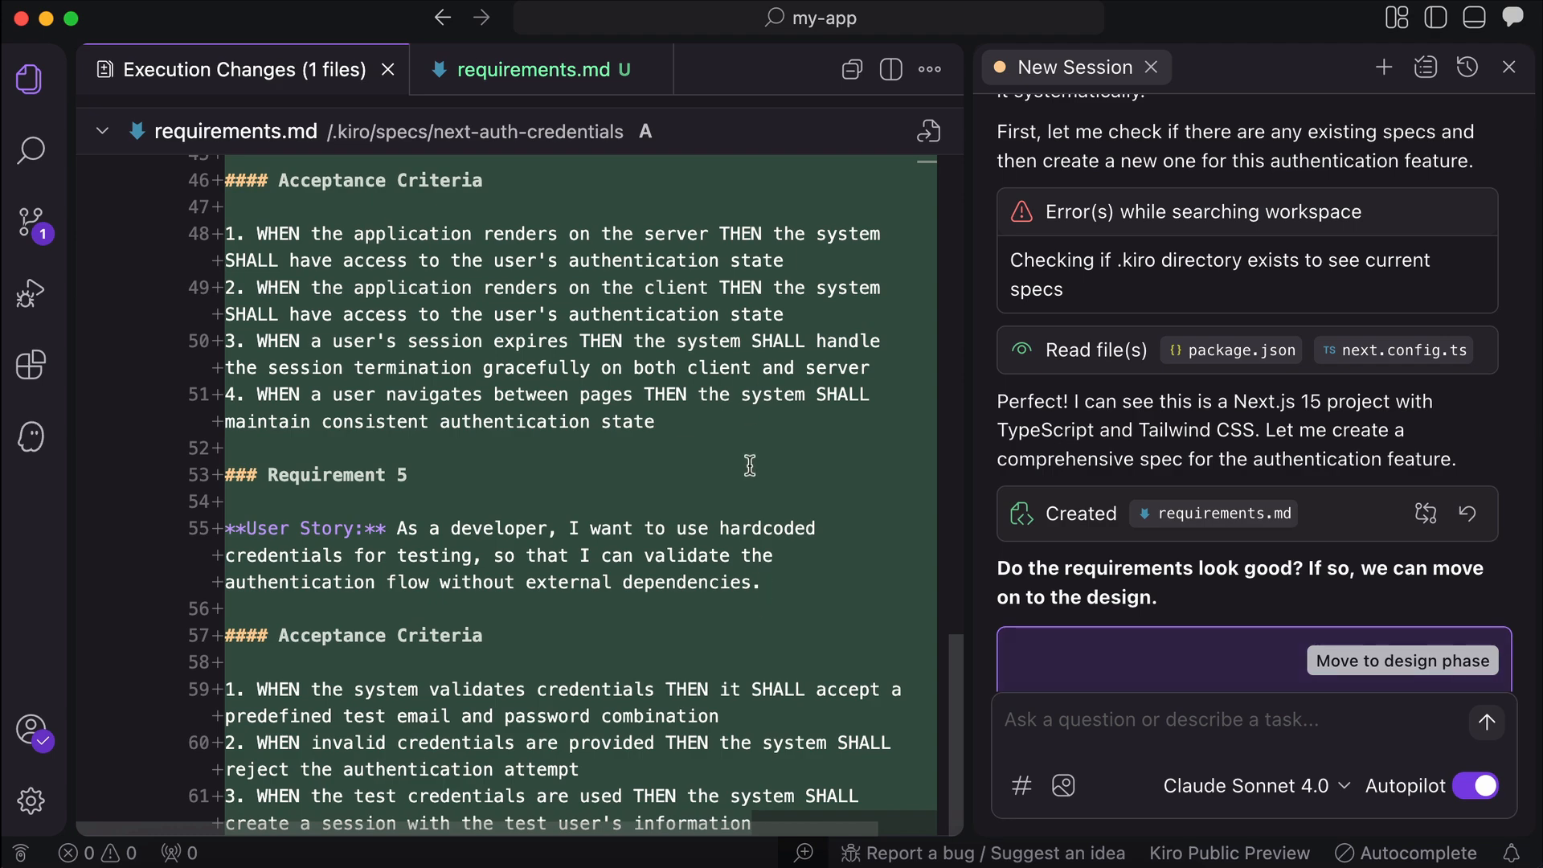
left_click(1402, 659)
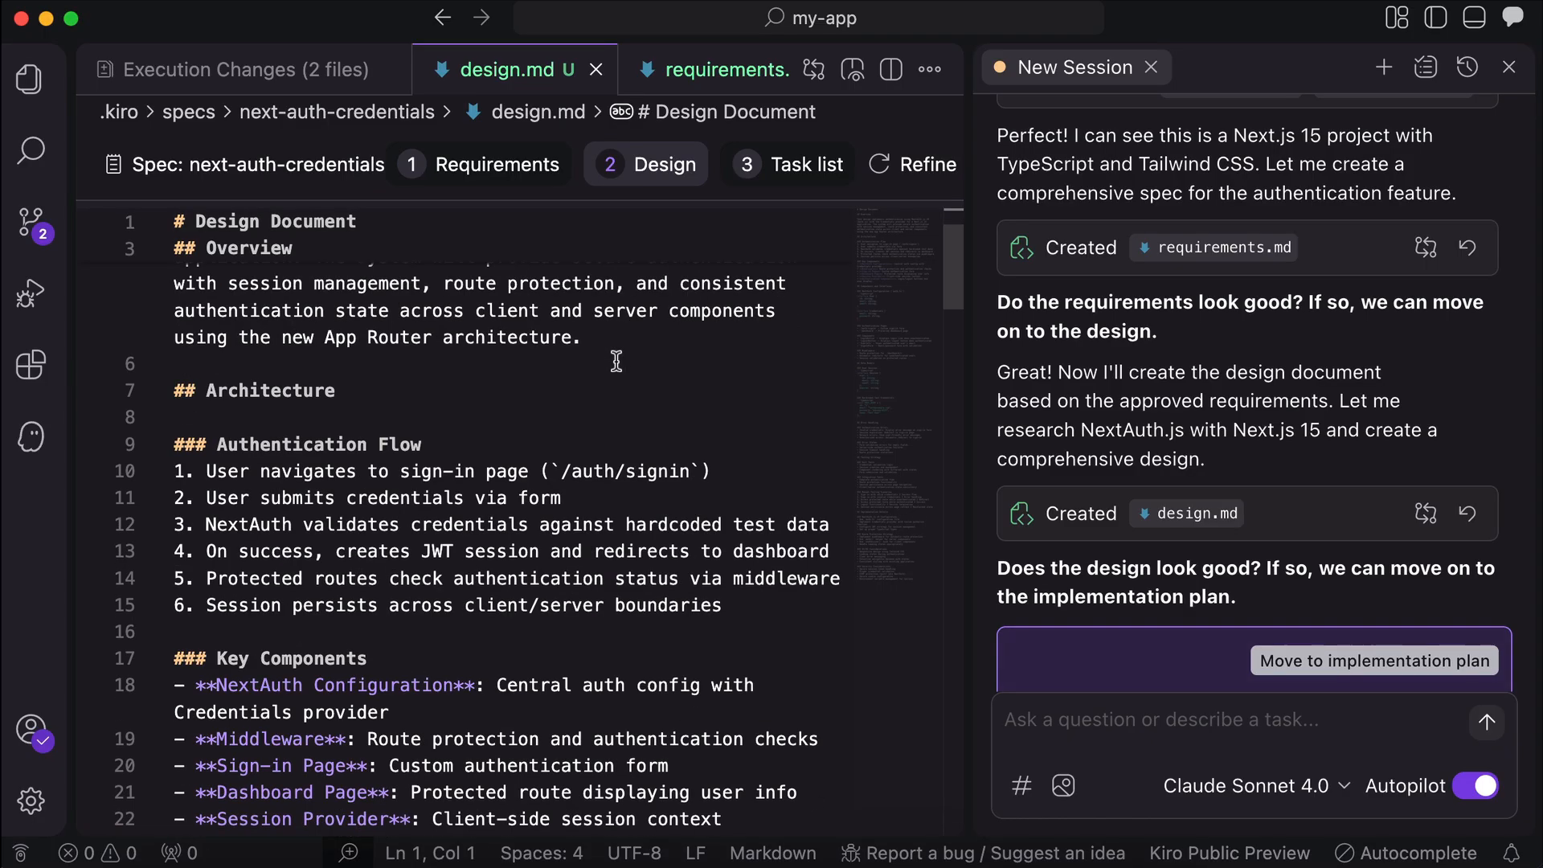
left_click(1373, 661)
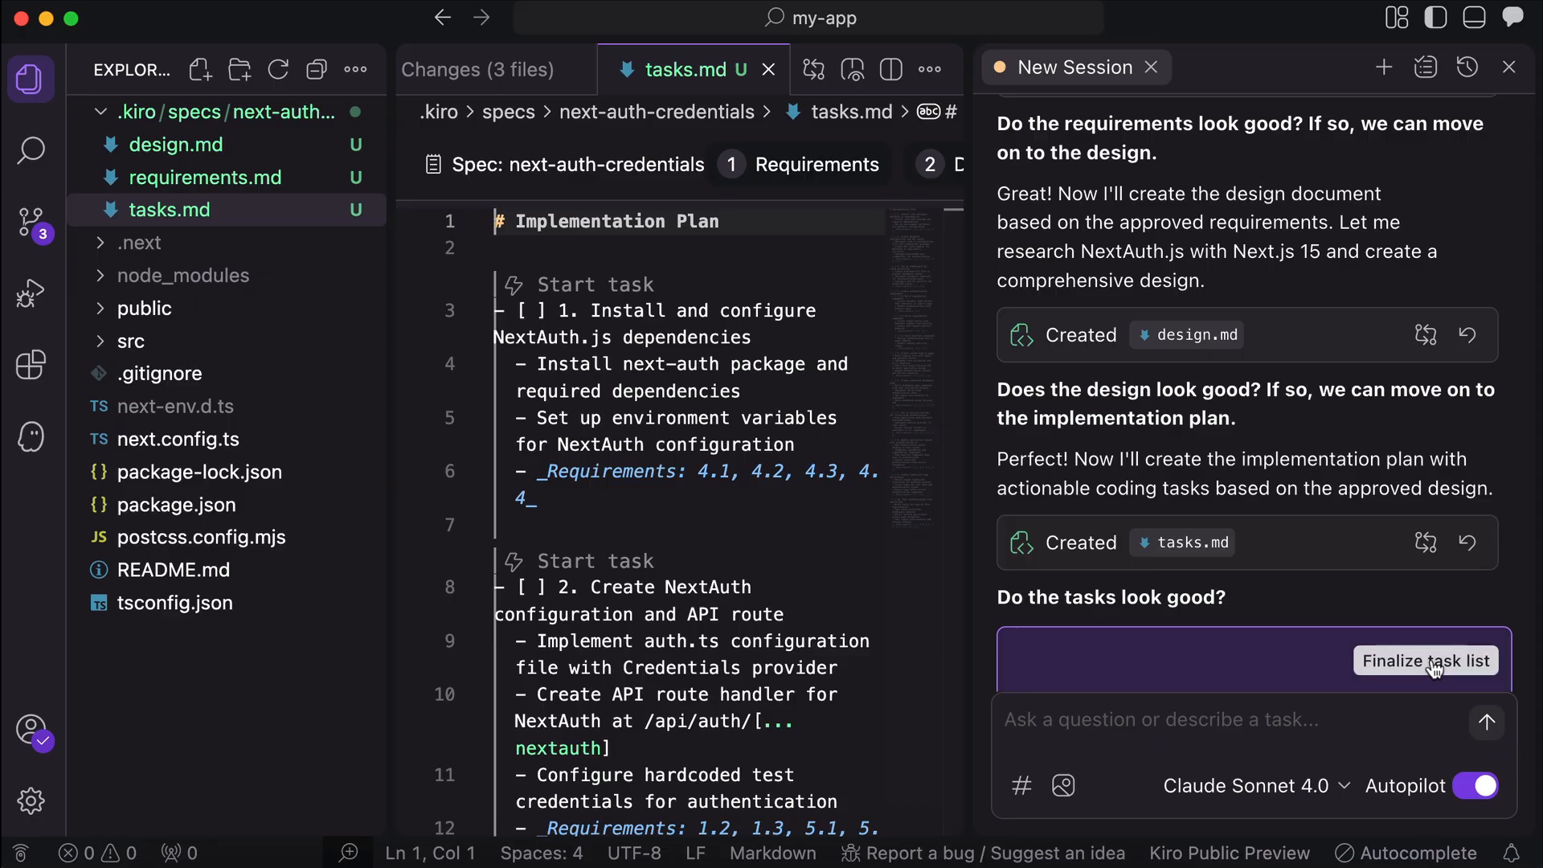
left_click(1426, 660)
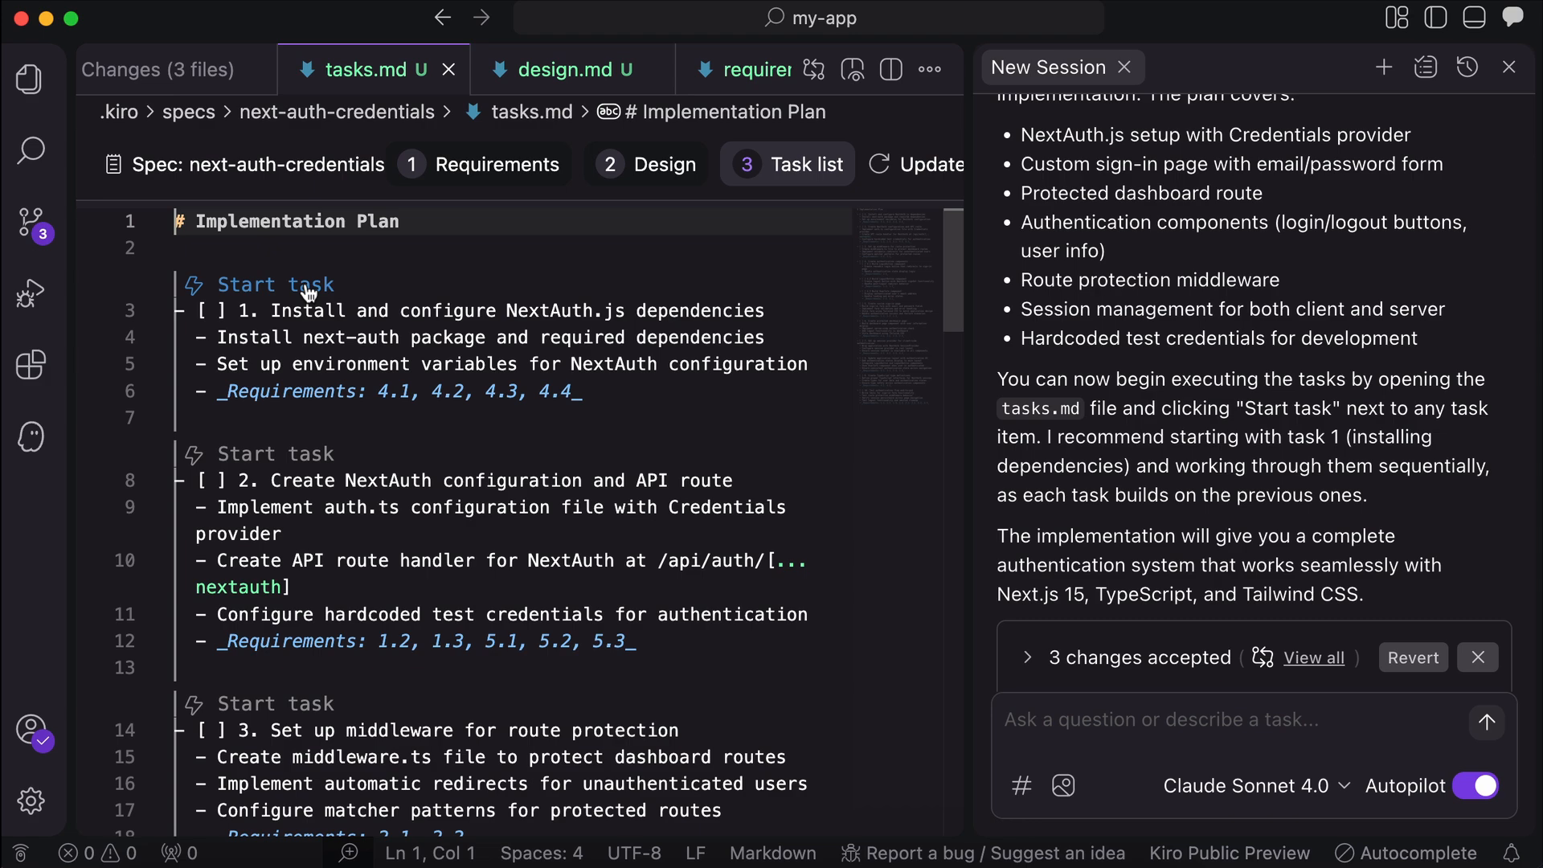
- Start task 1 so the agent installs and configures the NextAuth.js dependencies
left_click(261, 286)
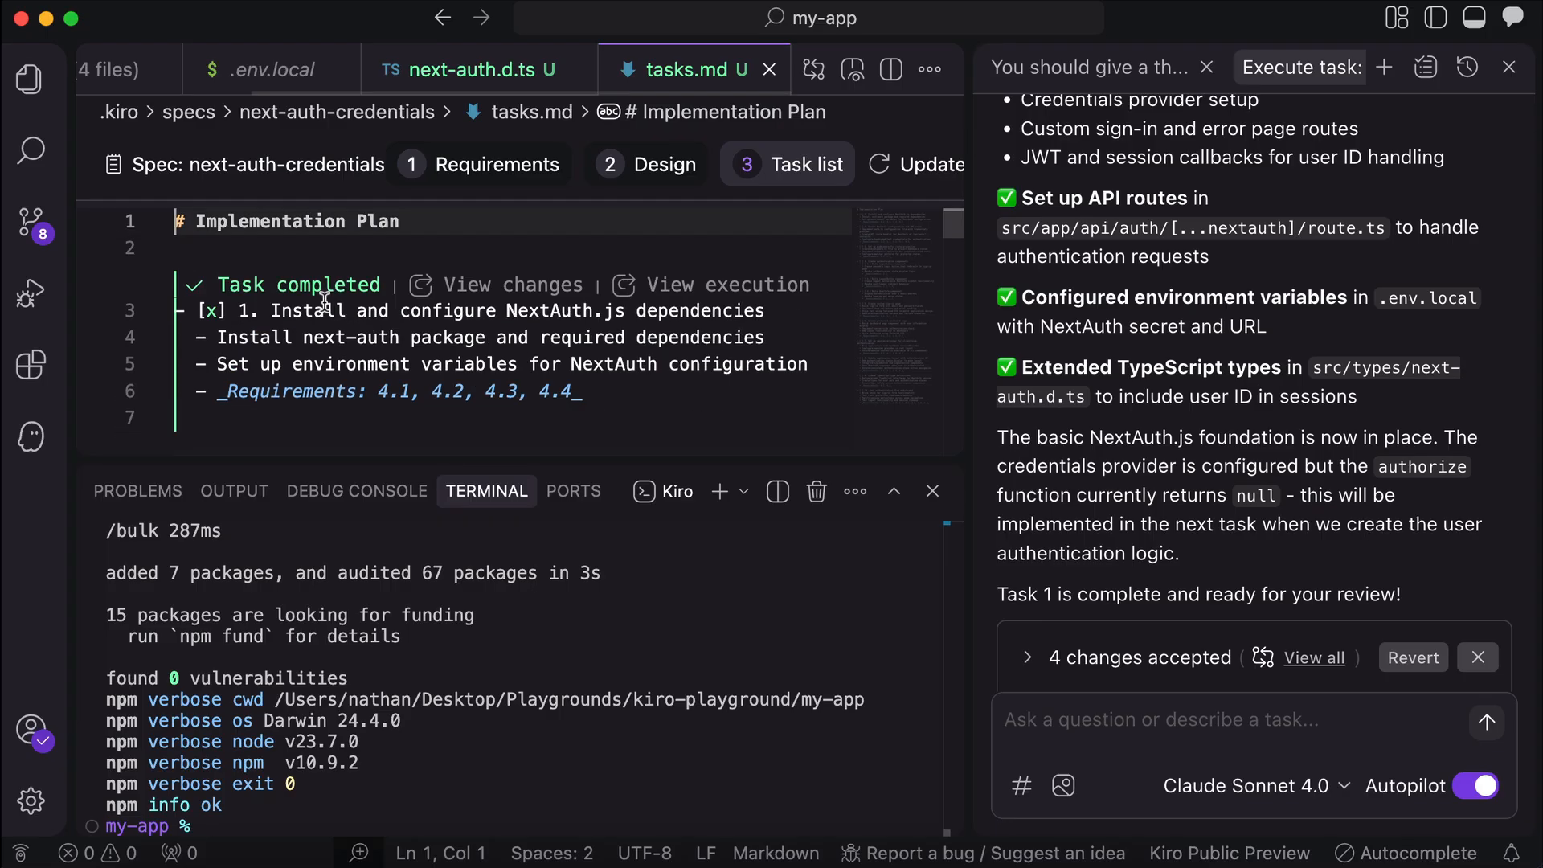
- Start task 2 and the following next-auth-credentials tasks, letting the agent run
left_click(280, 391)
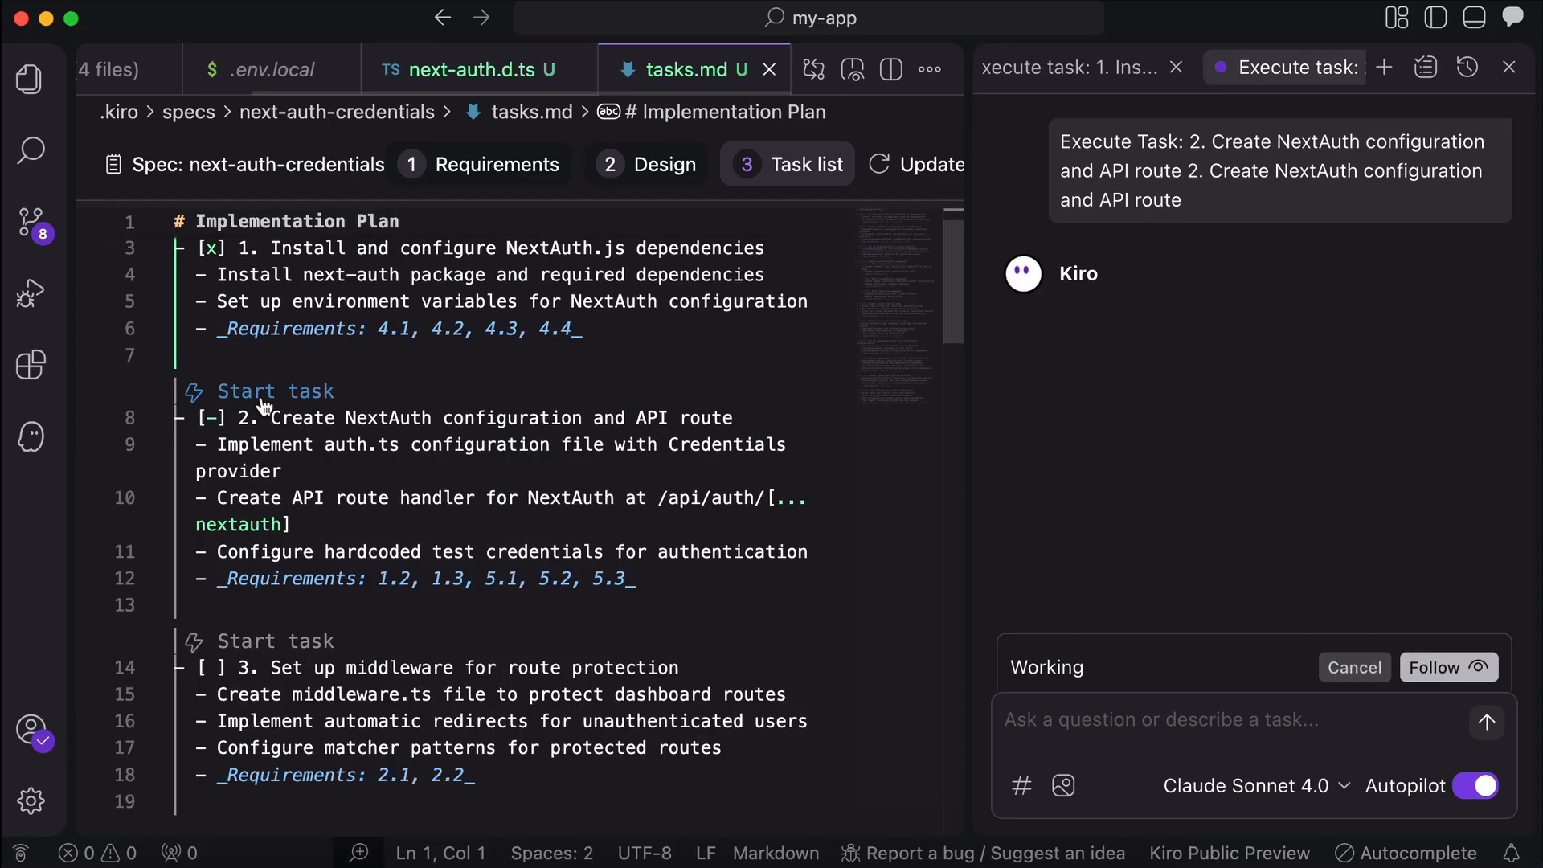
left_click(258, 392)
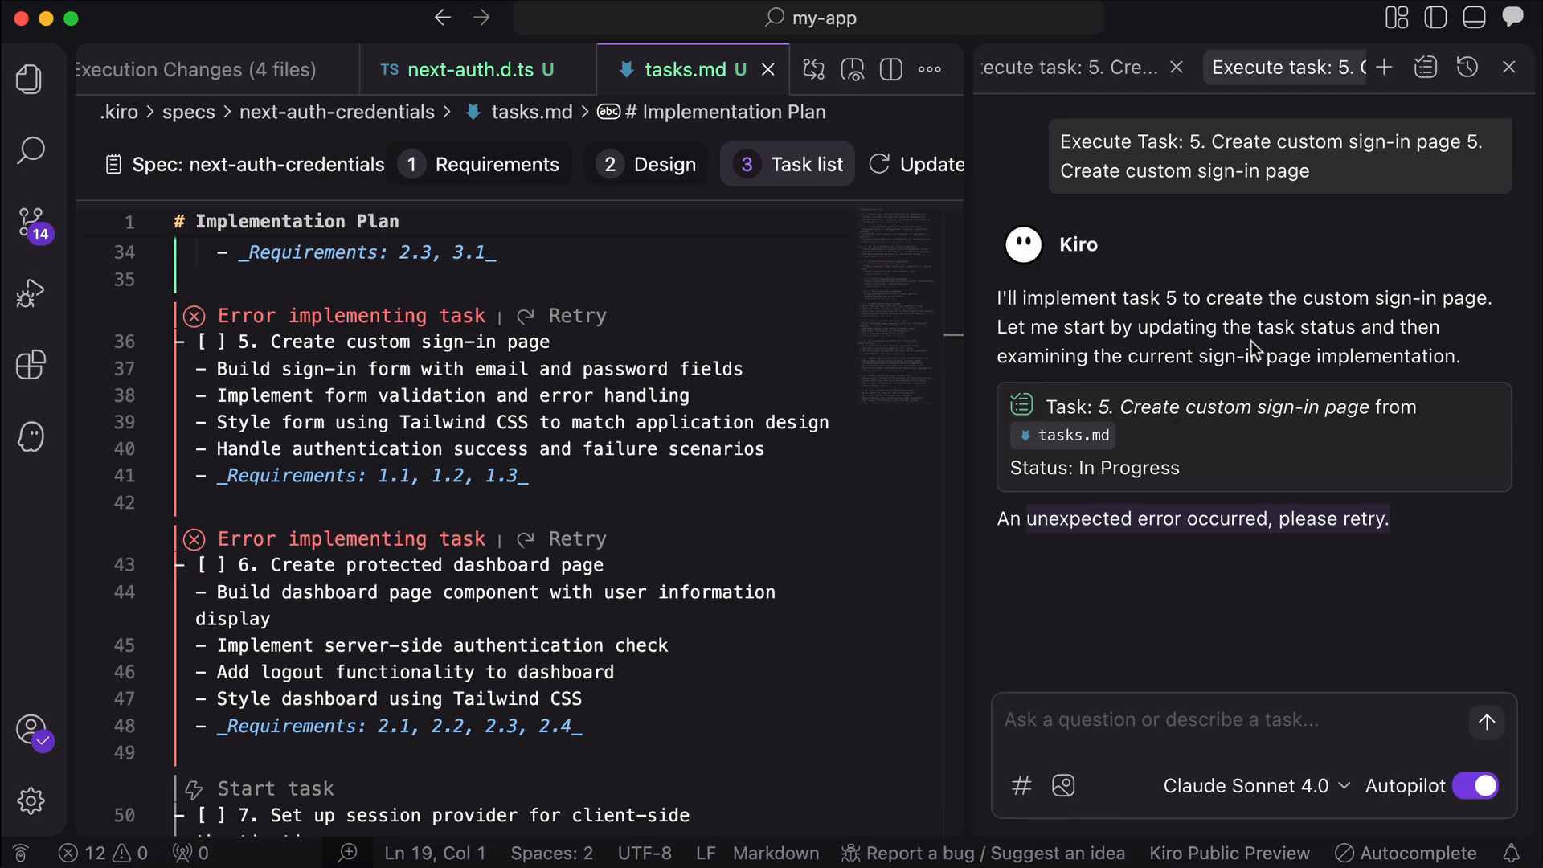
mouse_move(1253, 547)
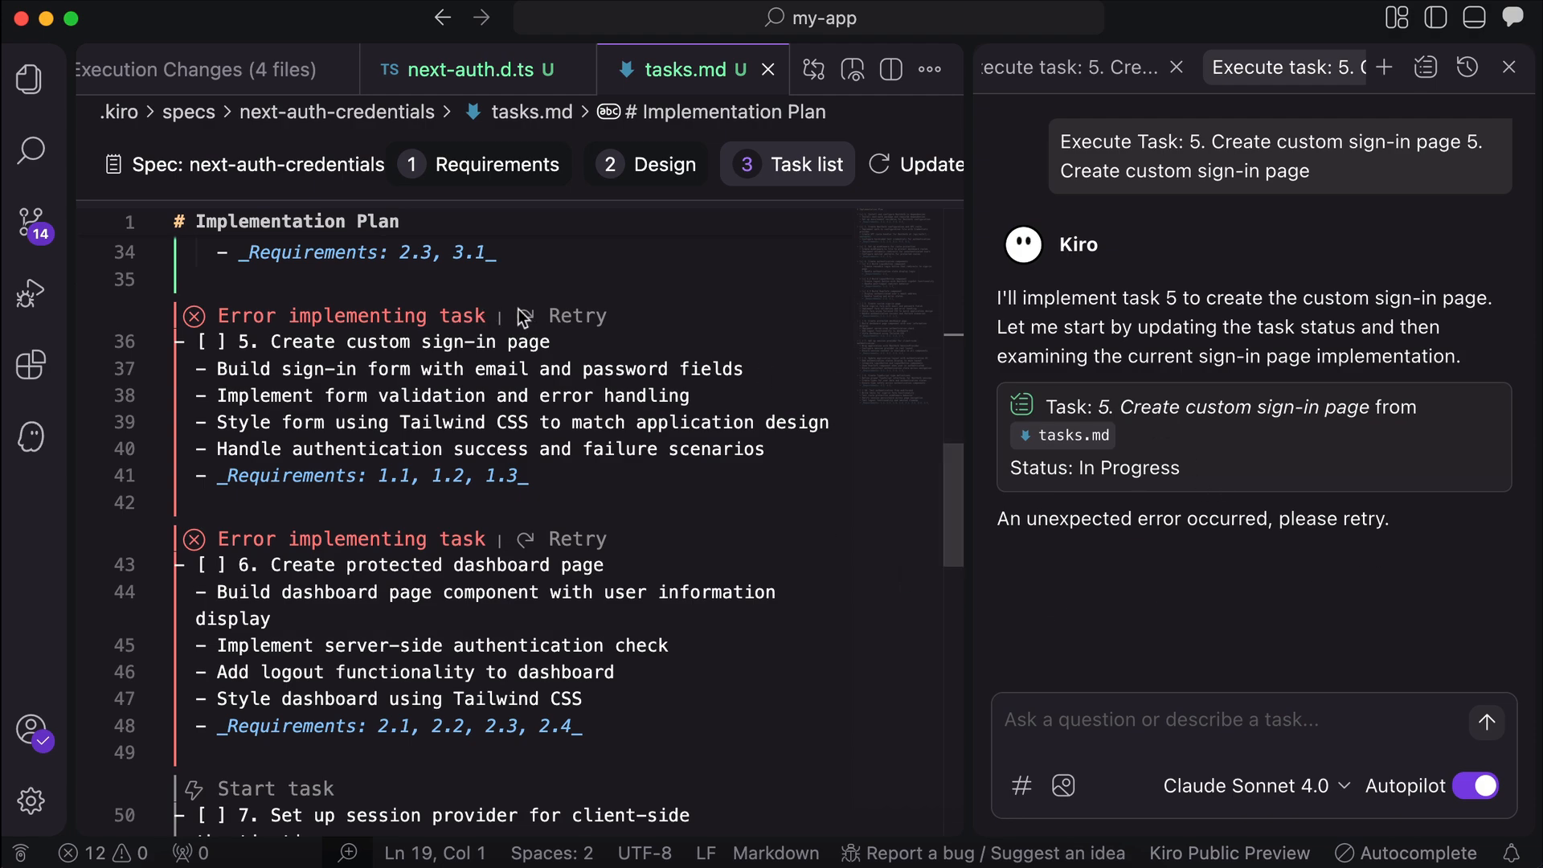
mouse_move(578, 325)
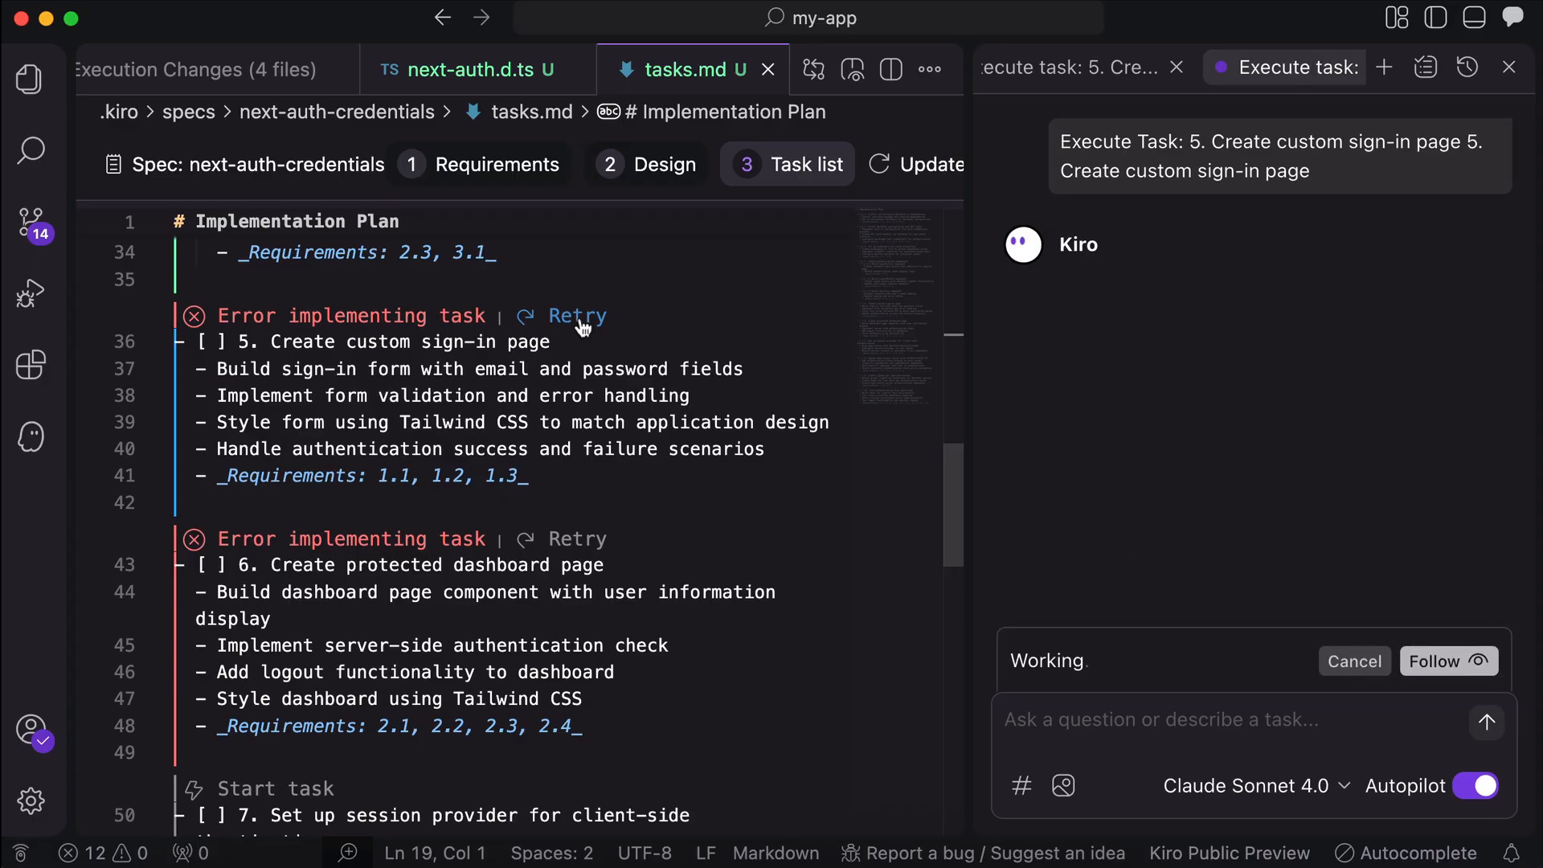
- Retry the failed custom sign-in page task 5 and view the chat session history
left_click(577, 316)
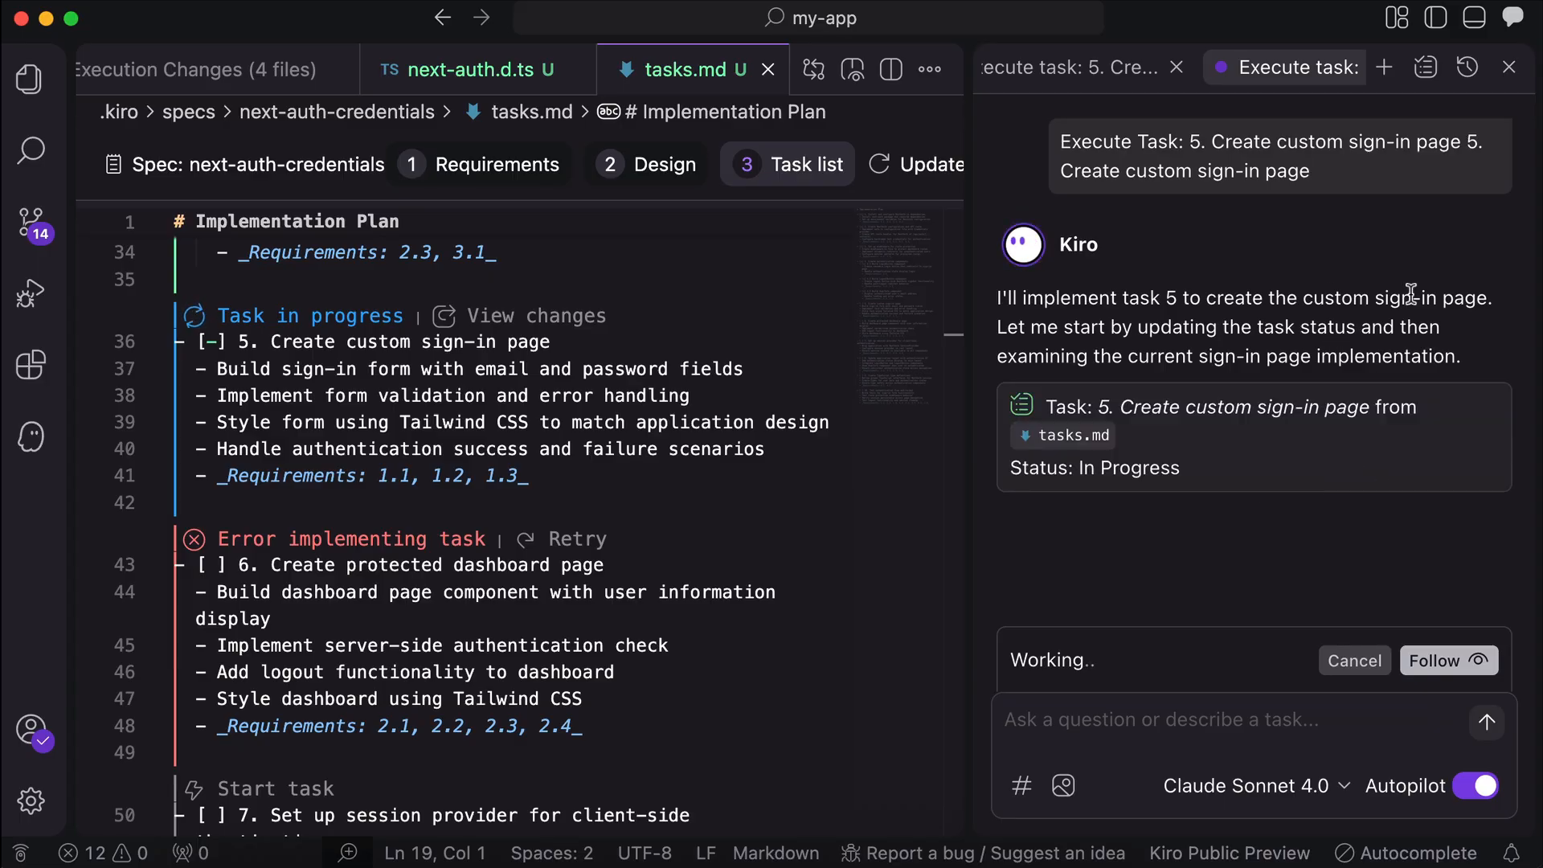
left_click(1466, 67)
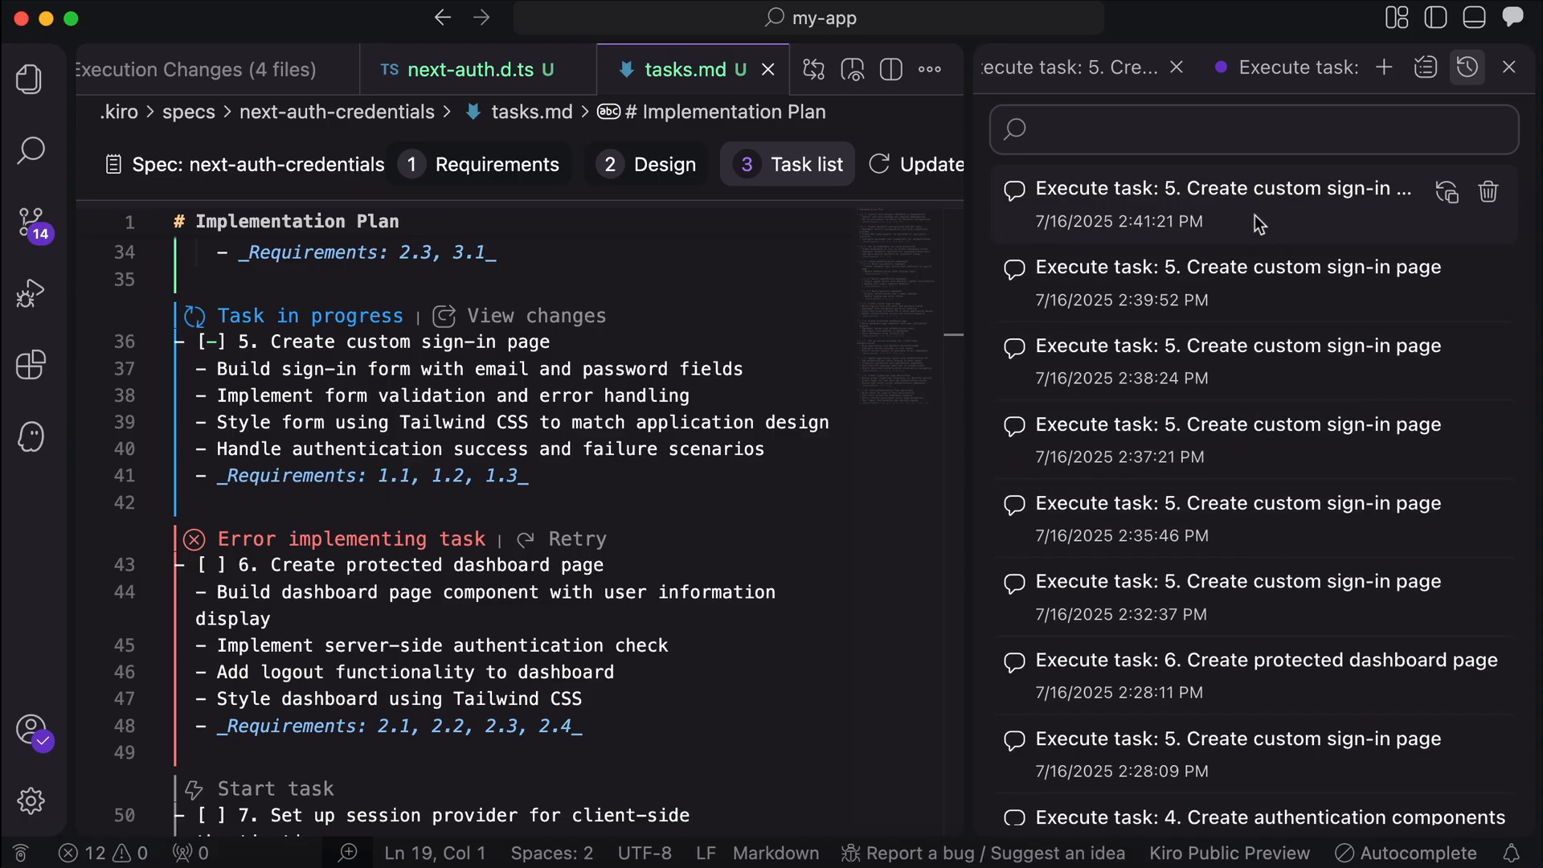
left_click(1220, 188)
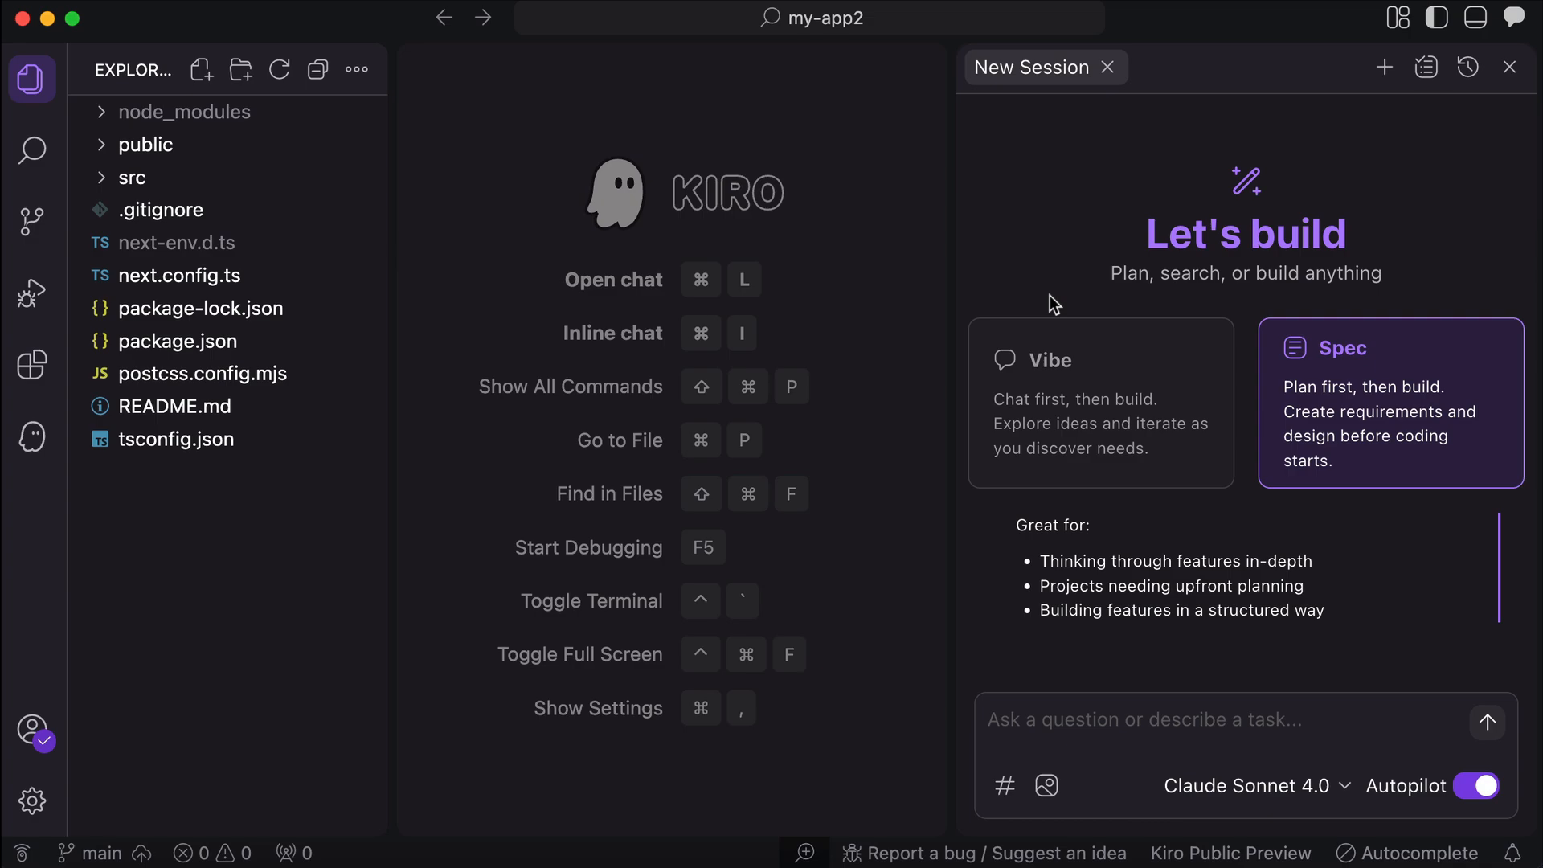
mouse_move(1239, 696)
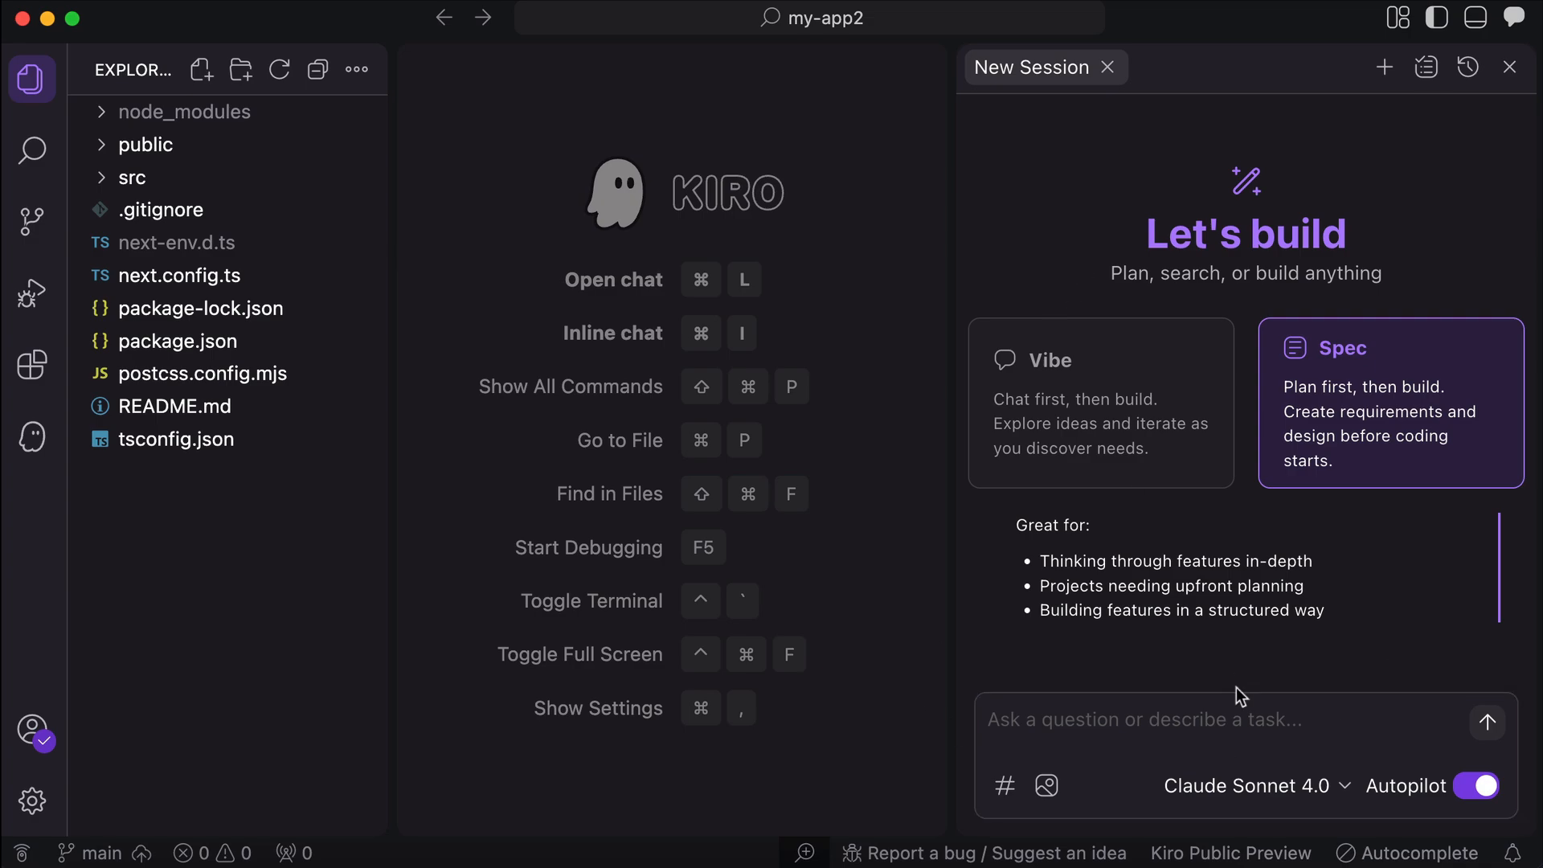
- Send the request 'add theme toggle and enable users to switch between light and dark theme'
type("add theme toggle and enable users to switch between light and dark theme")
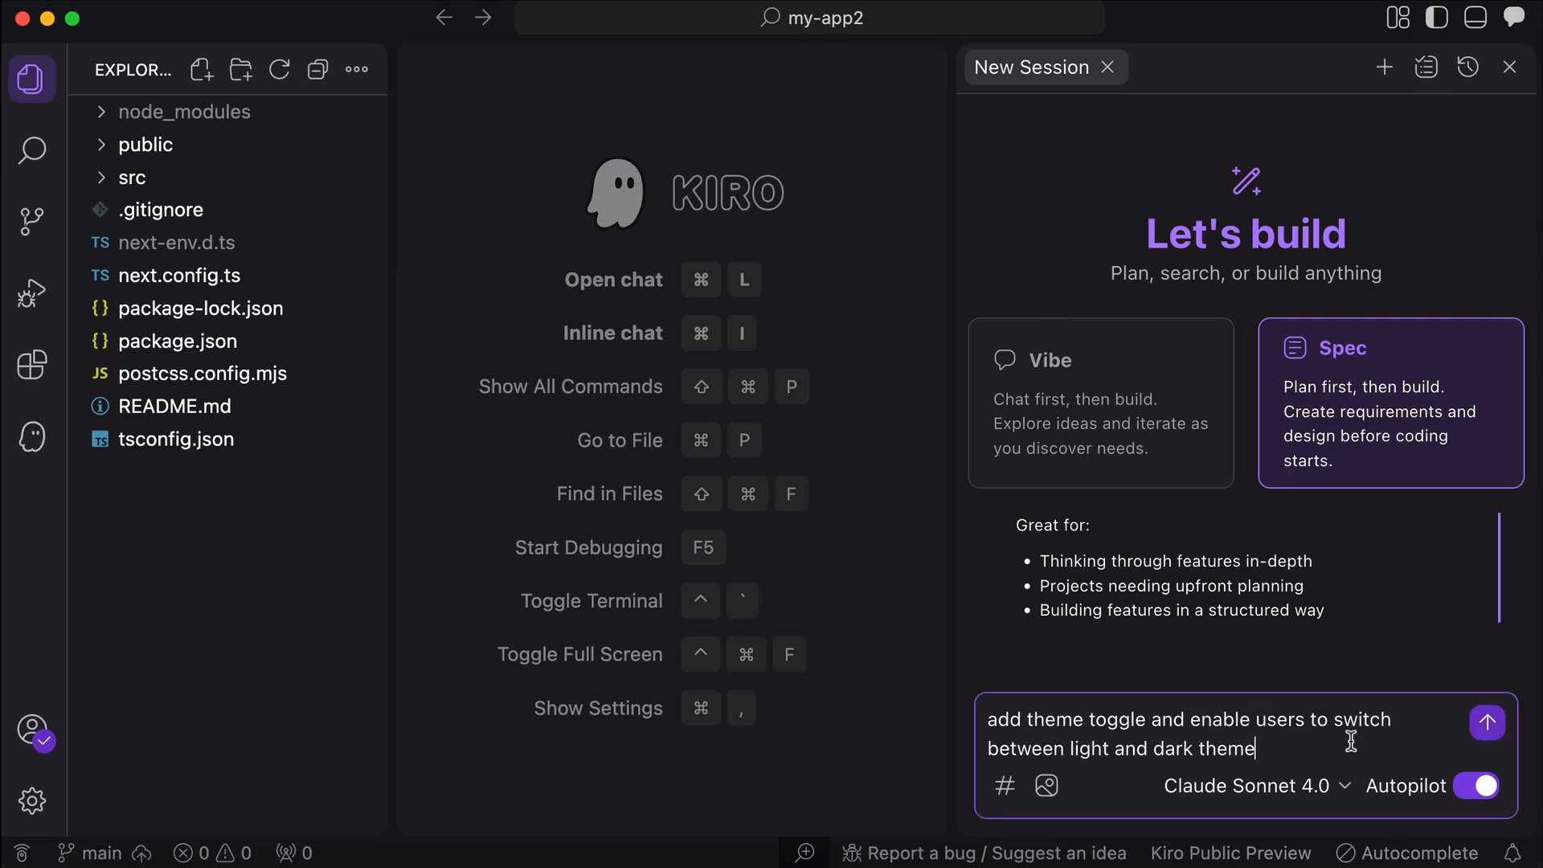
mouse_move(1376, 744)
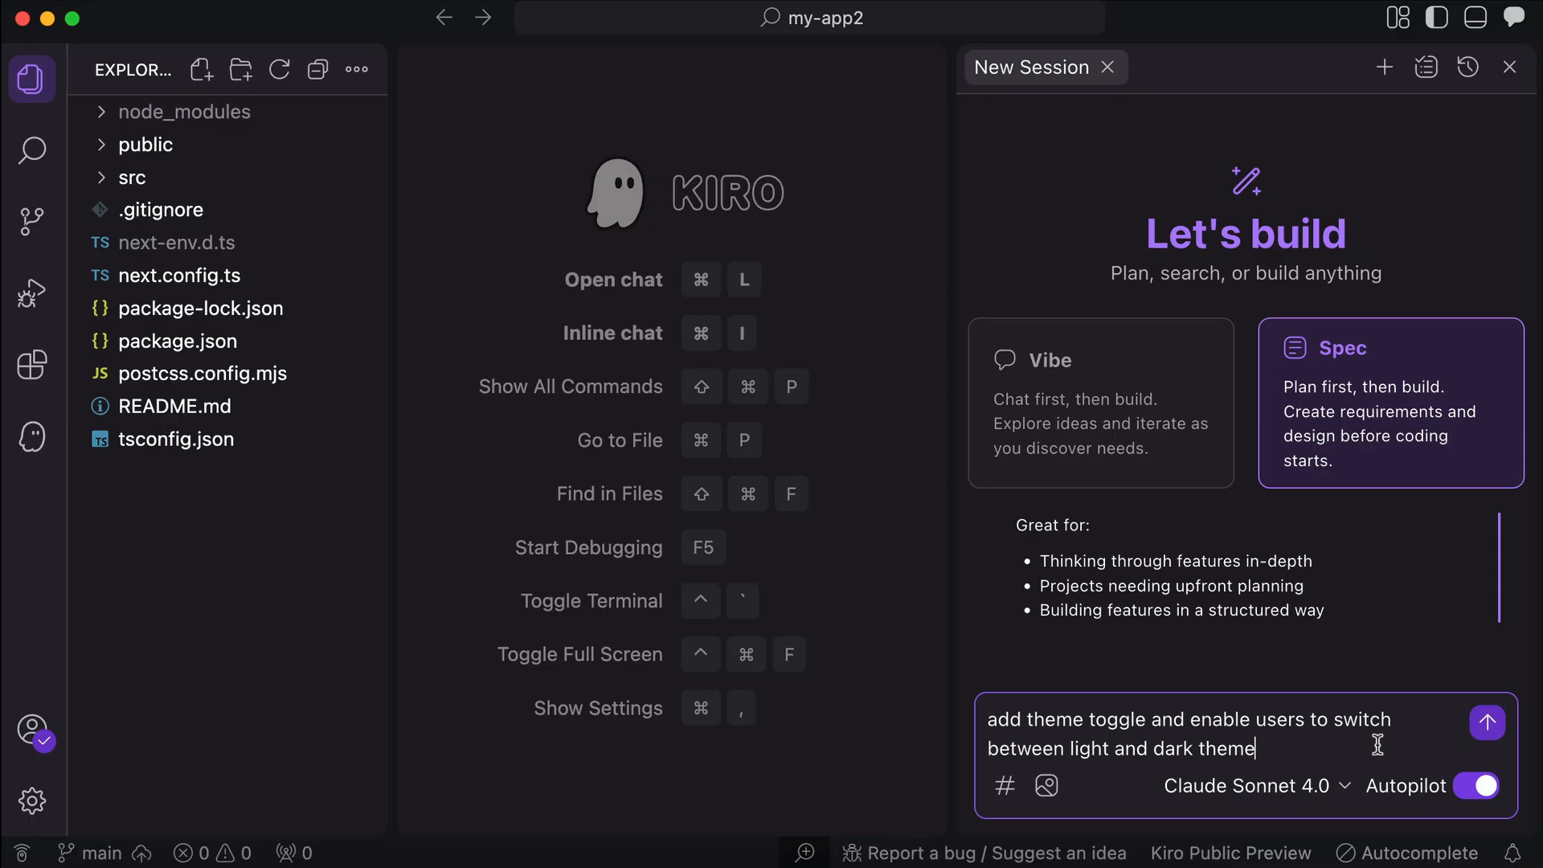
left_click(1487, 722)
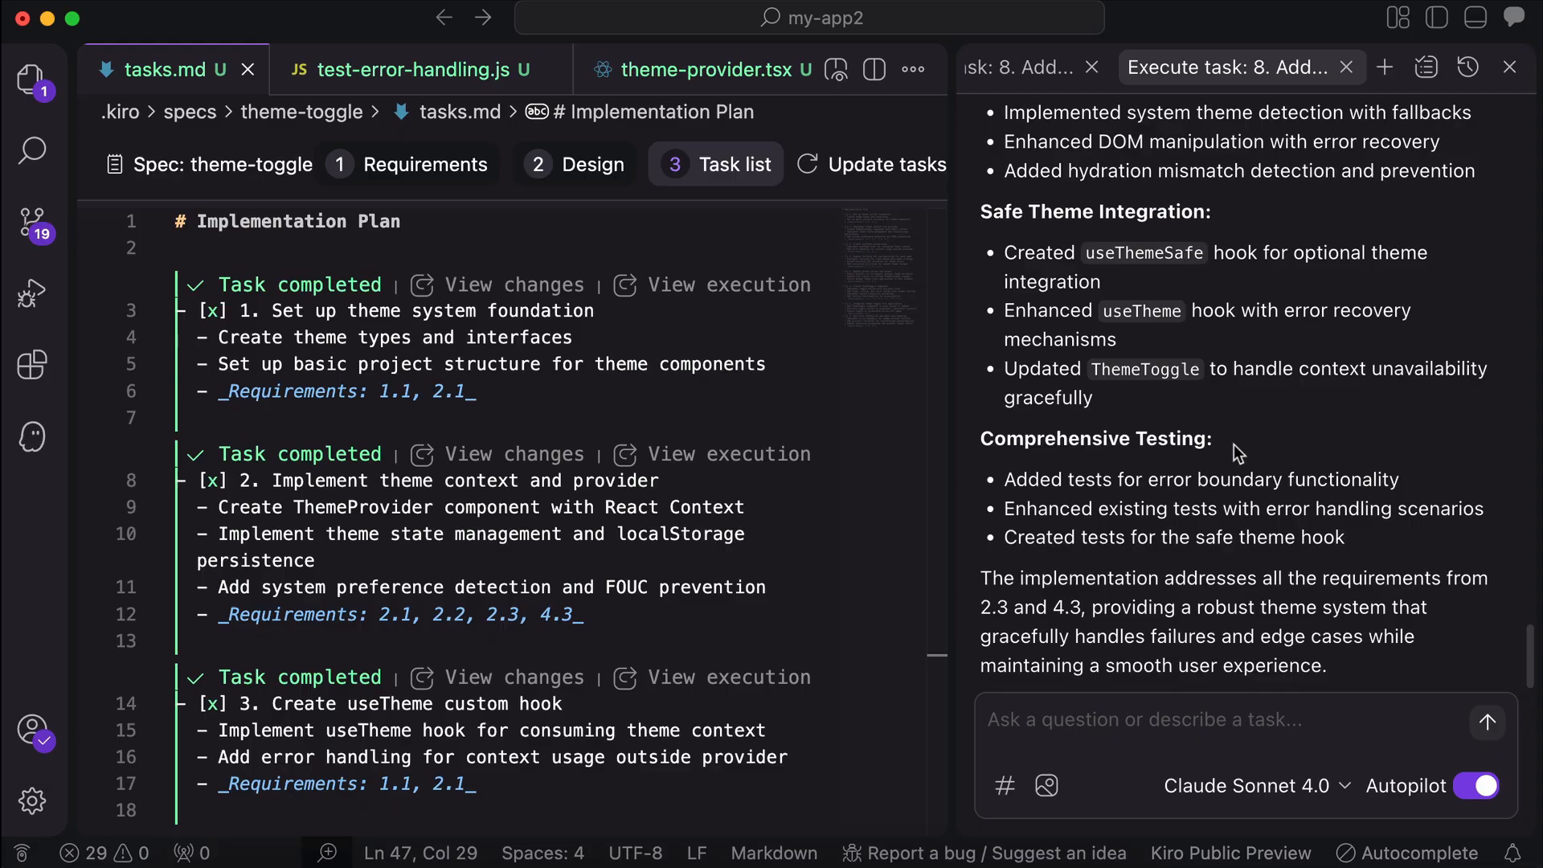
- Scroll tasks.md to confirm each theme-toggle task shows Task completed
scroll("down", 3)
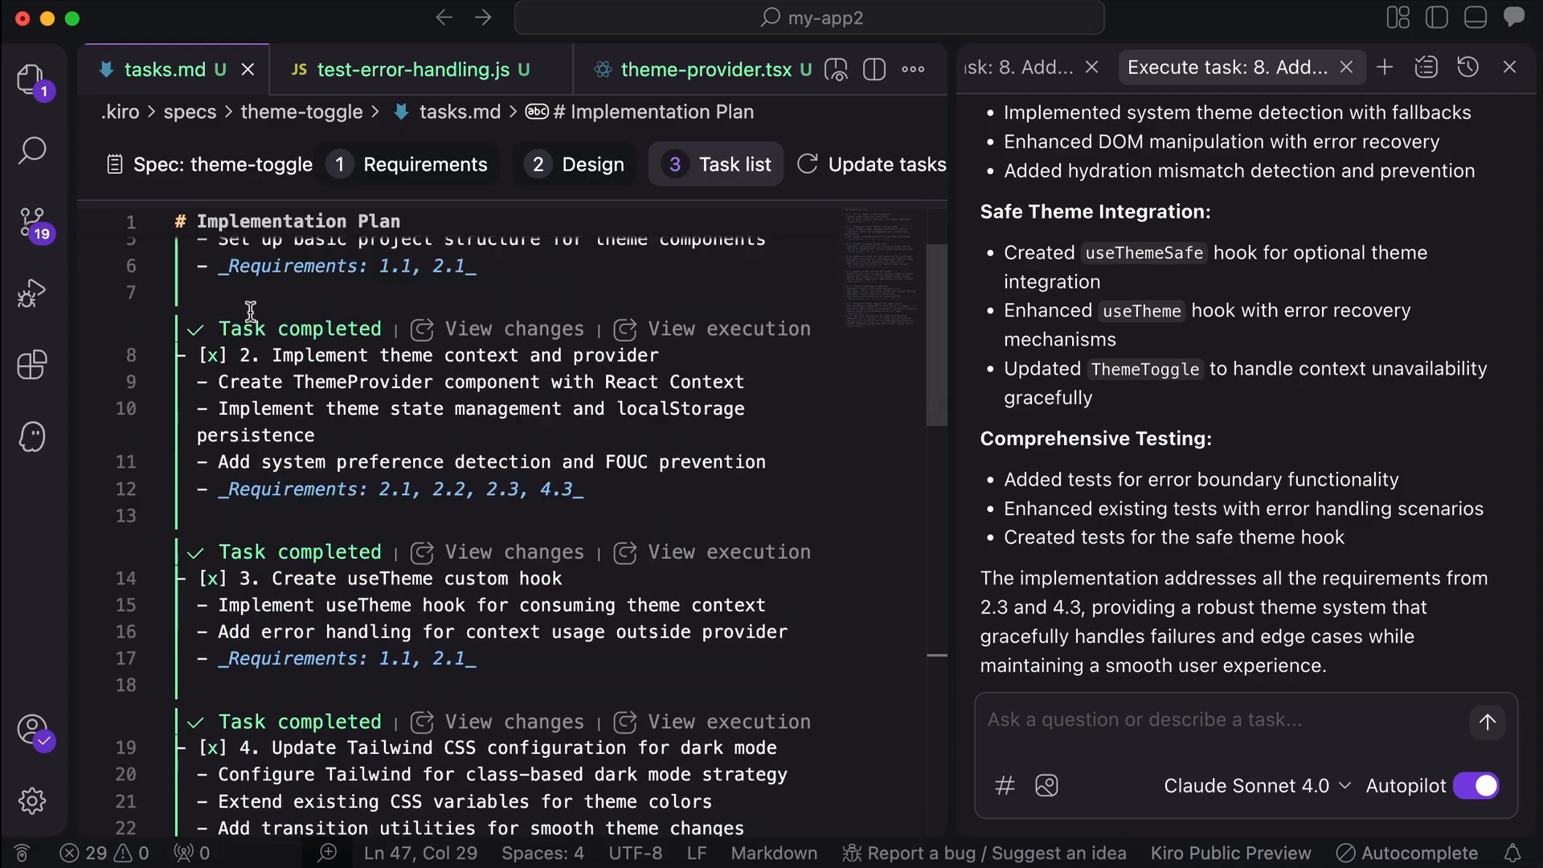
scroll("down", 3)
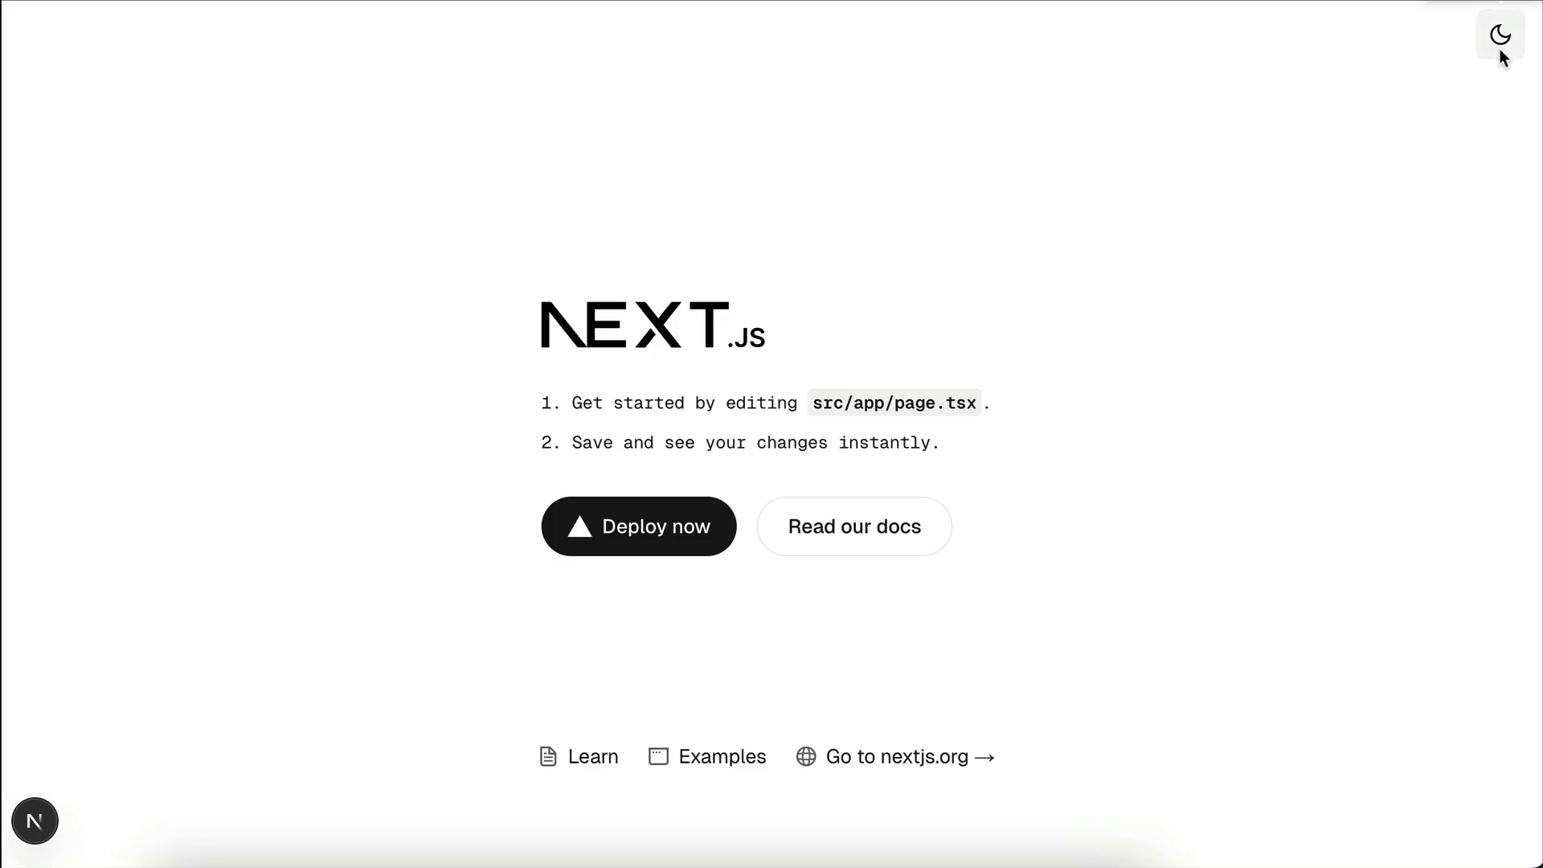
- Toggle the Next.js home page between light and dark themes with the moon icon
left_click(1499, 35)
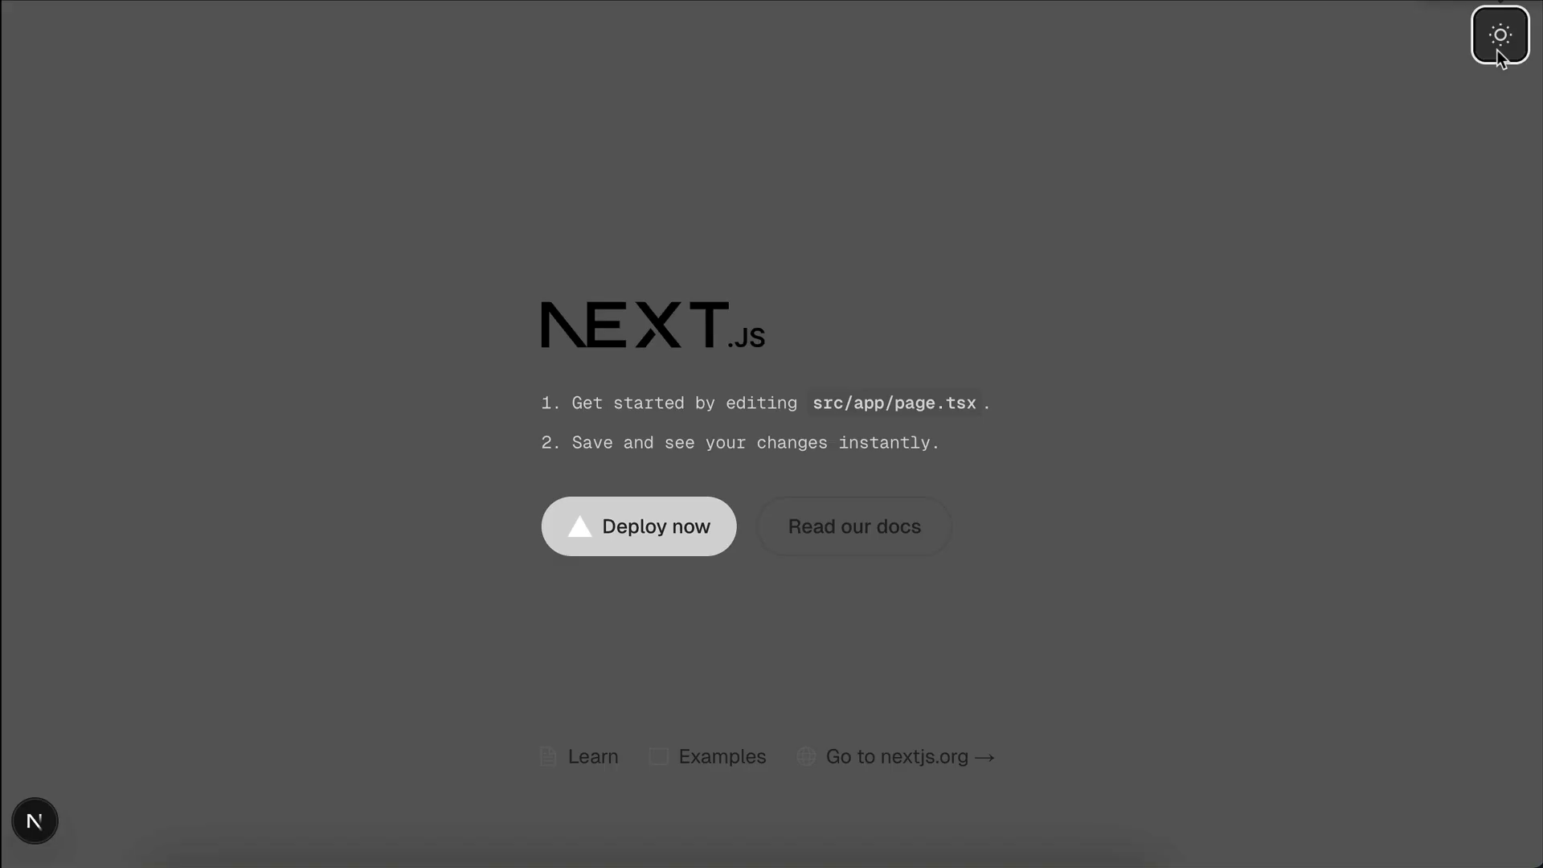
left_click(1500, 35)
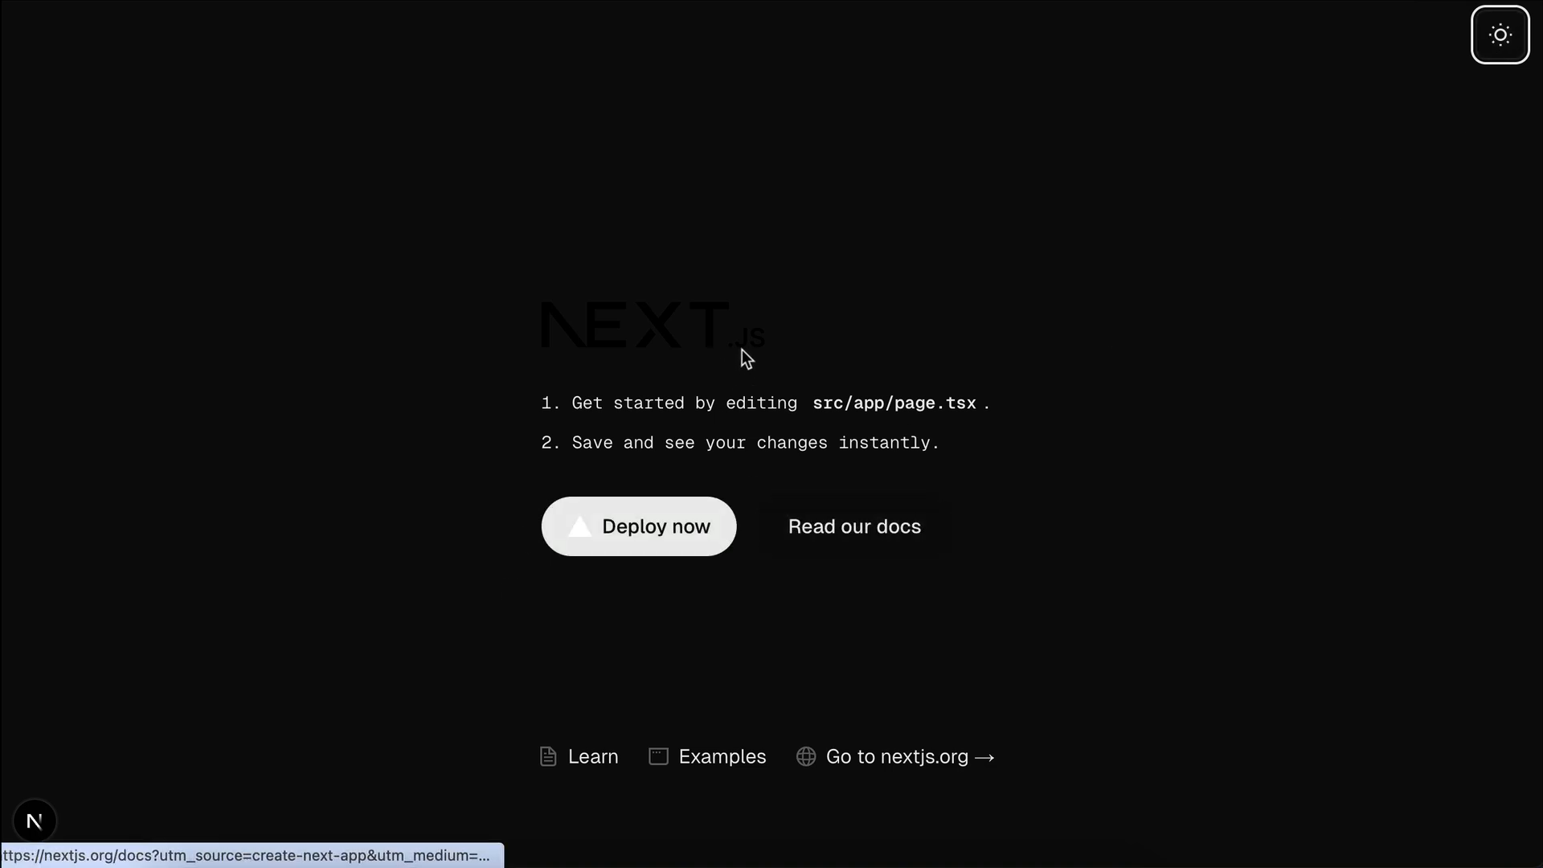
left_click(1499, 34)
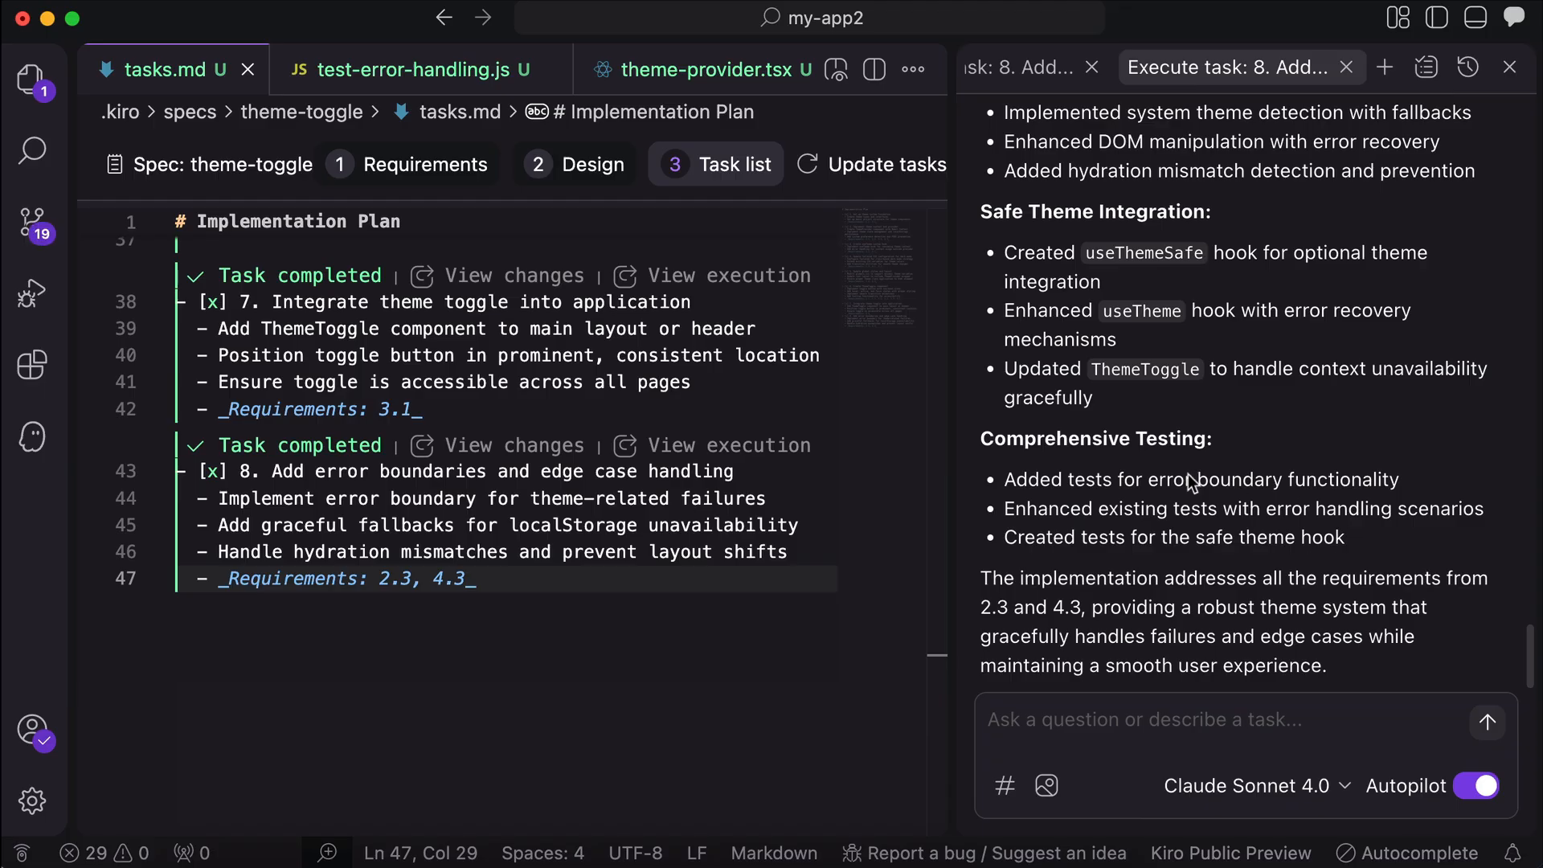
mouse_move(1108, 241)
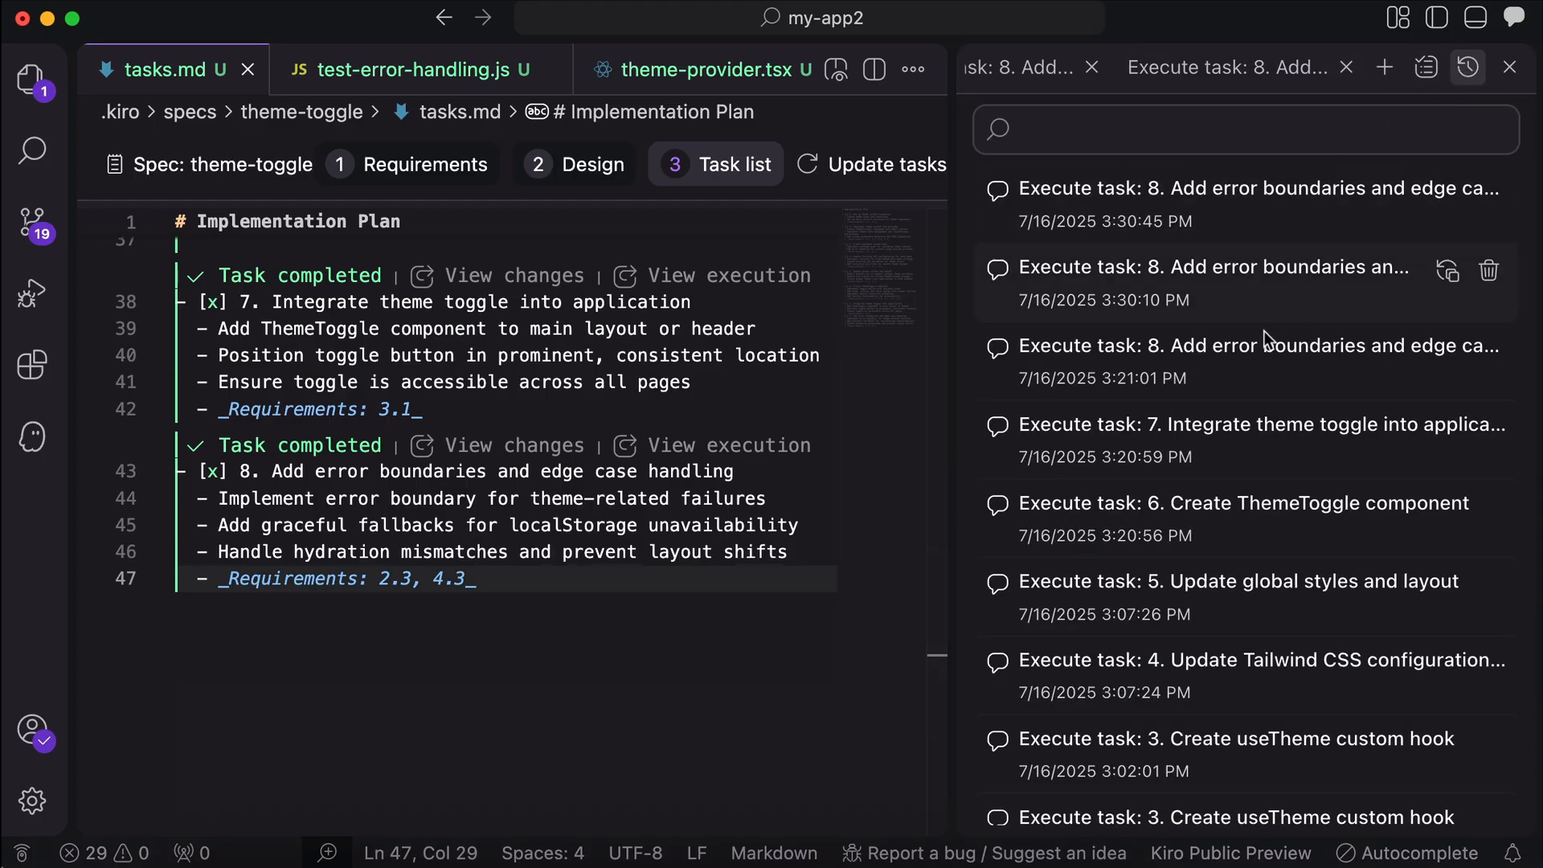
mouse_move(1249, 304)
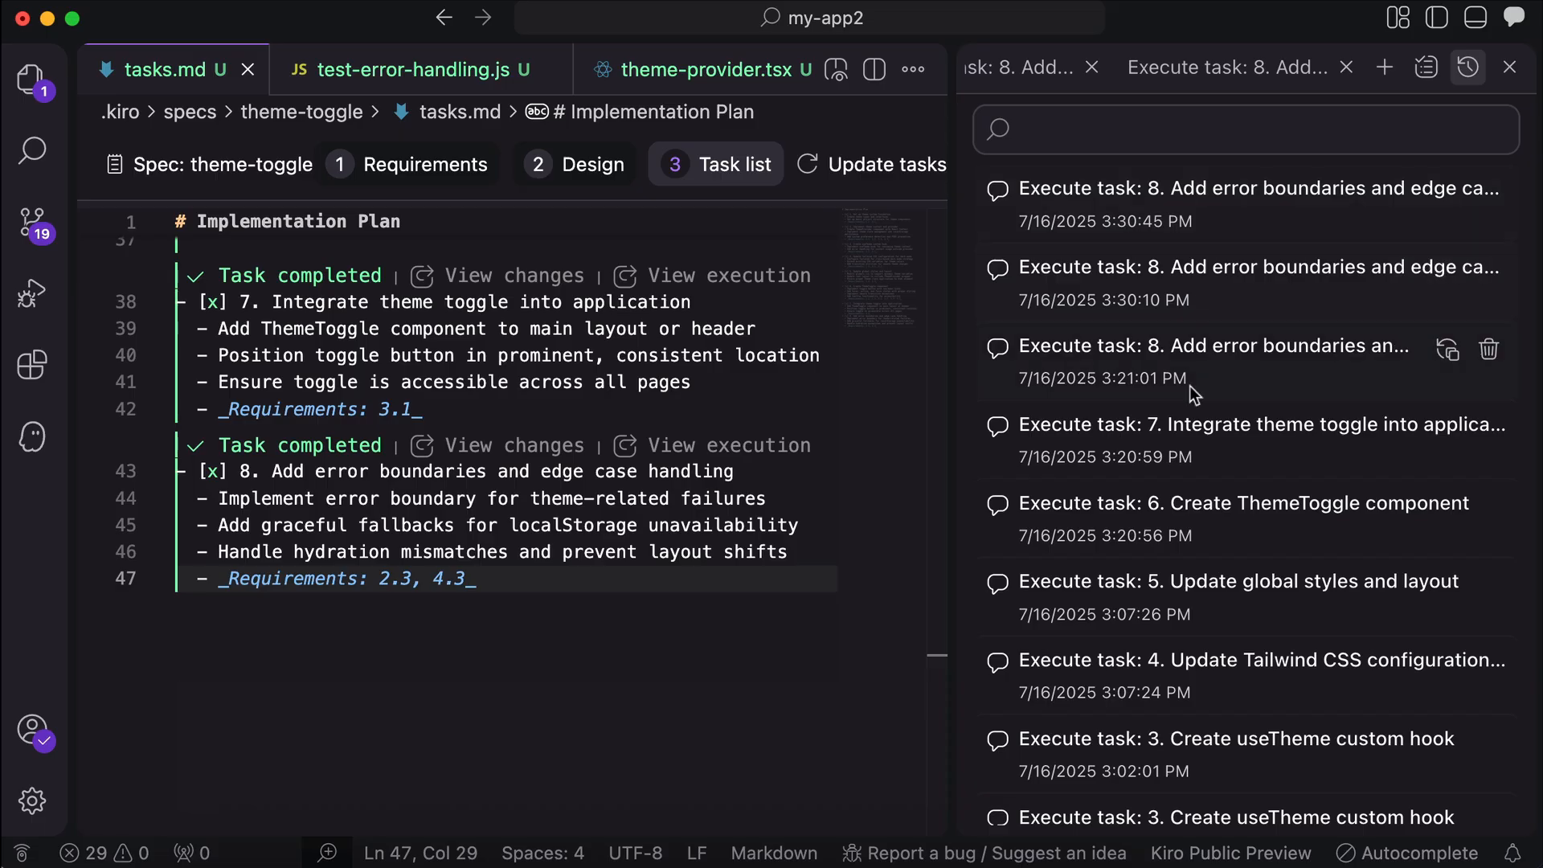
- Scroll tasks.md to confirm tasks 7 and 8 show Task completed
scroll("down", 3)
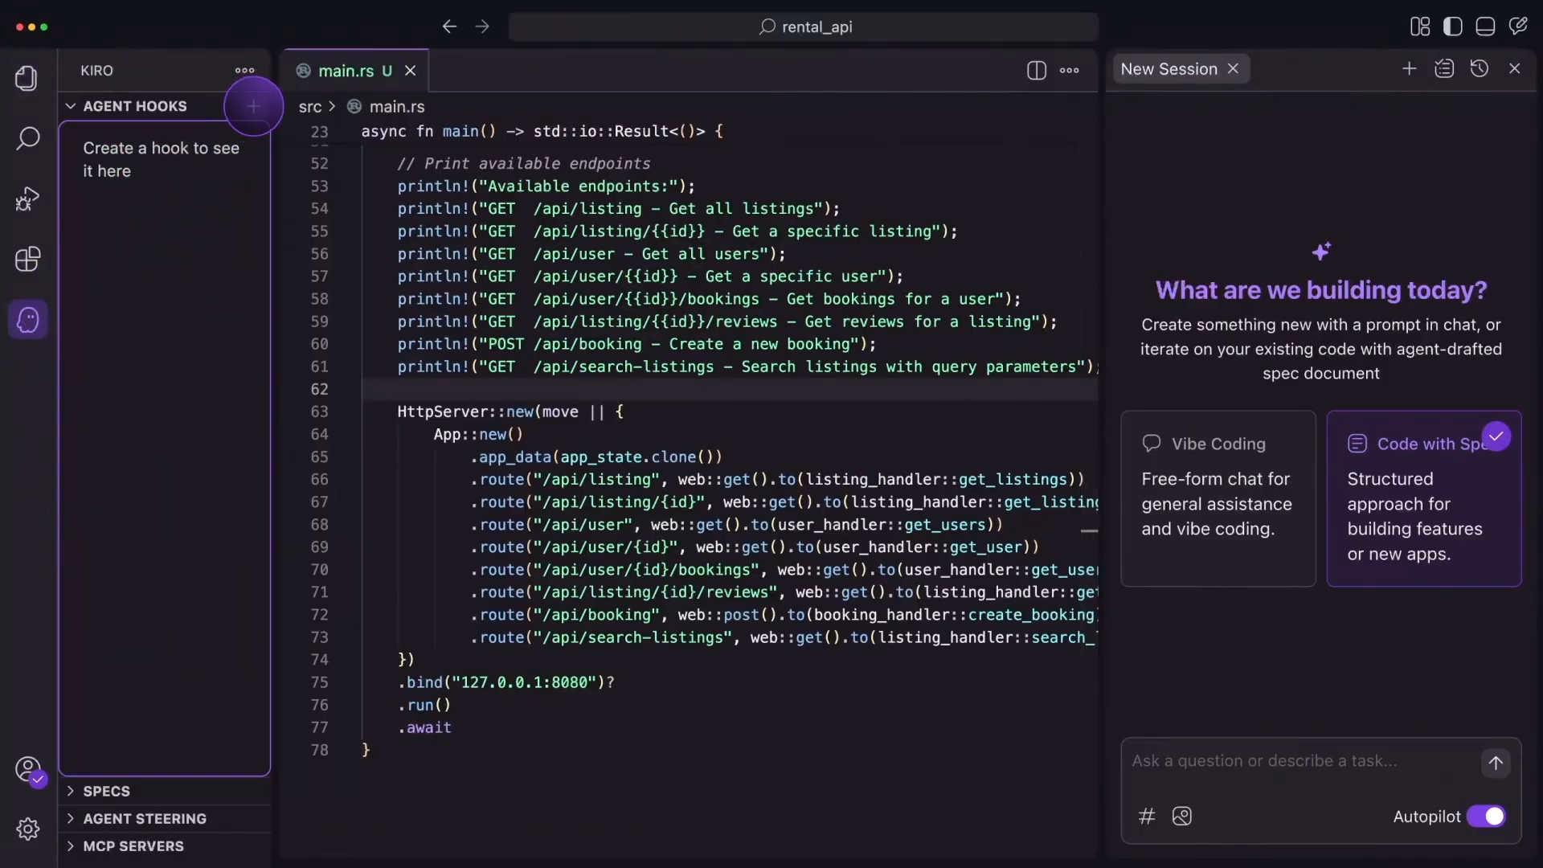
- Create a new agent hook using the 'Update my documentation' prompt suggestion as its description
left_click(252, 106)
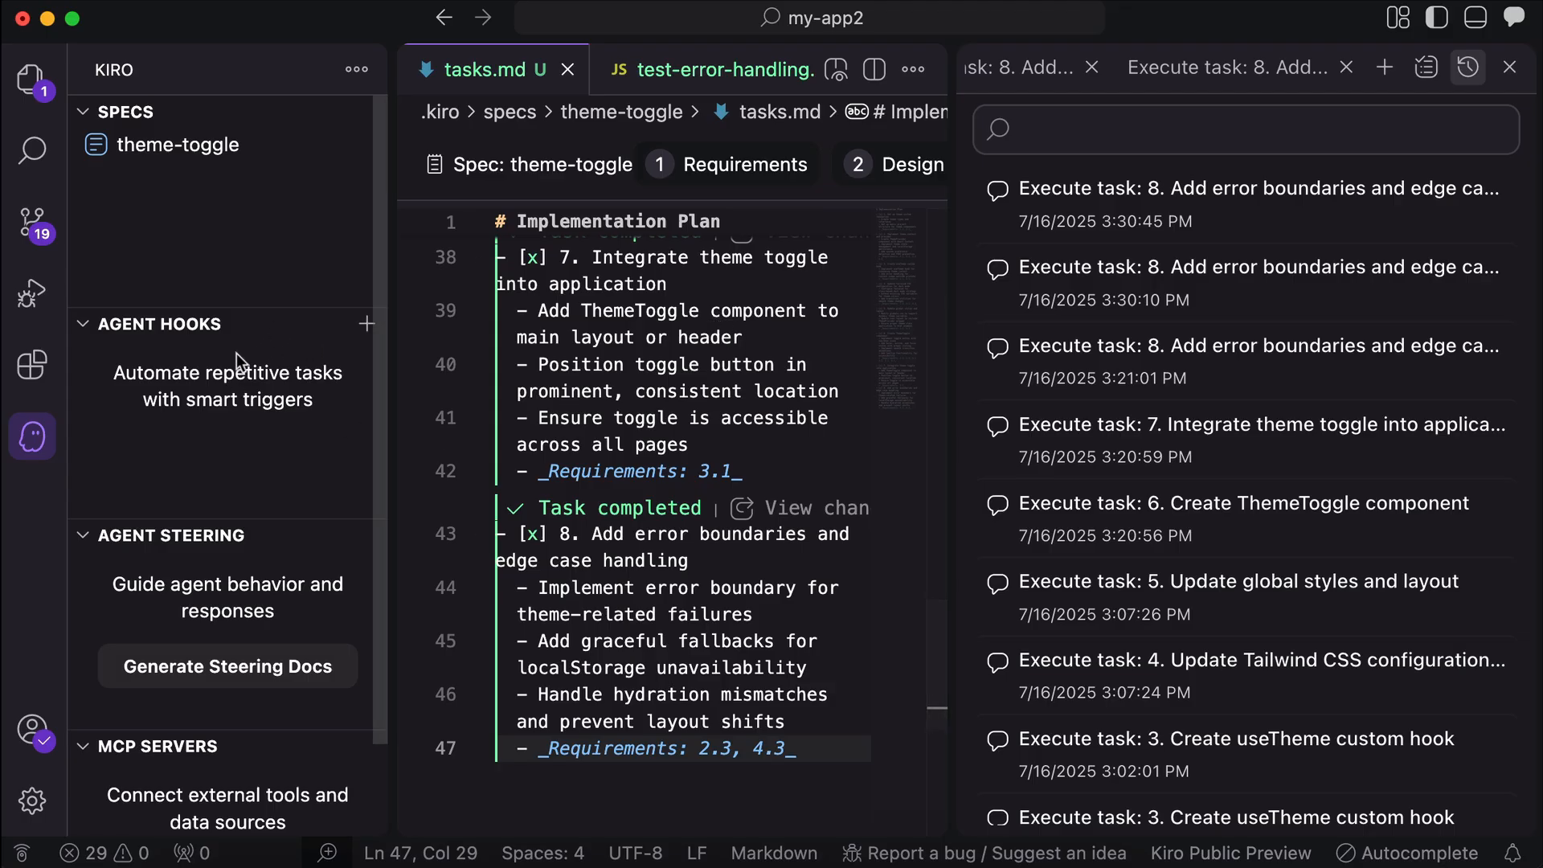
mouse_move(366, 325)
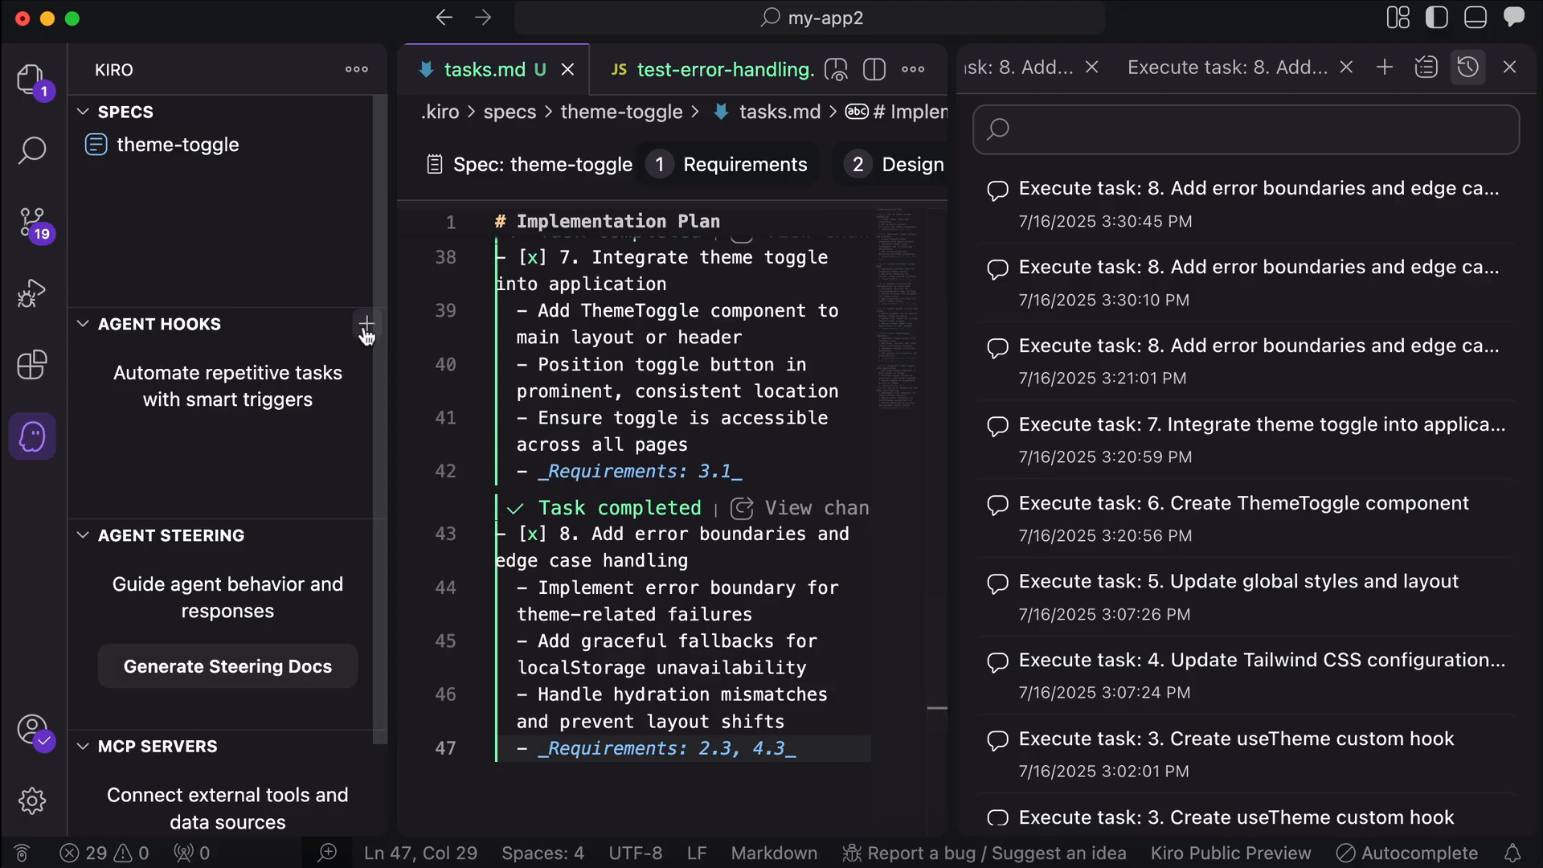
mouse_move(365, 326)
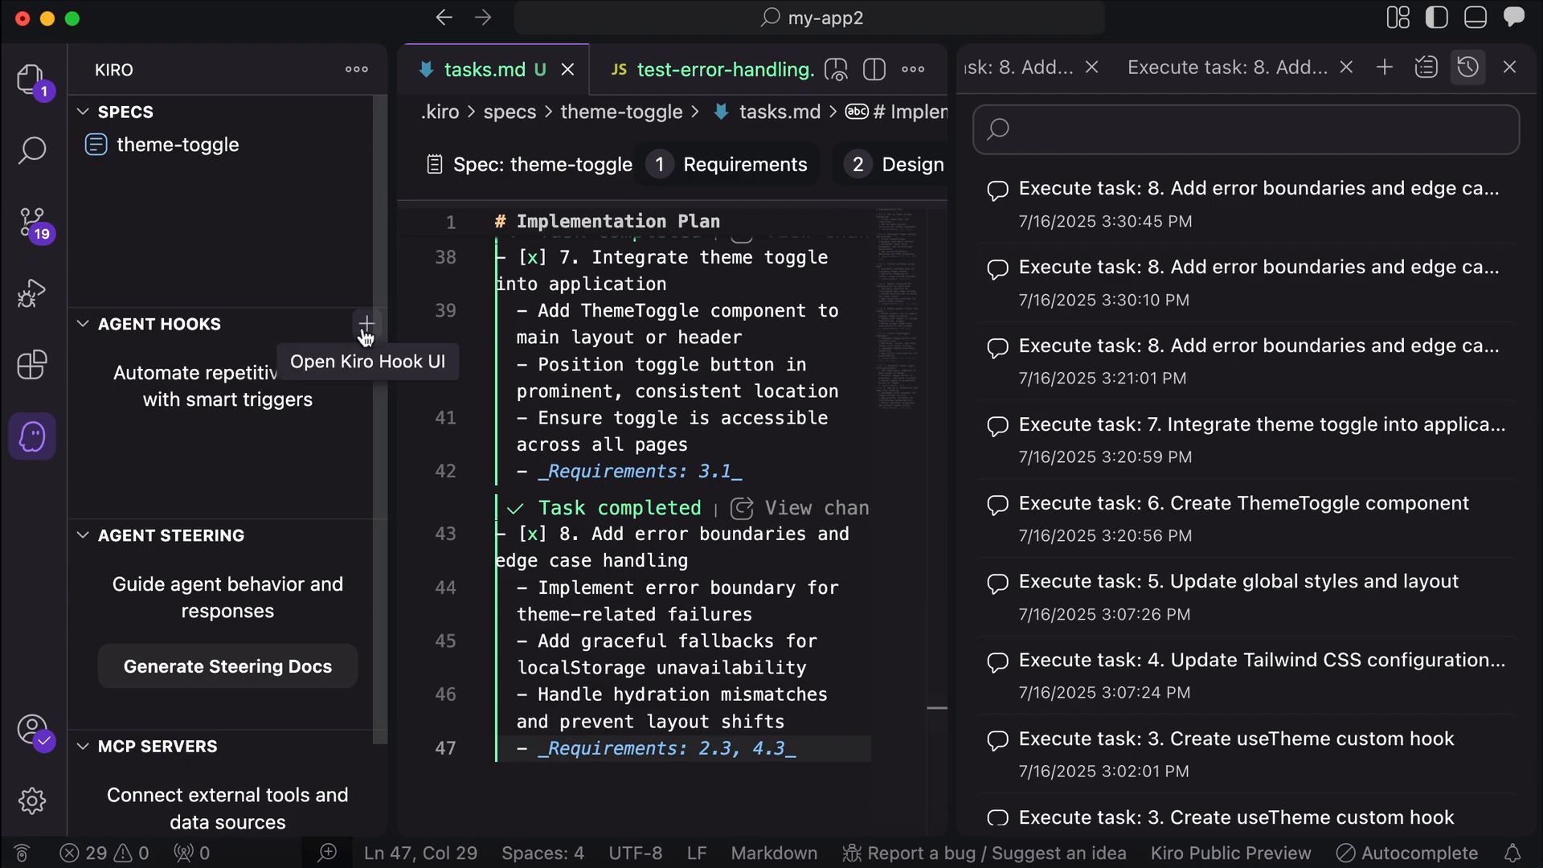
left_click(366, 325)
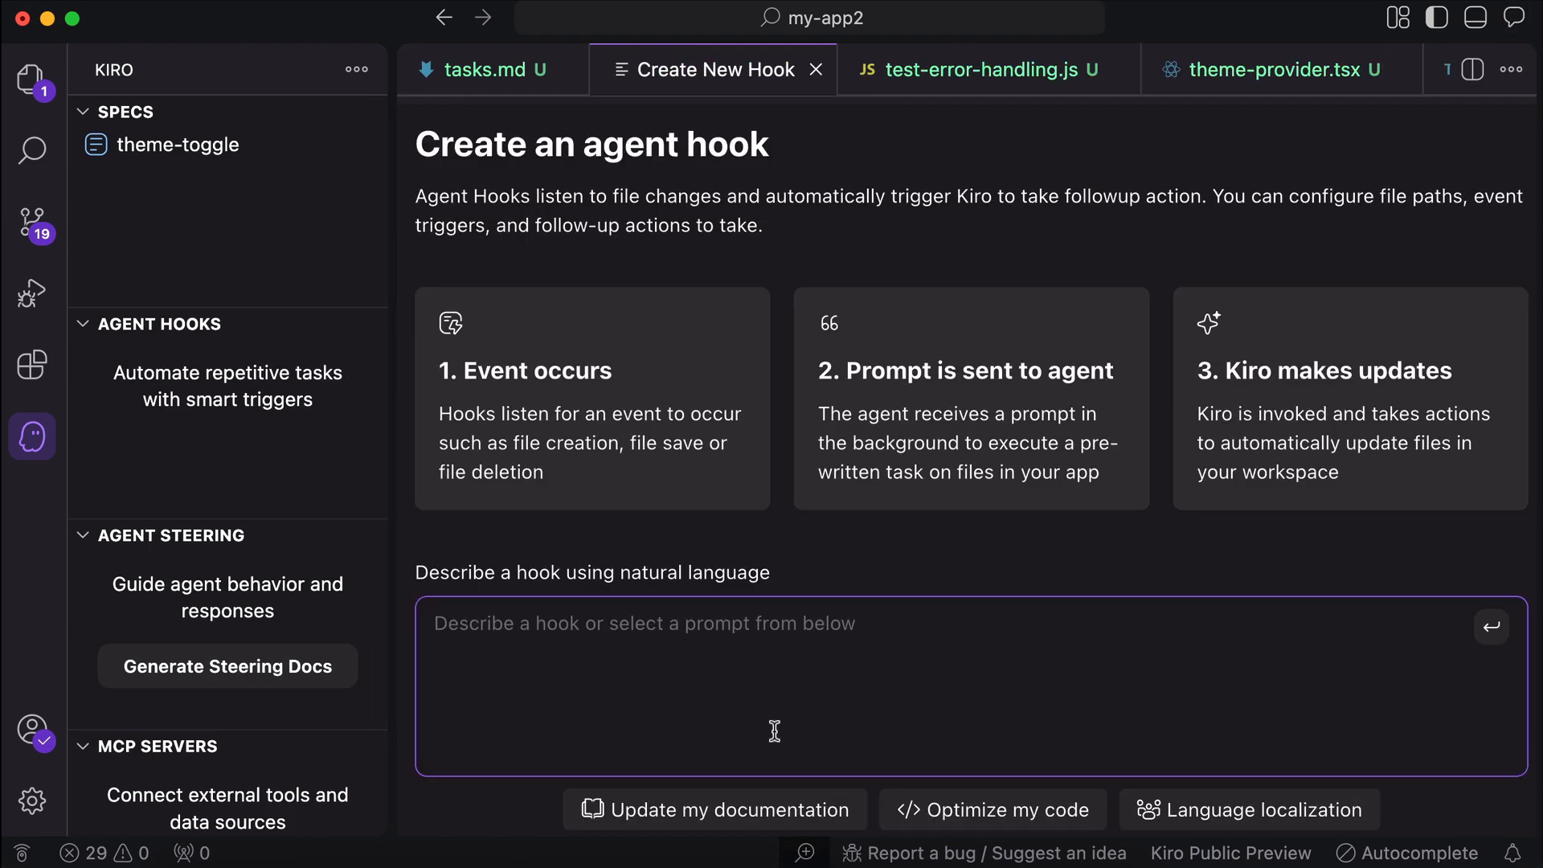
mouse_move(685, 687)
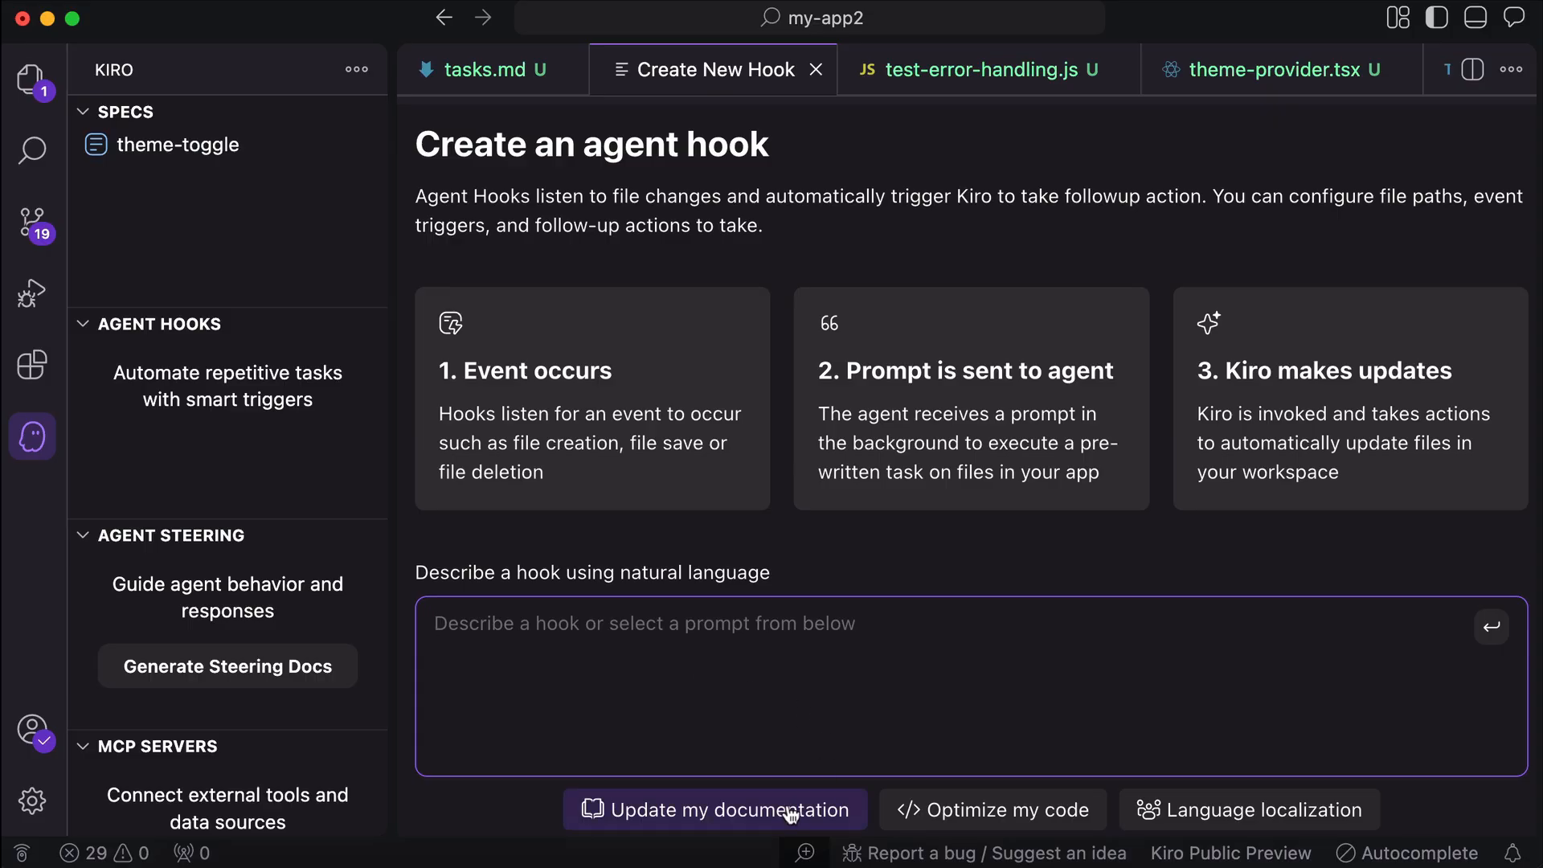
left_click(714, 809)
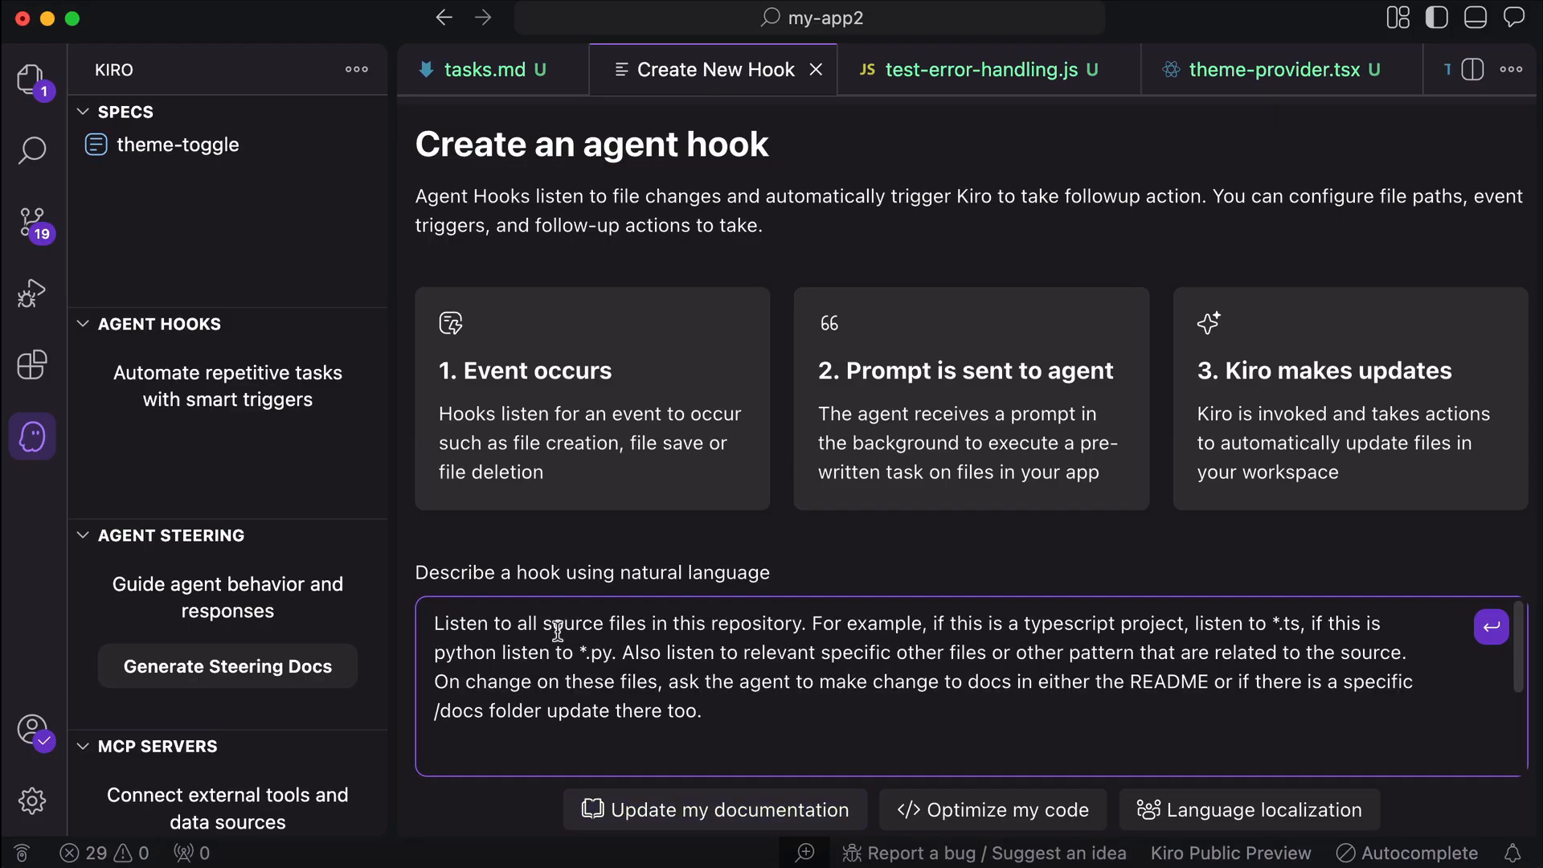
mouse_move(768, 733)
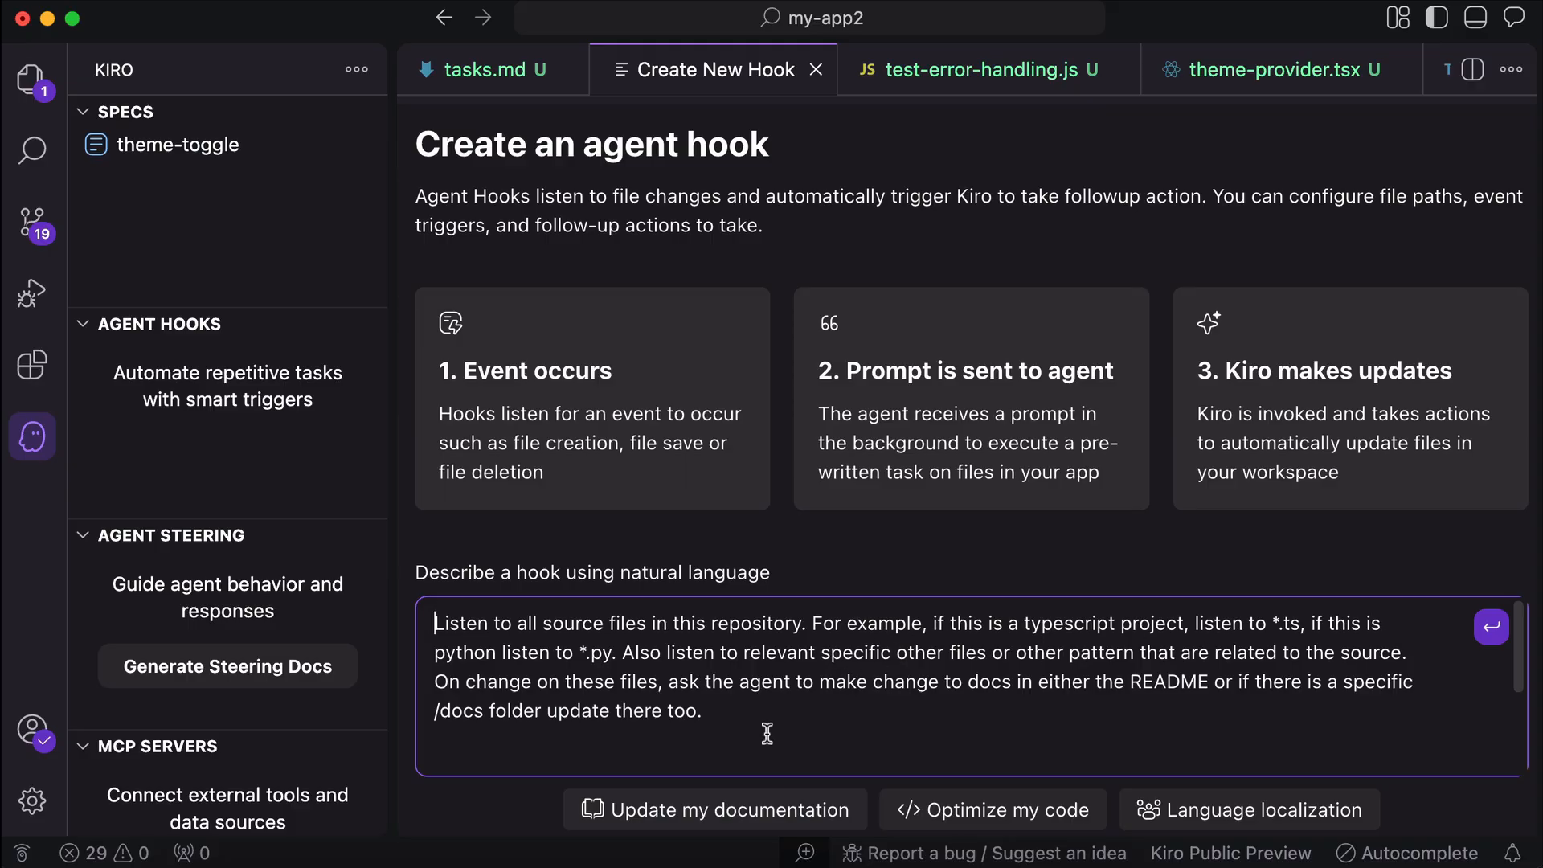
mouse_move(1491, 627)
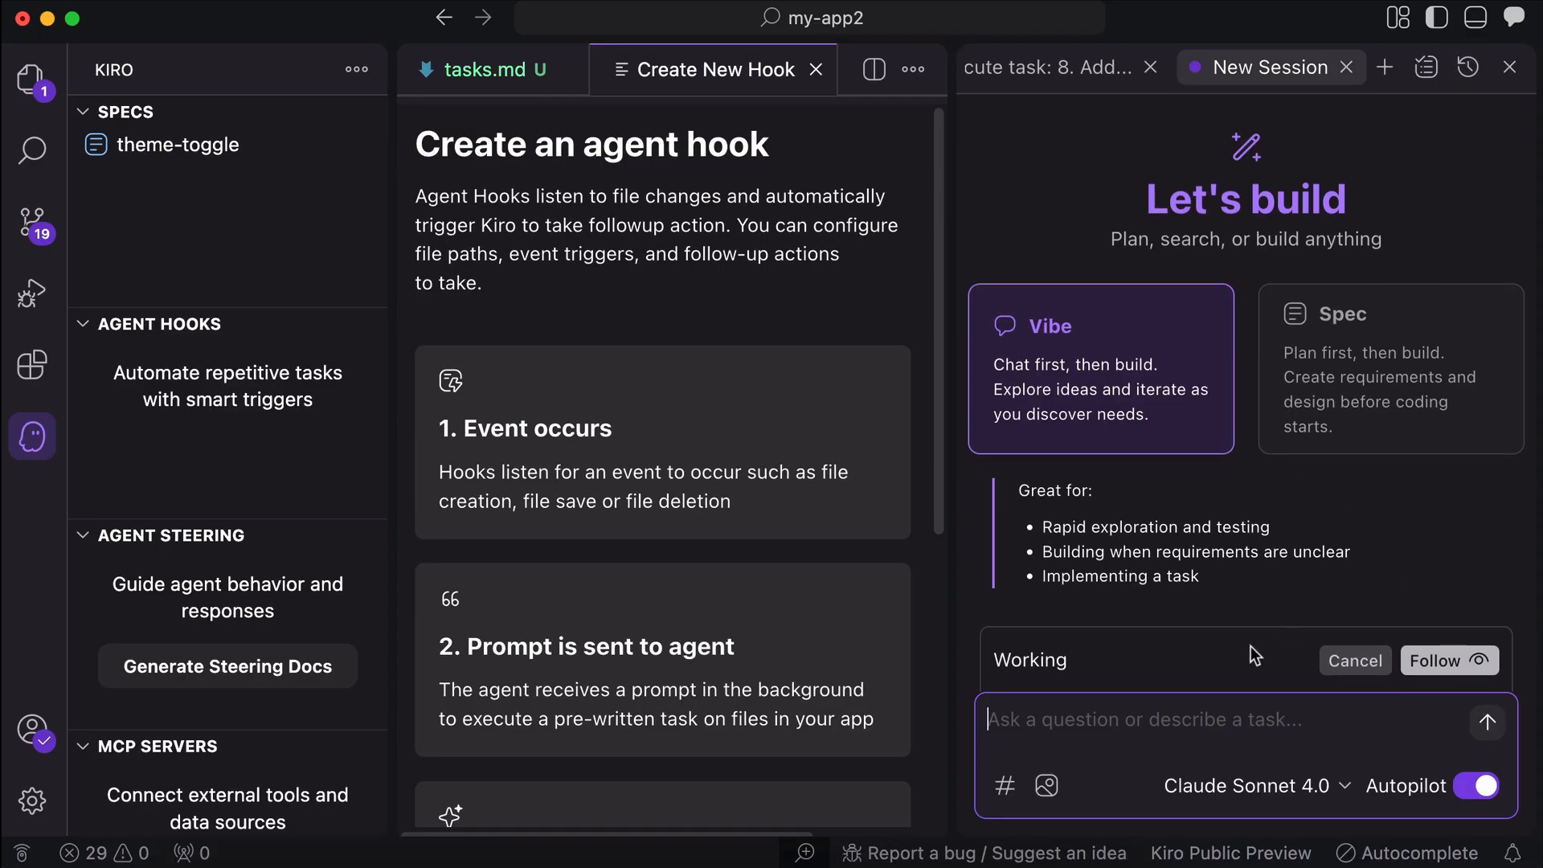
- Set the Documentation Sync hook to trigger on File Saved, then disable and re-enable it
scroll("down", 3)
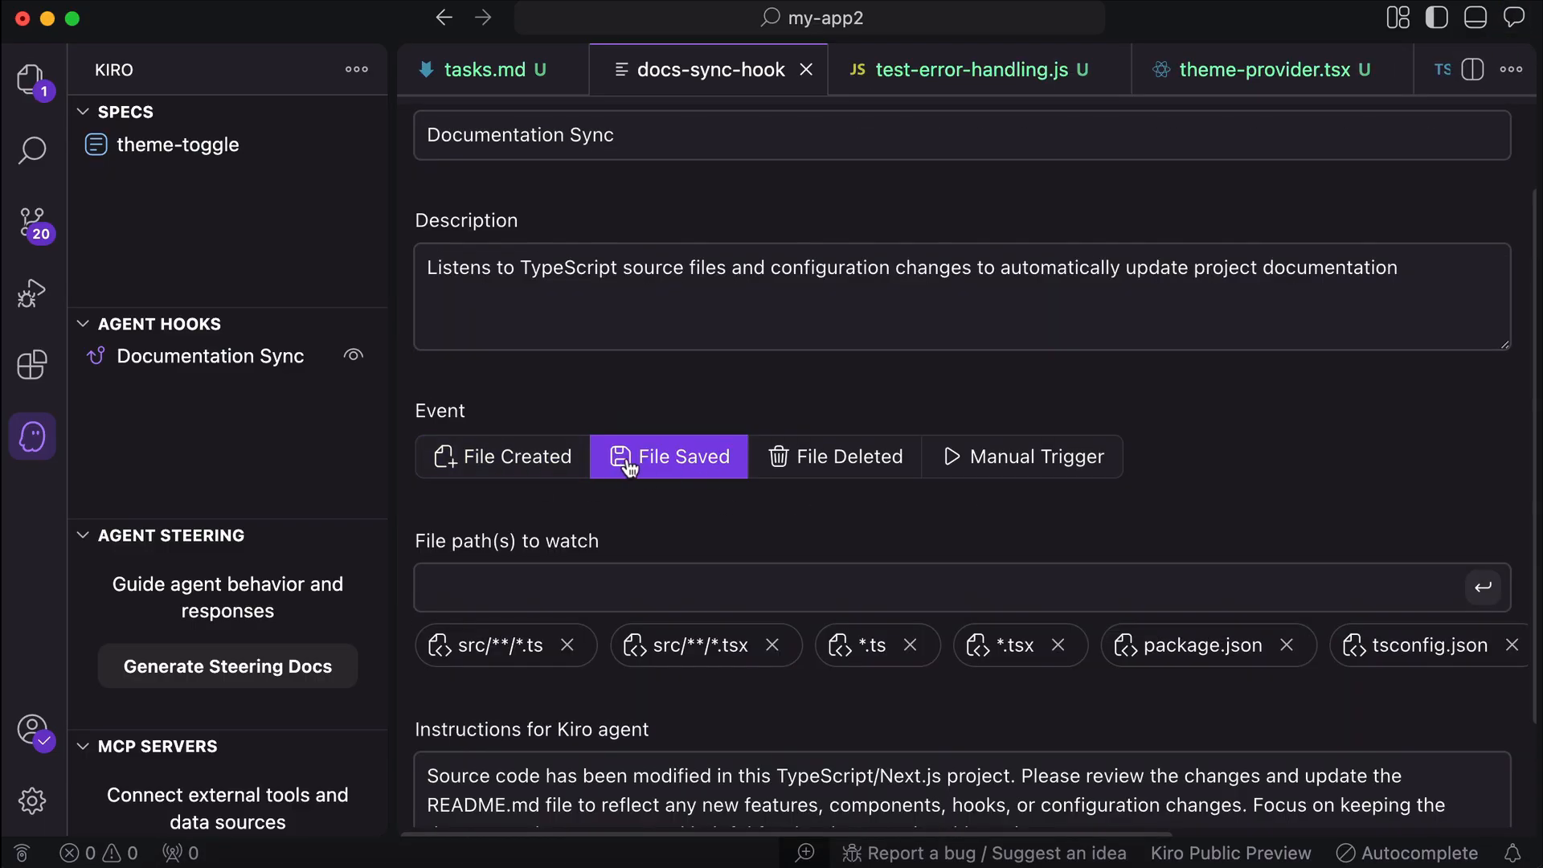
left_click(502, 455)
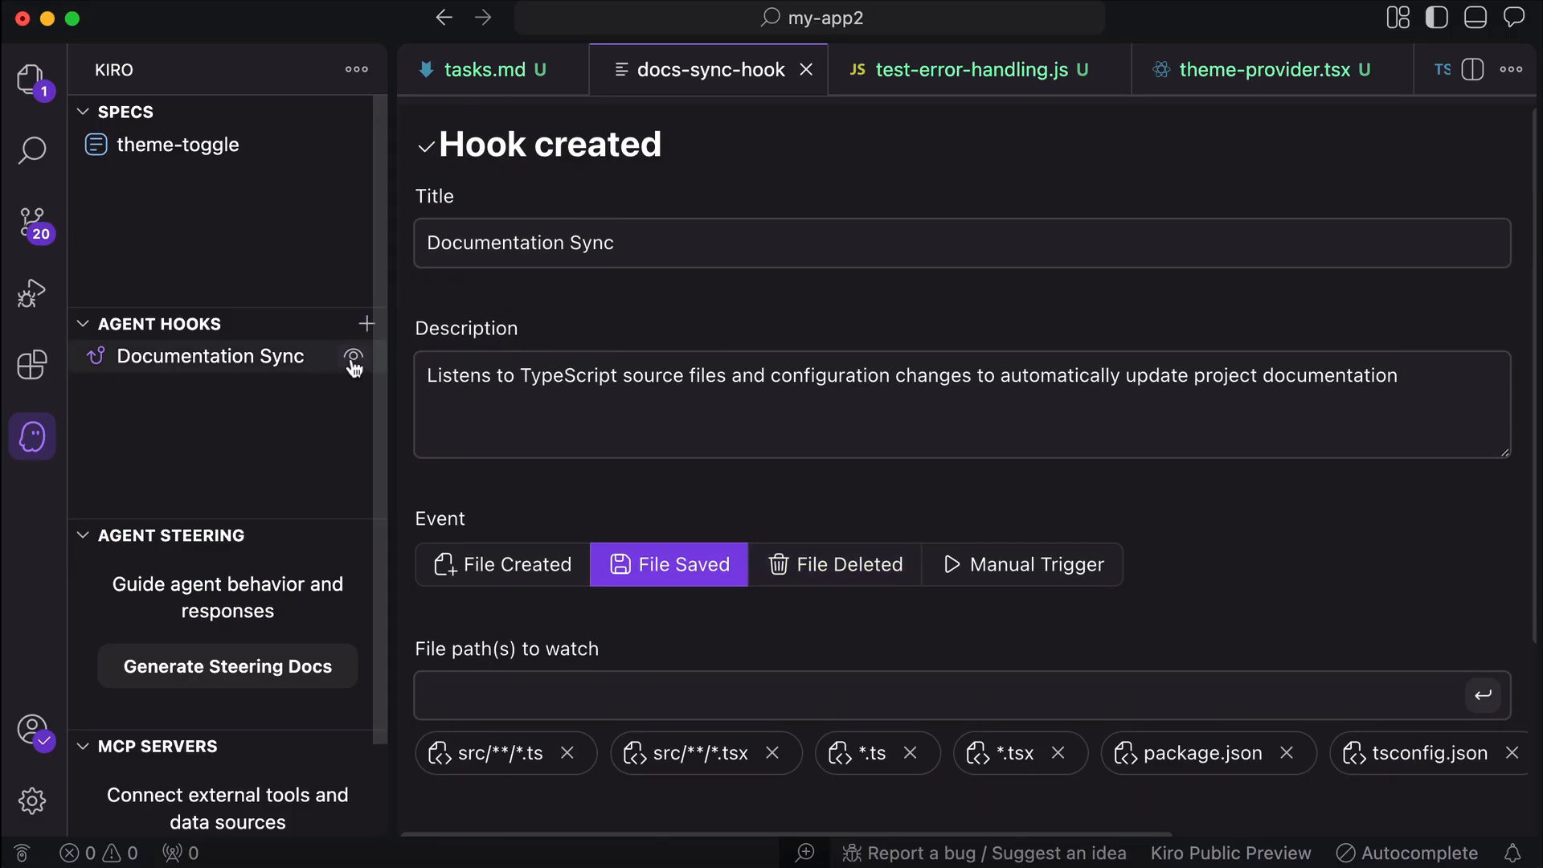
left_click(352, 357)
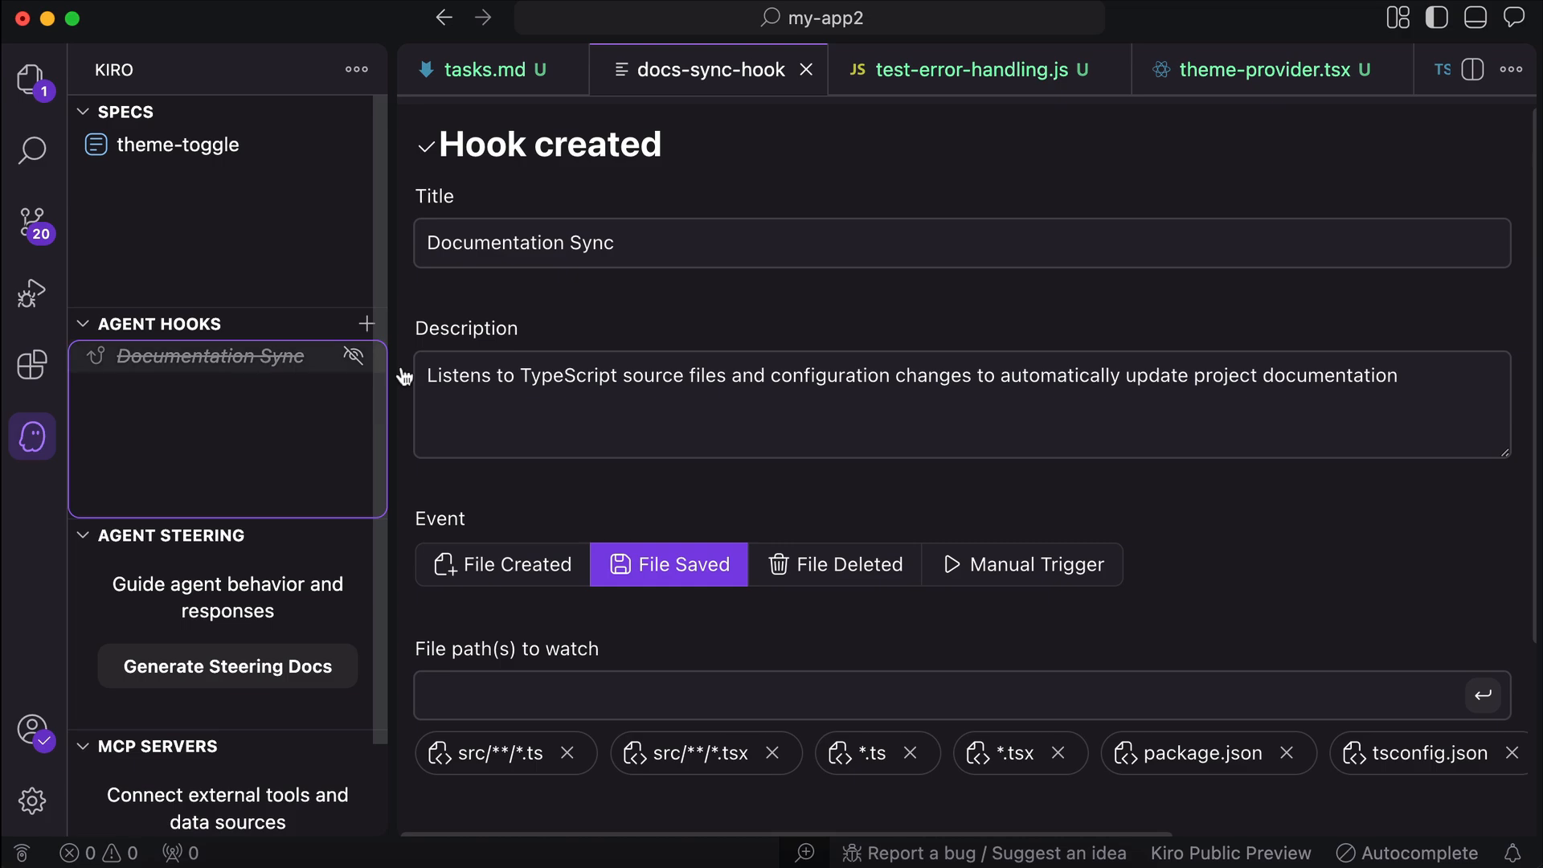
left_click(352, 355)
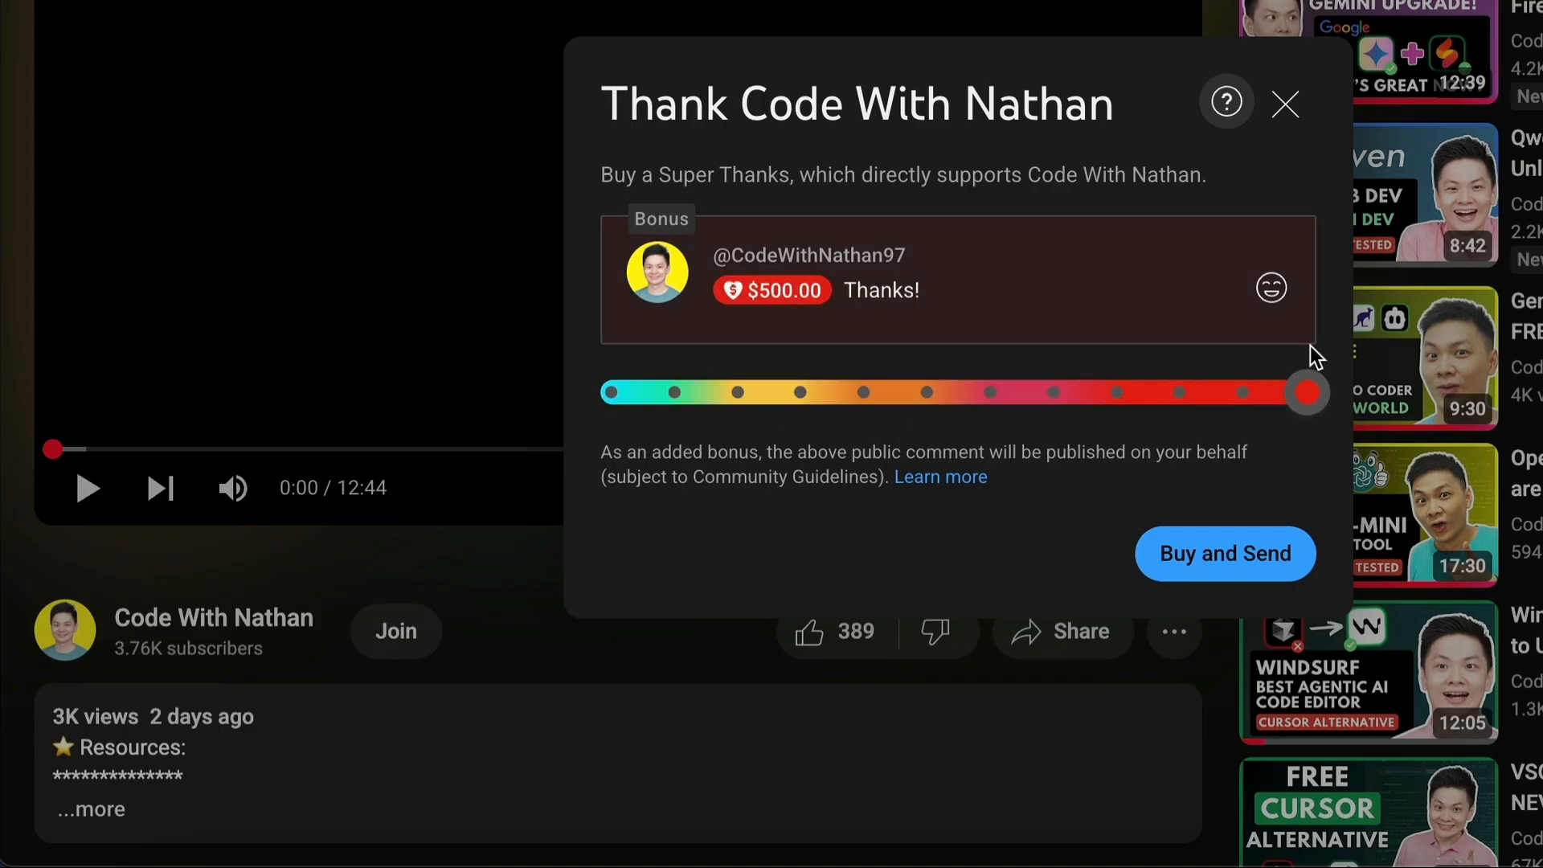
- Buy and send the Super Thanks, then view the channel's Silver and Gold membership tiers
left_click(1270, 288)
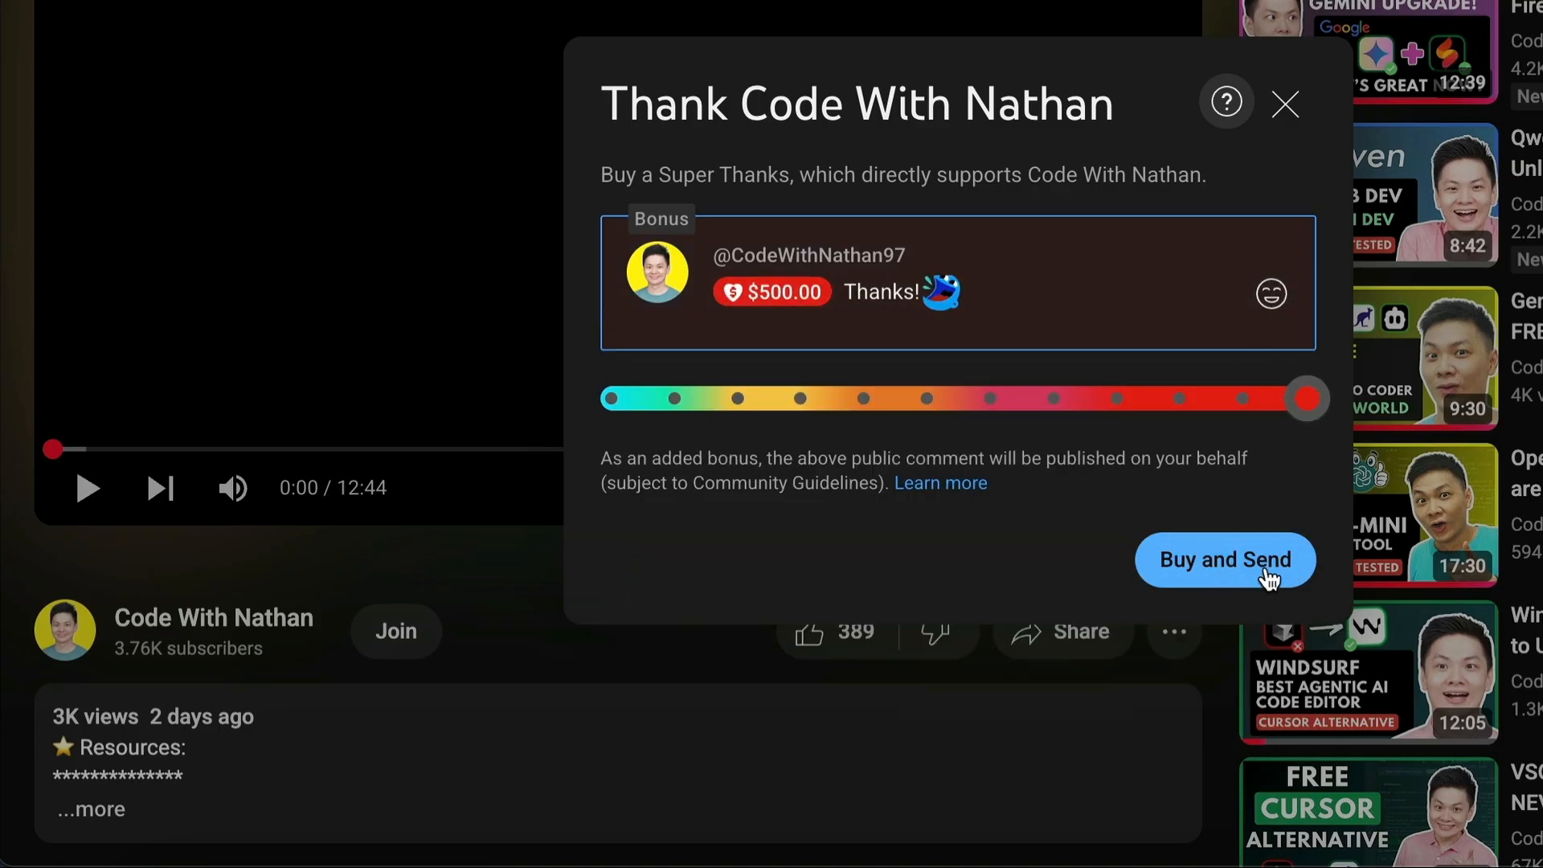
left_click(395, 630)
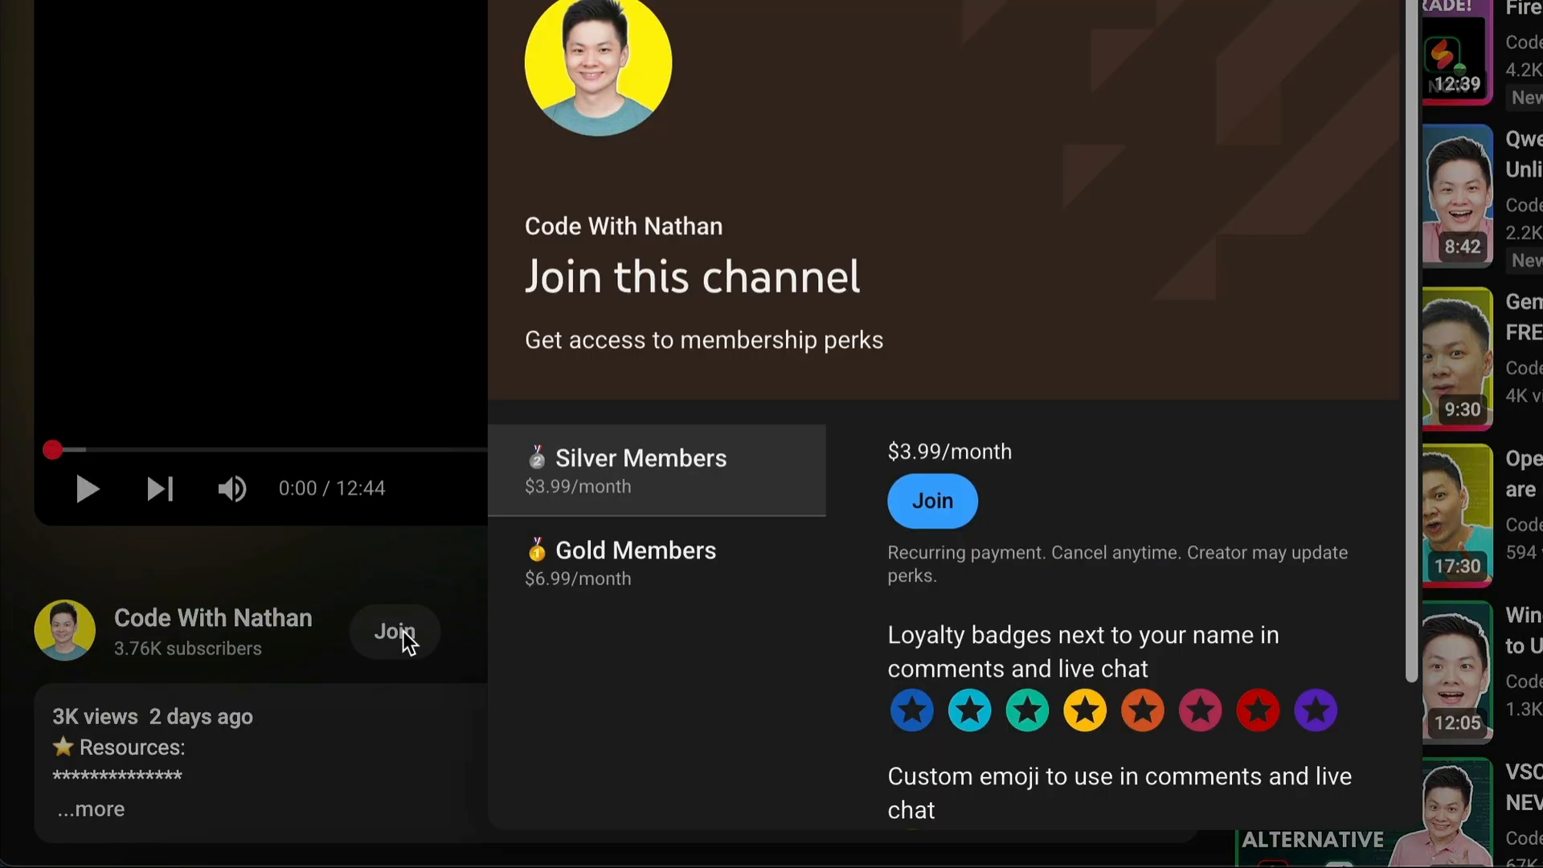
scroll("down", 3)
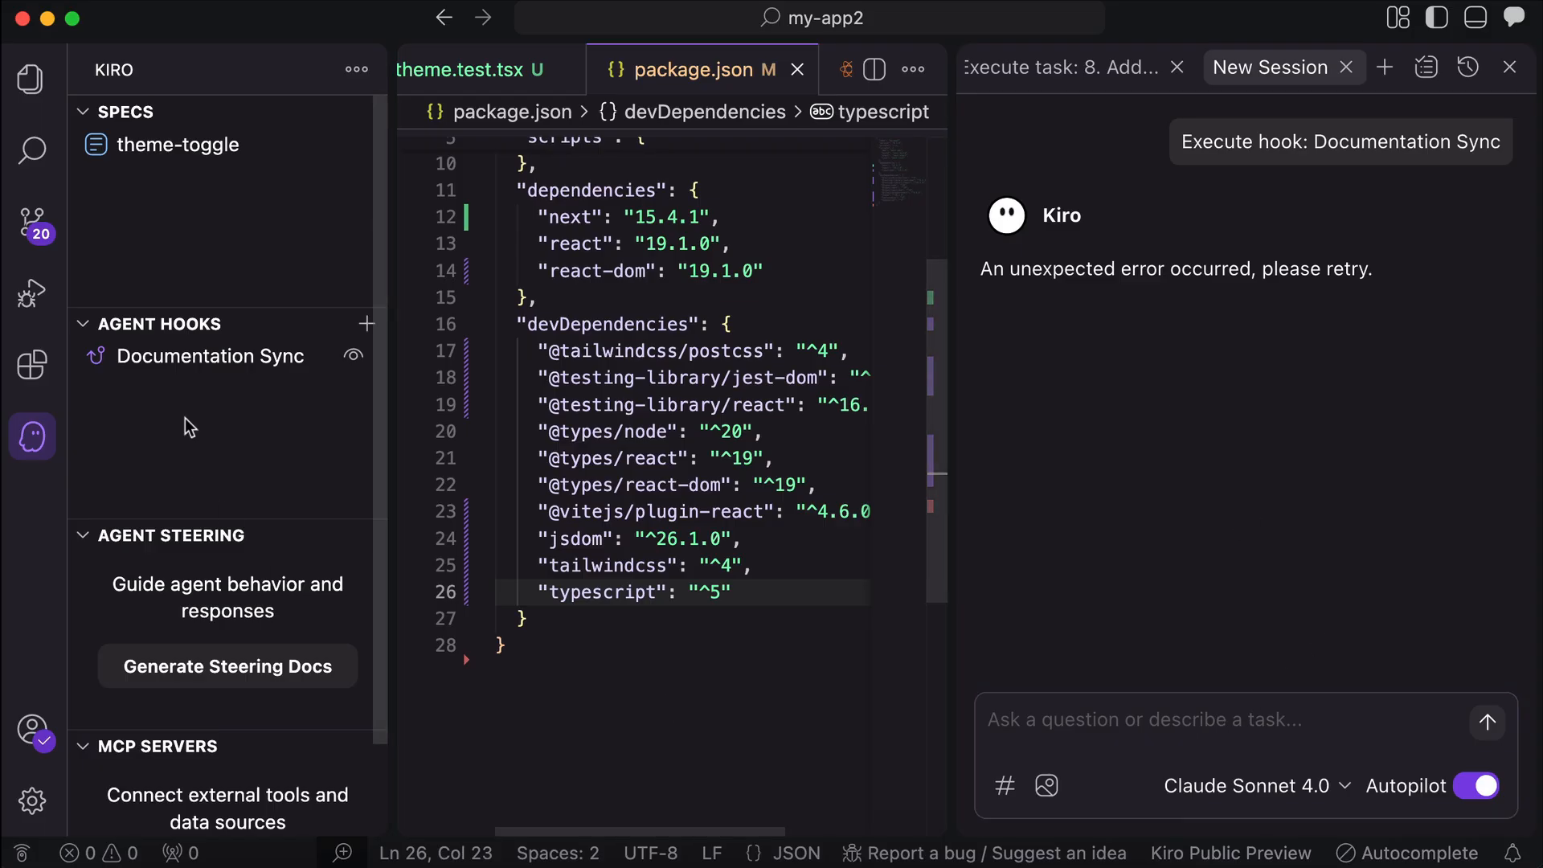
mouse_move(1062, 80)
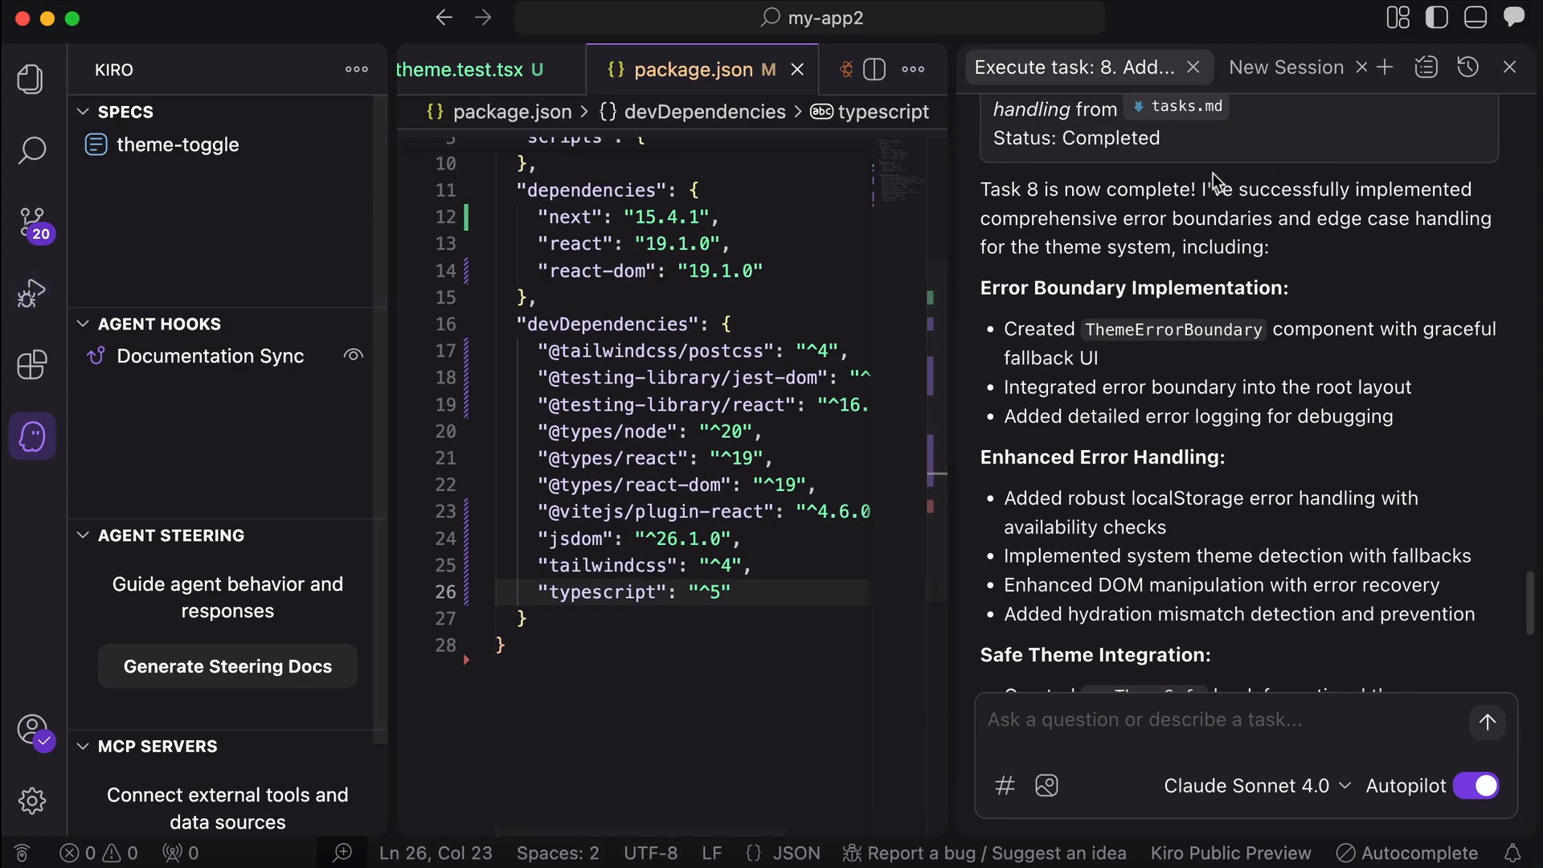
- Restore the earliest and then the most recent task 8 chat sessions from History
left_click(1383, 67)
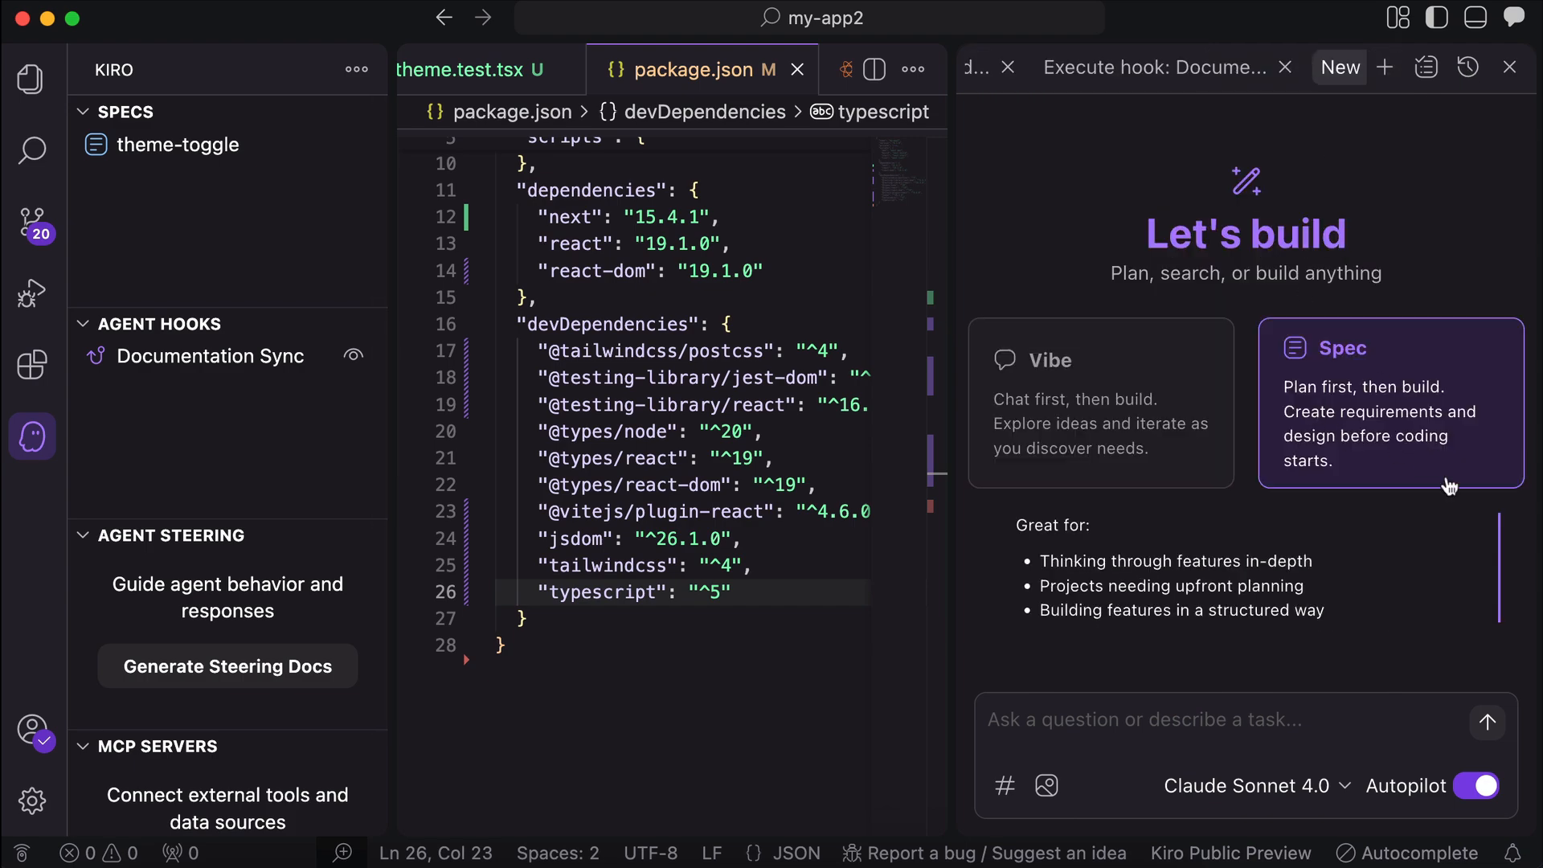
mouse_move(1347, 590)
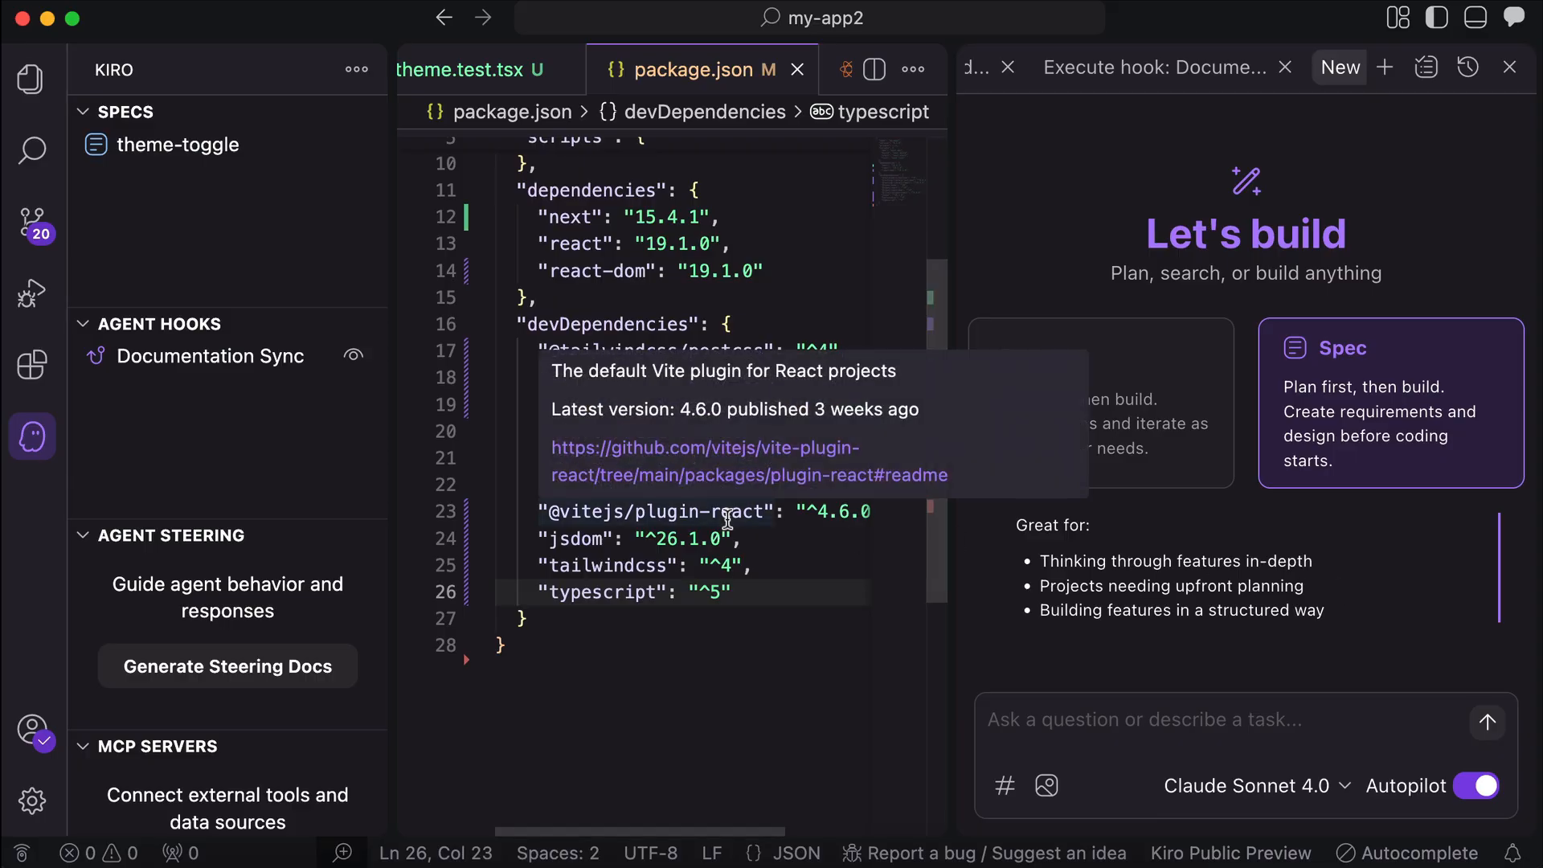
mouse_move(988, 155)
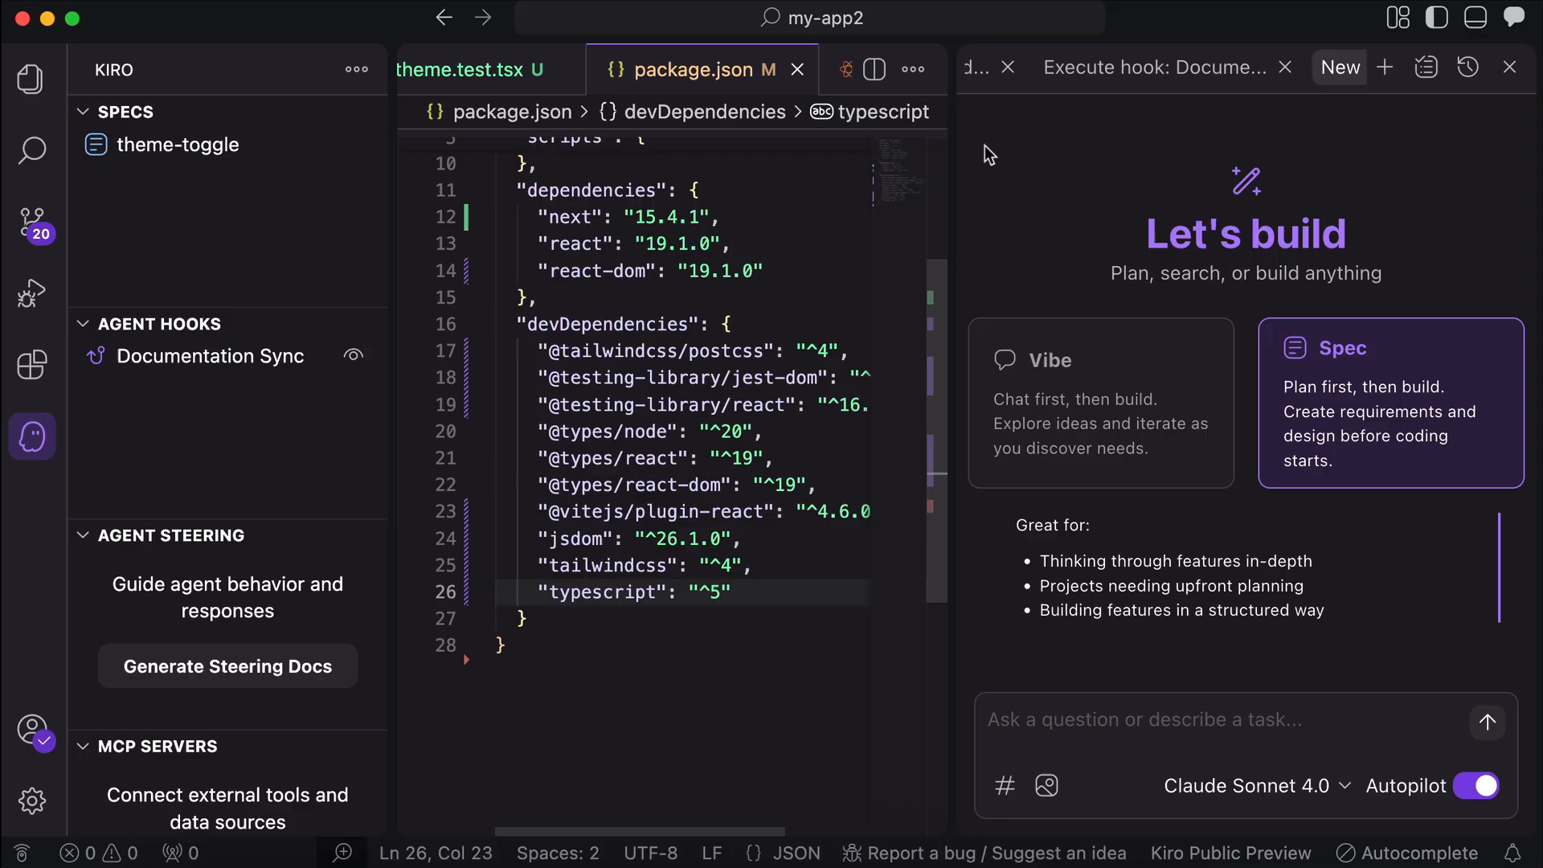
left_click(1466, 68)
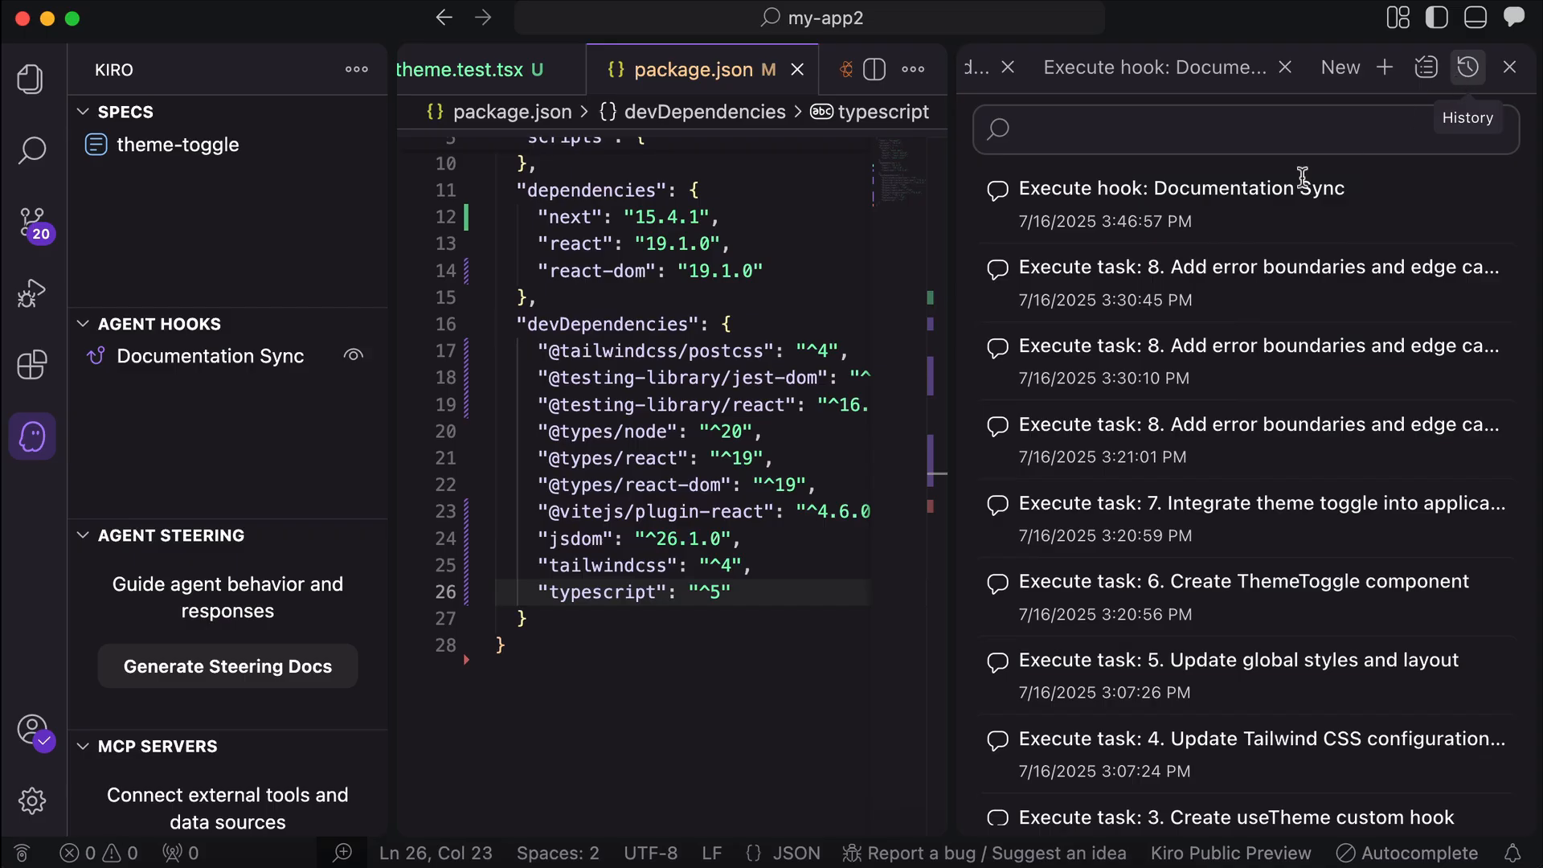
mouse_move(1169, 424)
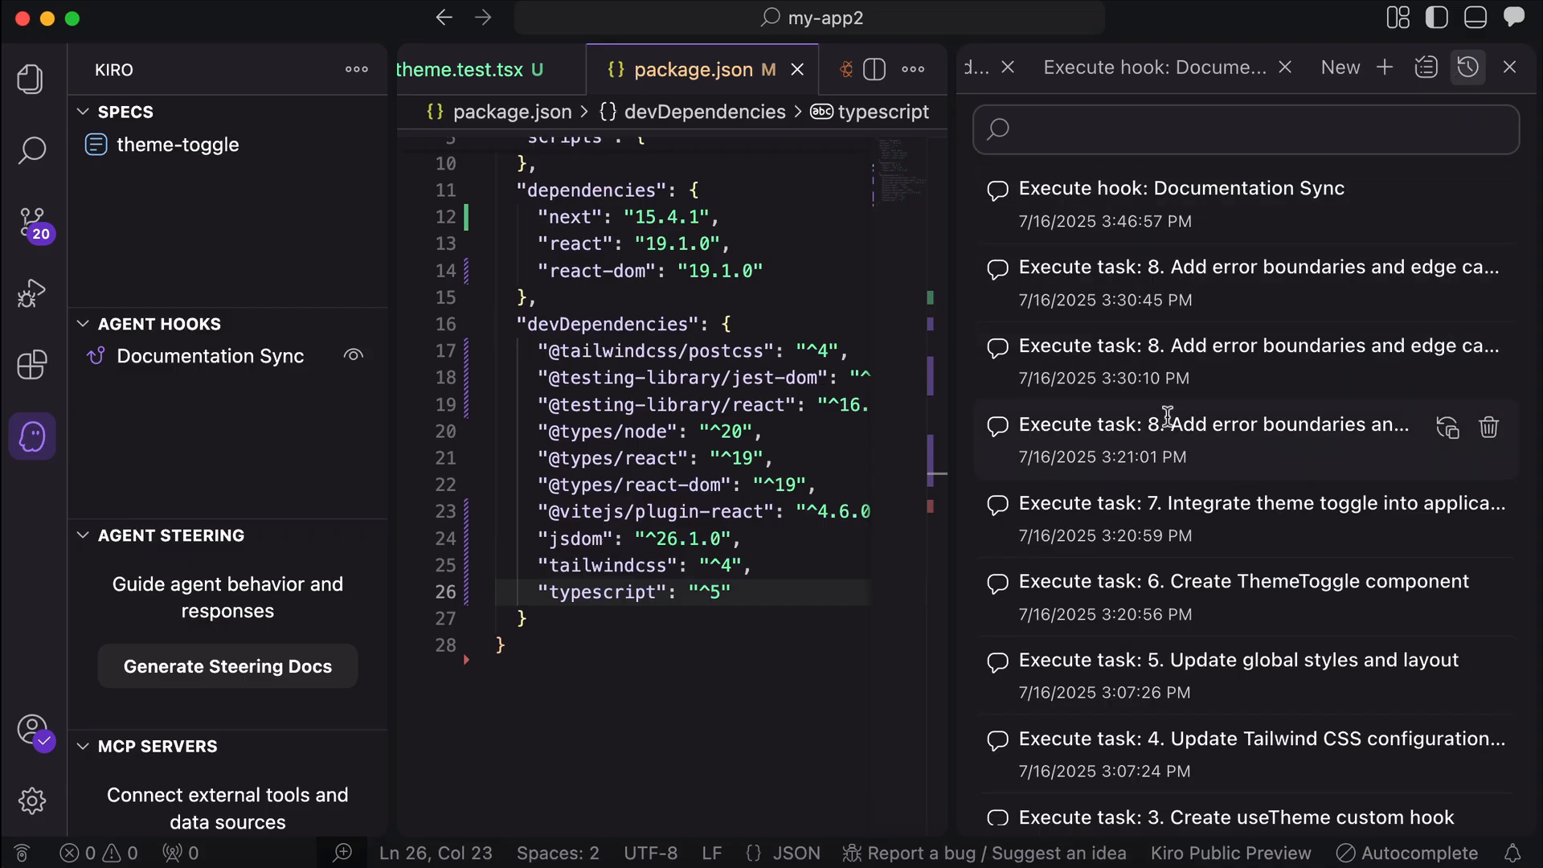
mouse_move(1447, 428)
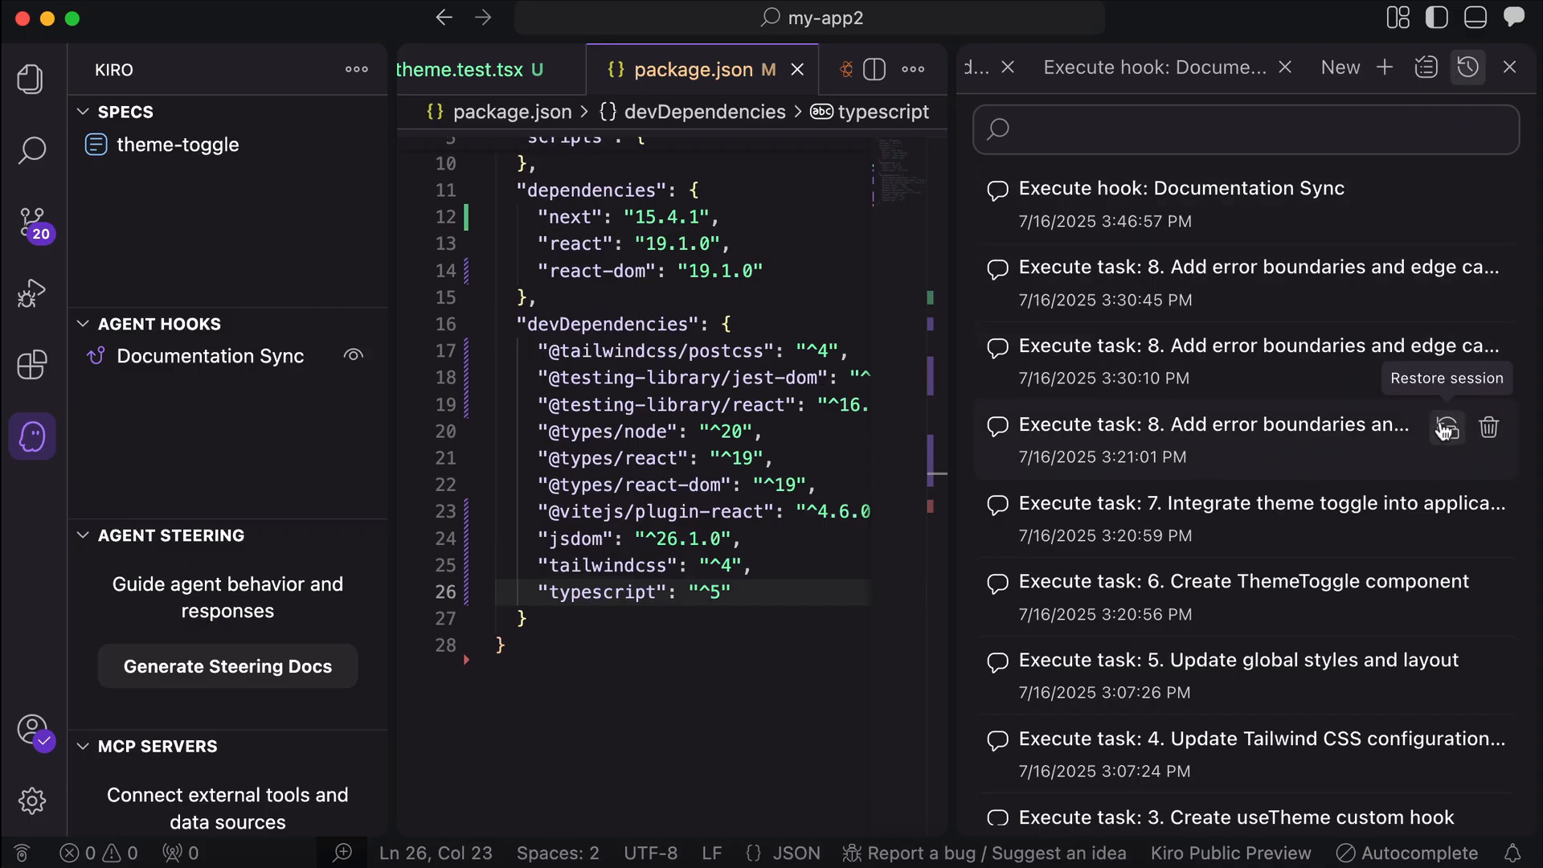
left_click(1447, 428)
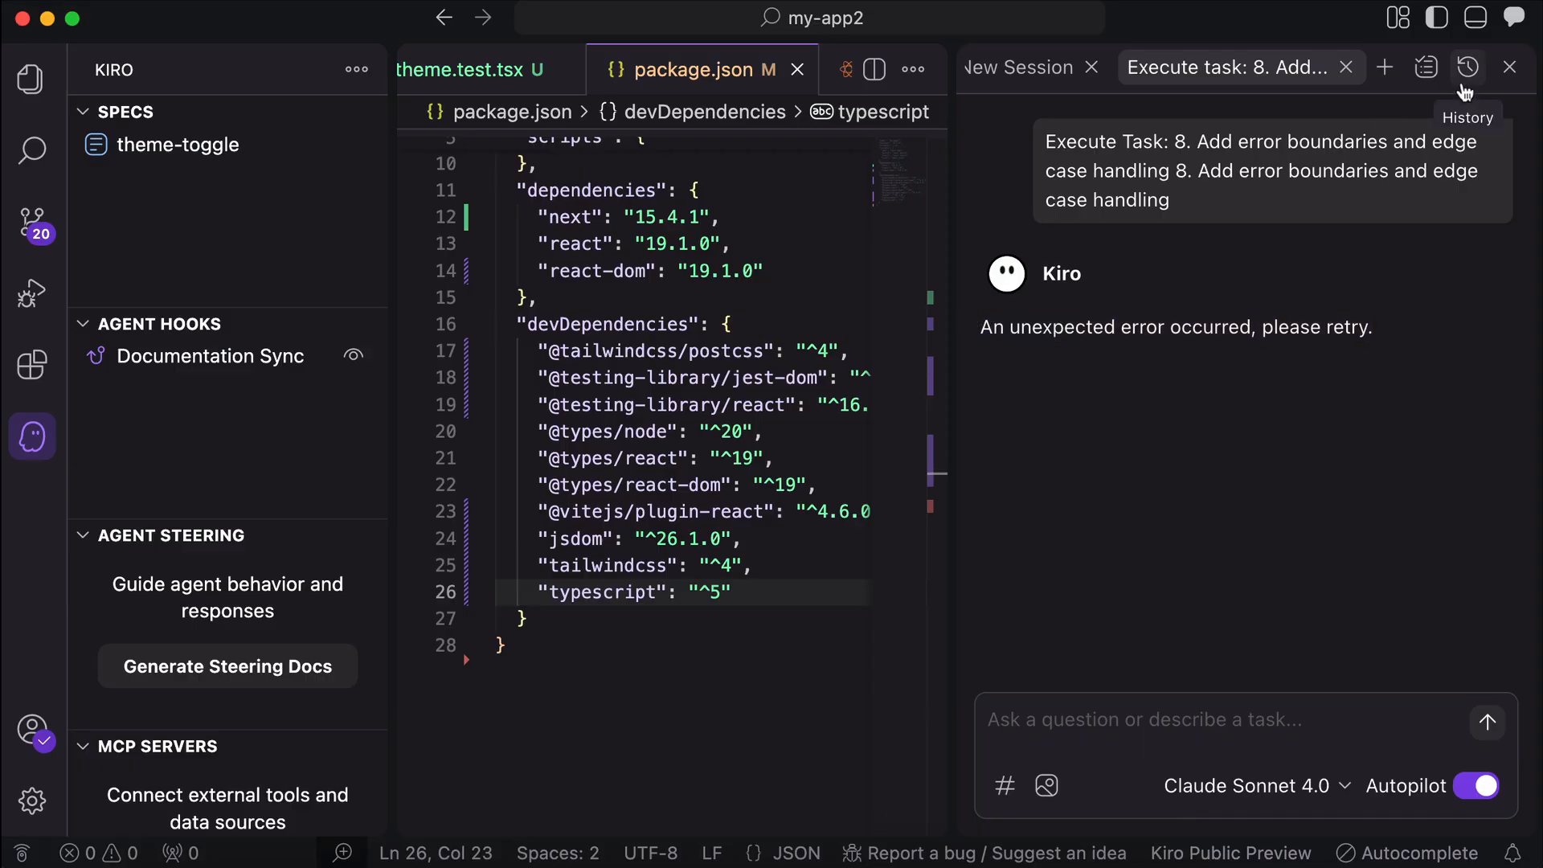
left_click(1467, 68)
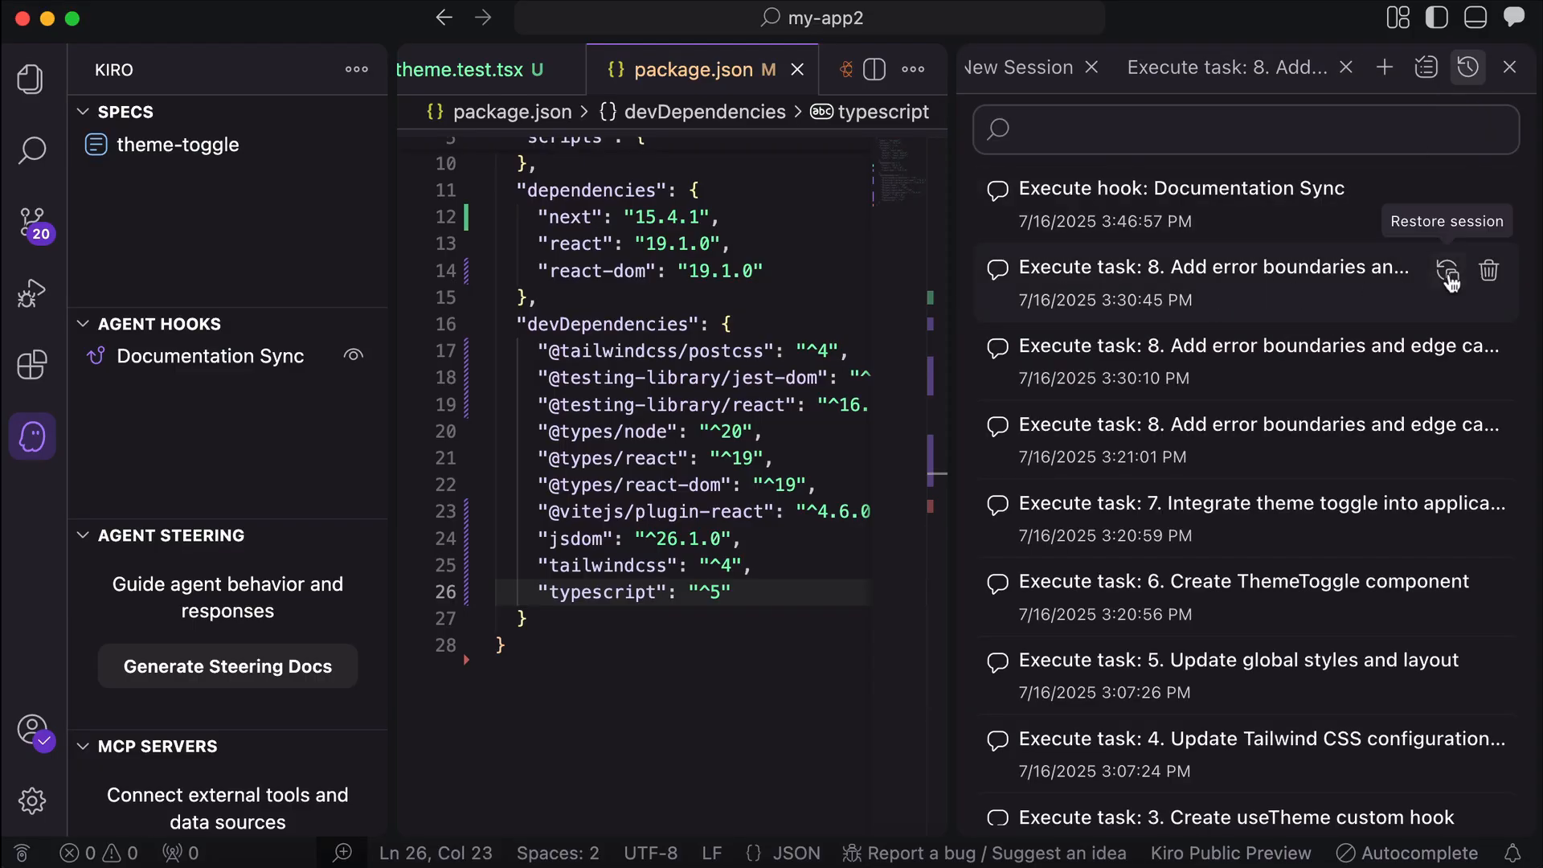
left_click(1447, 272)
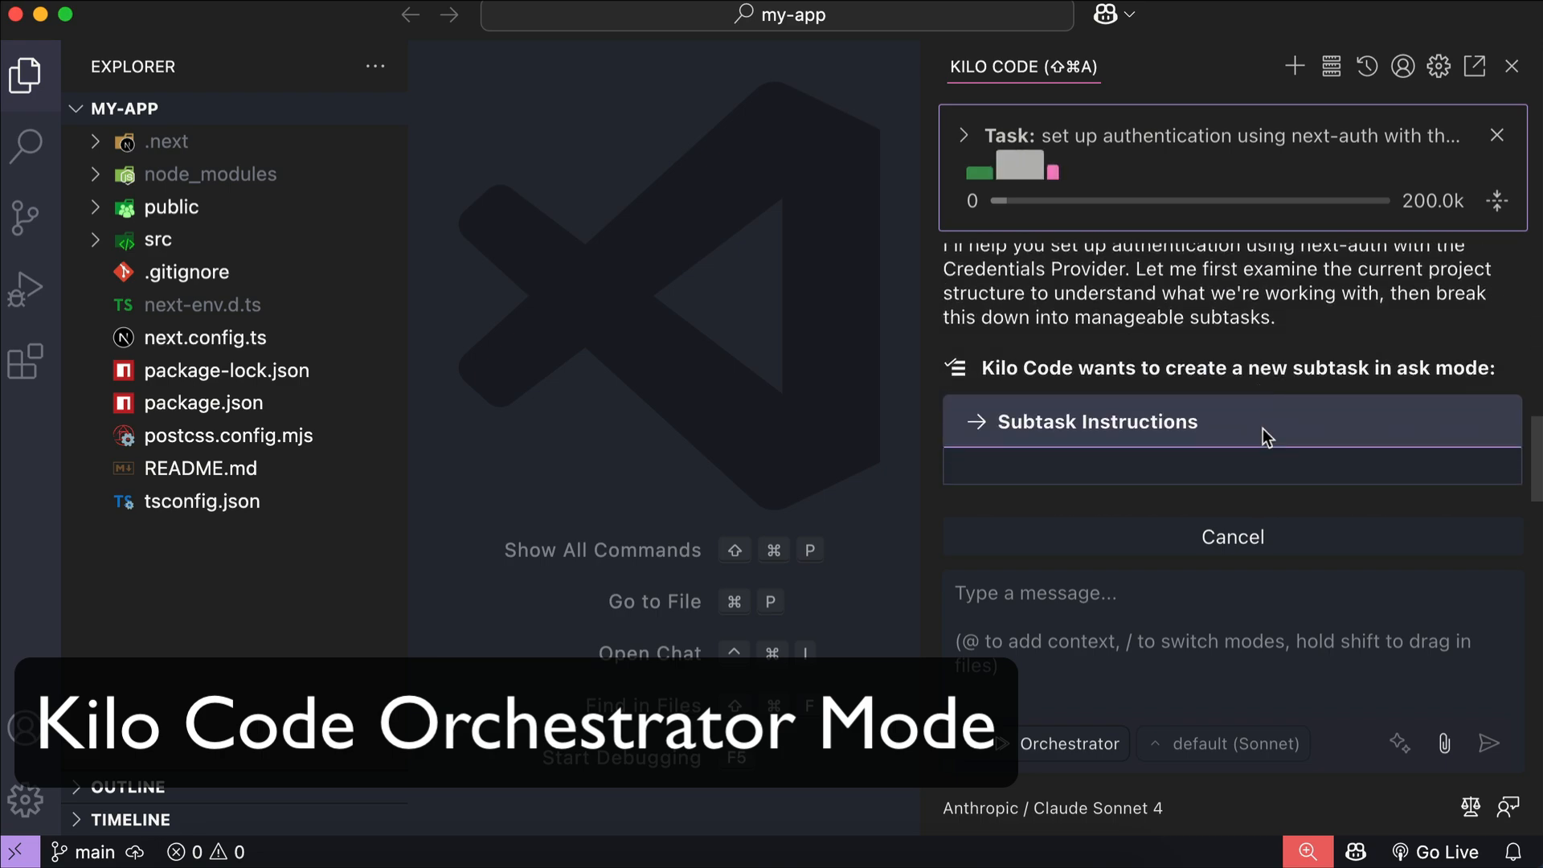
mouse_move(1378, 413)
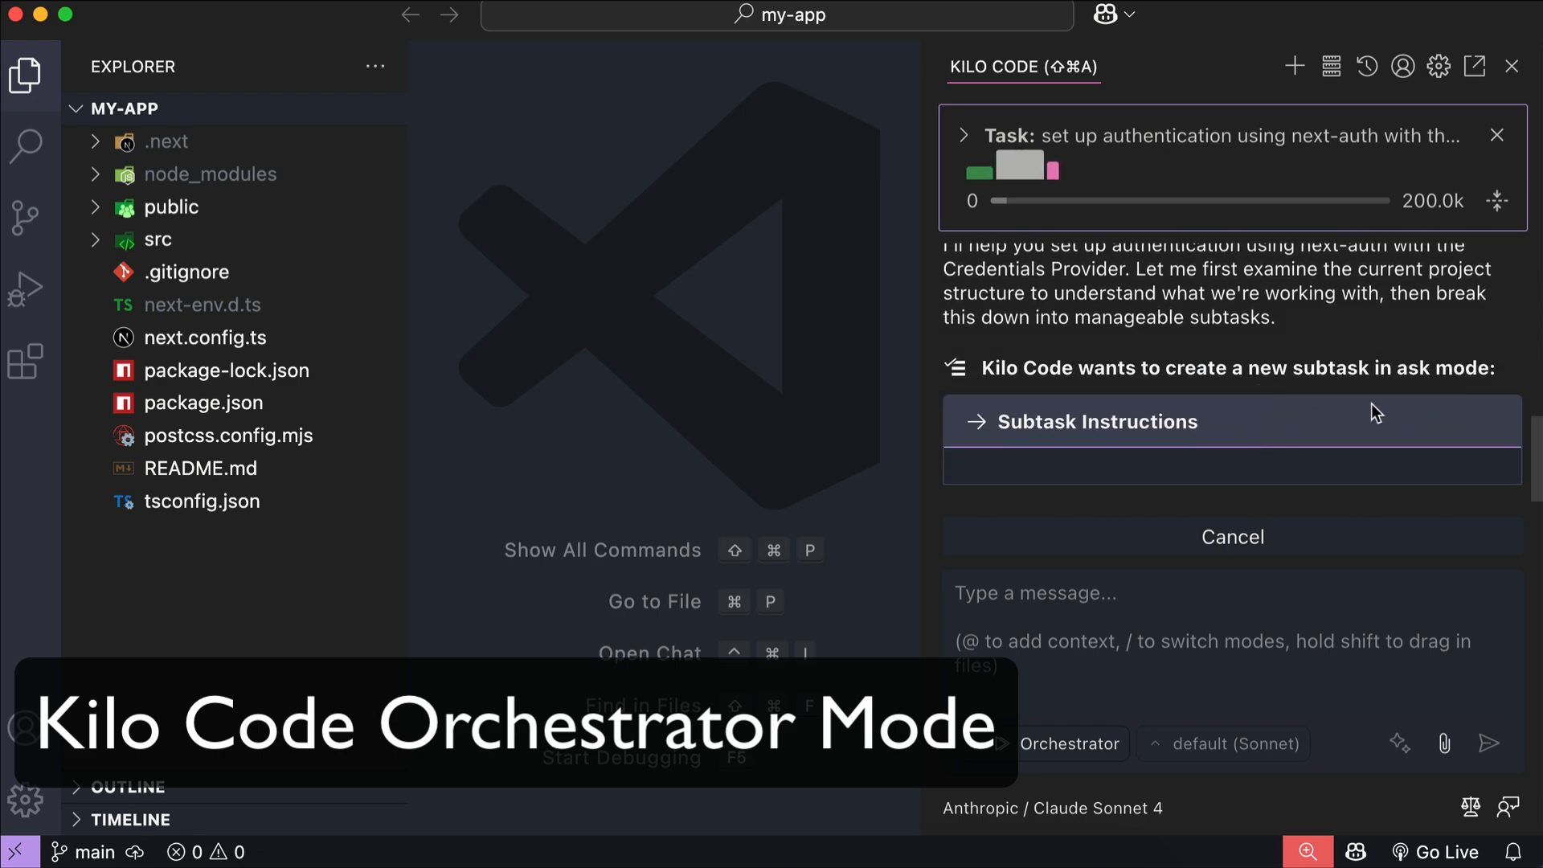